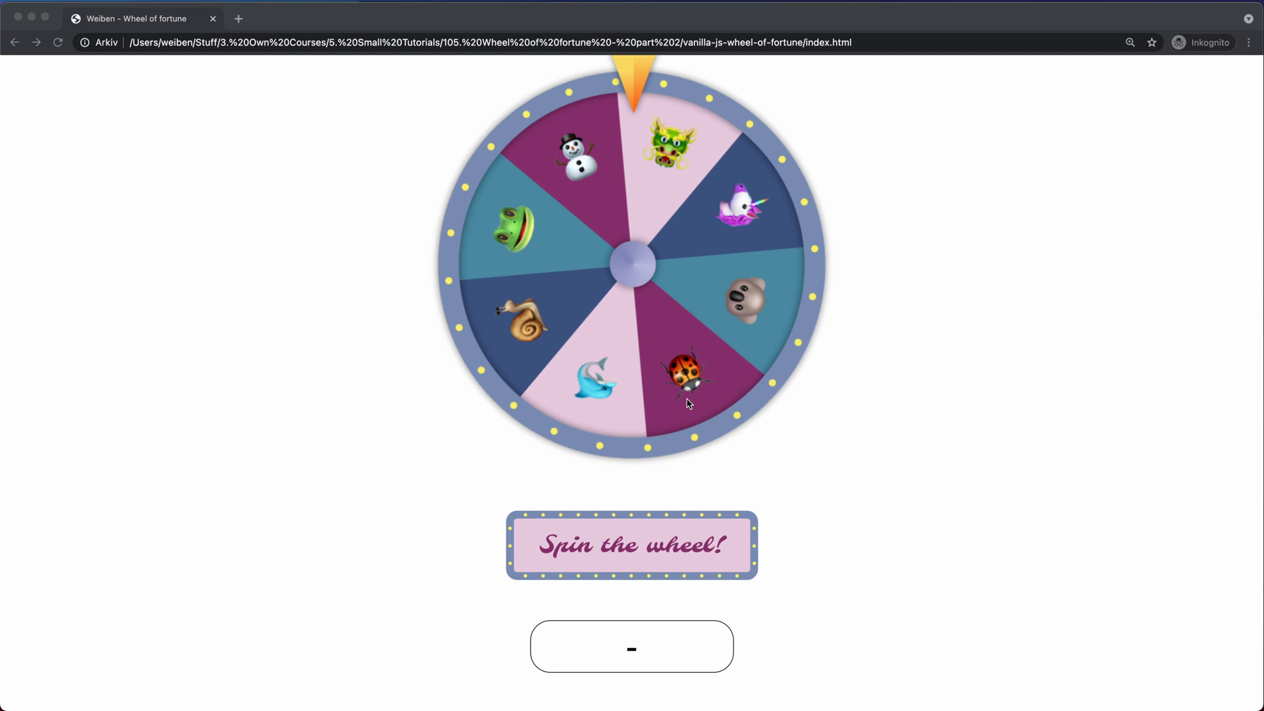
- Spin the wheel until it stops on the ladybug, the result box still showing a dash
{"action": "left_click", "coordinate": [631, 545]}
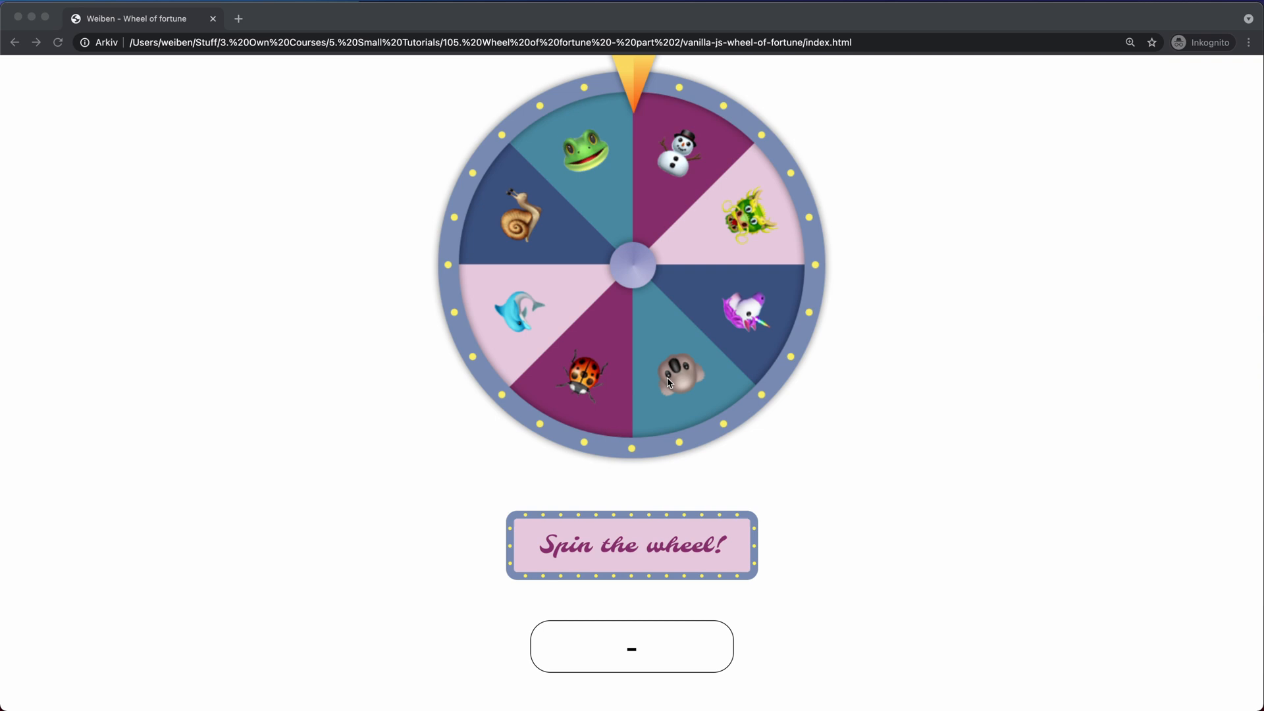
{"action": "mouse_move", "coordinate": [611, 547]}
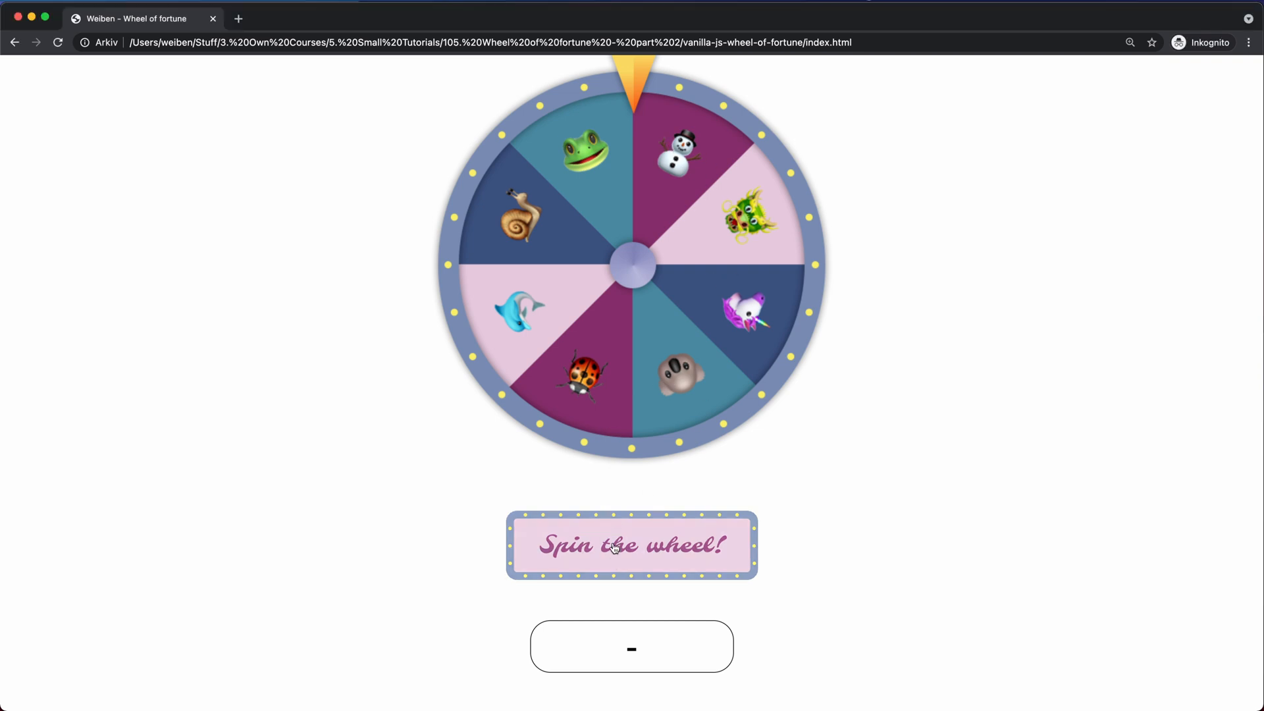
{"action": "left_click", "coordinate": [631, 545]}
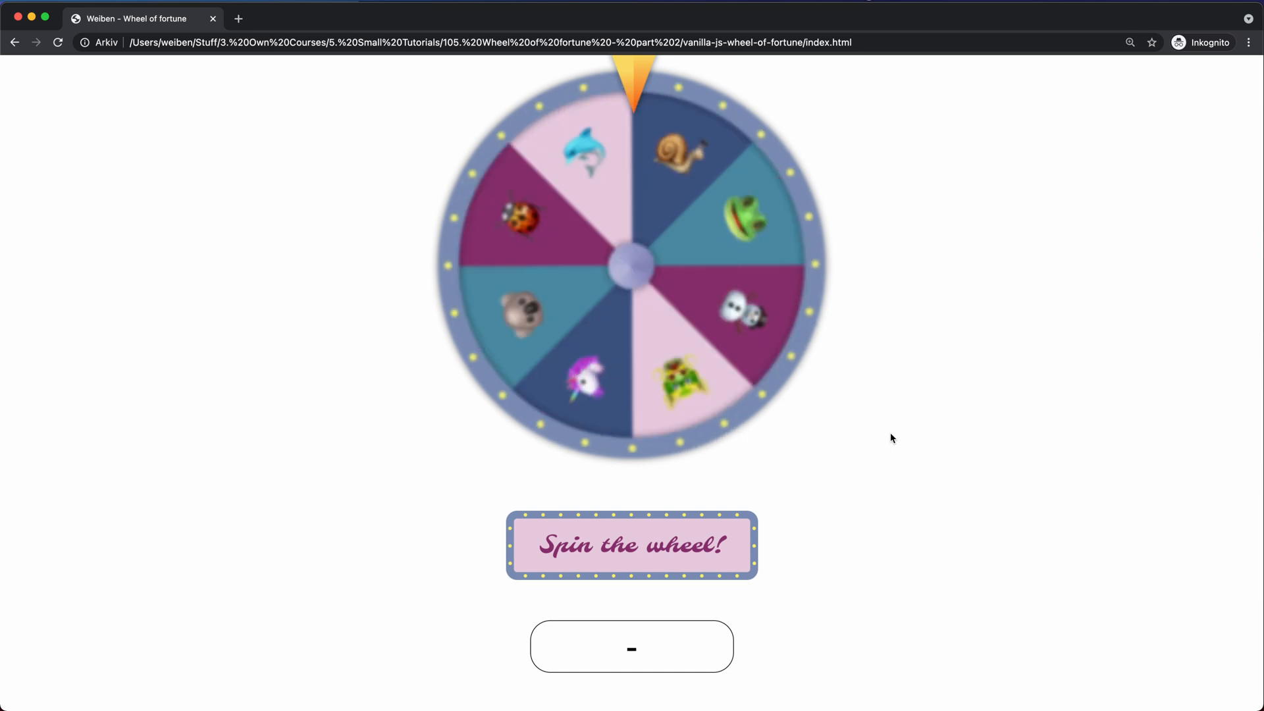
{"action": "left_click", "coordinate": [631, 545]}
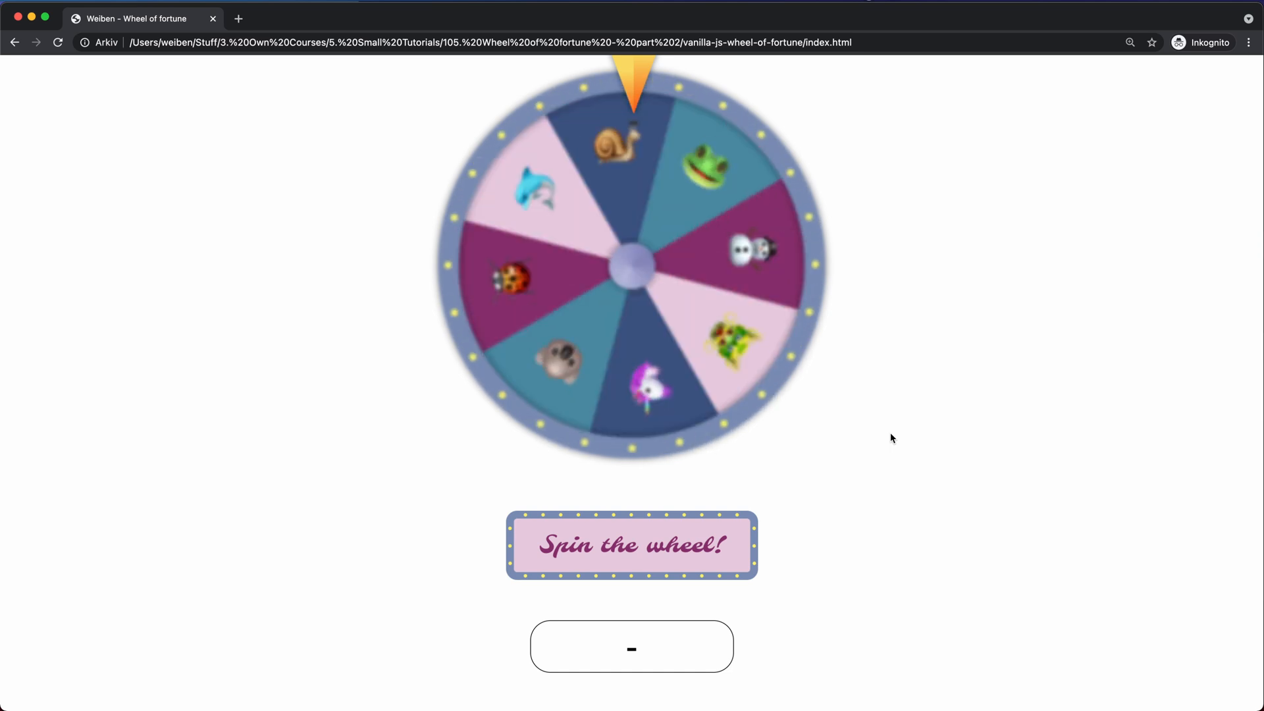
{"action": "left_click", "coordinate": [631, 546]}
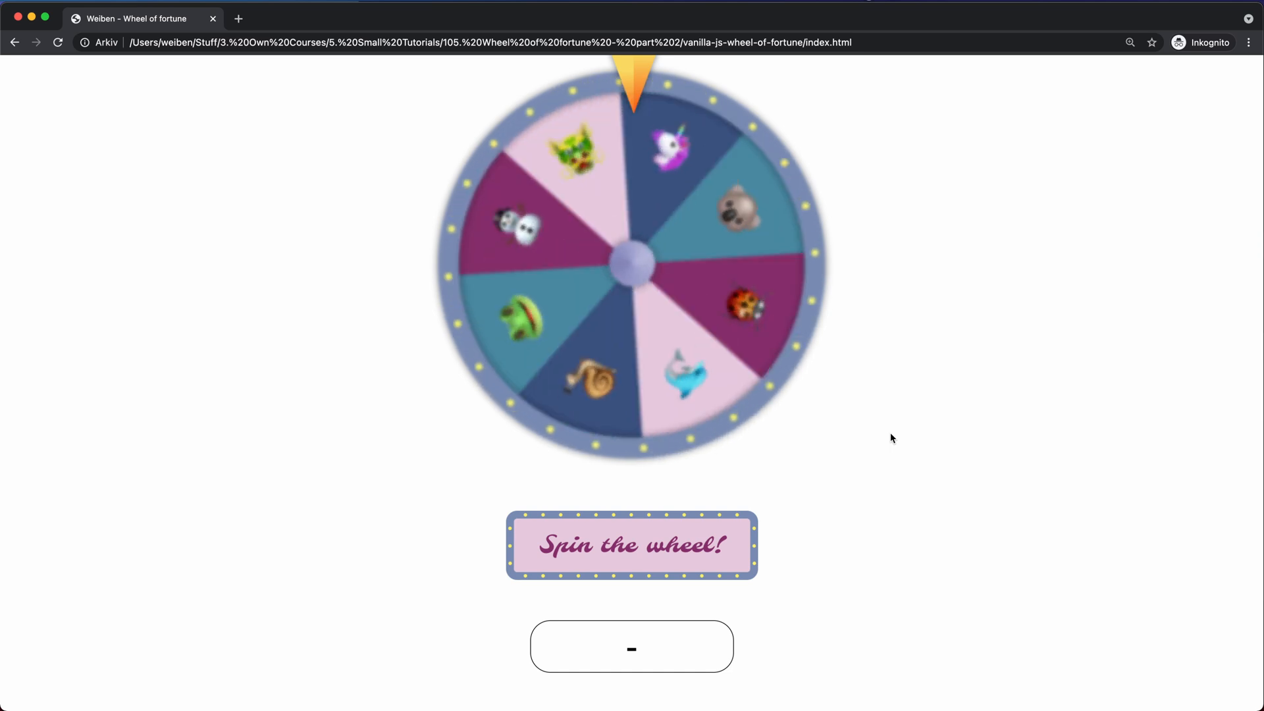
{"action": "left_click", "coordinate": [631, 545]}
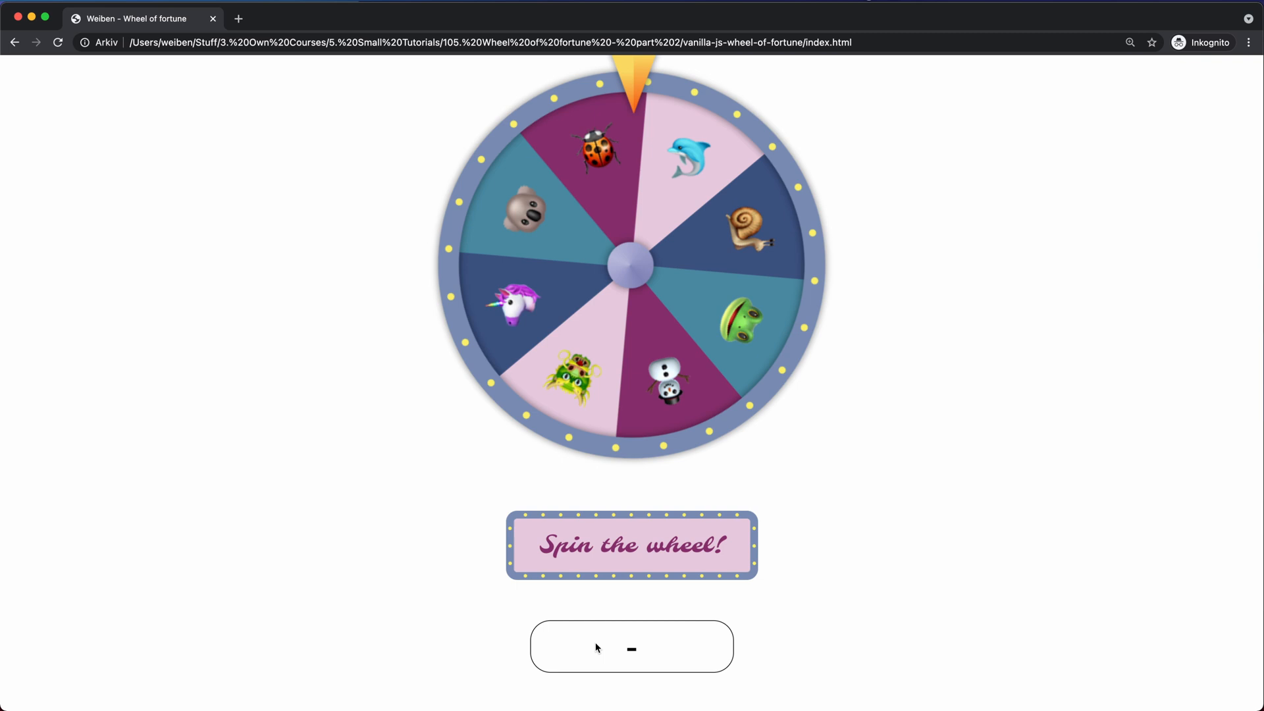
{"action": "left_click", "coordinate": [631, 646]}
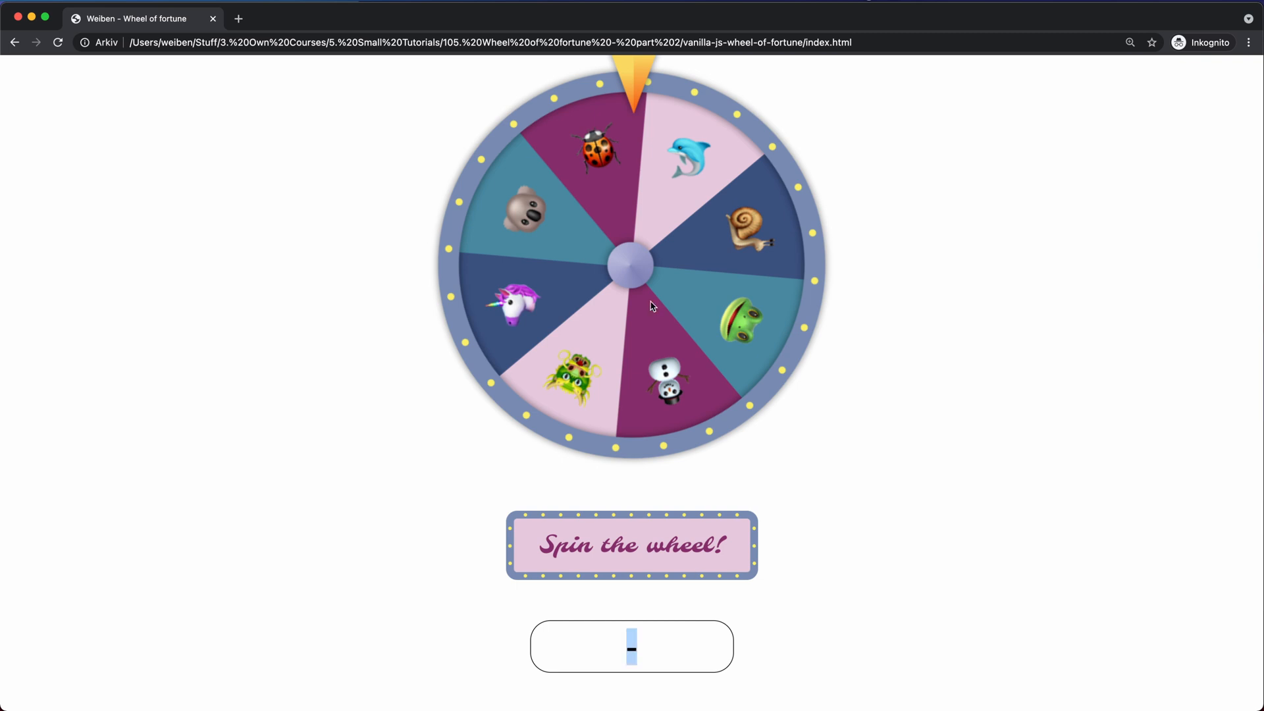
{"action": "mouse_move", "coordinate": [923, 247]}
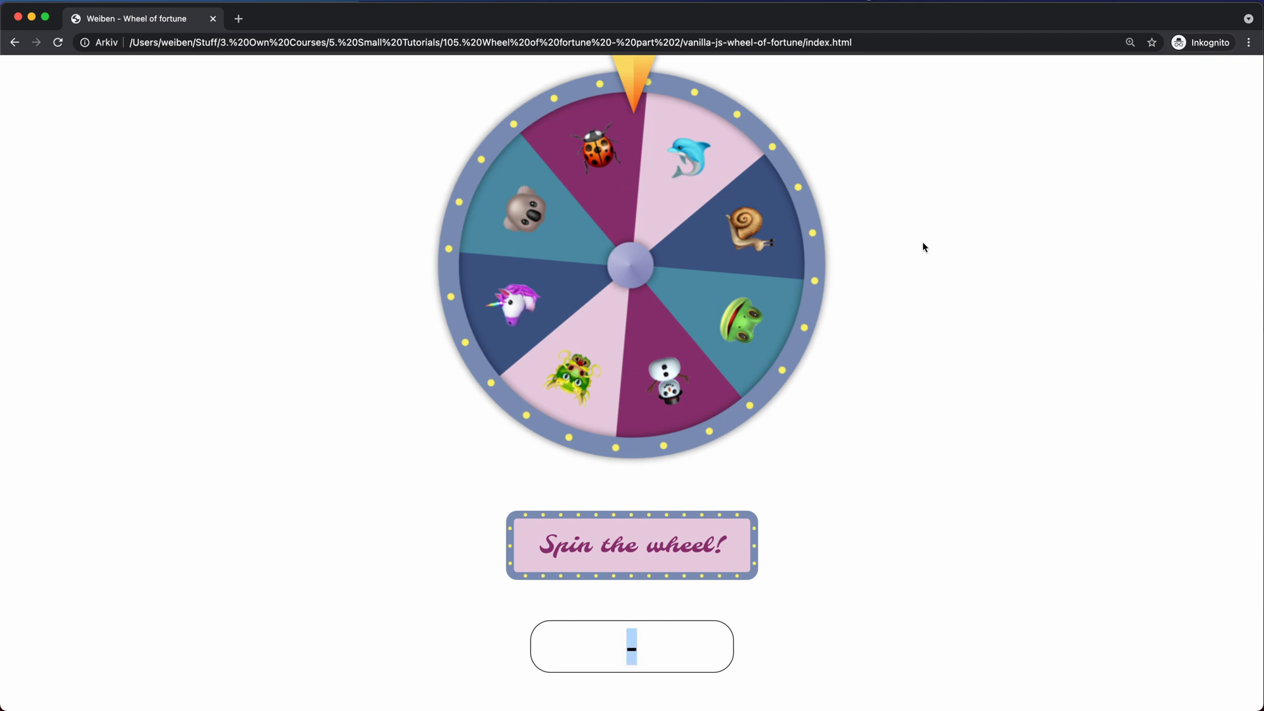
{"action": "mouse_move", "coordinate": [590, 158]}
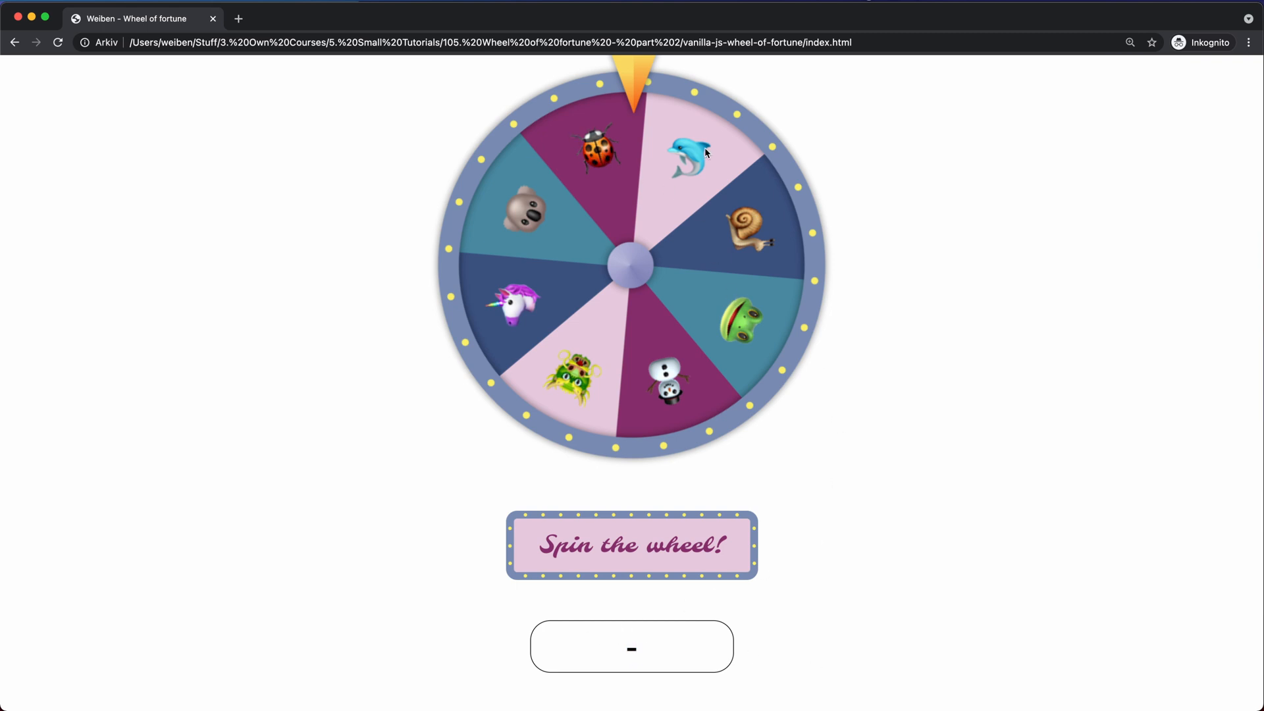
{"action": "mouse_move", "coordinate": [870, 635]}
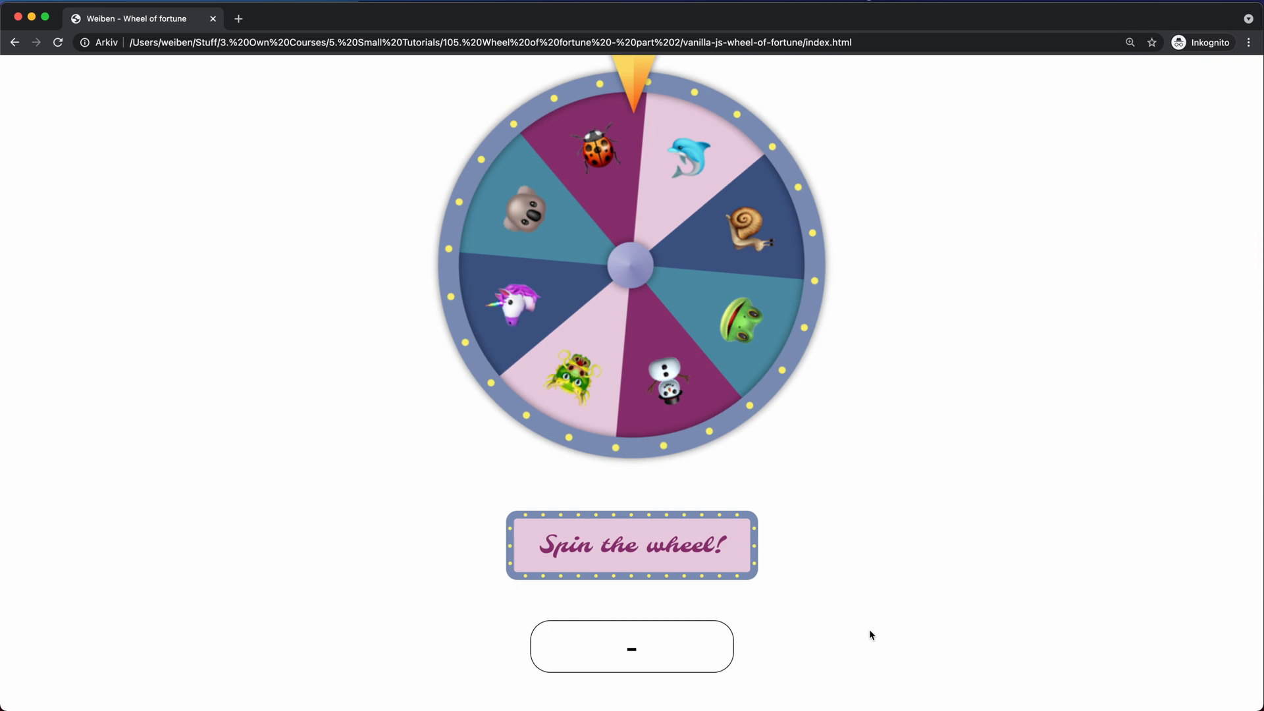
{"action": "mouse_move", "coordinate": [637, 545]}
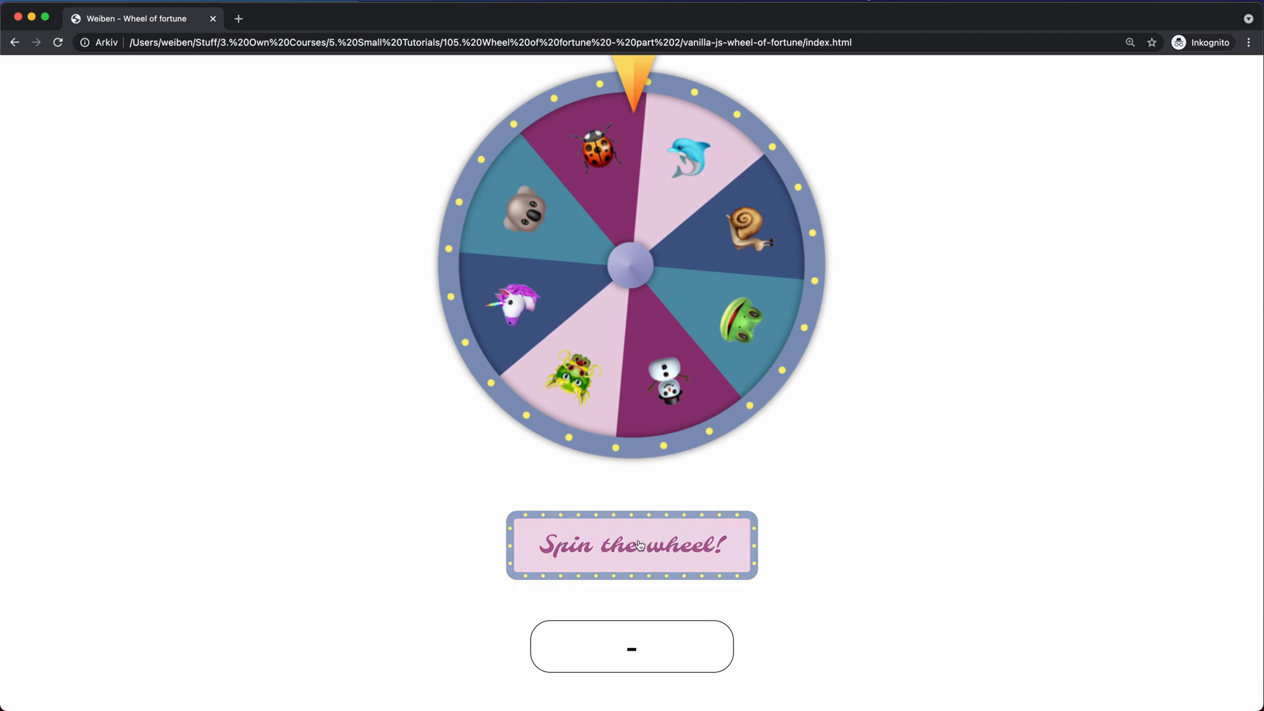
- Spin the wheel of fortune again; the result box still shows a dash
{"action": "left_click", "coordinate": [632, 545]}
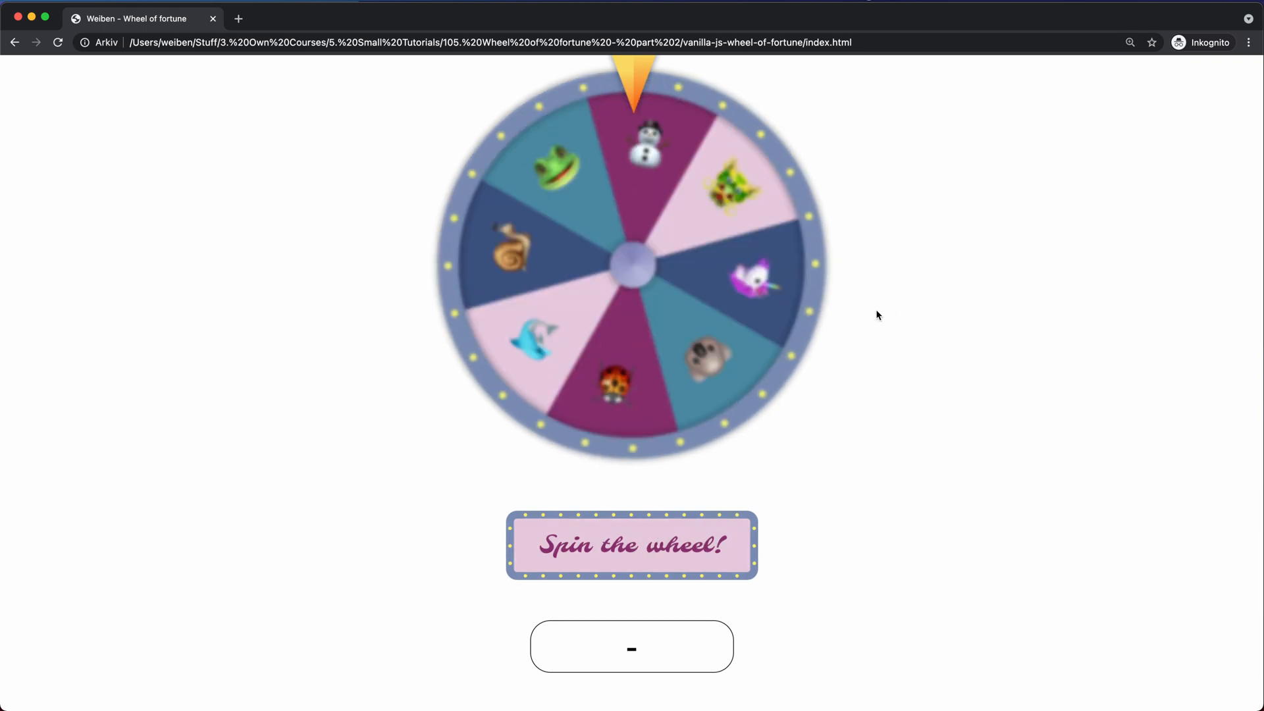
{"action": "left_click", "coordinate": [631, 545]}
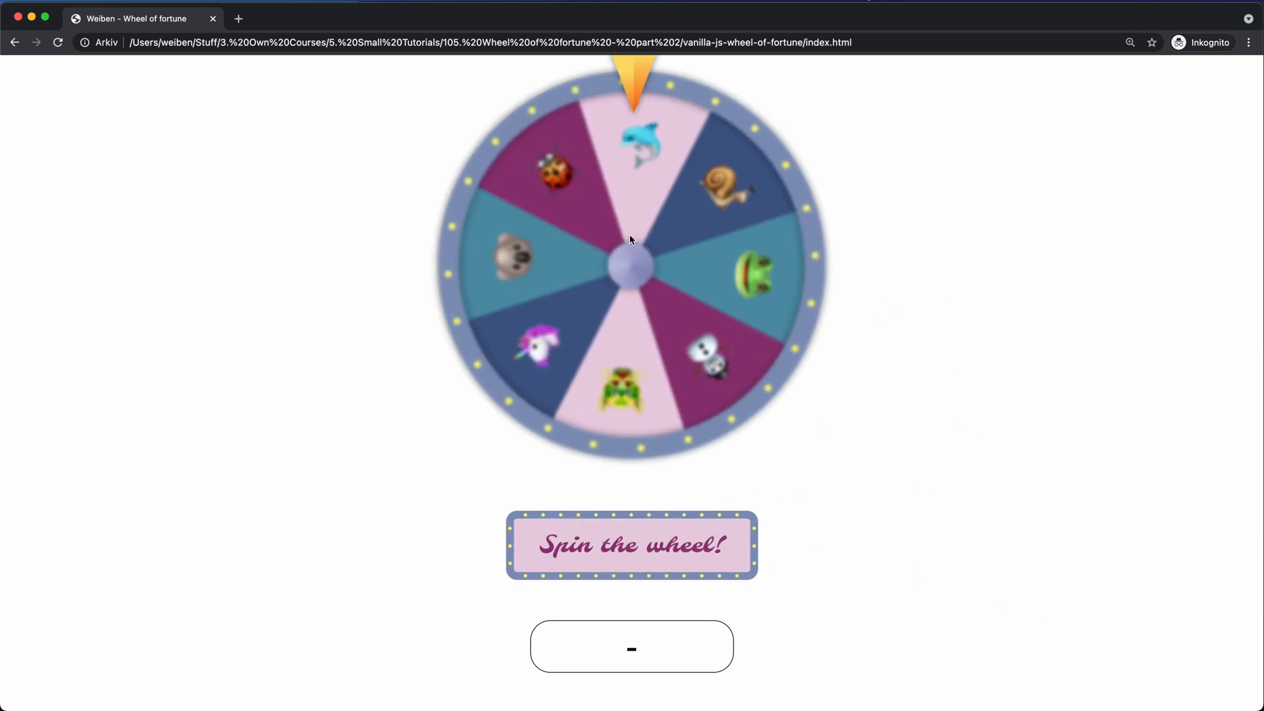
{"action": "left_click", "coordinate": [632, 545]}
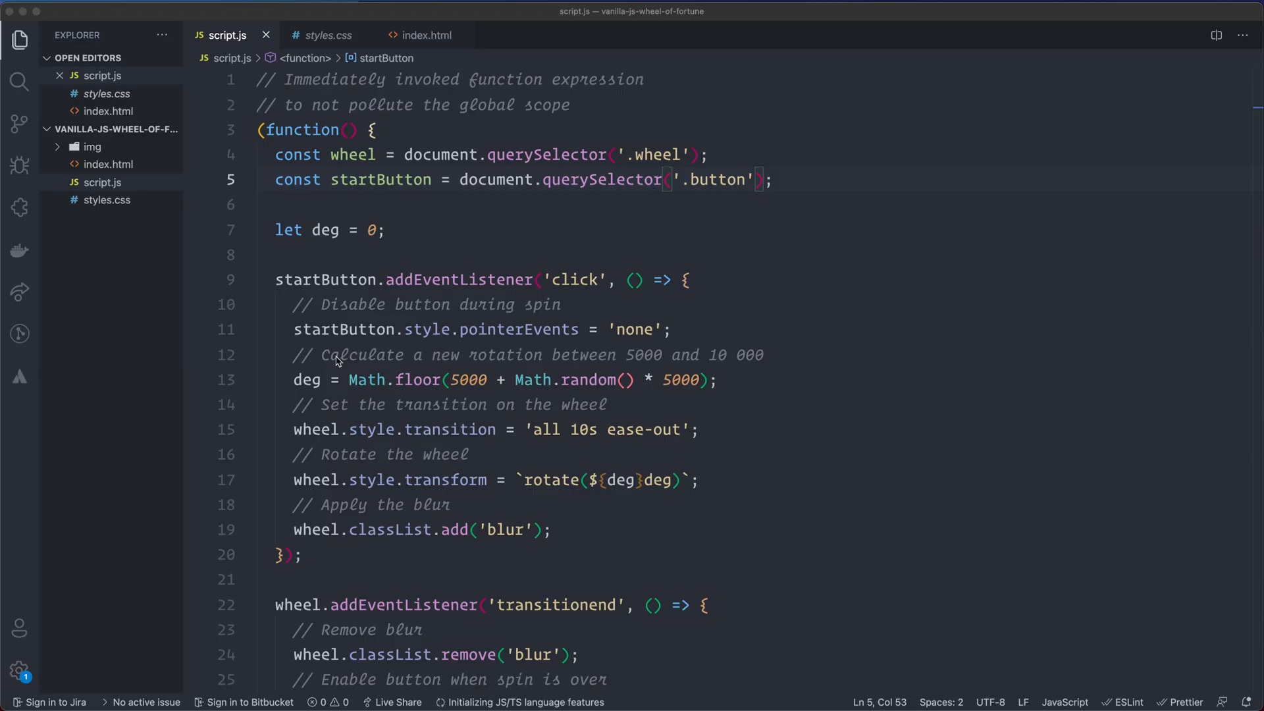
- Look over script.js, then switch to index.html, where the display div holds a dash
{"action": "scroll", "scroll_direction": "down", "scroll_amount": 3}
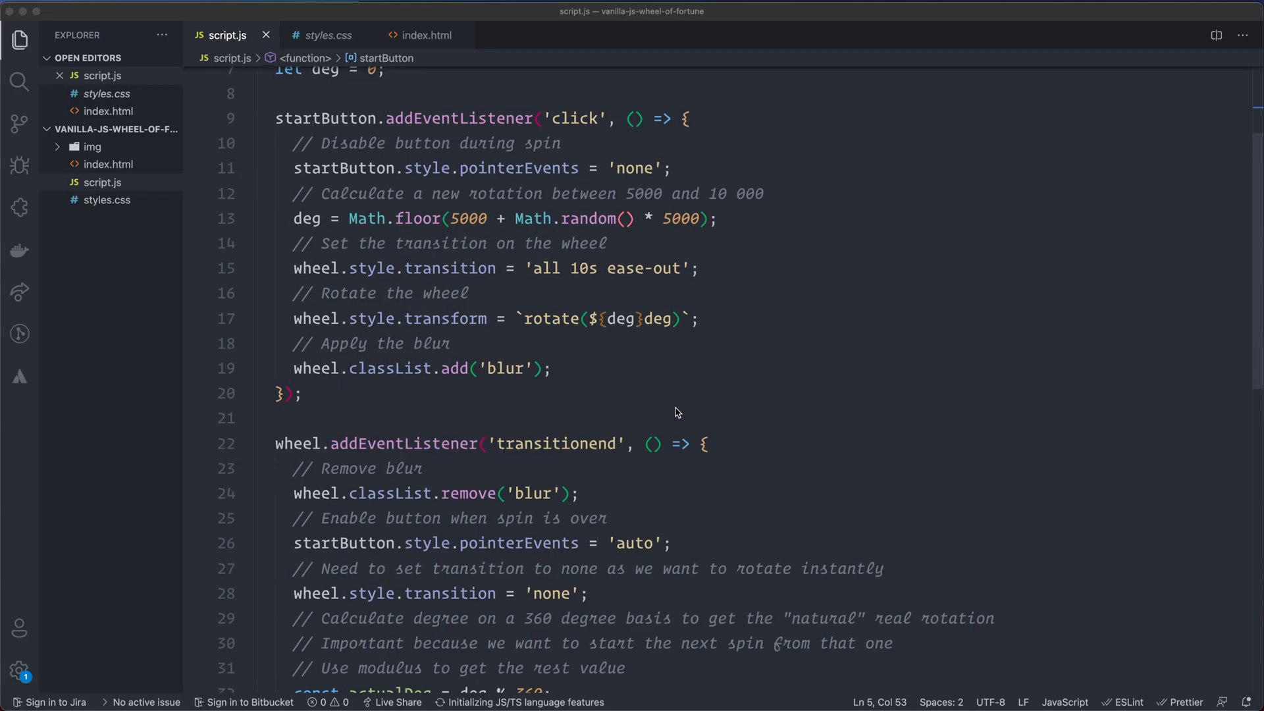
{"action": "scroll", "scroll_direction": "up", "scroll_amount": 3}
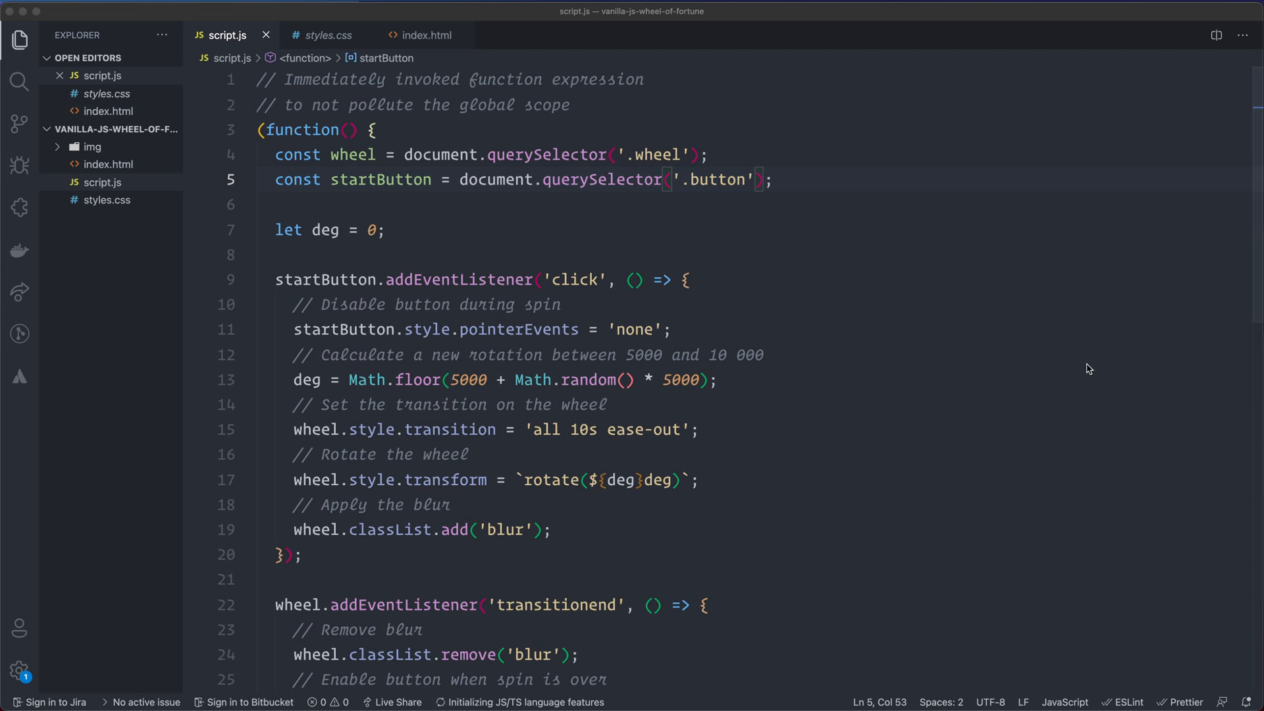
{"action": "mouse_move", "coordinate": [875, 370]}
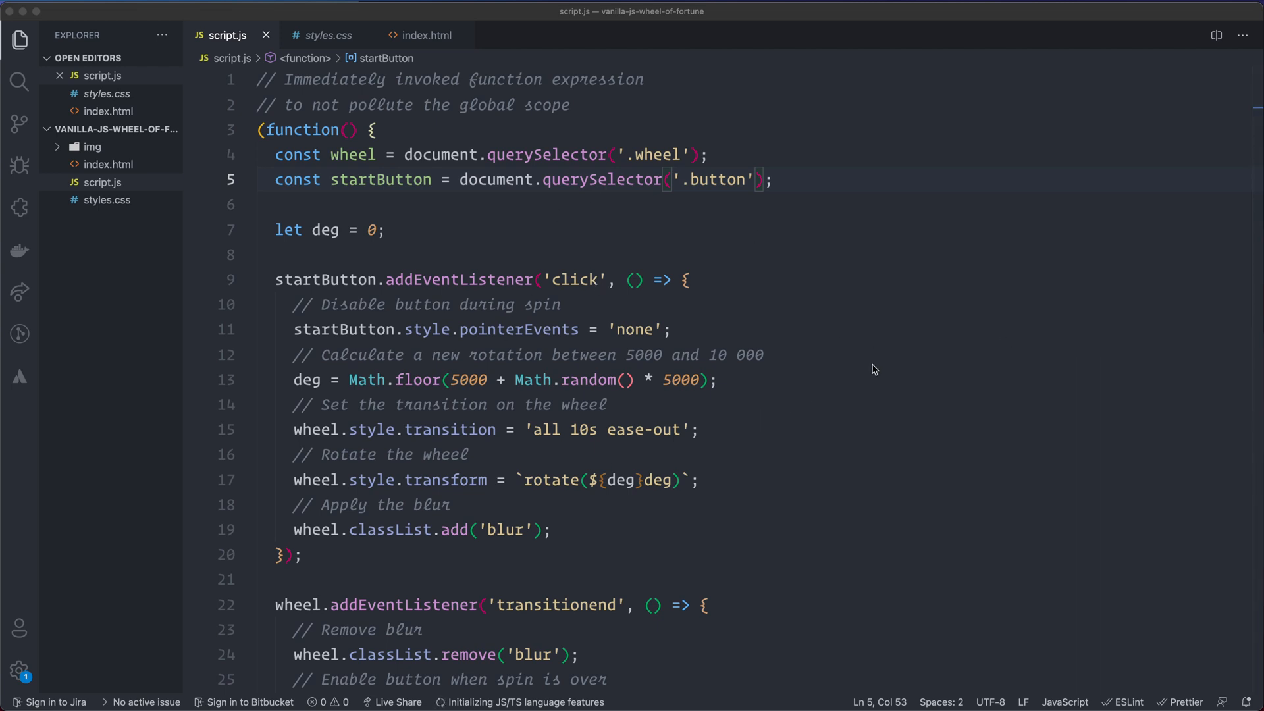
{"action": "mouse_move", "coordinate": [653, 413]}
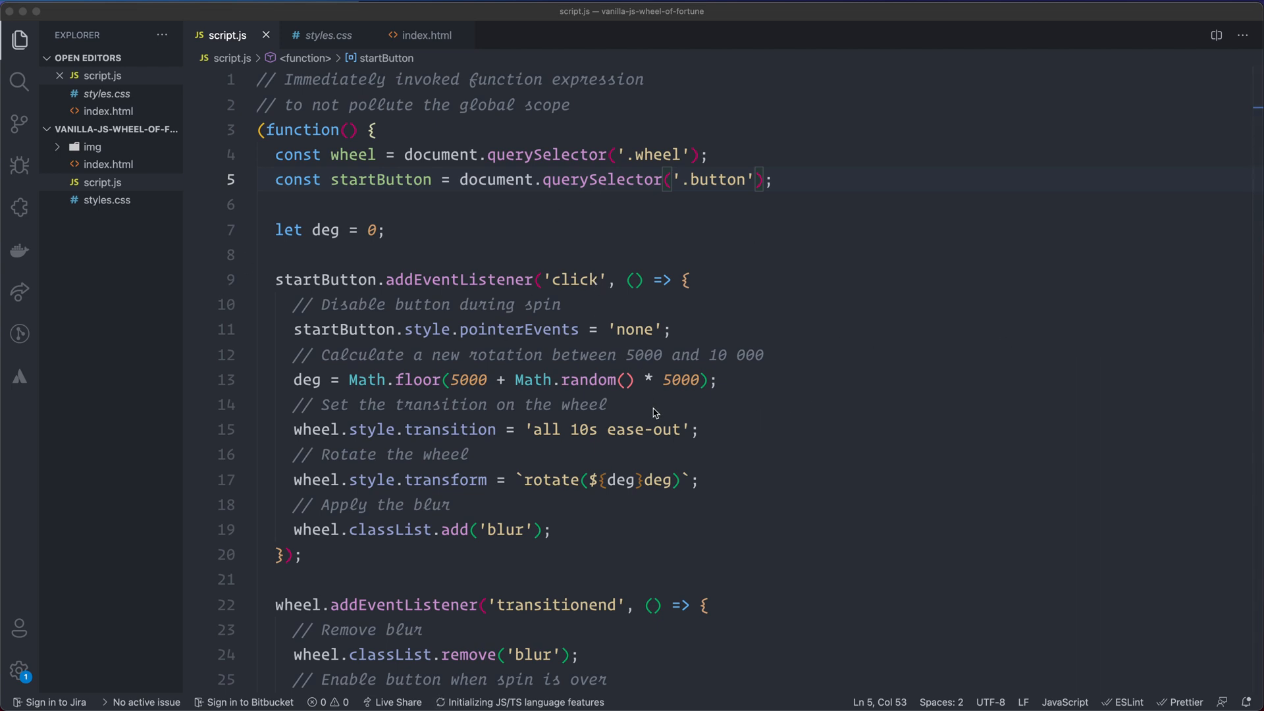
{"action": "mouse_move", "coordinate": [794, 346]}
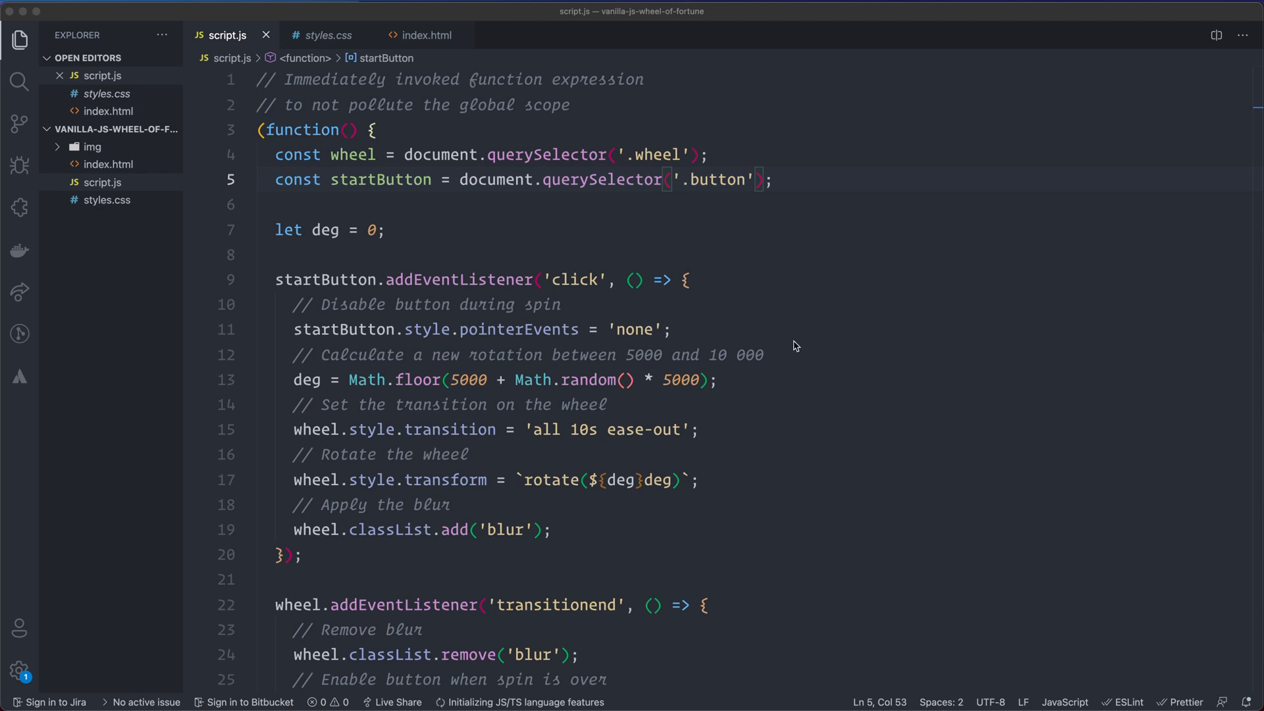
{"action": "left_click", "coordinate": [424, 35]}
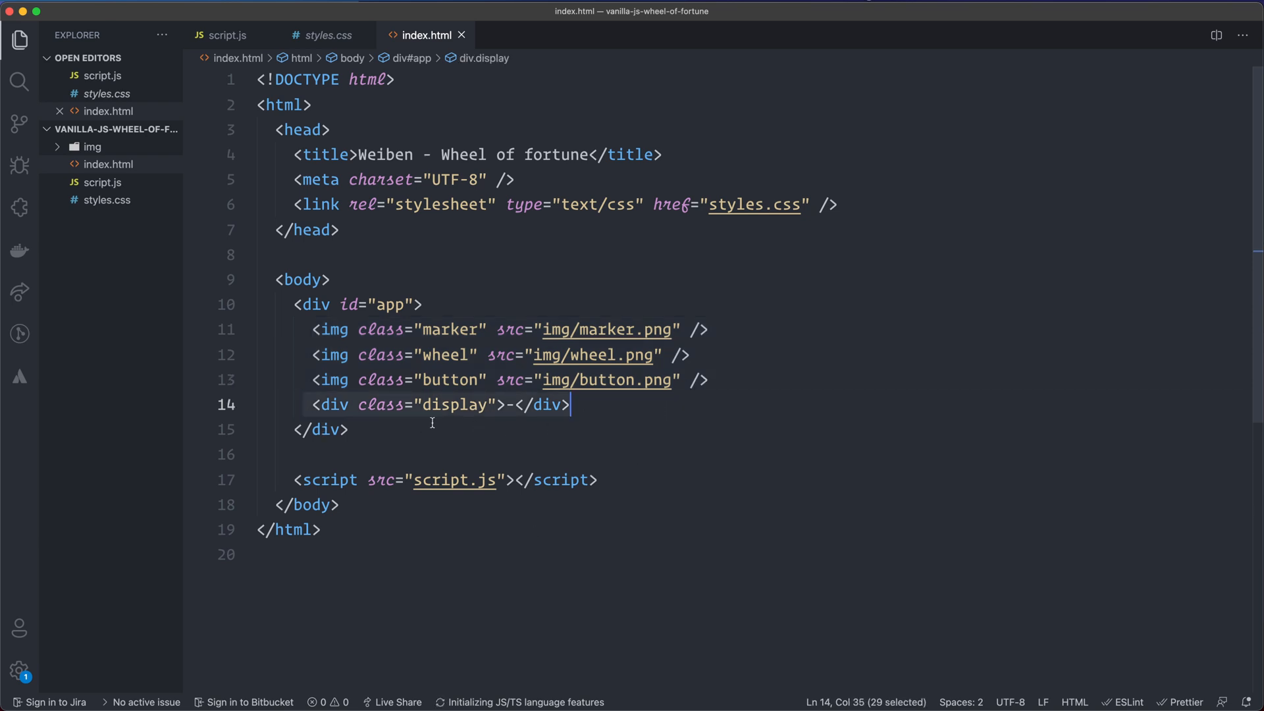
{"action": "mouse_move", "coordinate": [608, 426]}
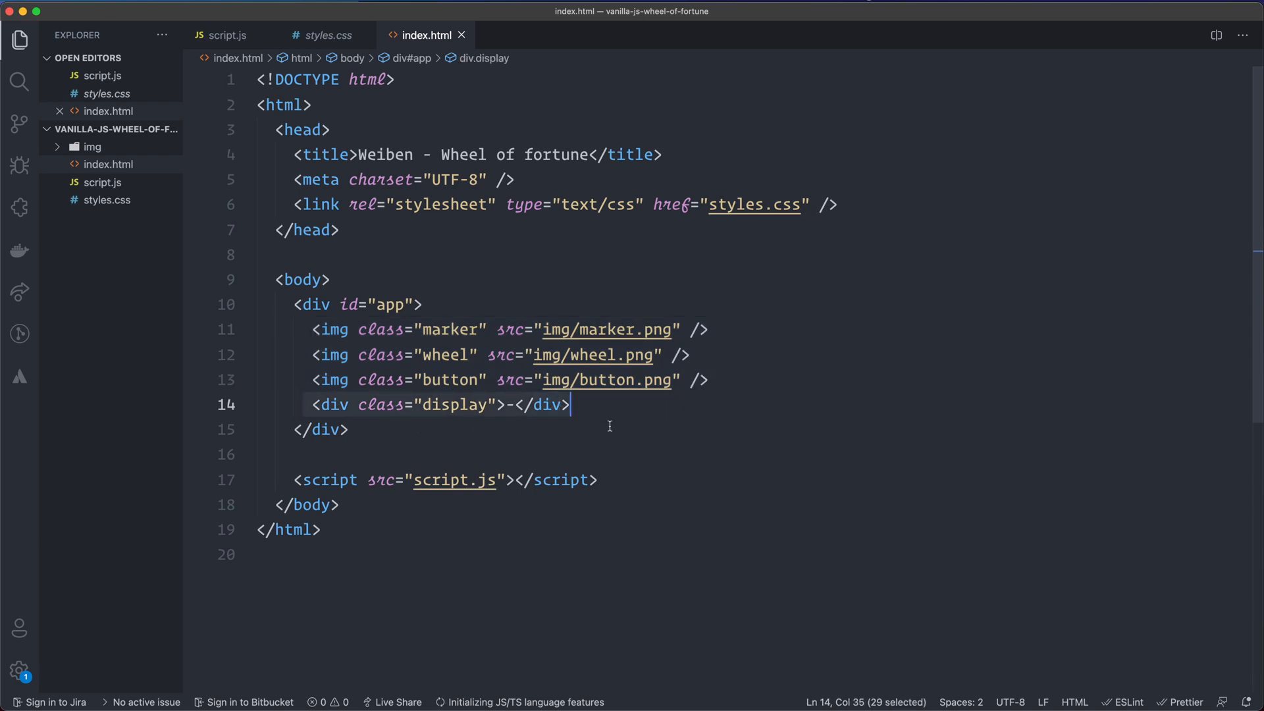
{"action": "mouse_move", "coordinate": [478, 418]}
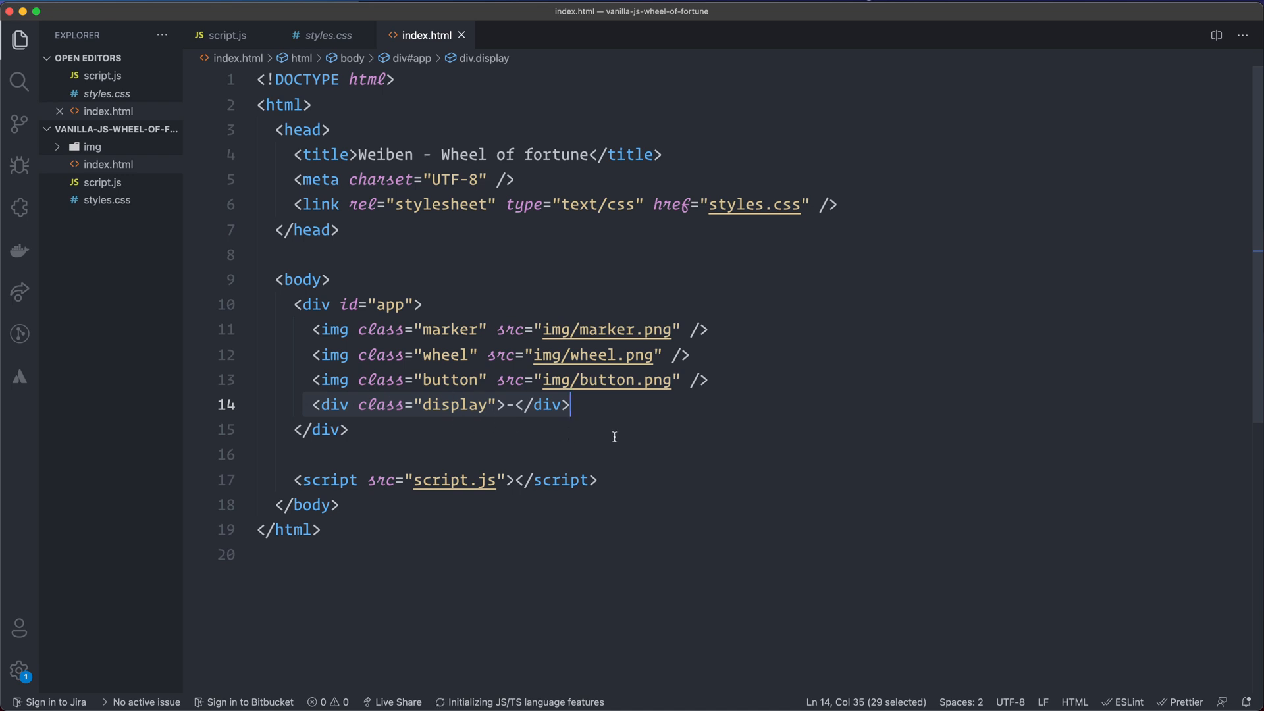
- Switch to styles.css and read down to the .blur rule and its 1.5px blur keyframes
{"action": "left_click", "coordinate": [327, 35]}
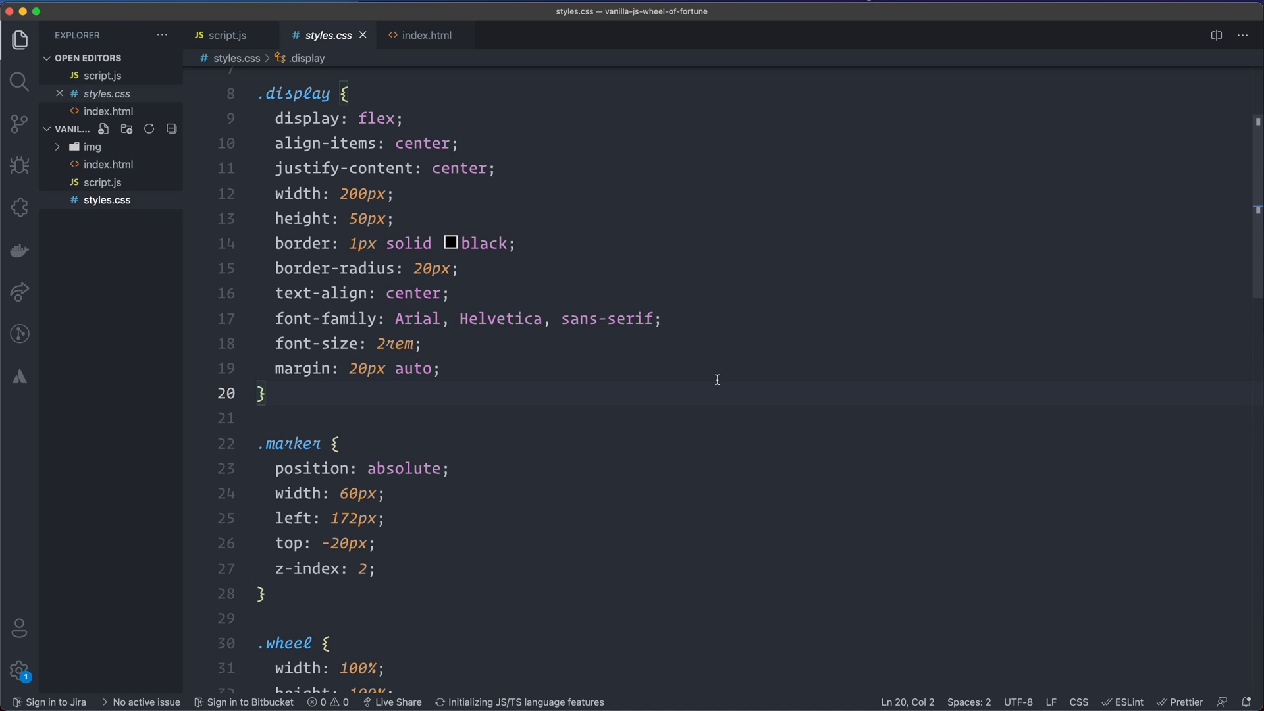
{"action": "scroll", "scroll_direction": "up", "scroll_amount": 3}
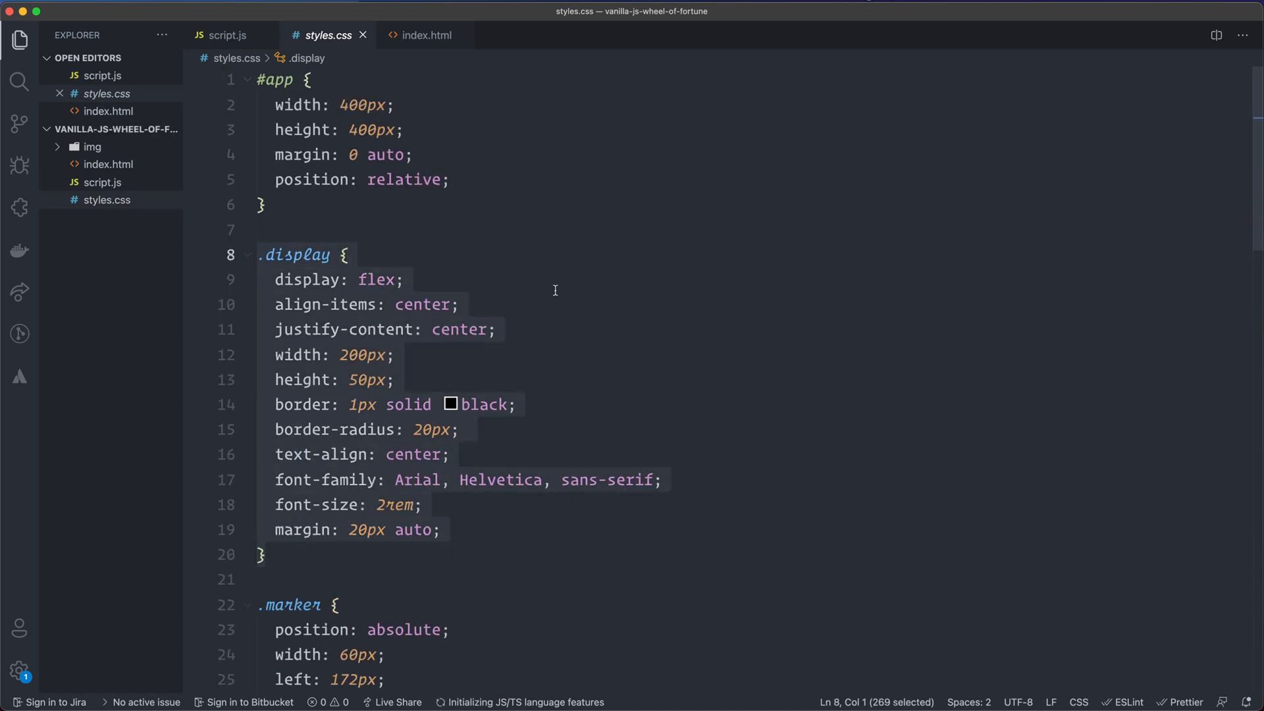
{"action": "scroll", "scroll_direction": "down", "scroll_amount": 3}
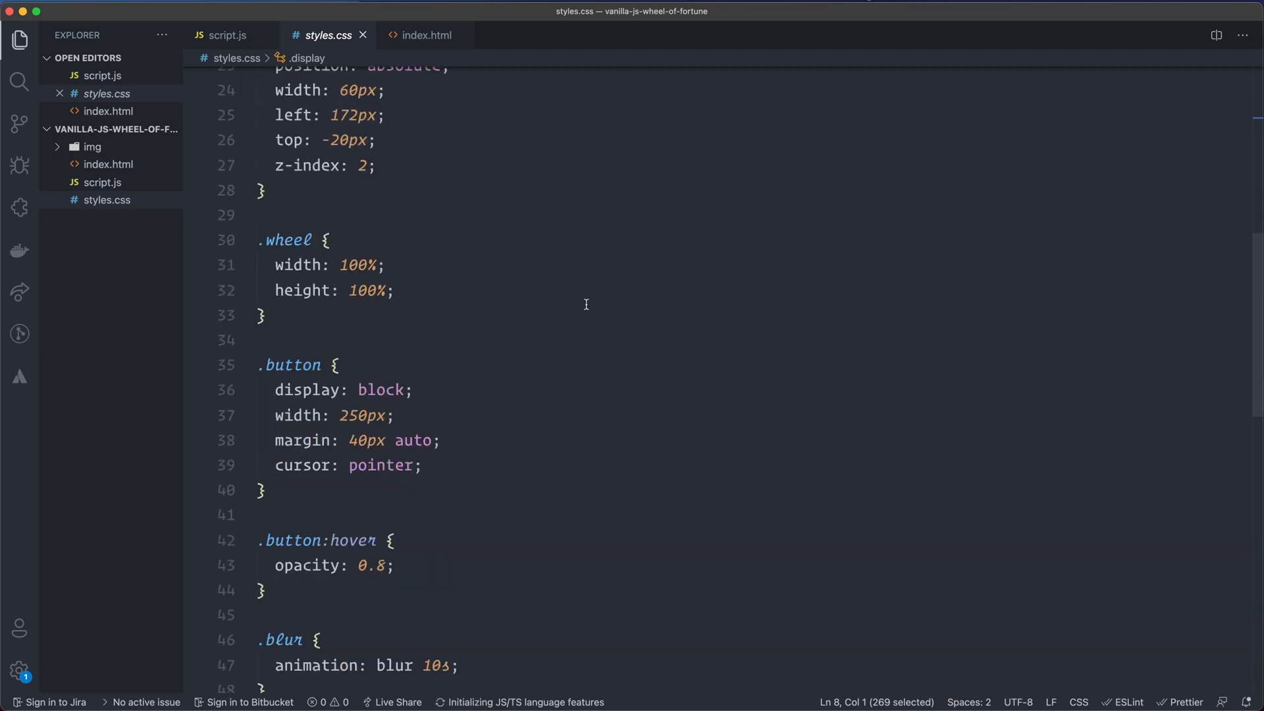
{"action": "scroll", "scroll_direction": "down", "scroll_amount": 3}
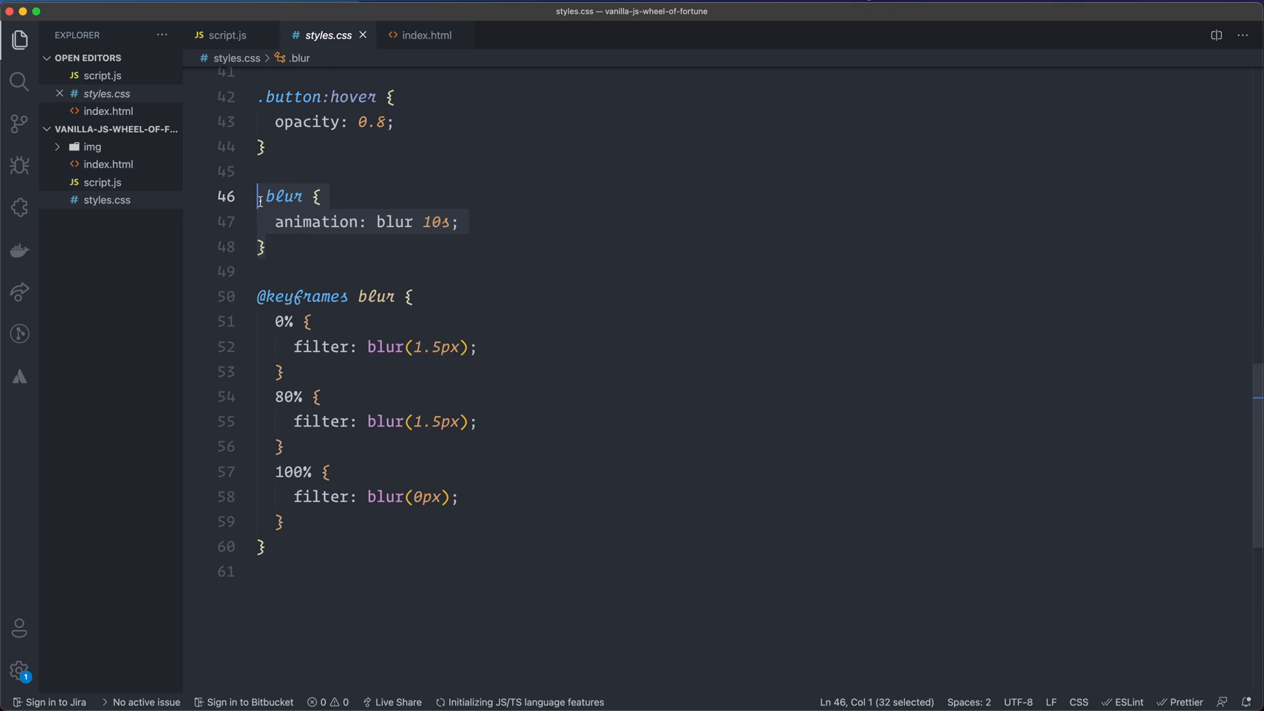
{"action": "mouse_move", "coordinate": [571, 363]}
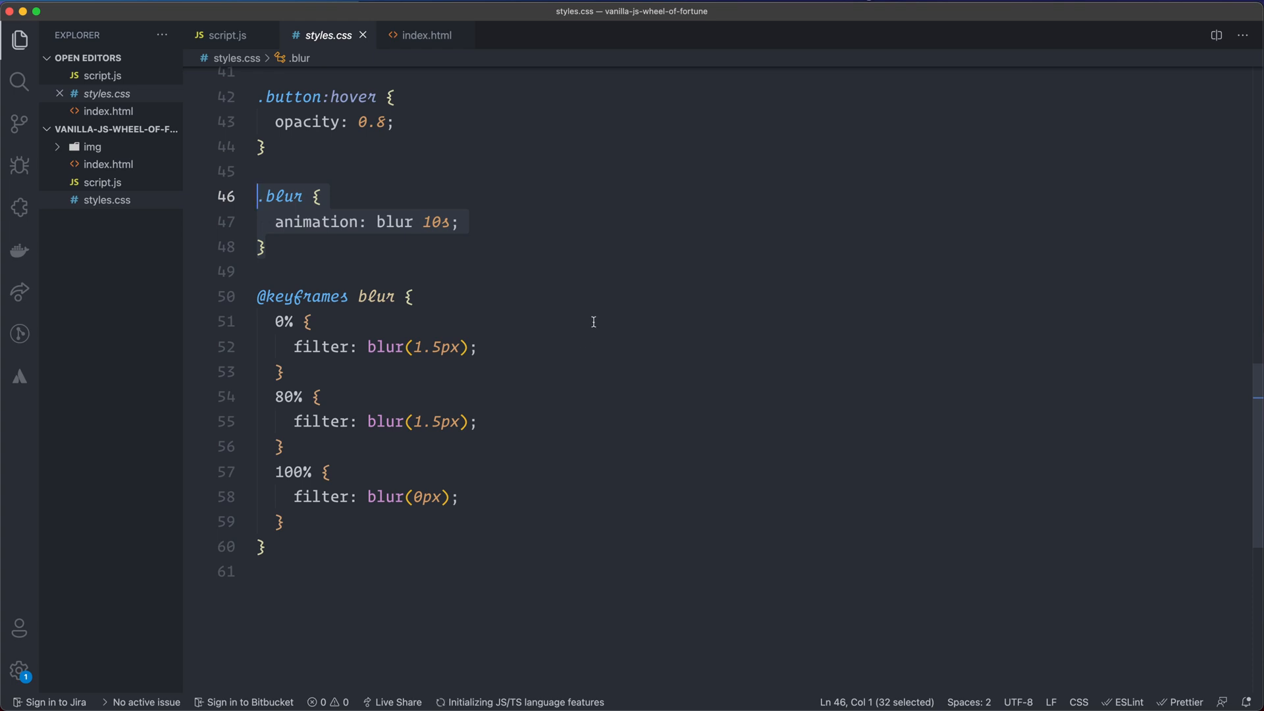
{"action": "left_click", "coordinate": [228, 35]}
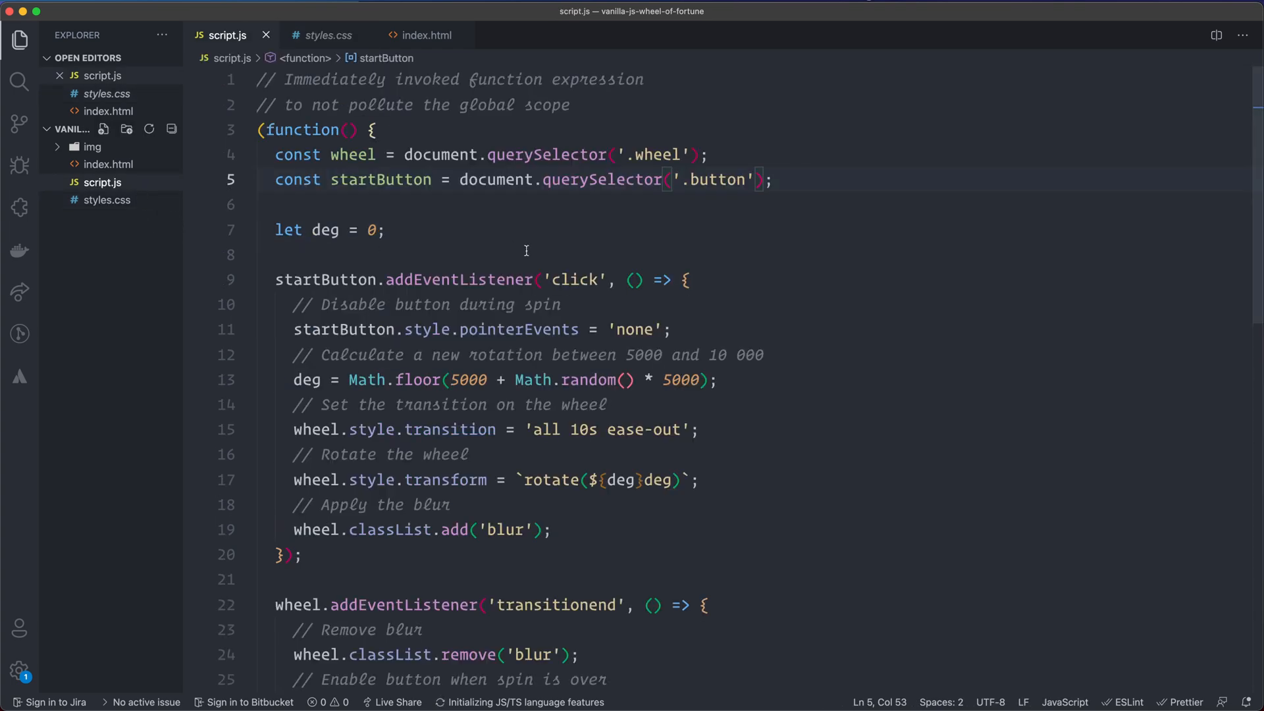
{"action": "scroll", "scroll_direction": "down", "scroll_amount": 3}
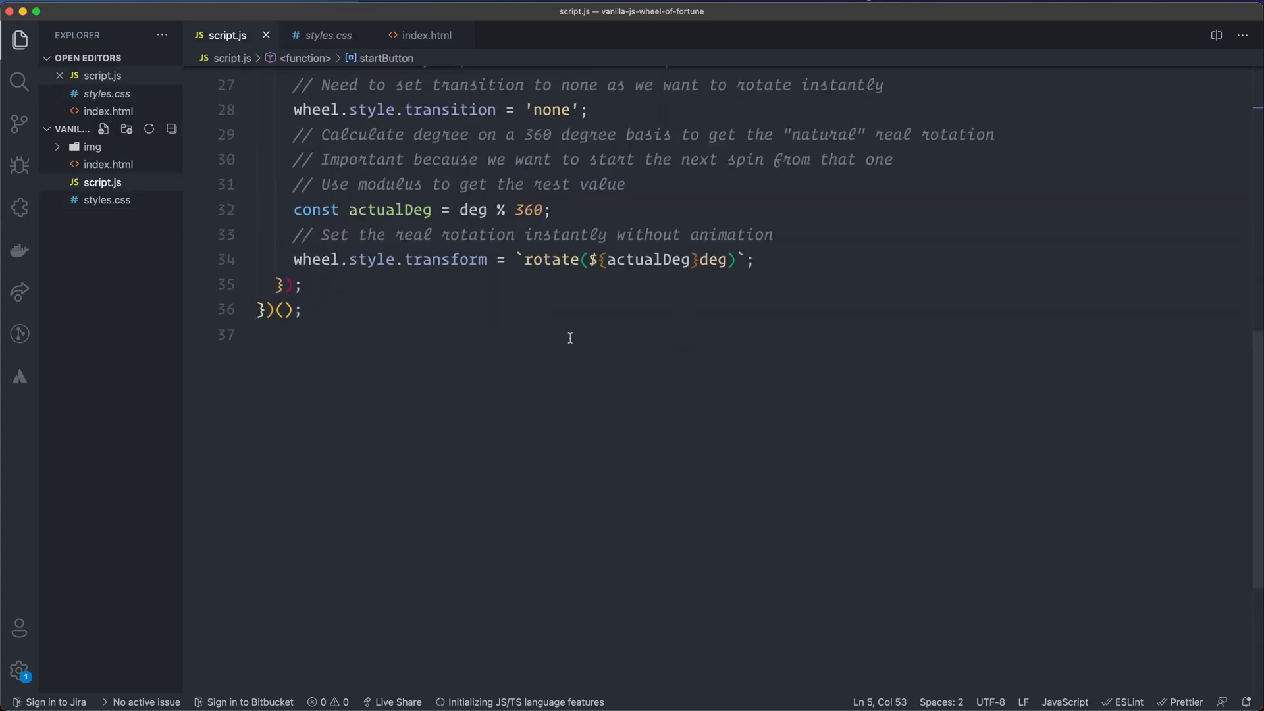
{"action": "scroll", "scroll_direction": "up", "scroll_amount": 3}
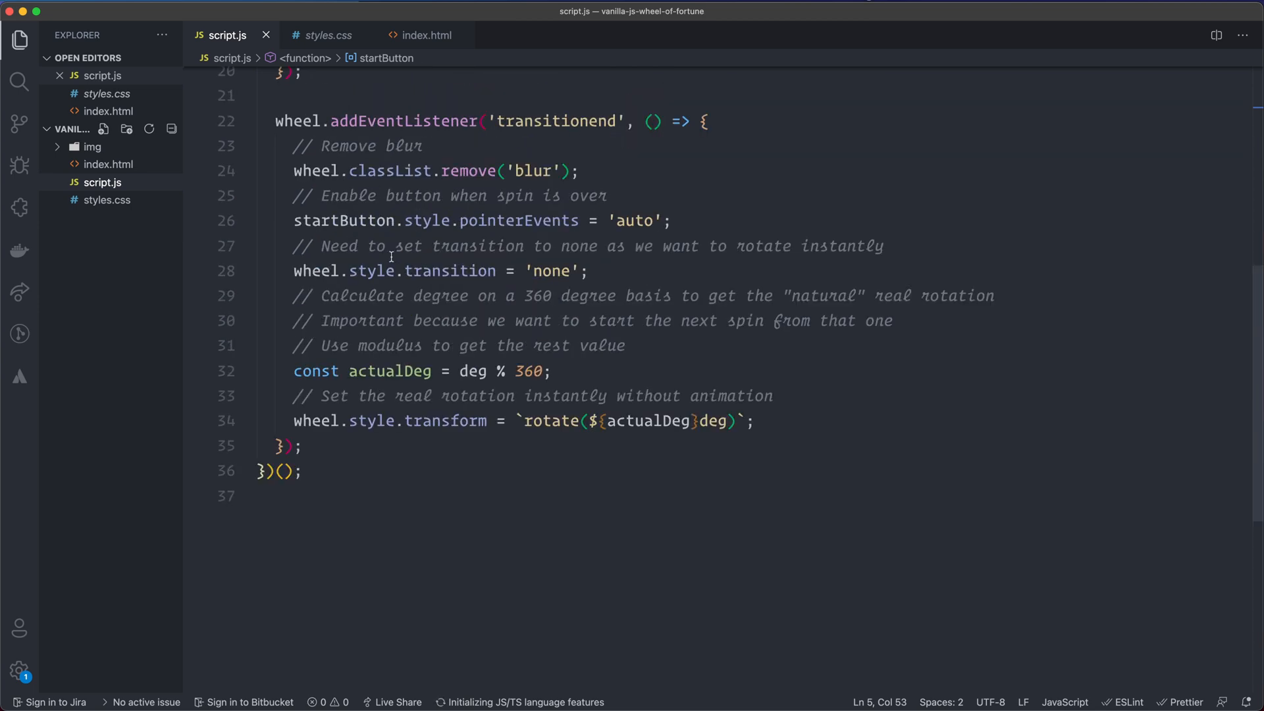
{"action": "scroll", "scroll_direction": "up", "scroll_amount": 3}
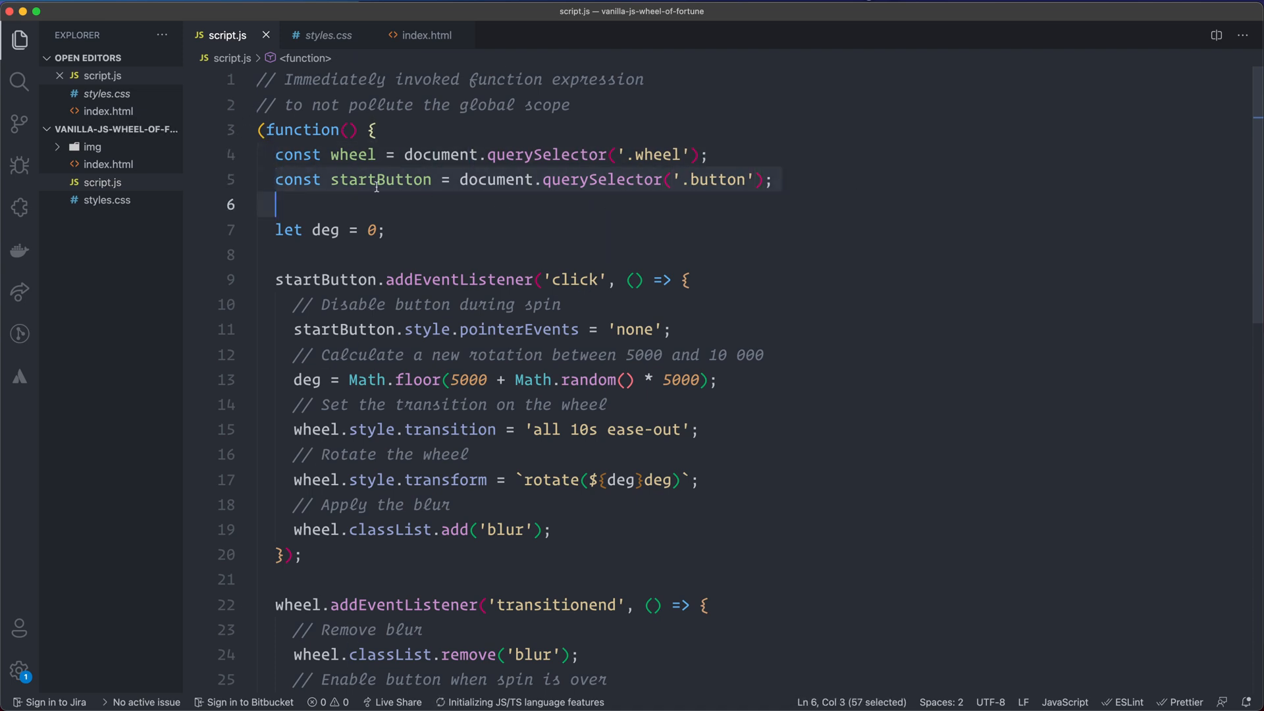
{"action": "mouse_move", "coordinate": [736, 228]}
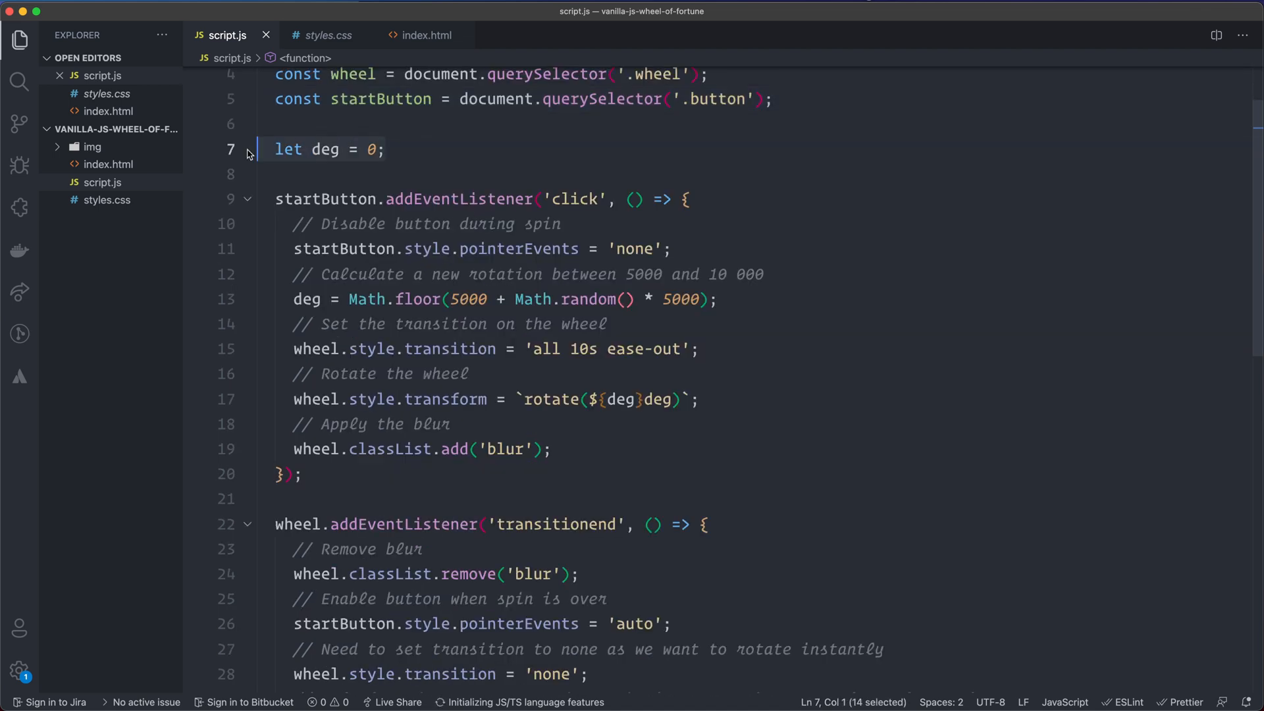
{"action": "mouse_move", "coordinate": [367, 170]}
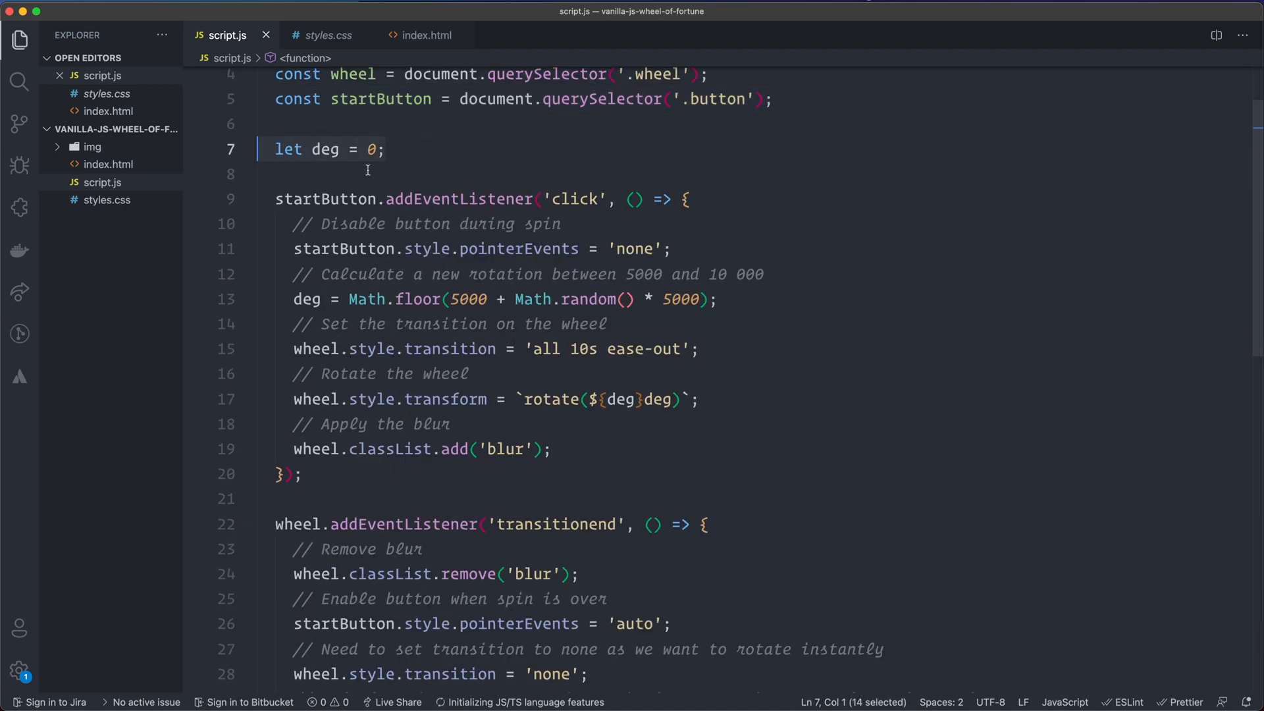
{"action": "mouse_move", "coordinate": [902, 228]}
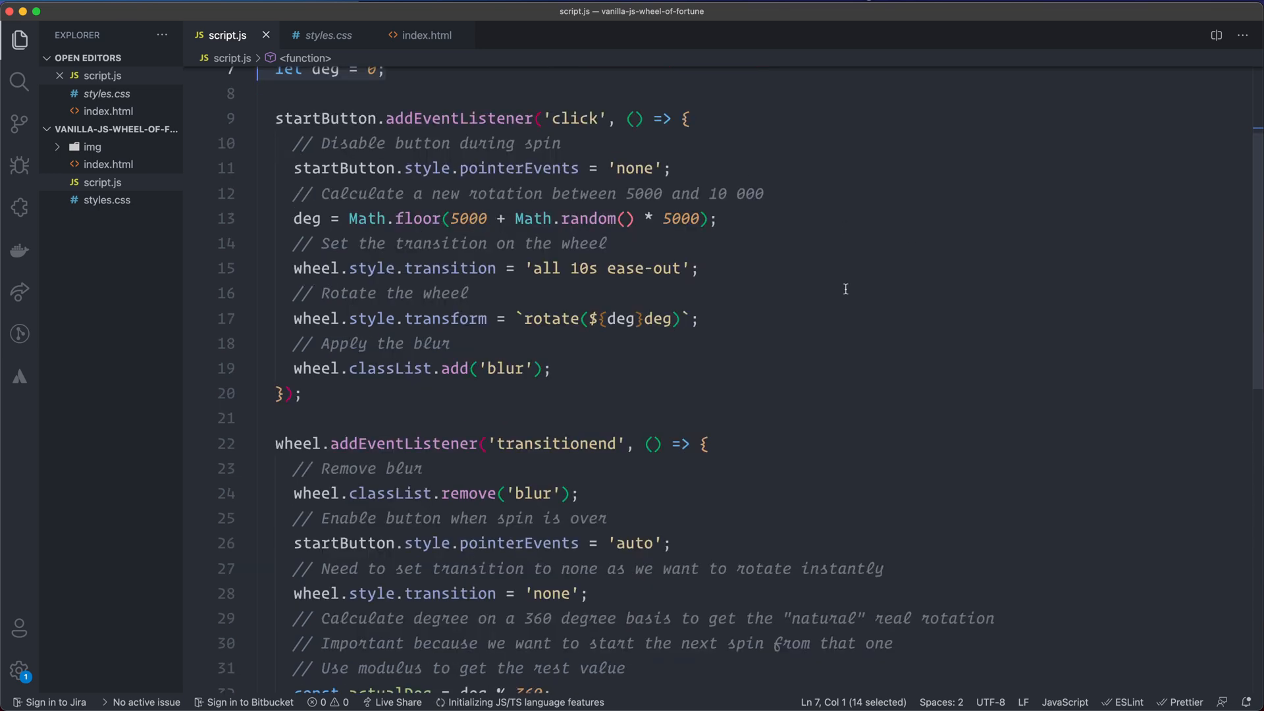
{"action": "scroll", "scroll_direction": "down", "scroll_amount": 3}
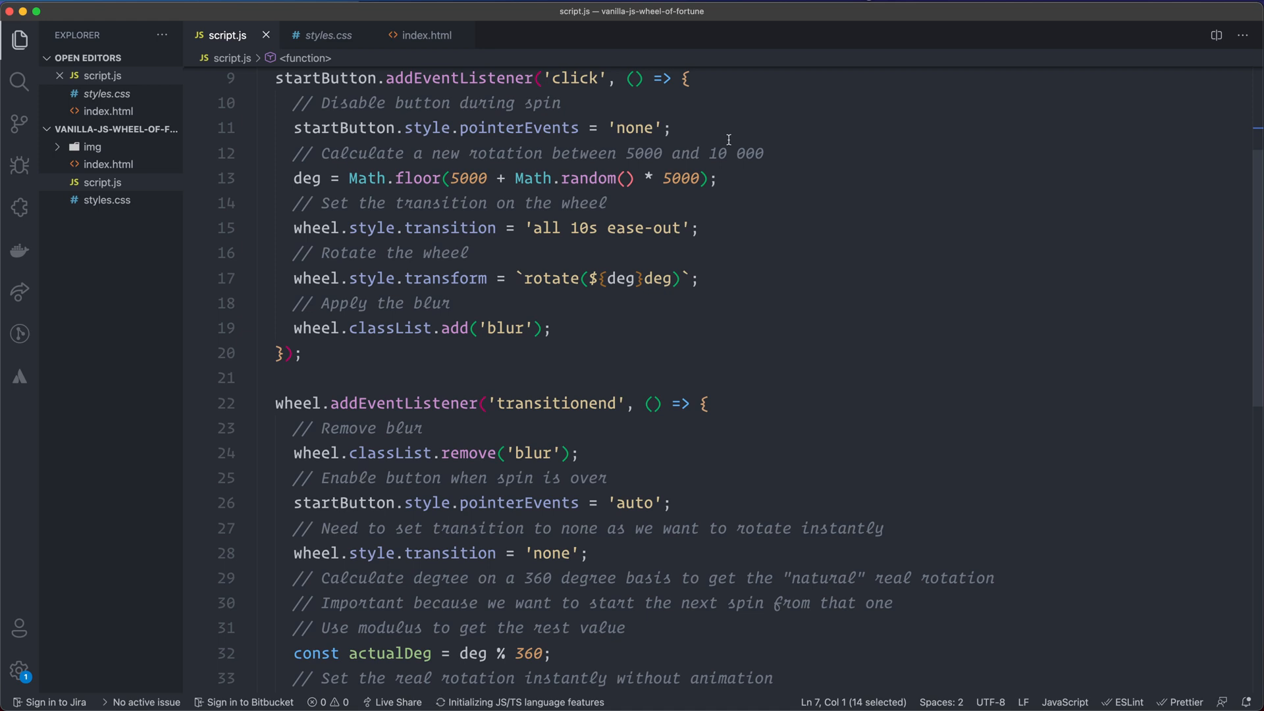
{"action": "scroll", "scroll_direction": "down", "scroll_amount": 3}
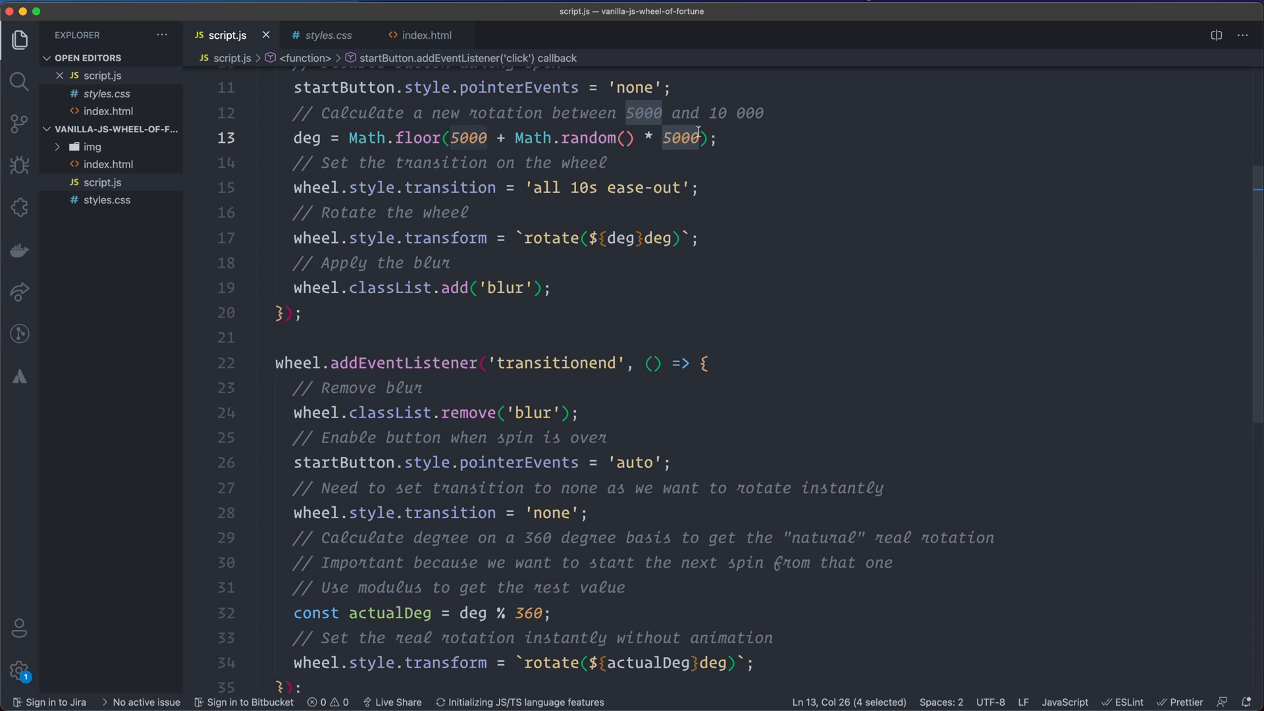
{"action": "mouse_move", "coordinate": [775, 142]}
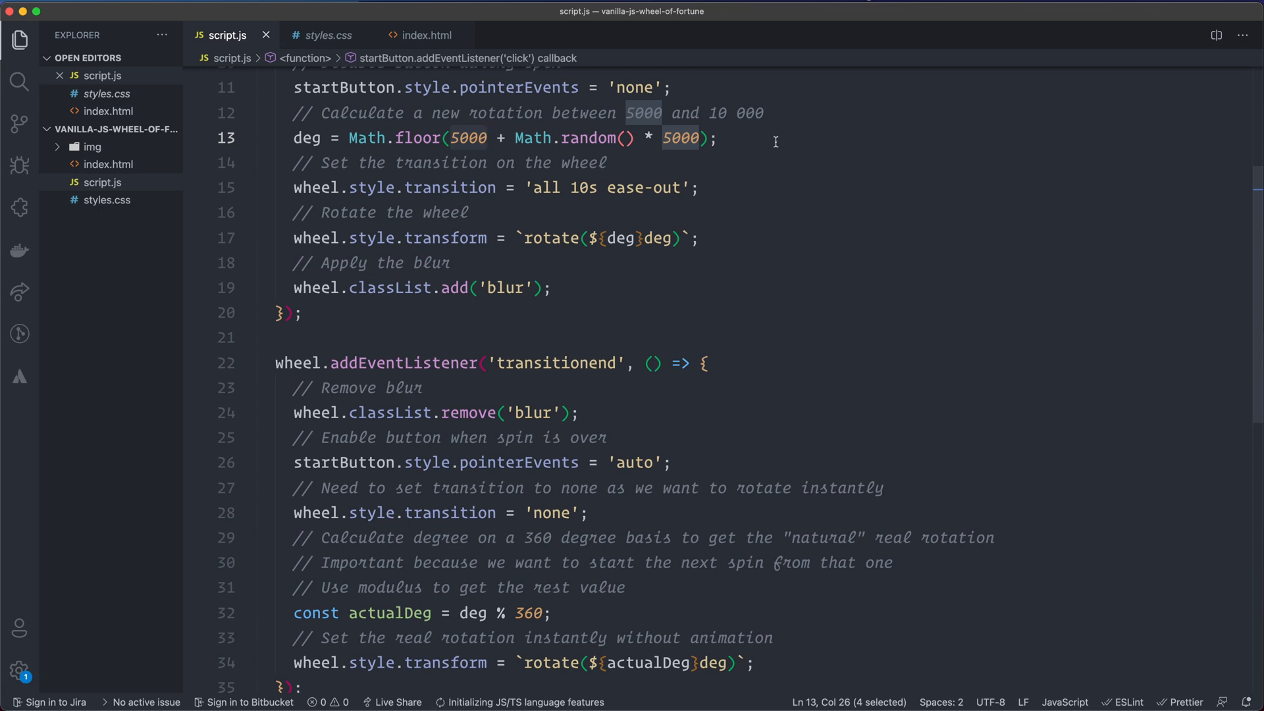
{"action": "mouse_move", "coordinate": [723, 167]}
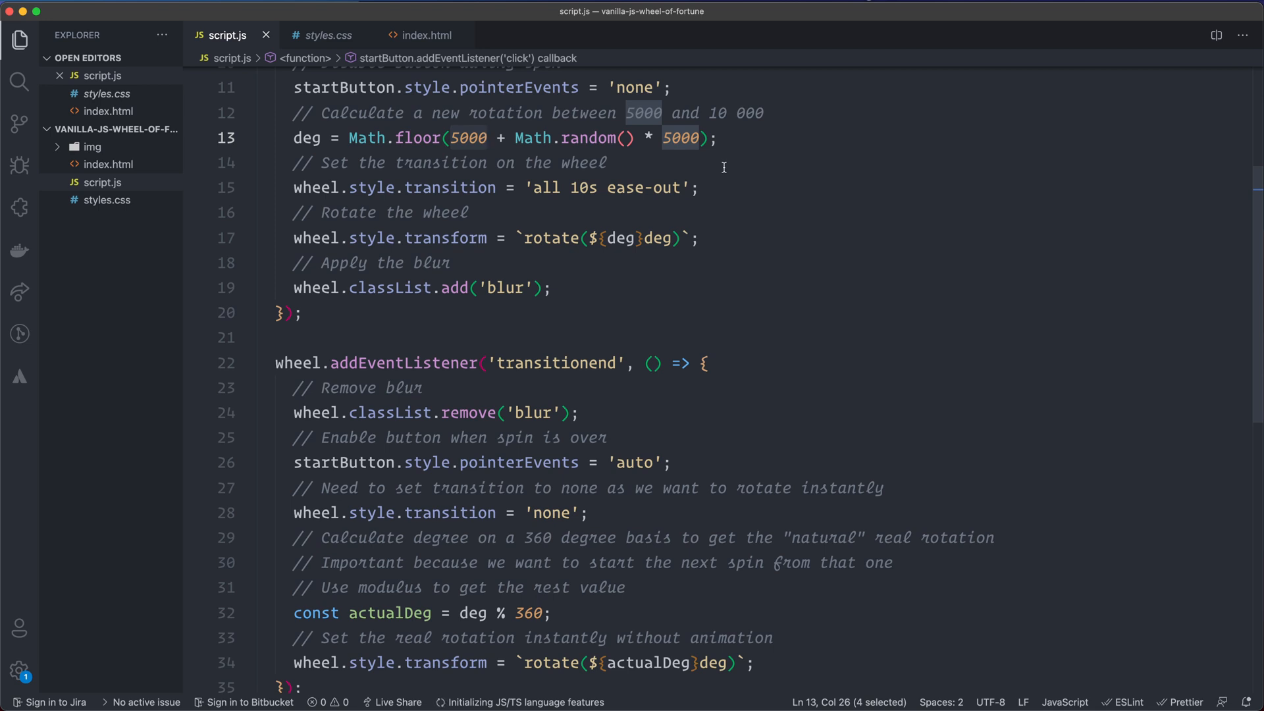
{"action": "mouse_move", "coordinate": [572, 177]}
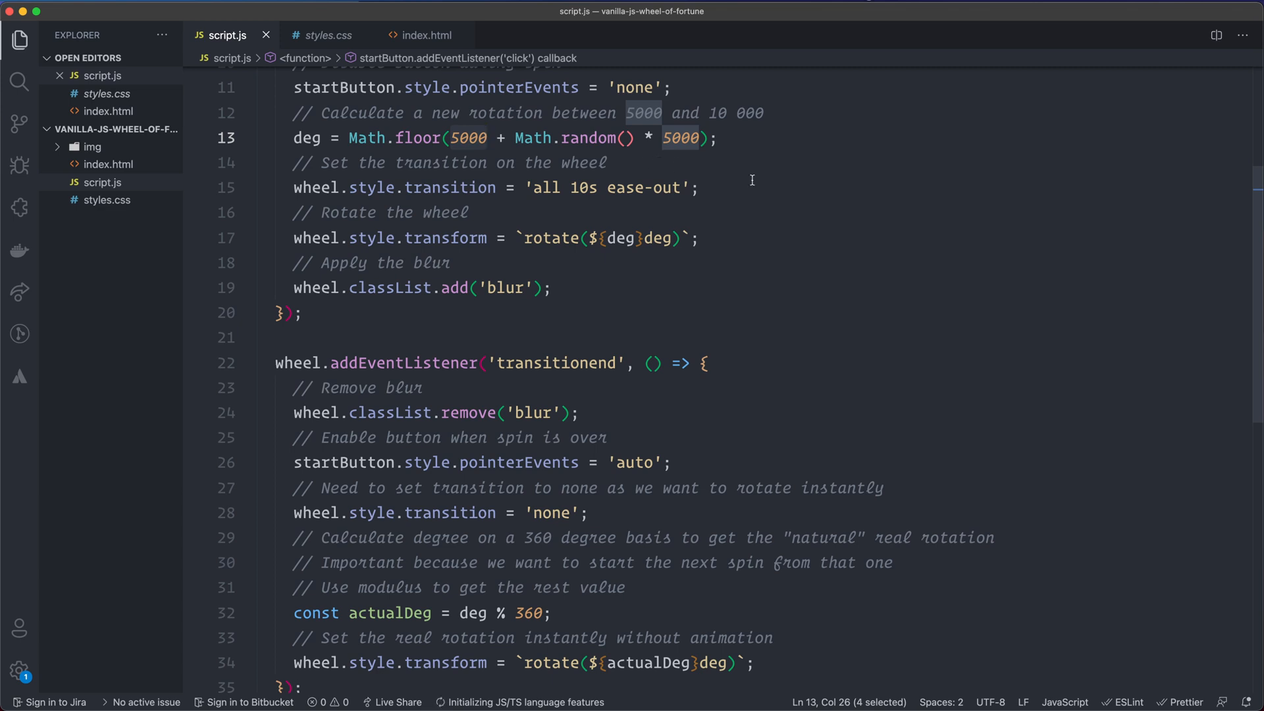
{"action": "scroll", "scroll_direction": "up", "scroll_amount": 3}
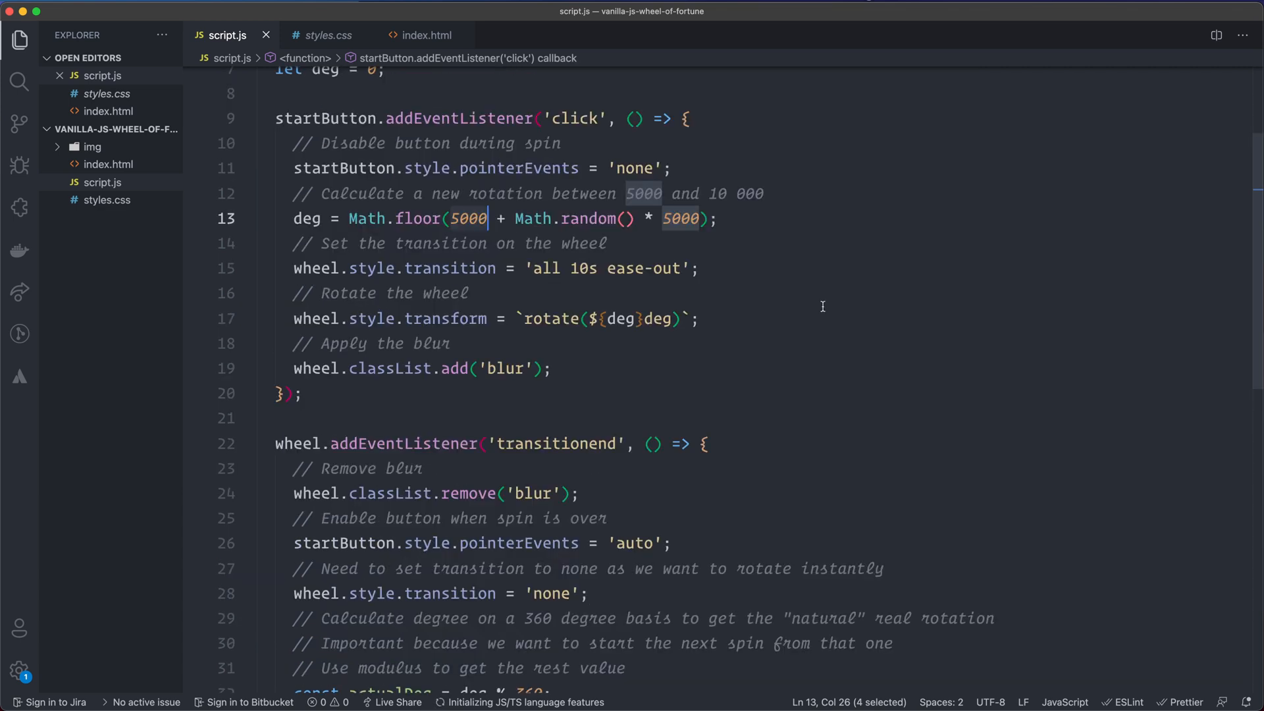
{"action": "left_click", "coordinate": [572, 267]}
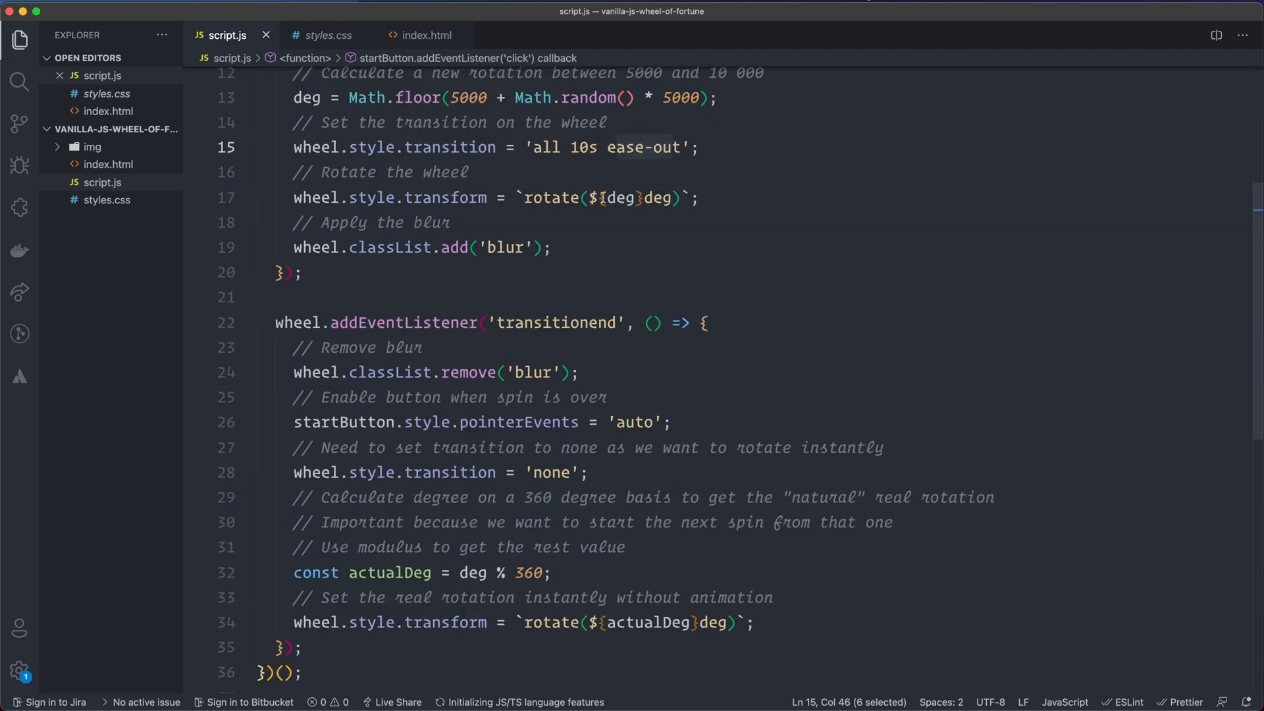
{"action": "scroll", "scroll_direction": "up", "scroll_amount": 3}
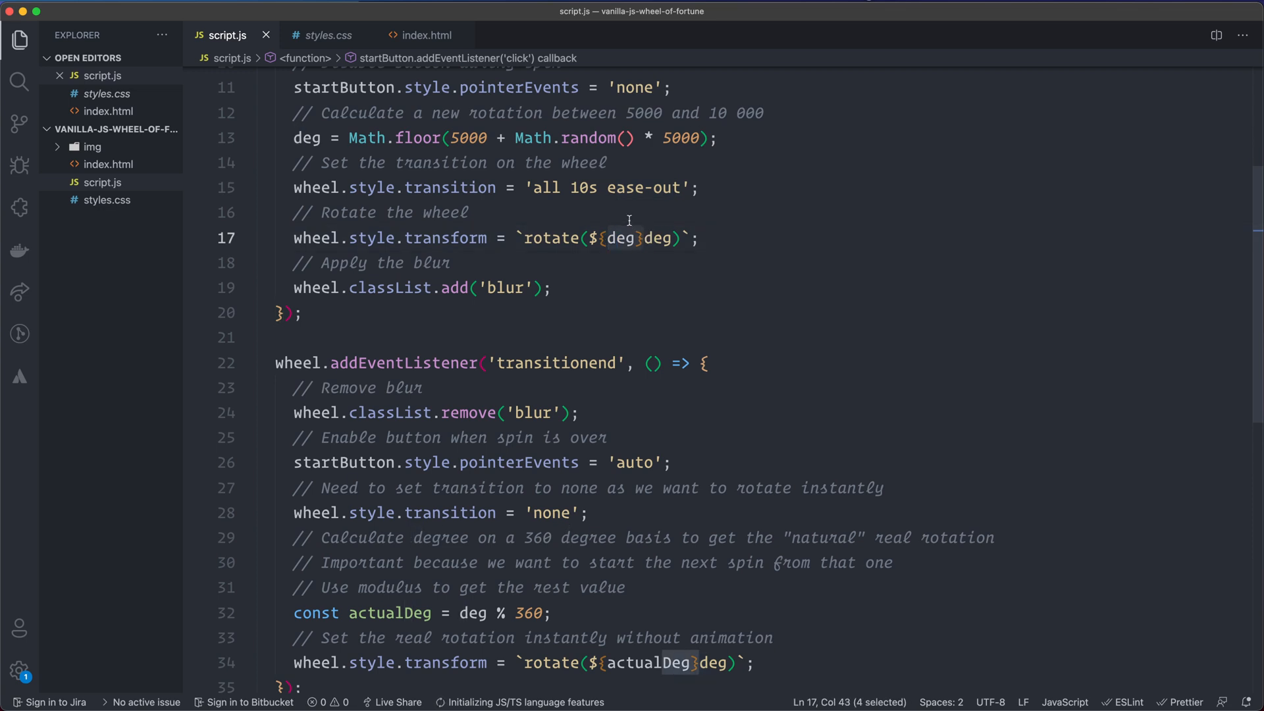
{"action": "mouse_move", "coordinate": [490, 137]}
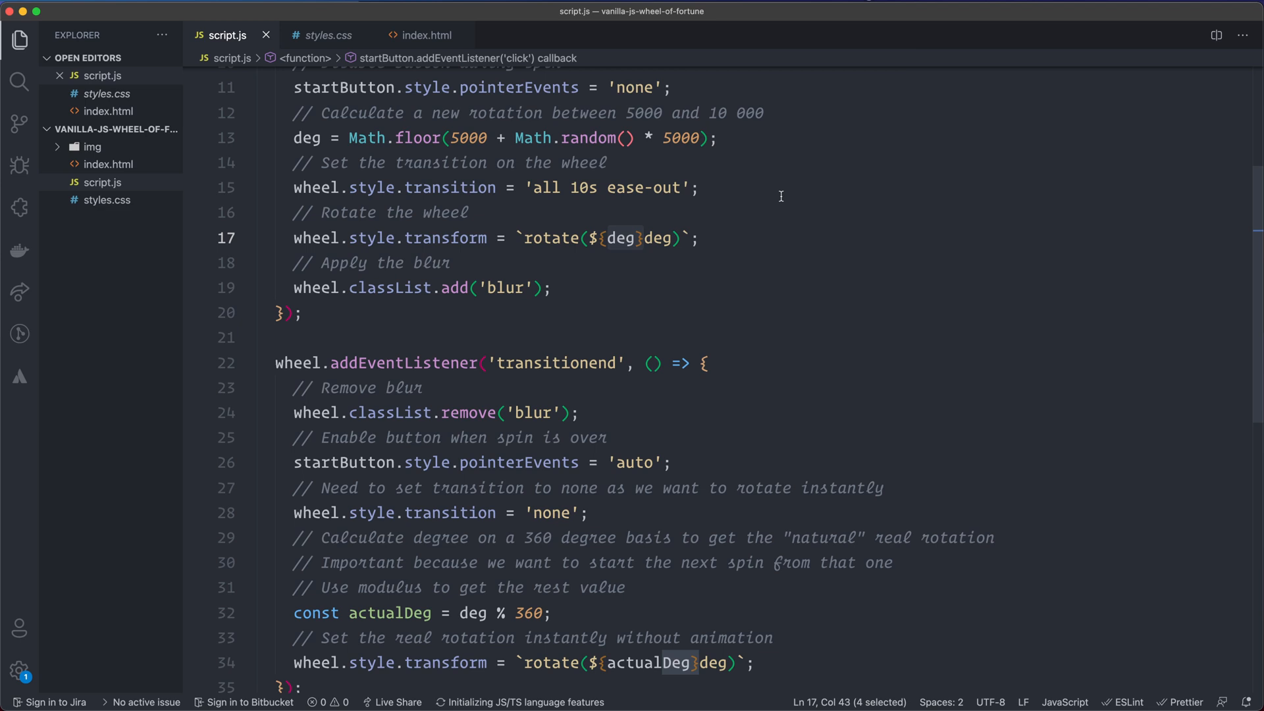
{"action": "mouse_move", "coordinate": [759, 200]}
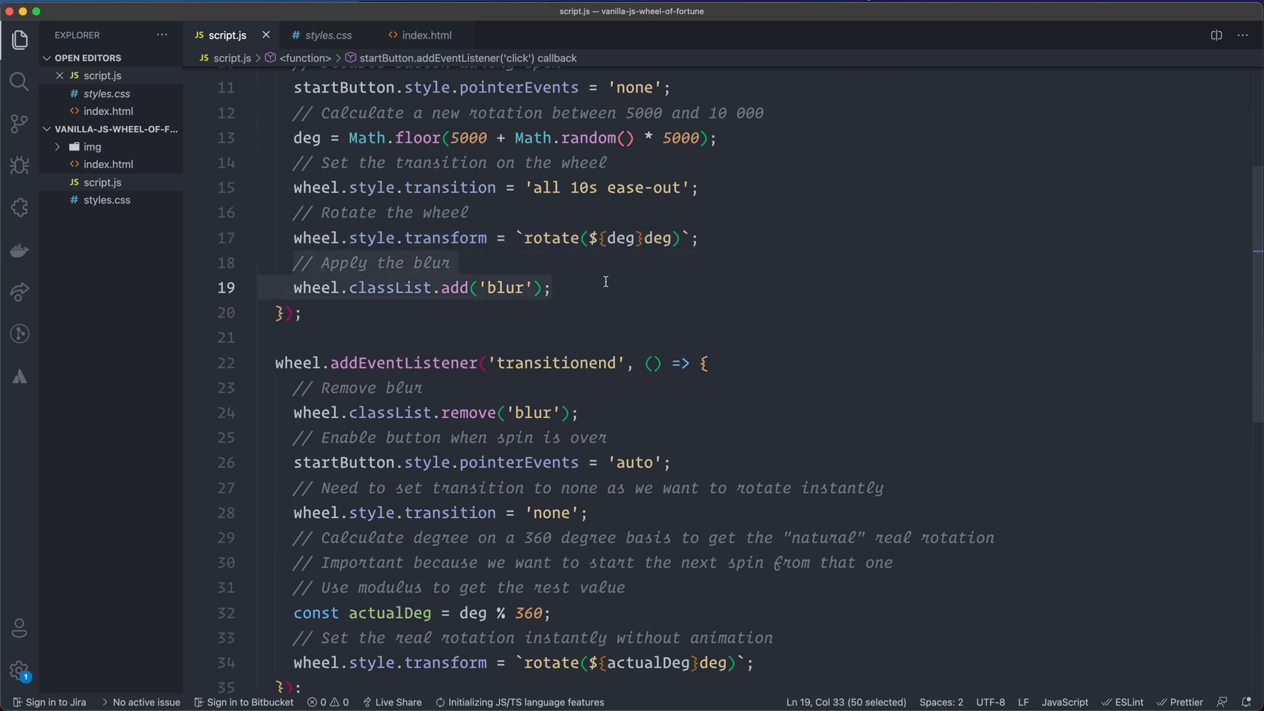
{"action": "left_click", "coordinate": [739, 238]}
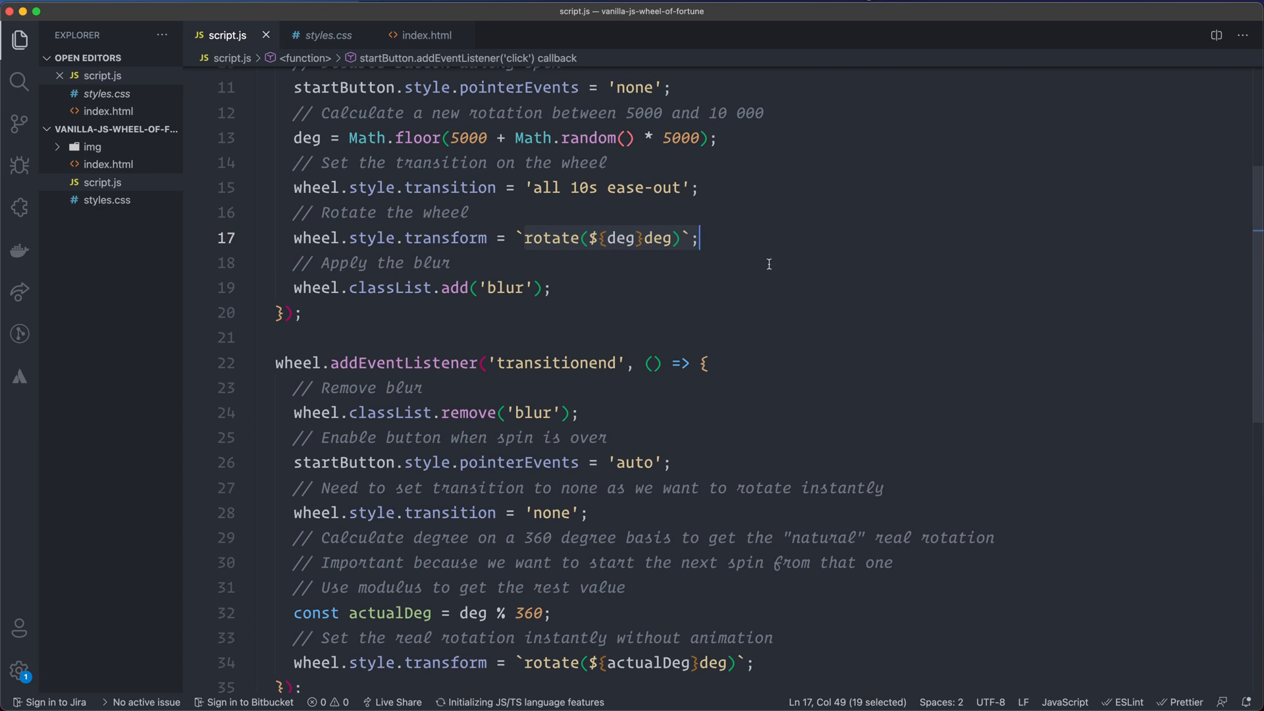
{"action": "mouse_move", "coordinate": [776, 266]}
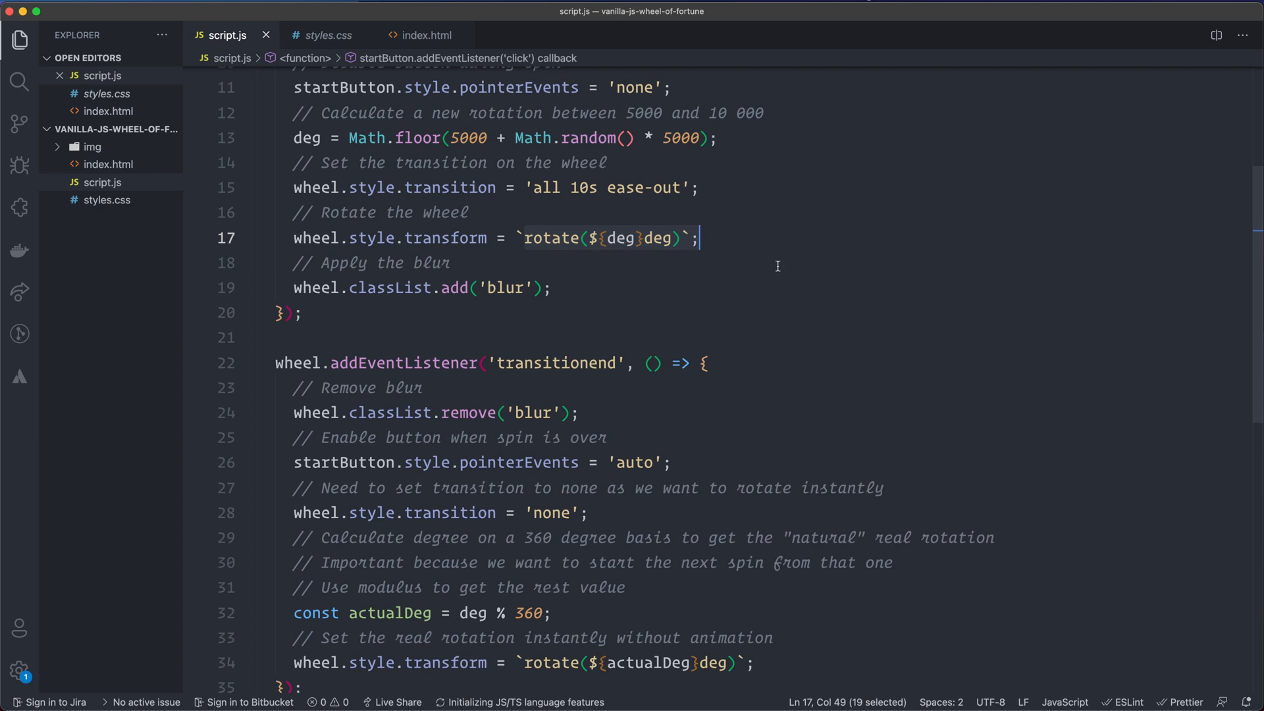
{"action": "scroll", "scroll_direction": "down", "scroll_amount": 3}
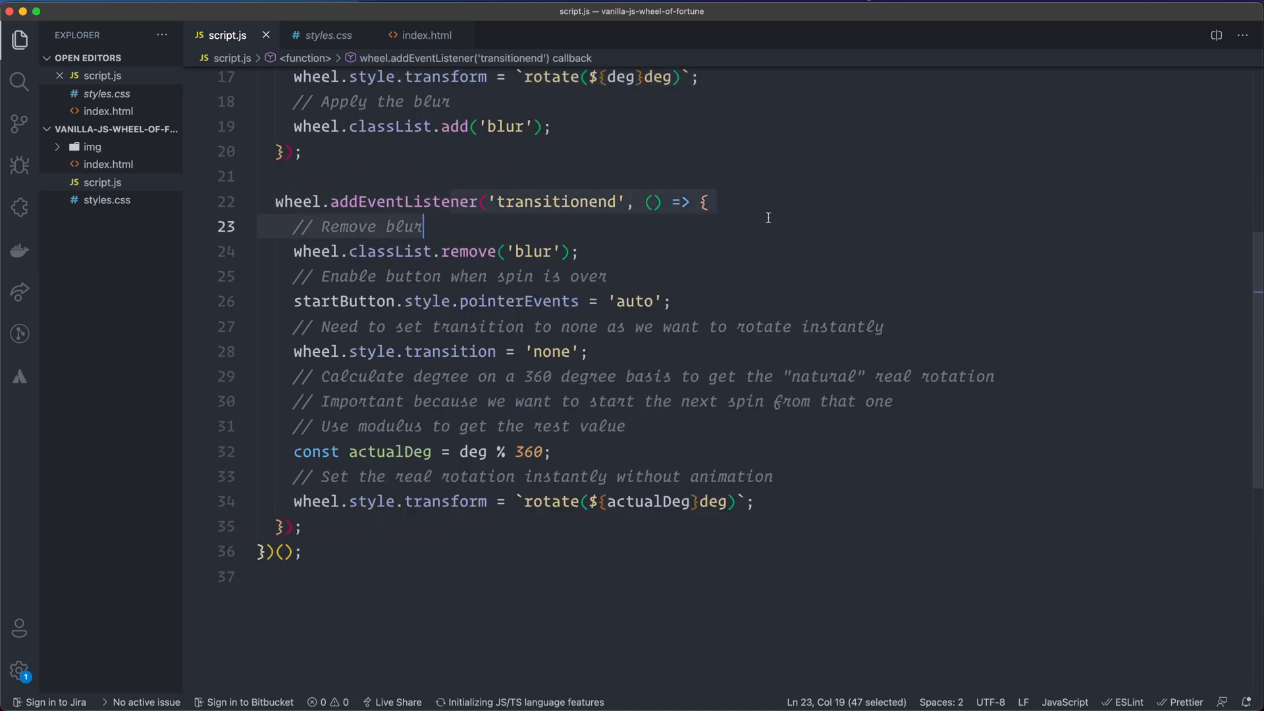
{"action": "left_click", "coordinate": [322, 252]}
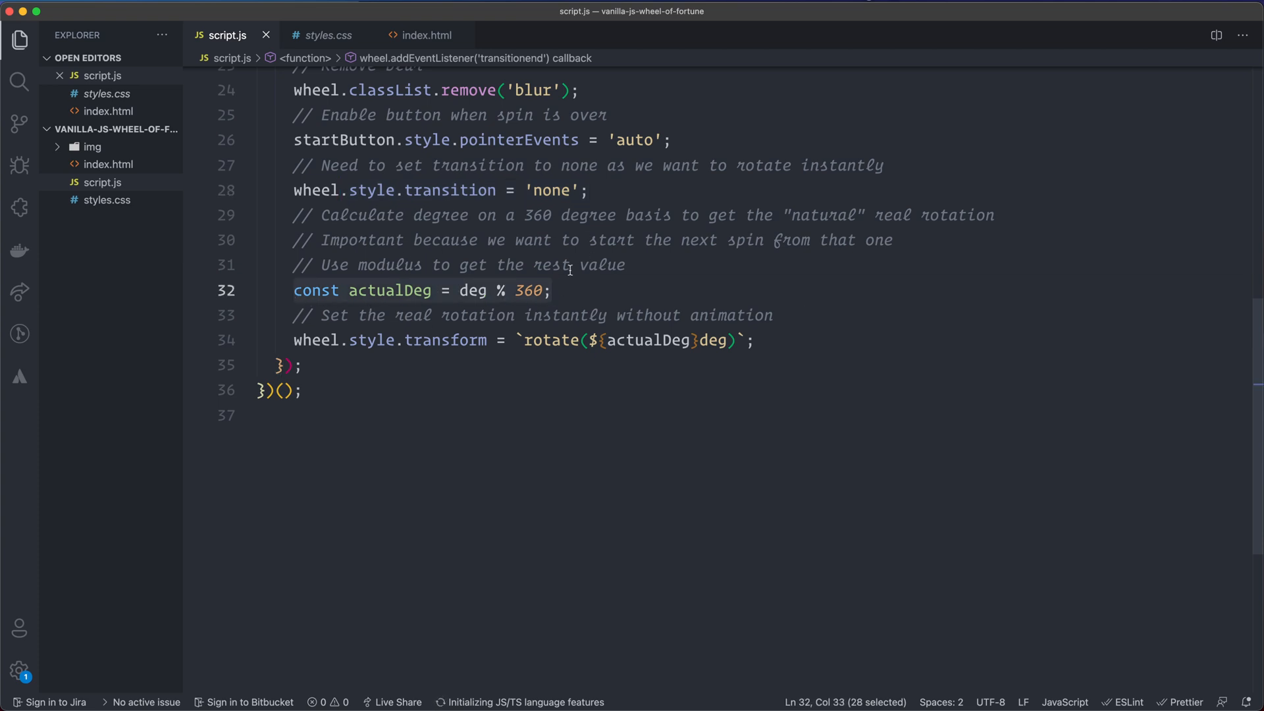
{"action": "left_click", "coordinate": [552, 290]}
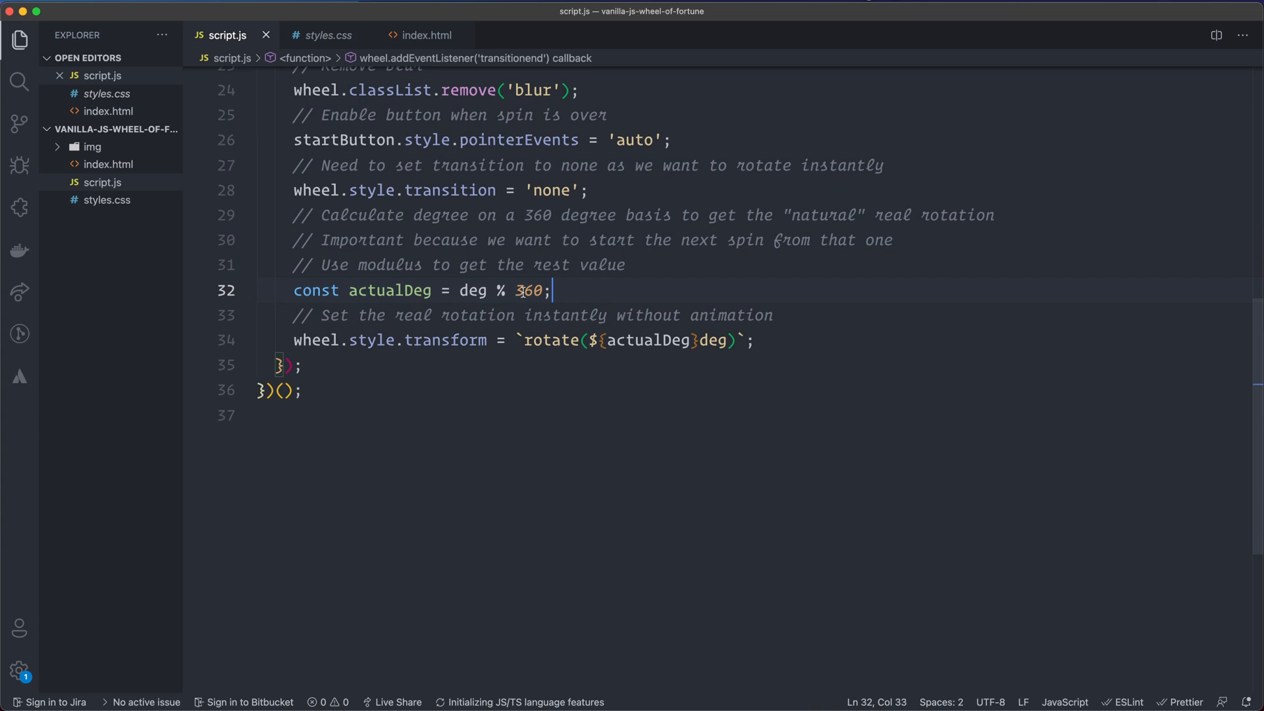
{"action": "mouse_move", "coordinate": [522, 292]}
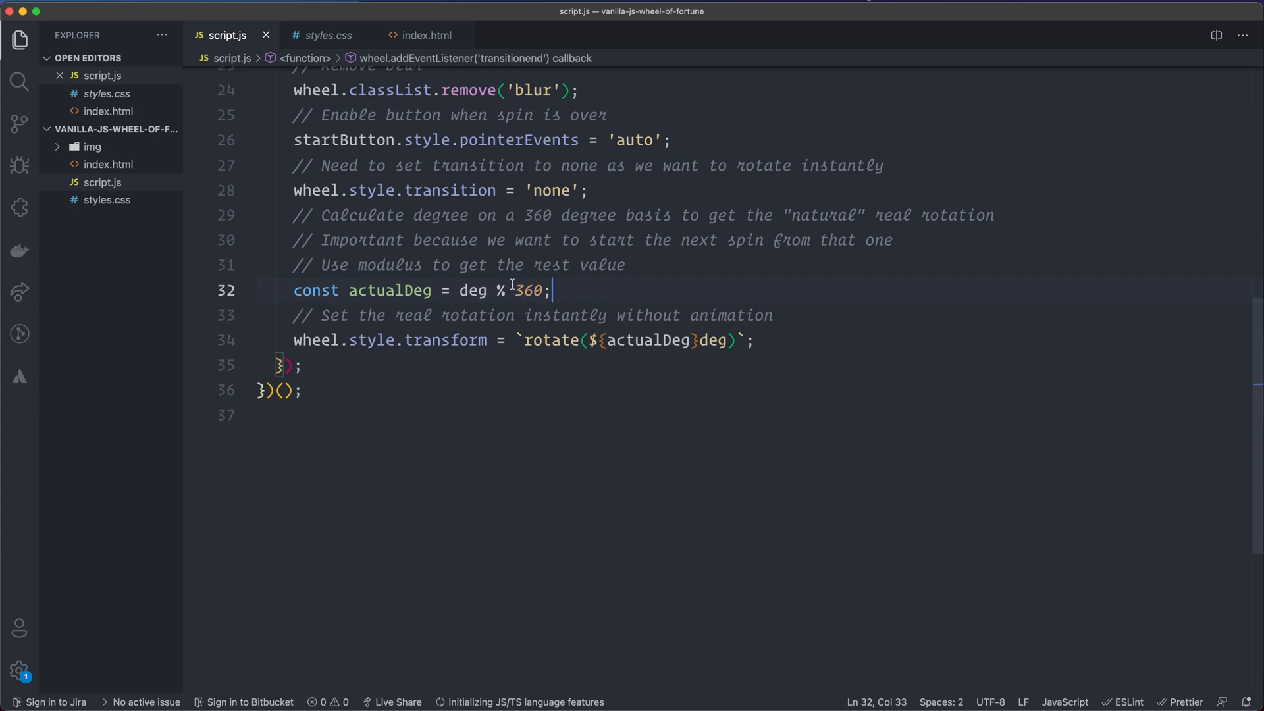
{"action": "mouse_move", "coordinate": [506, 282]}
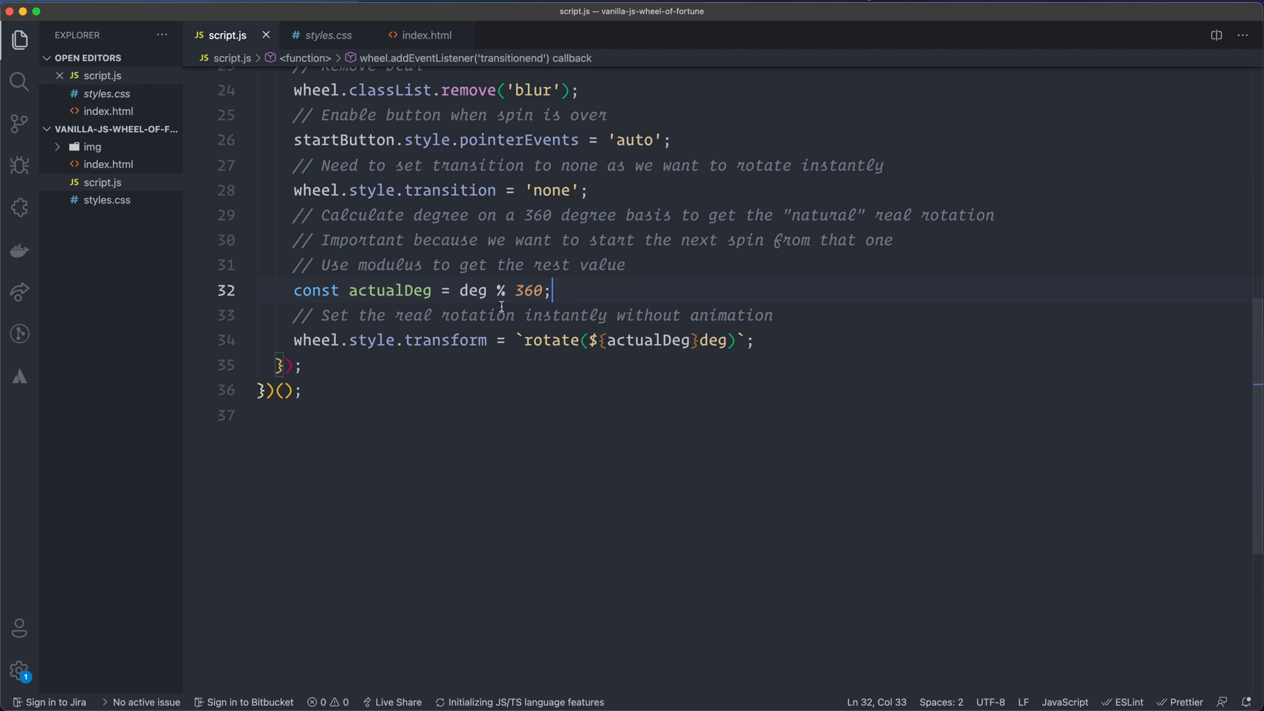
{"action": "mouse_move", "coordinate": [642, 269]}
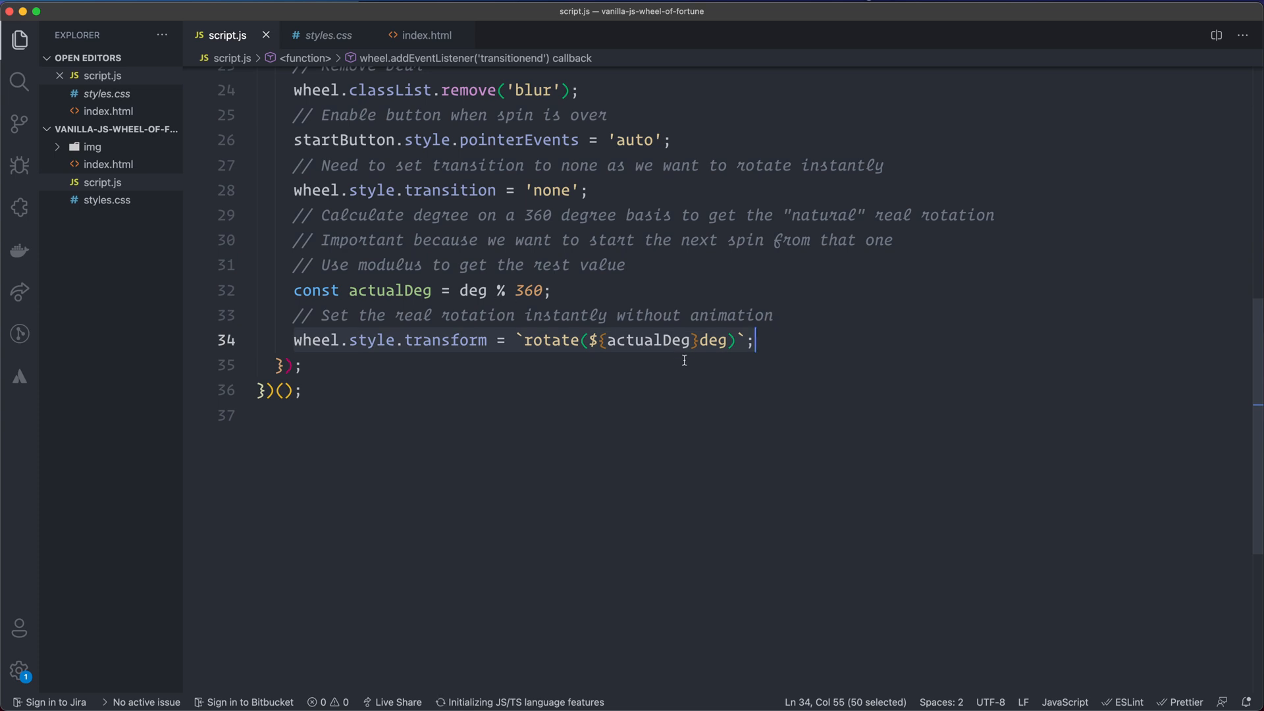
{"action": "scroll", "scroll_direction": "up", "scroll_amount": 3}
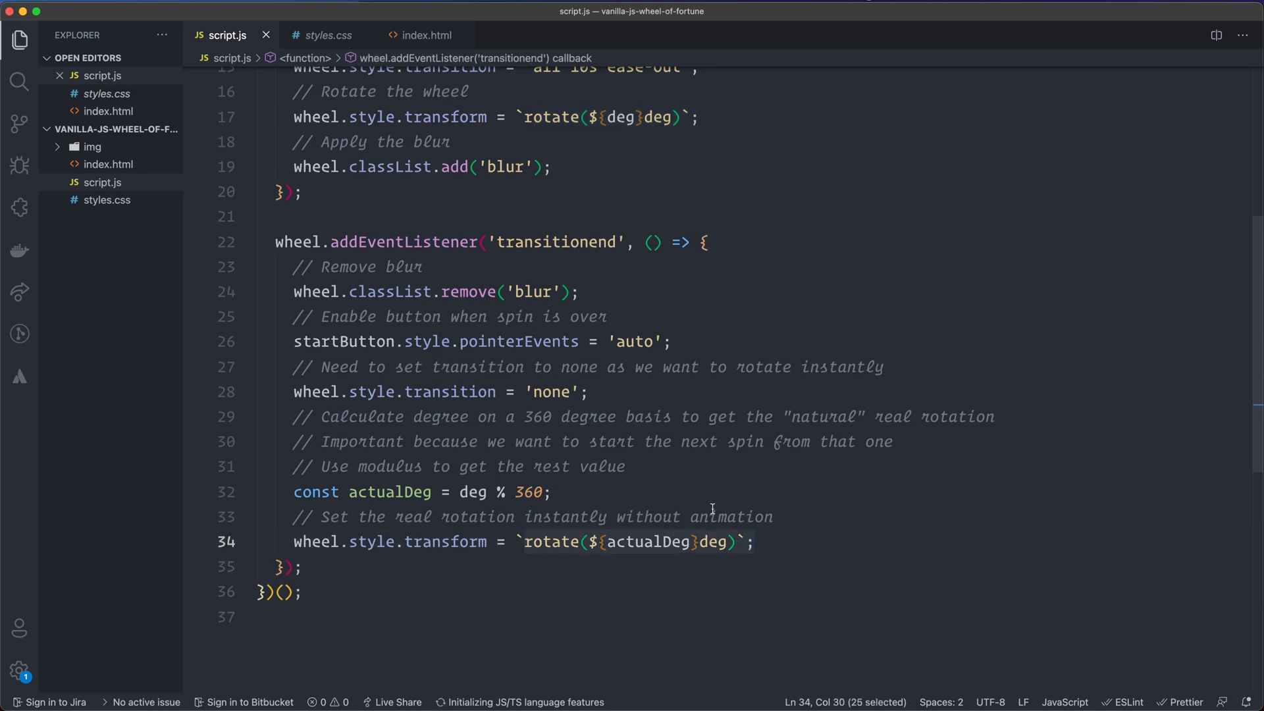
{"action": "mouse_move", "coordinate": [654, 524]}
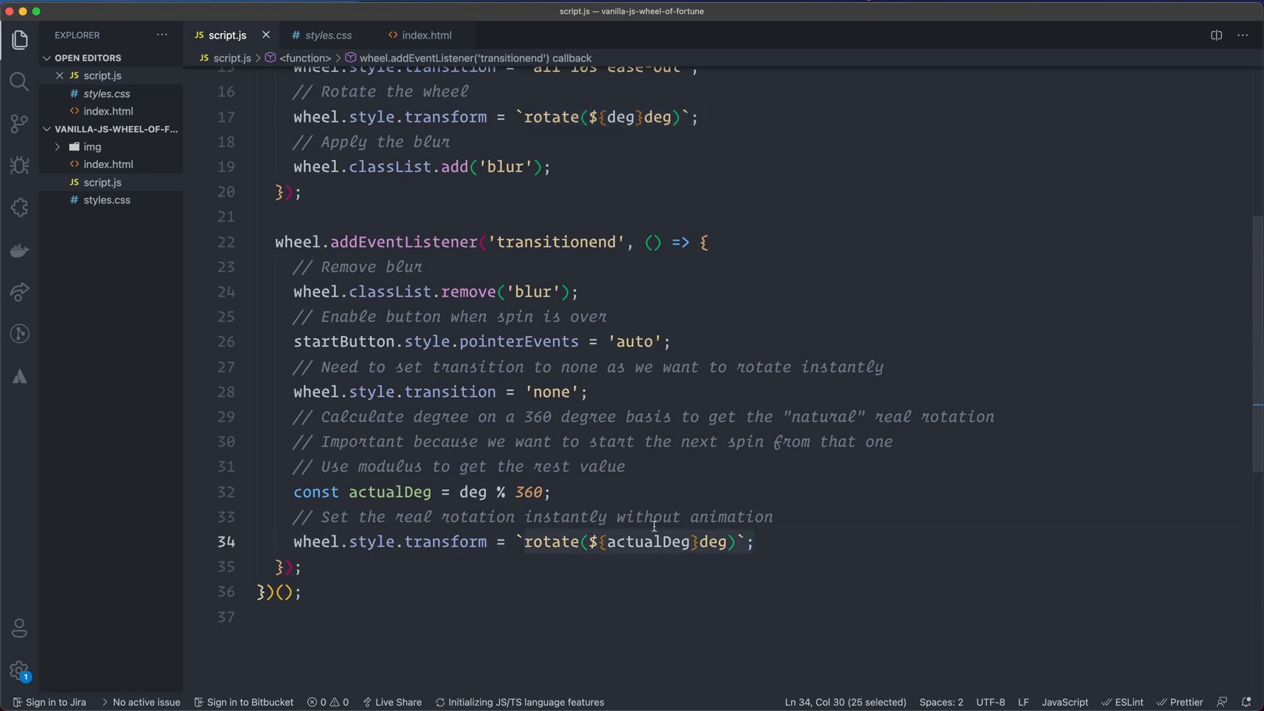
{"action": "scroll", "scroll_direction": "up", "scroll_amount": 3}
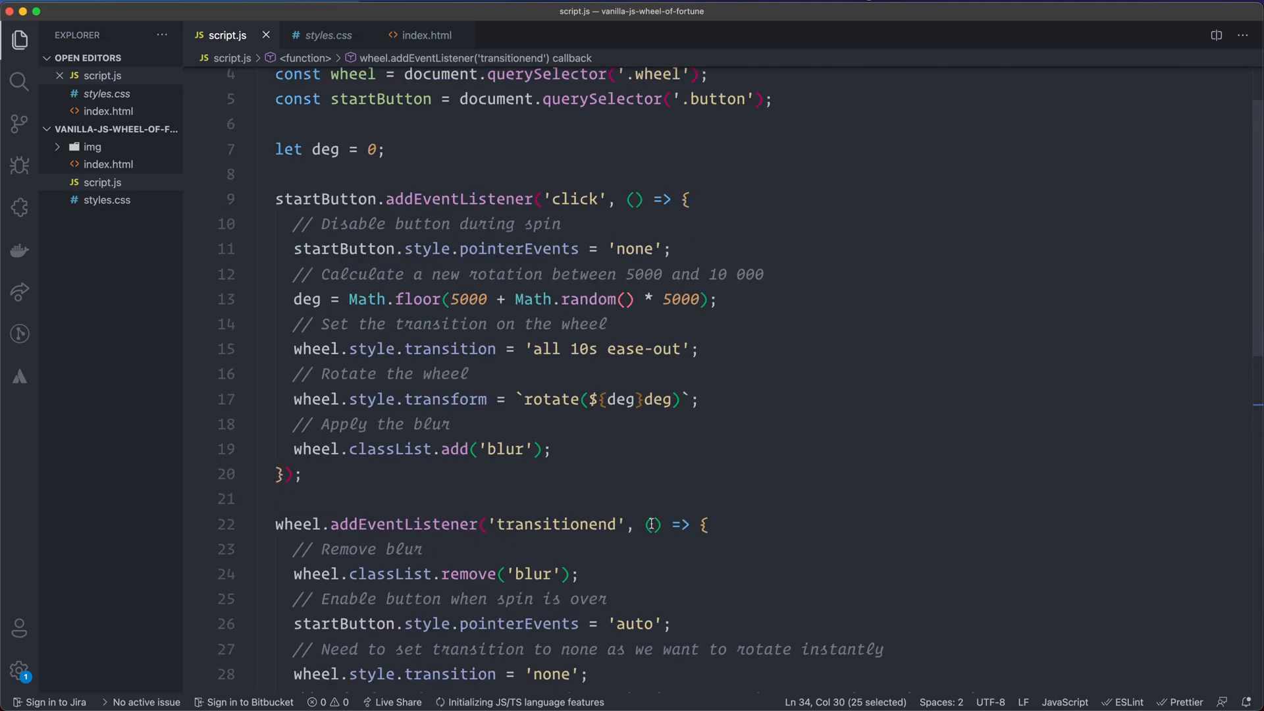
- On line 6 of script.js, write const display = document.querySelector('.display');
{"action": "scroll", "scroll_direction": "up", "scroll_amount": 3}
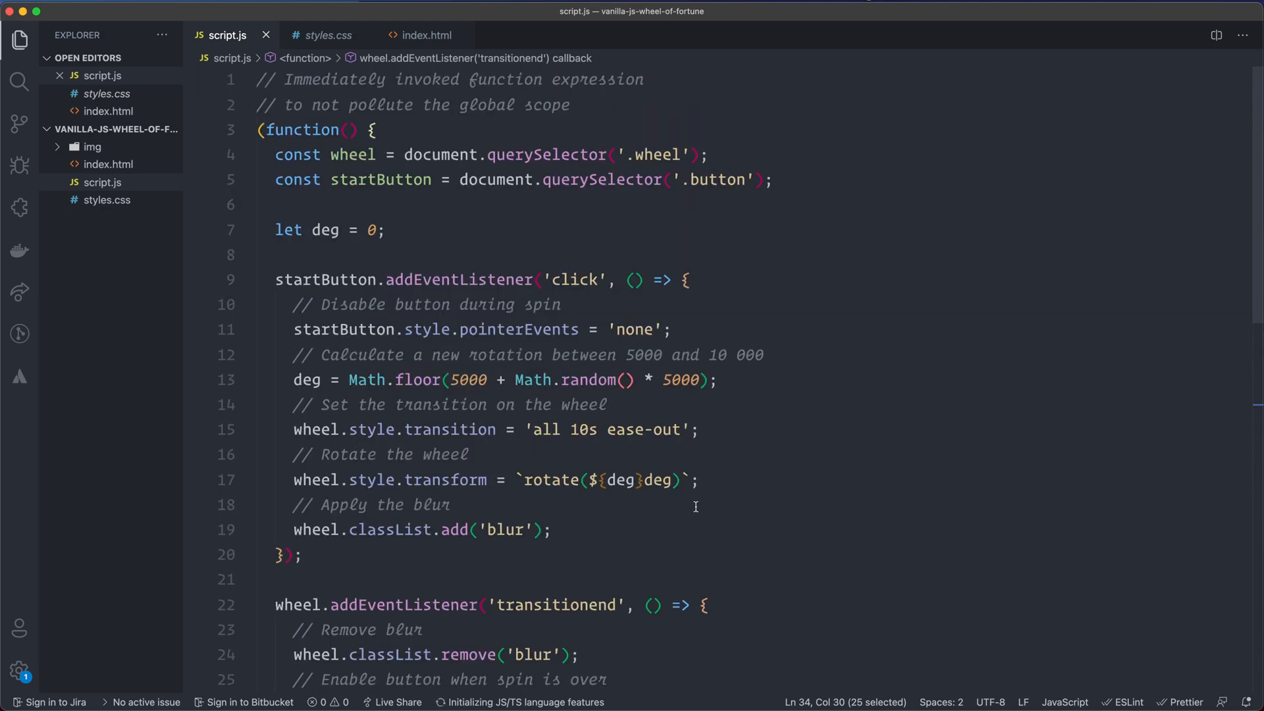
{"action": "mouse_move", "coordinate": [483, 508]}
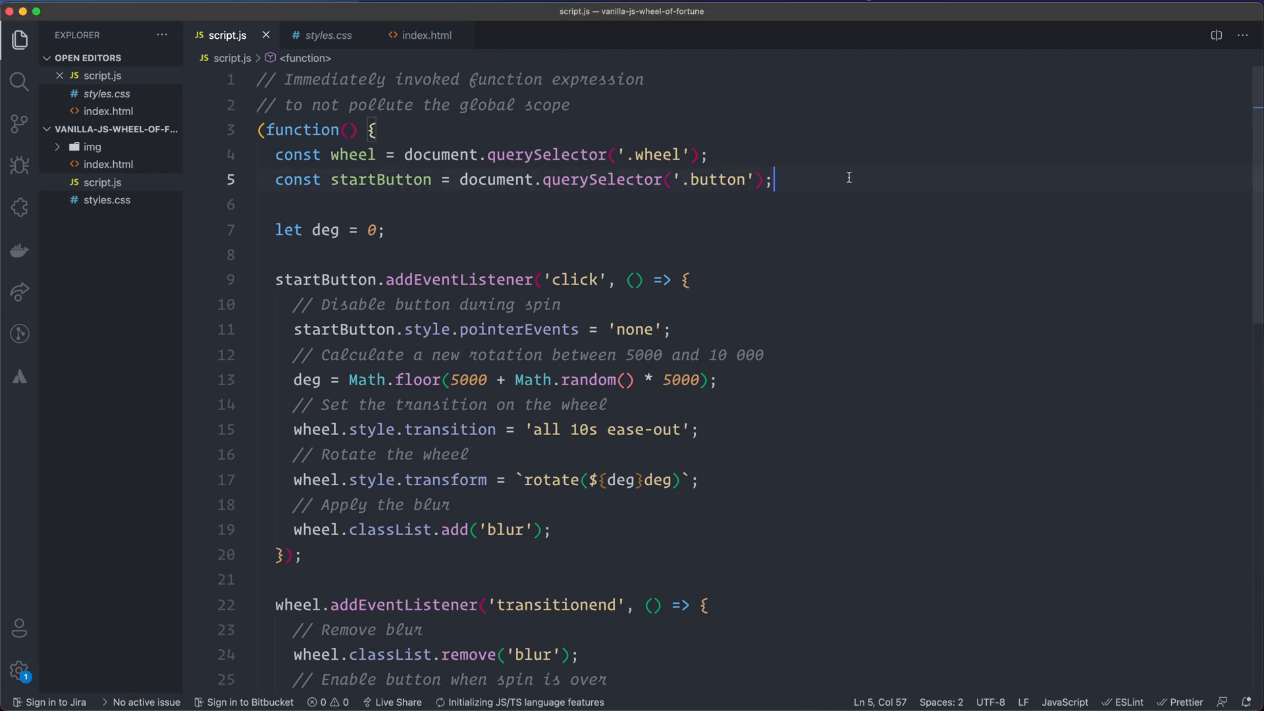
{"action": "type", "text": "const"}
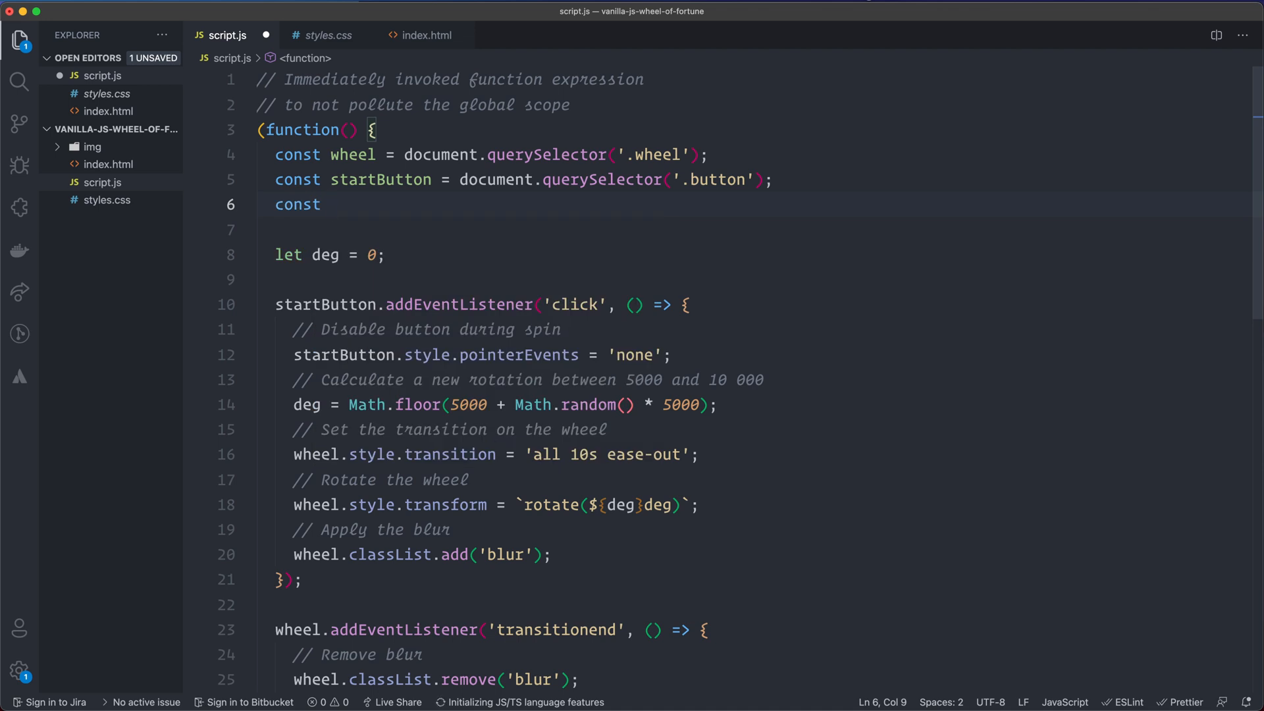
{"action": "type", "text": "disp"}
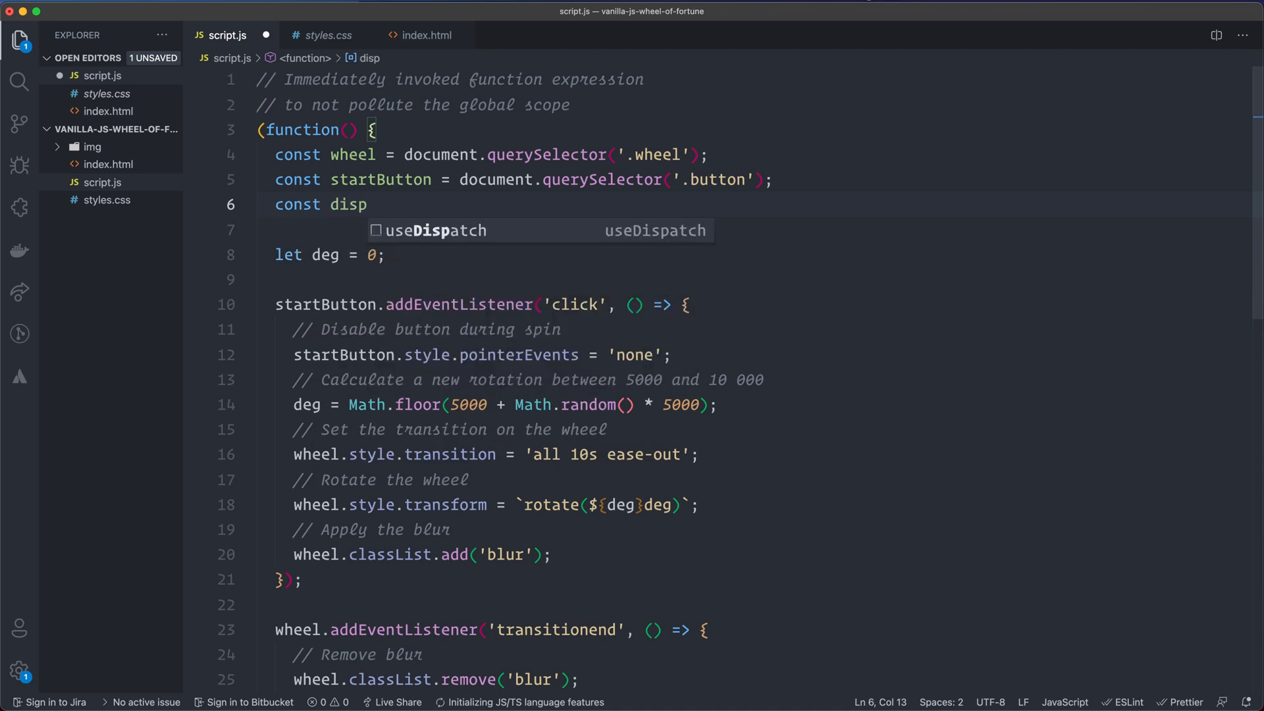
{"action": "type", "text": "lay = document.query"}
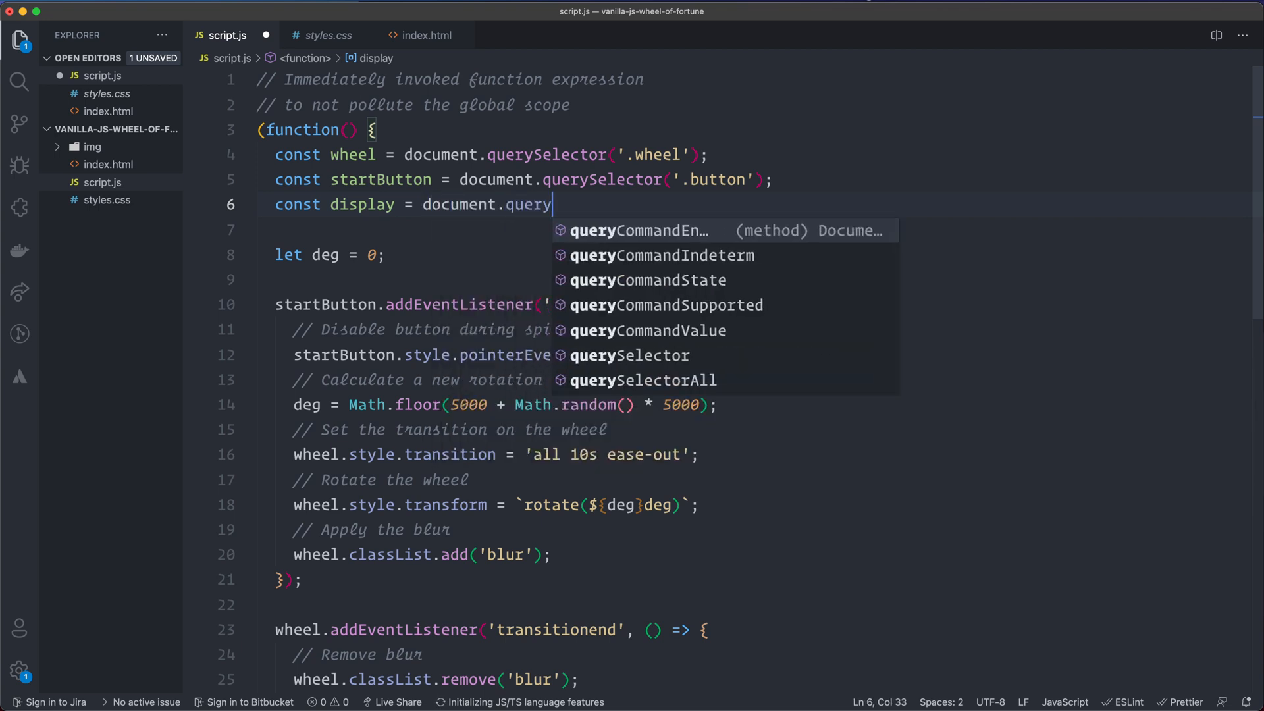
{"action": "type", "text": "Selector('"}
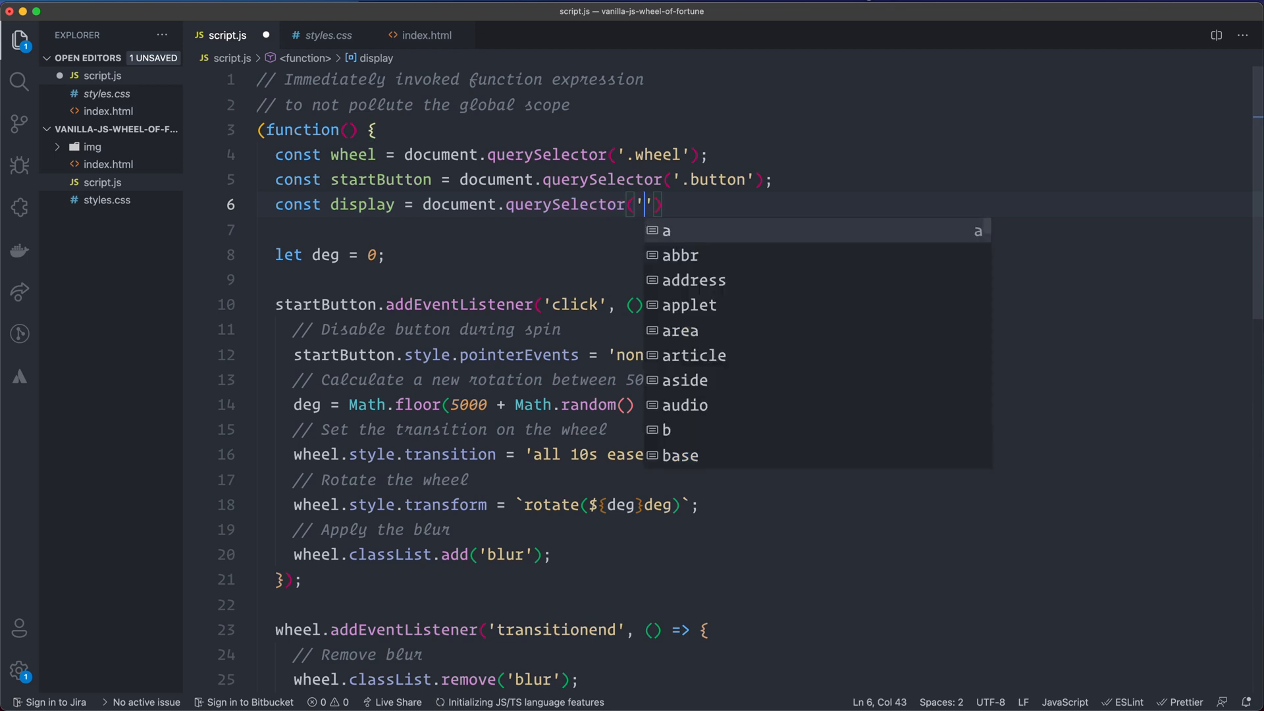
{"action": "type", "text": "disp"}
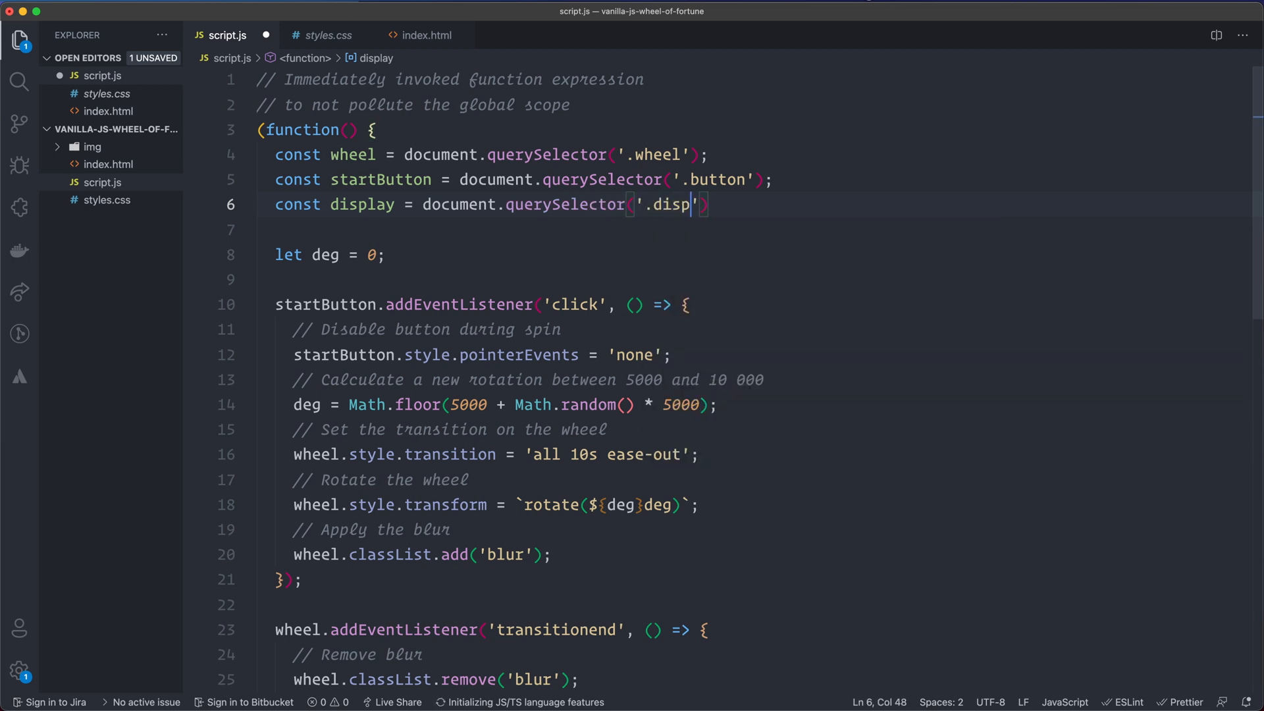
{"action": "type", "text": "lay');"}
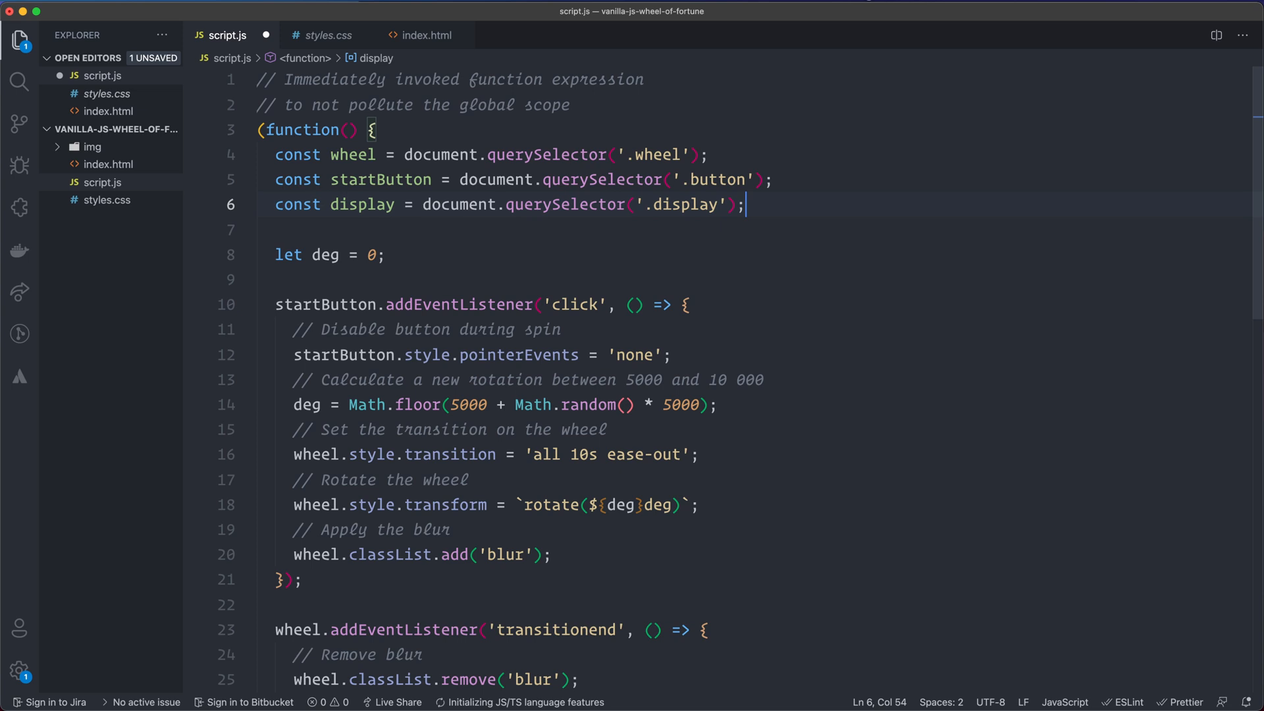
{"action": "left_click", "coordinate": [276, 279]}
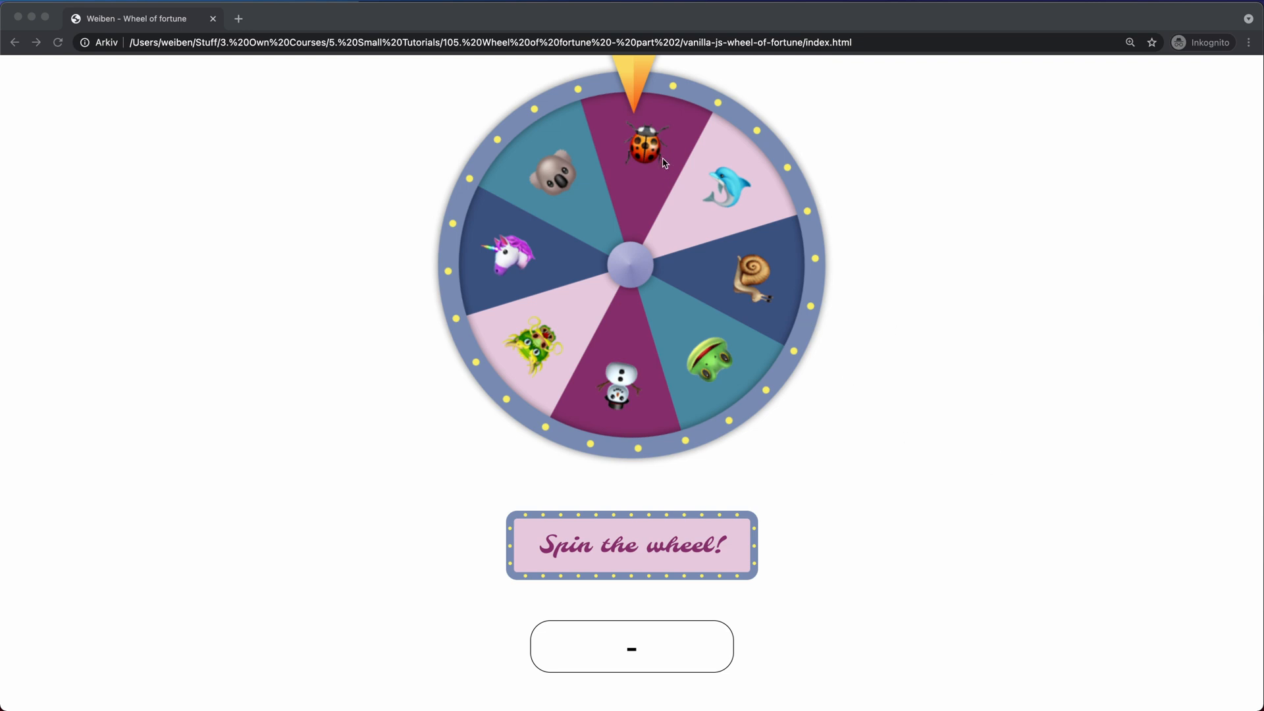
{"action": "mouse_move", "coordinate": [761, 261]}
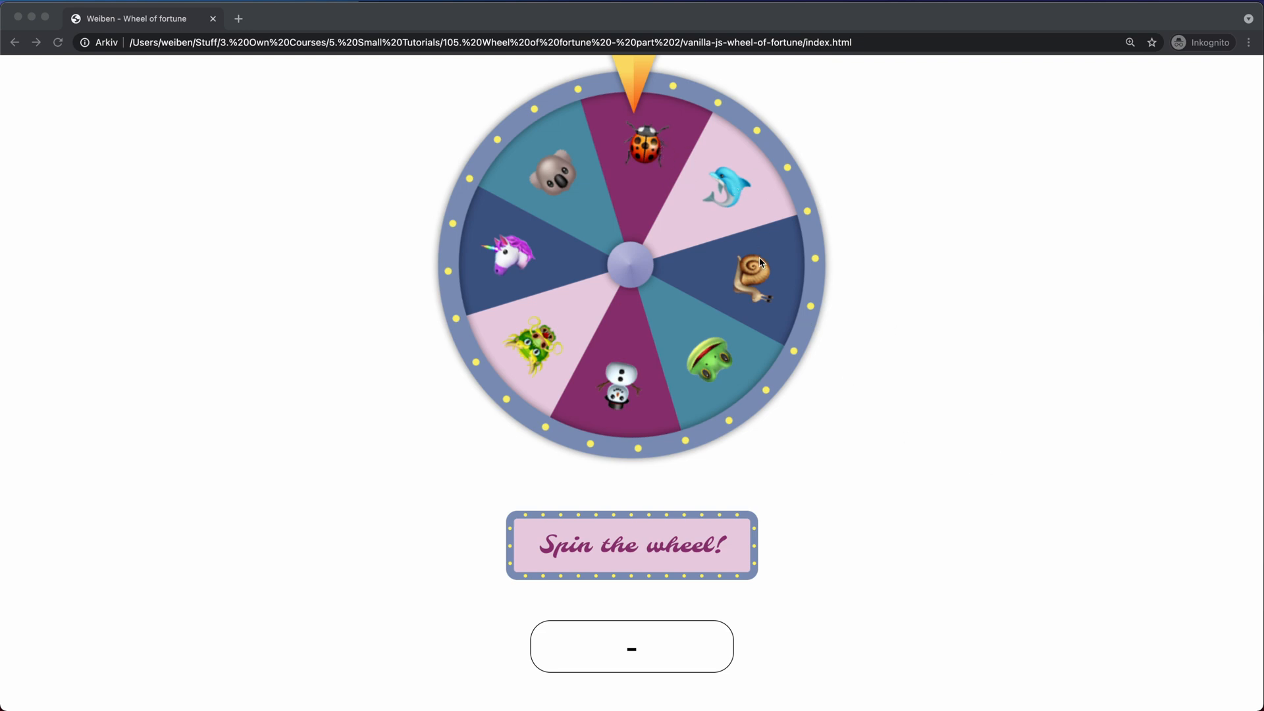
{"action": "mouse_move", "coordinate": [611, 201]}
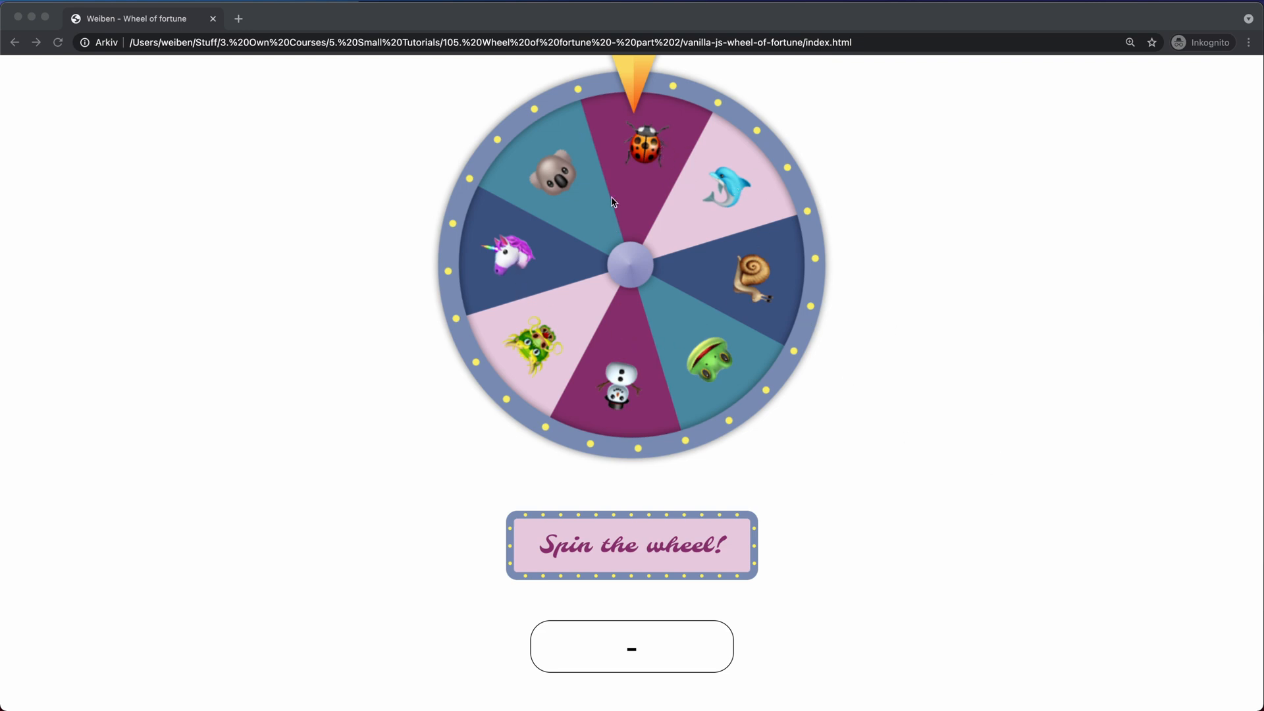
{"action": "mouse_move", "coordinate": [729, 310]}
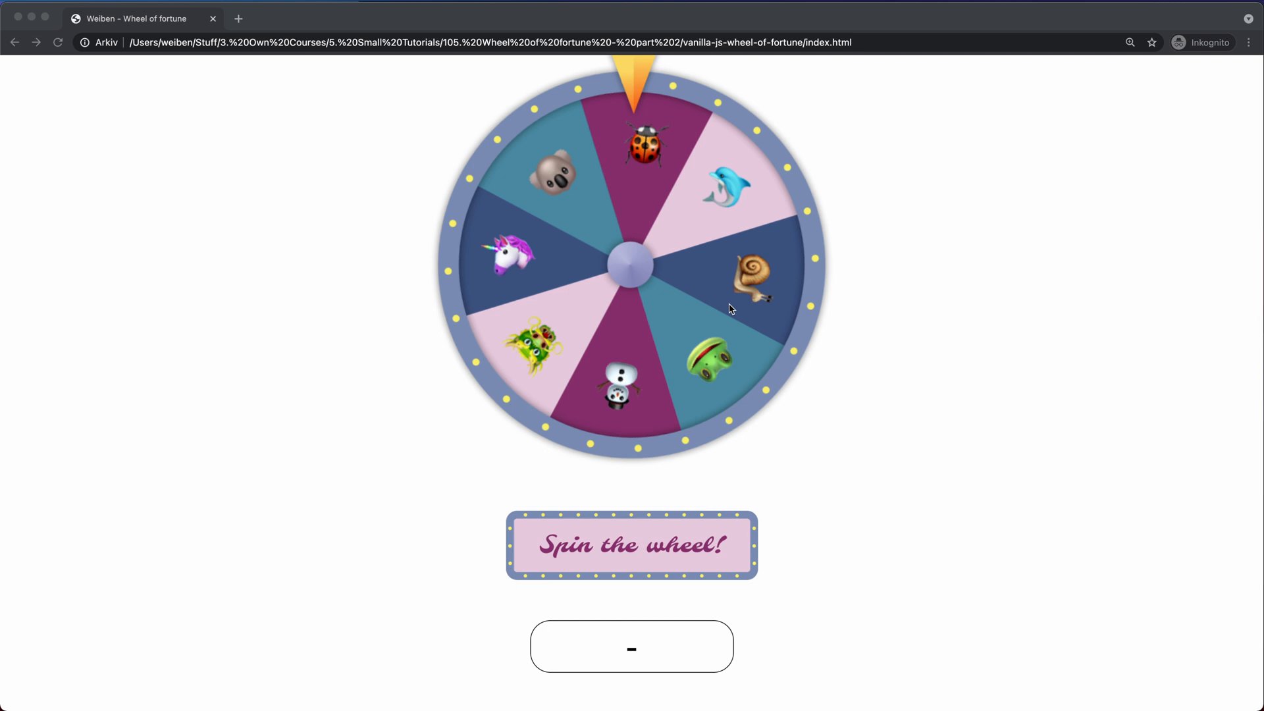
{"action": "mouse_move", "coordinate": [674, 137]}
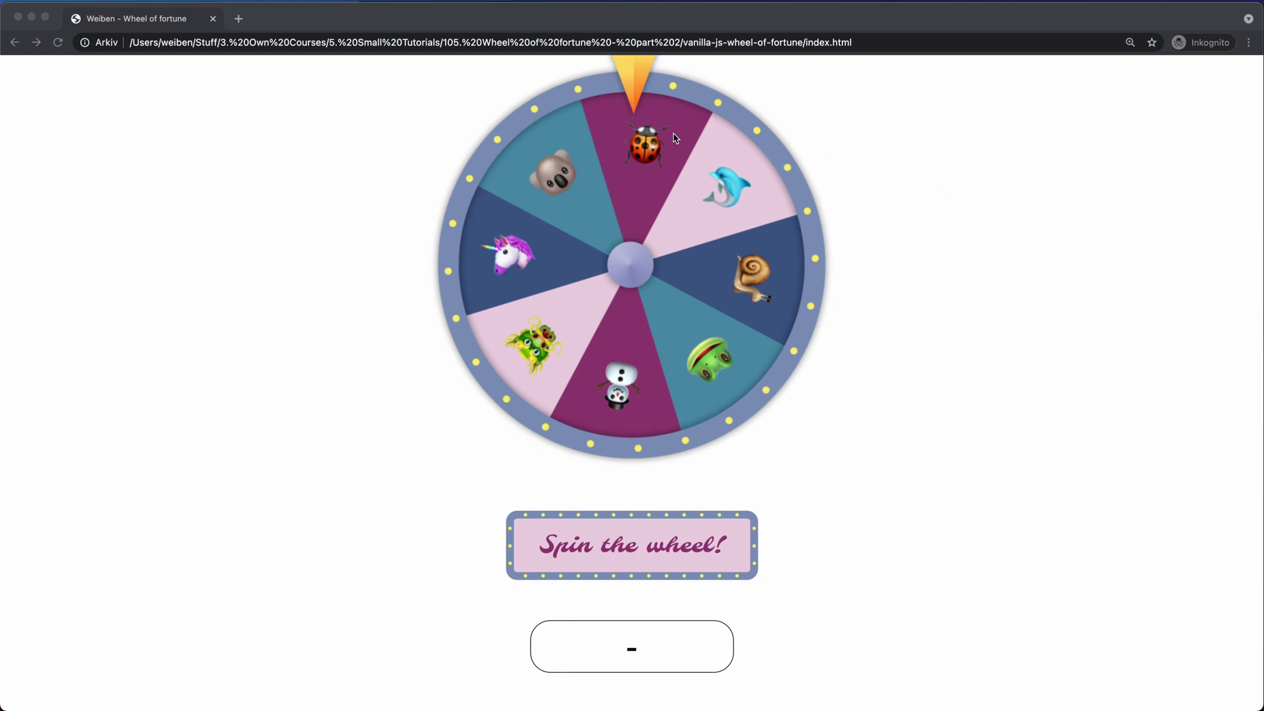
{"action": "mouse_move", "coordinate": [715, 337]}
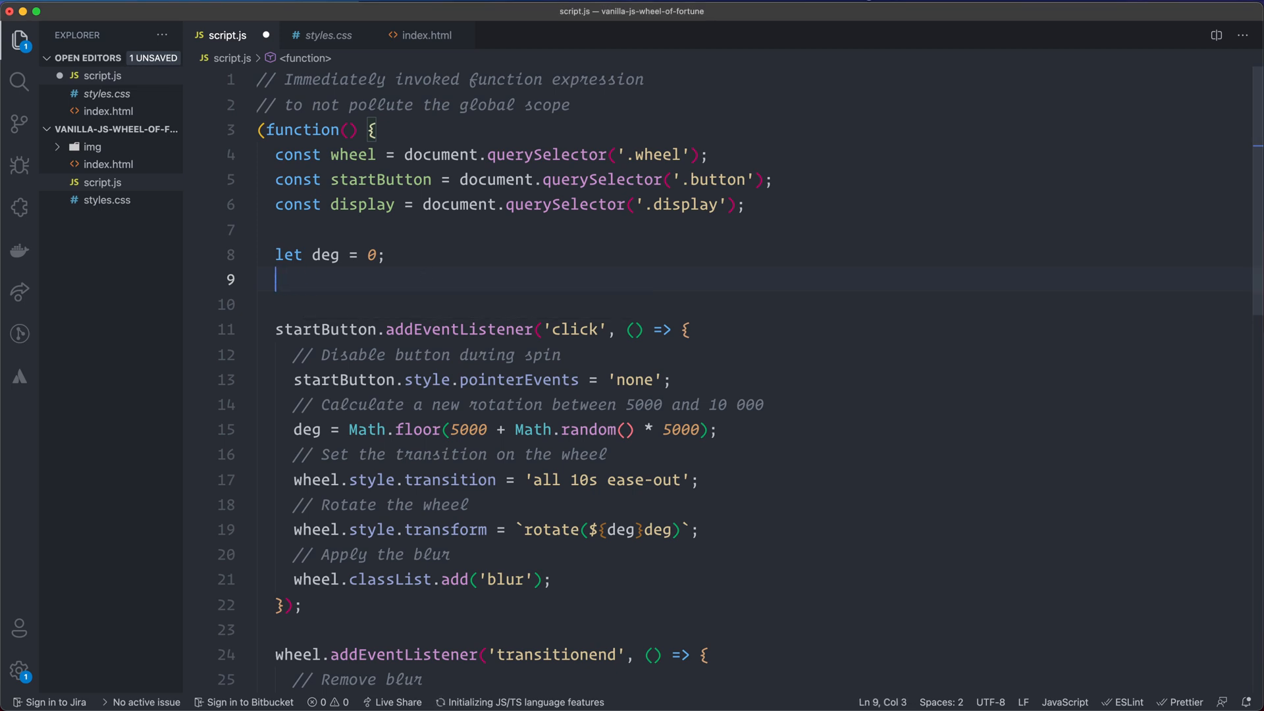
- Declare let zoneSize = 45; with a // deg comment below let deg
{"action": "type", "text": "let zo"}
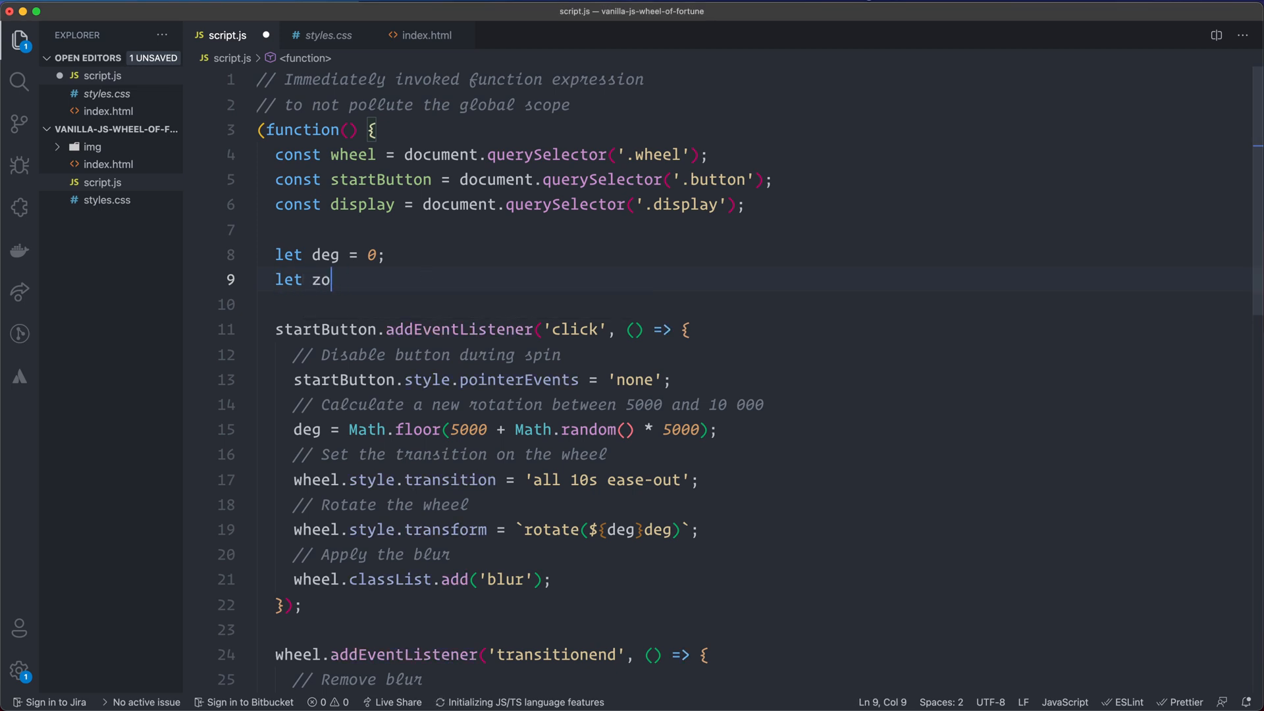
{"action": "type", "text": "neSize ="}
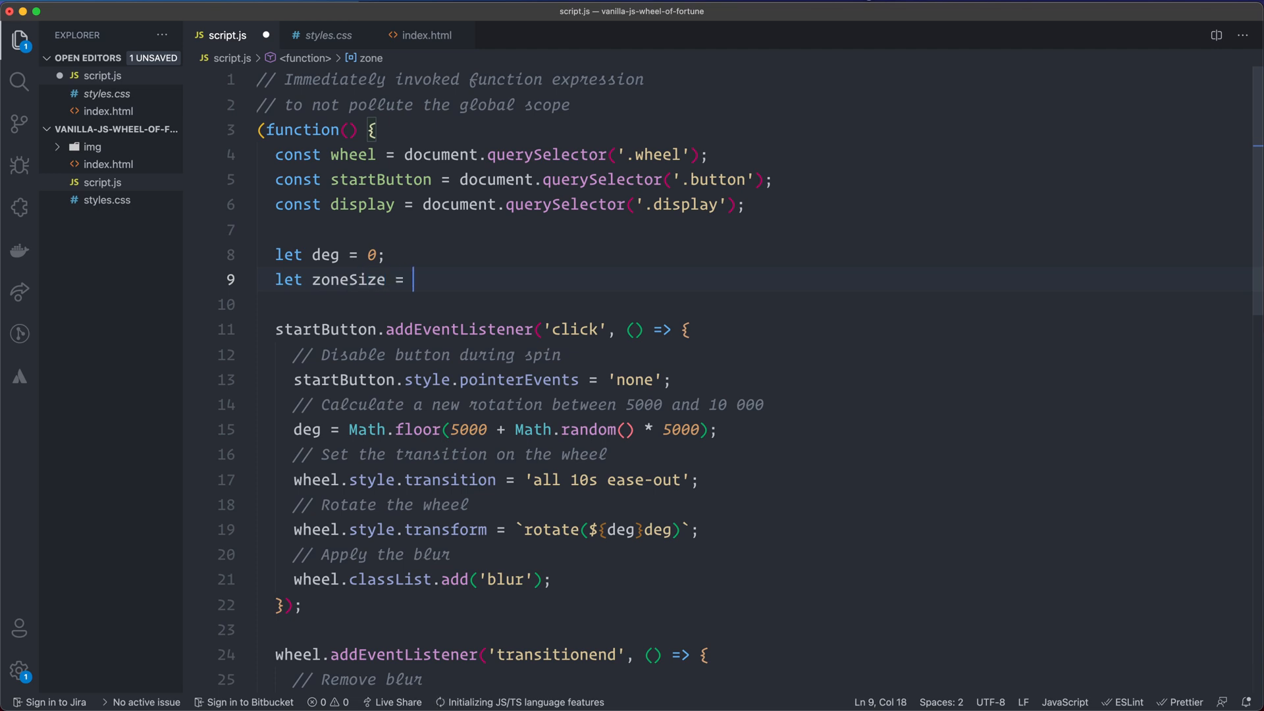
{"action": "type", "text": "45; // deg"}
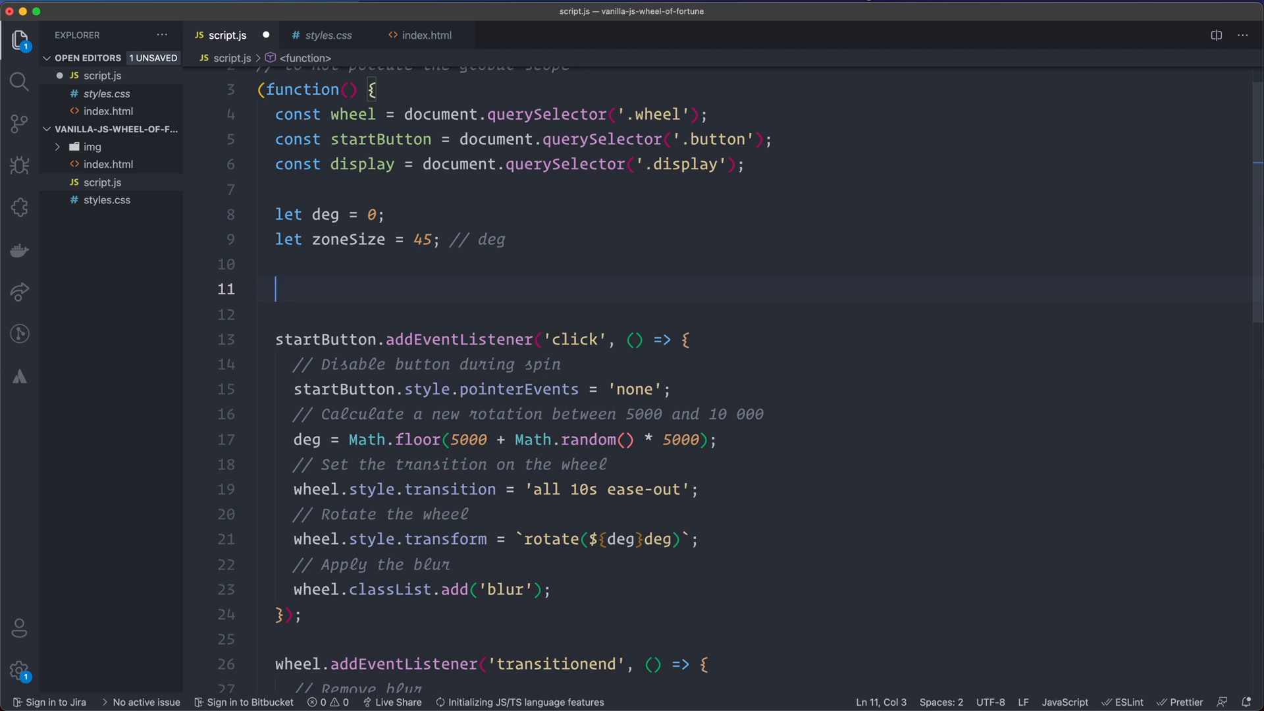
- Start a const symbolZones = { object with a first key 1:
{"action": "type", "text": "const"}
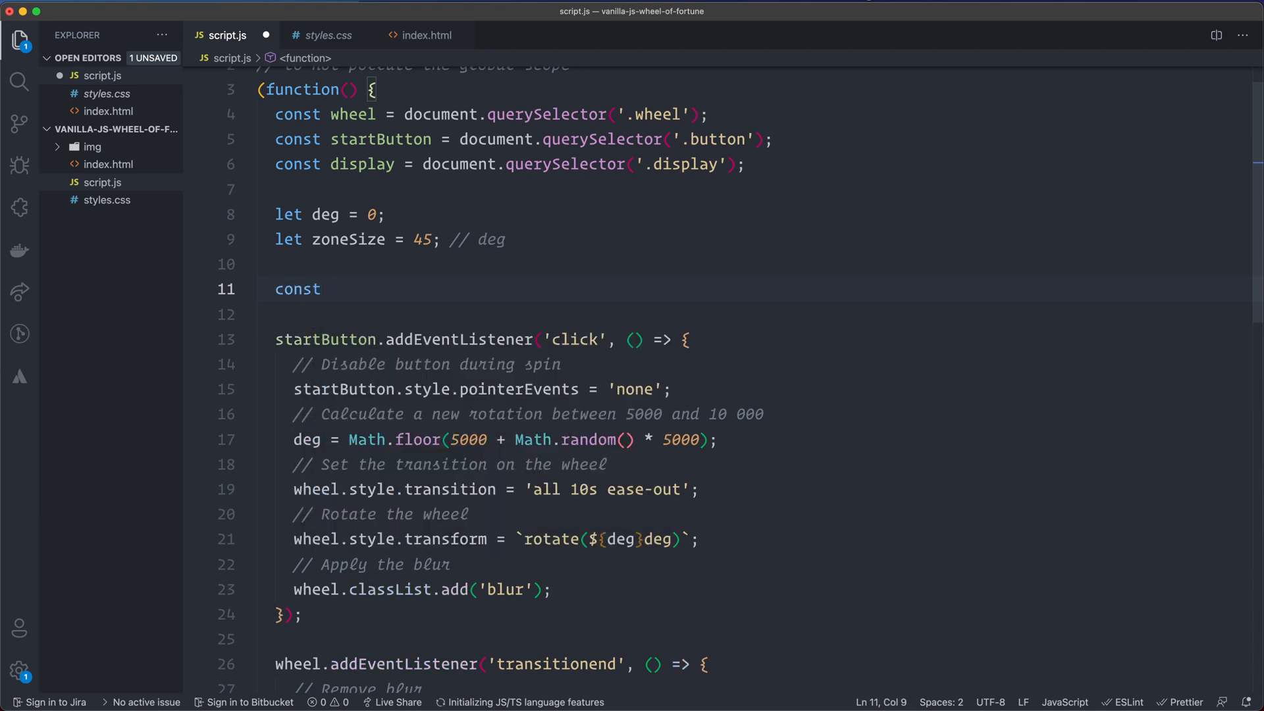
{"action": "type", "text": "symbolSegments"}
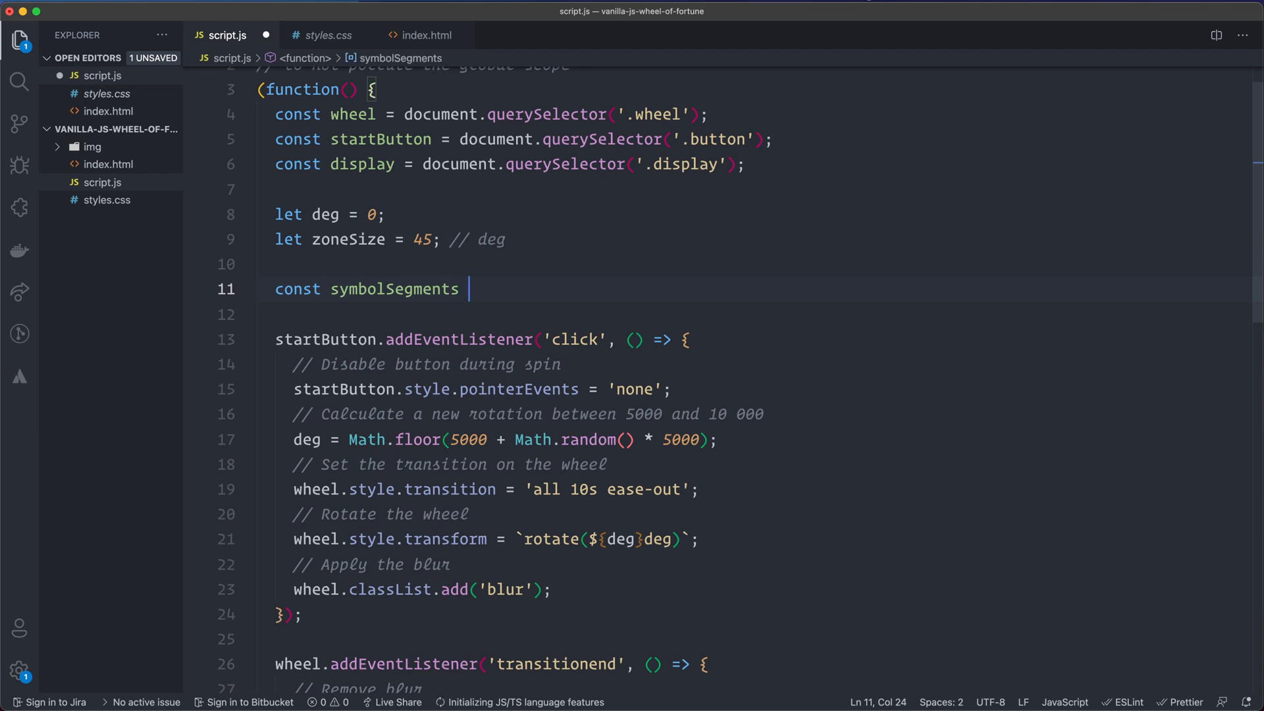
{"action": "type", "text": "= {"}
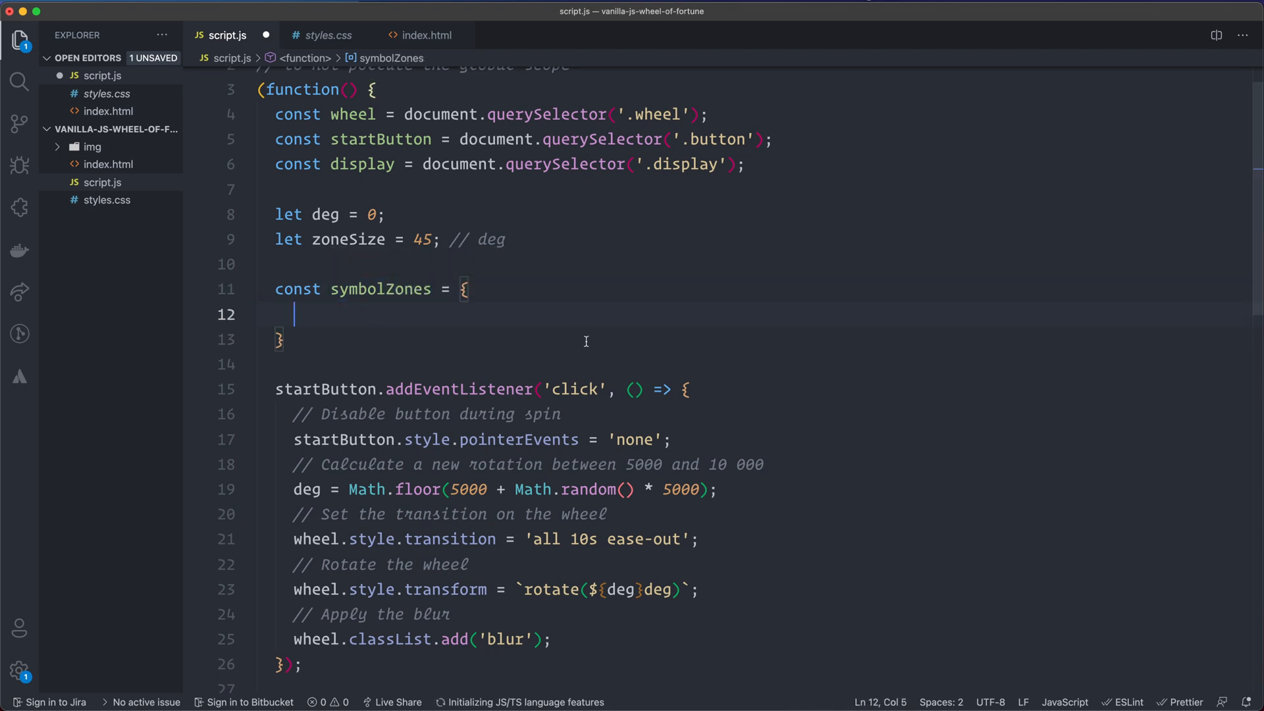
{"action": "type", "text": "1"}
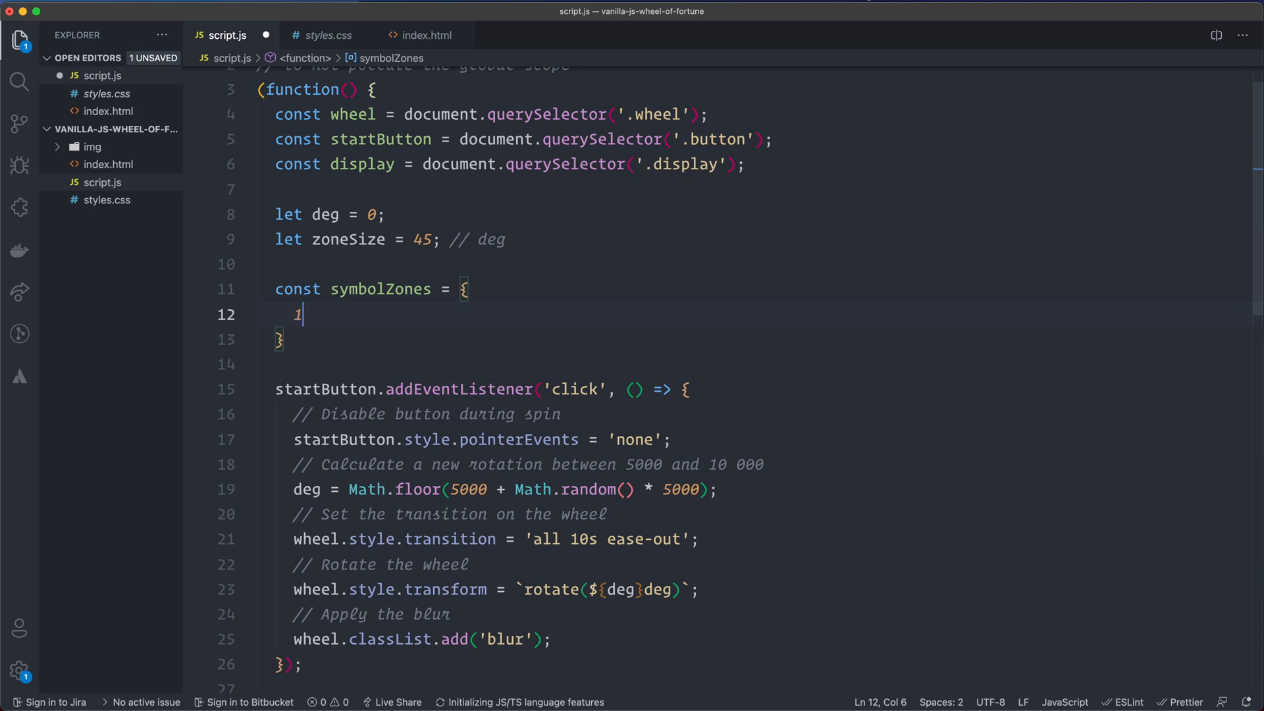
{"action": "type", "text": ":"}
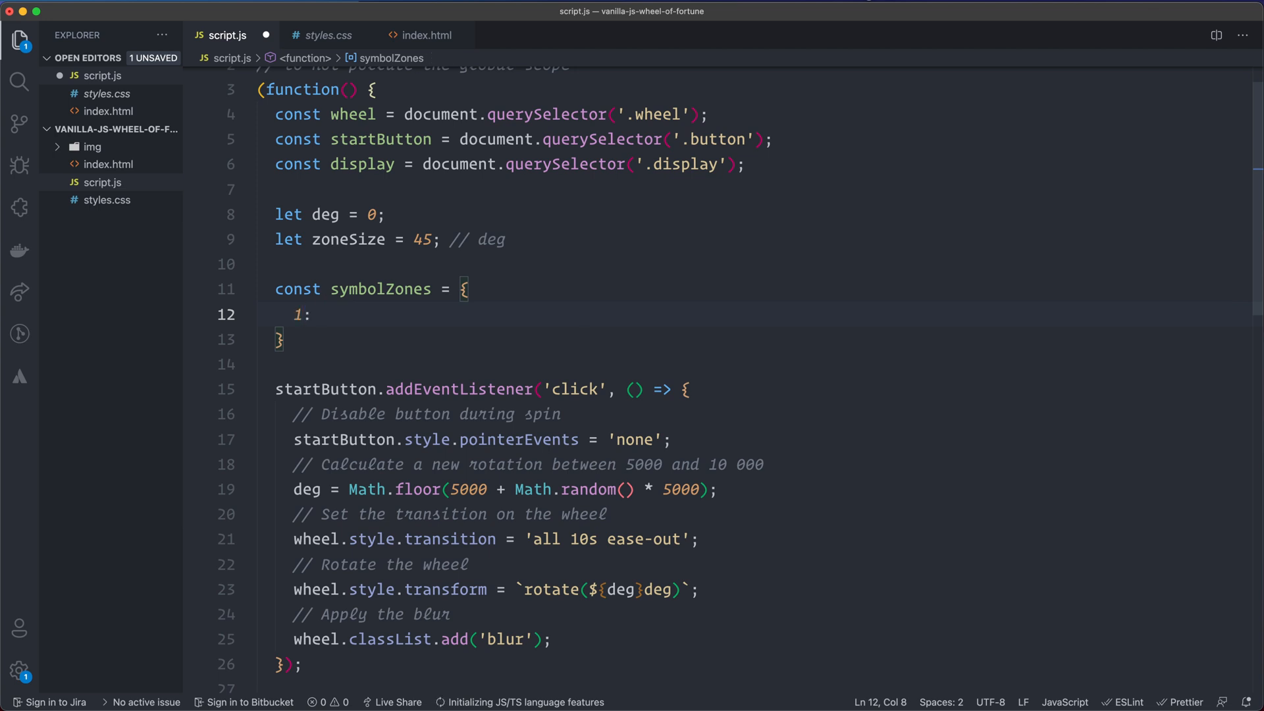
{"action": "mouse_move", "coordinate": [588, 347]}
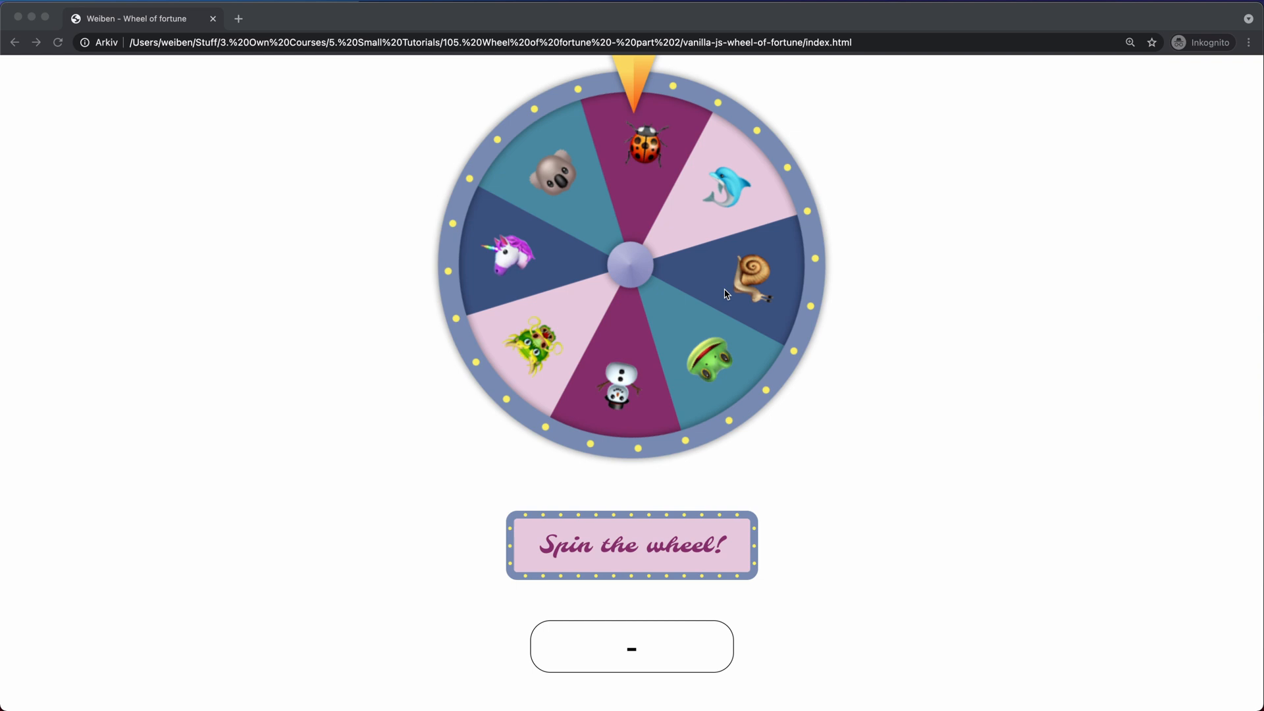
{"action": "mouse_move", "coordinate": [647, 129]}
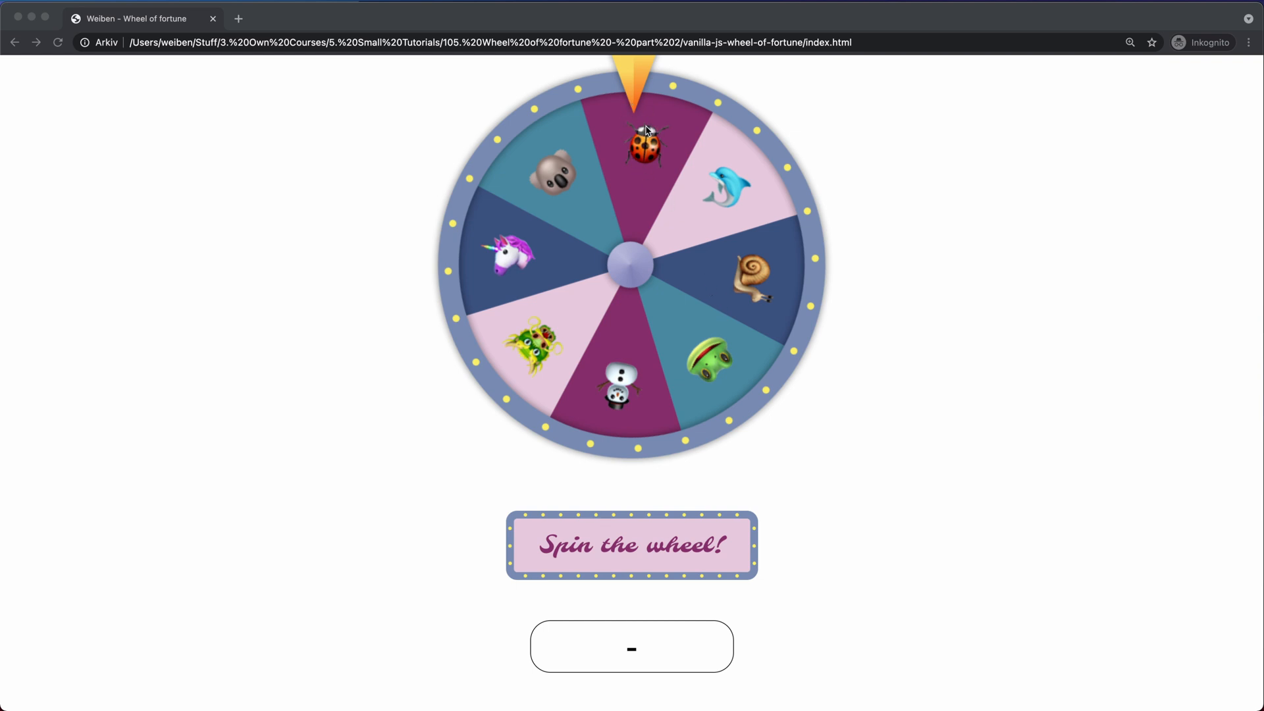
{"action": "mouse_move", "coordinate": [732, 147]}
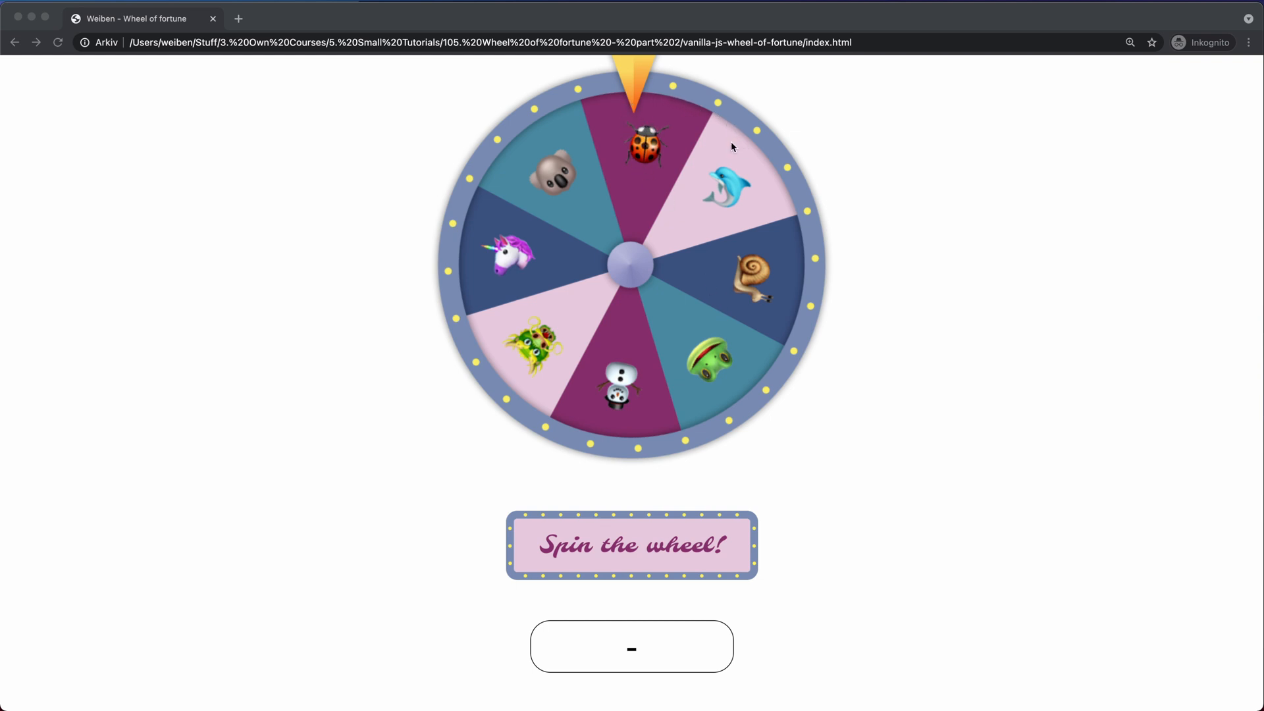
{"action": "mouse_move", "coordinate": [621, 145]}
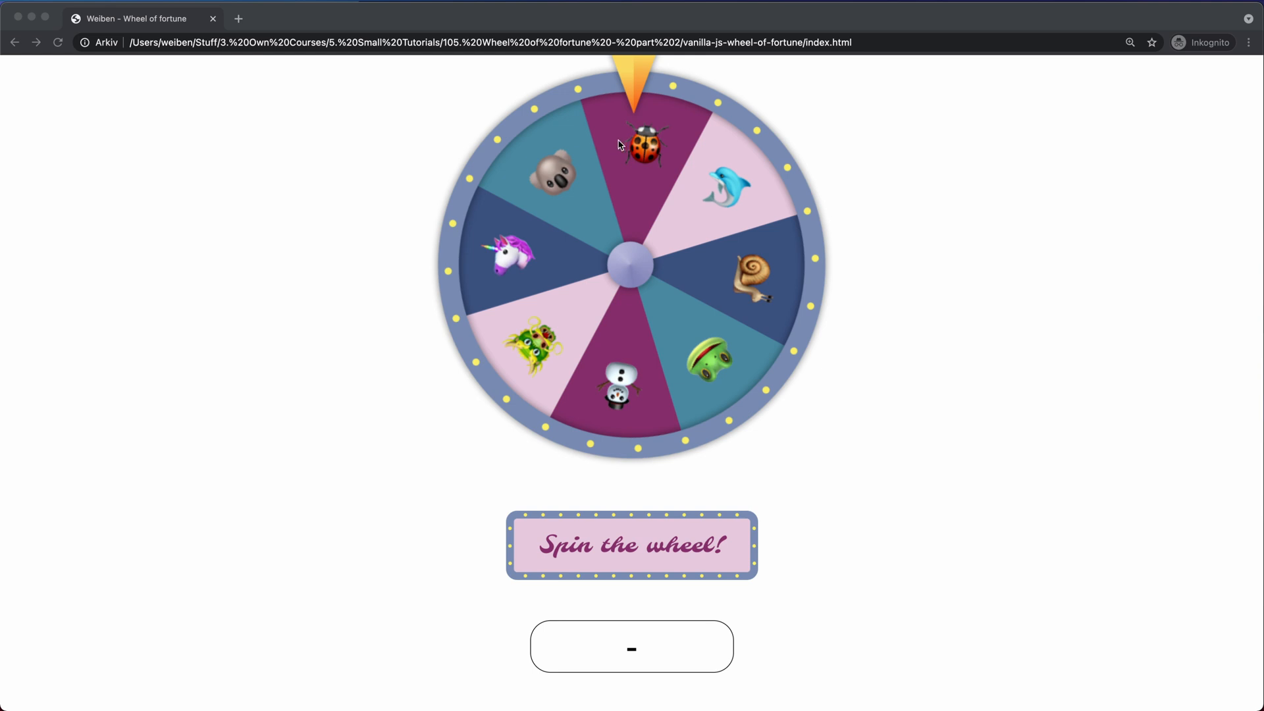
{"action": "mouse_move", "coordinate": [641, 151]}
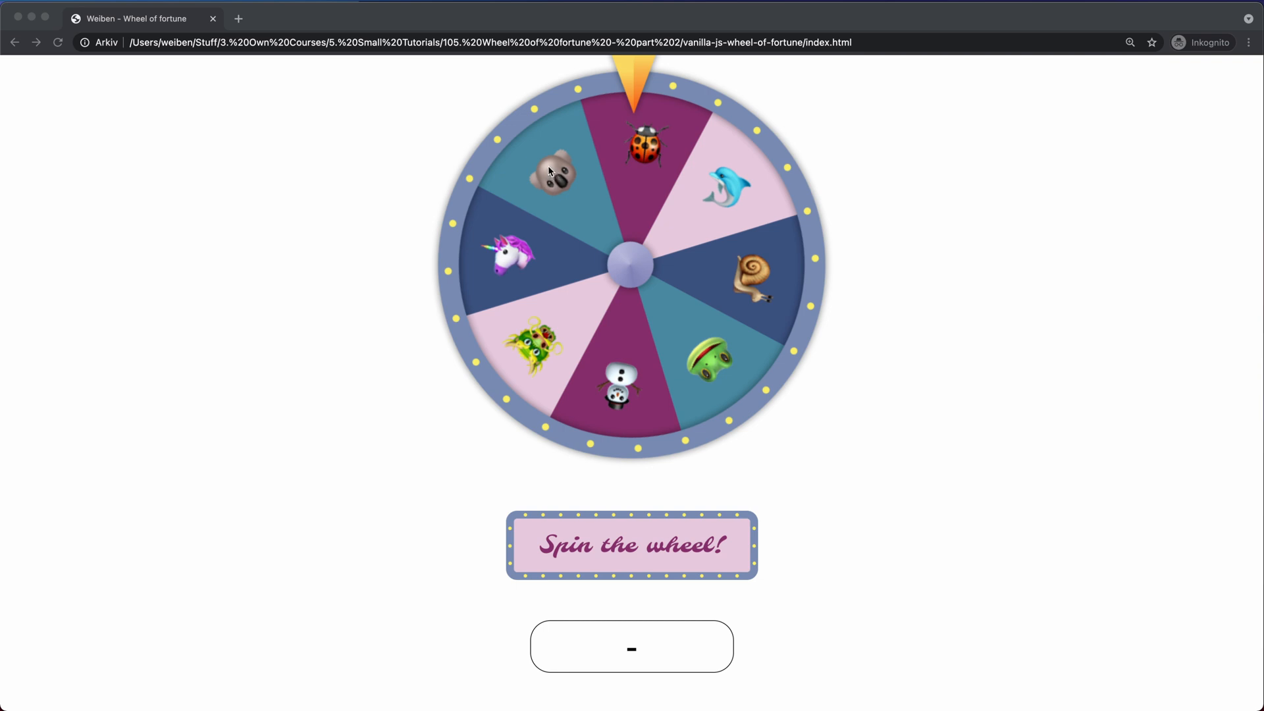
{"action": "mouse_move", "coordinate": [613, 139]}
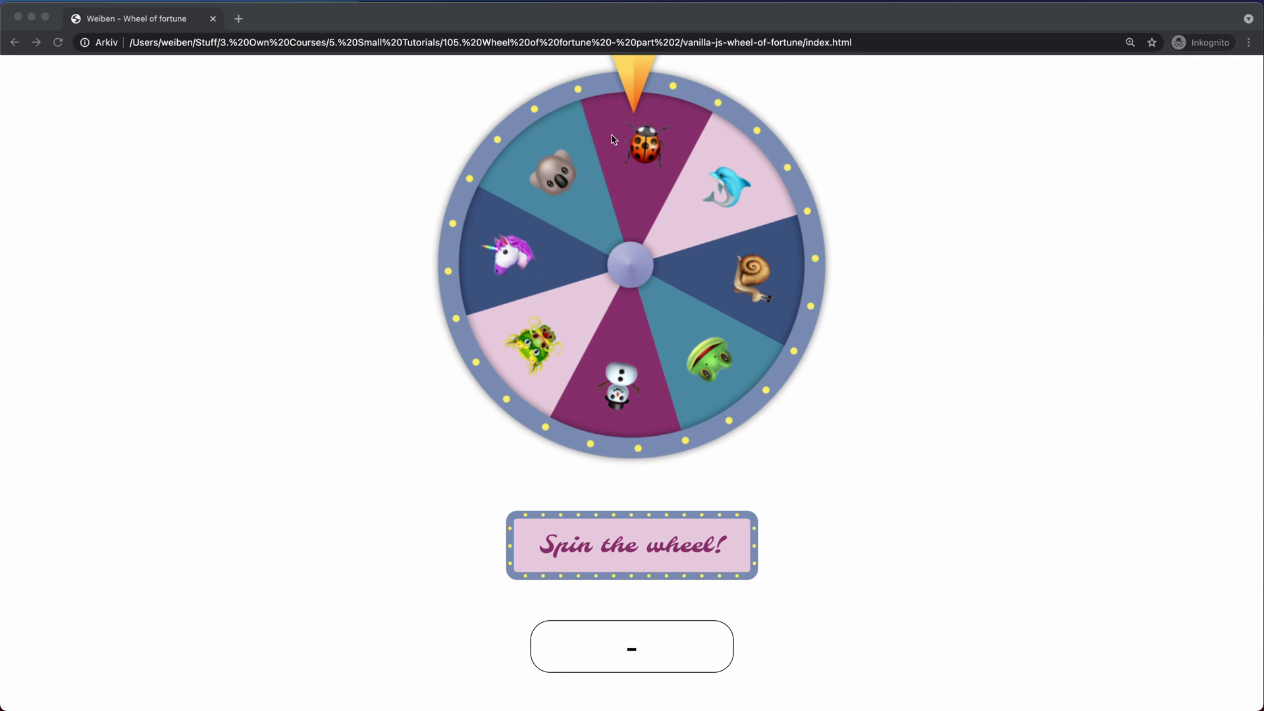
{"action": "mouse_move", "coordinate": [645, 167]}
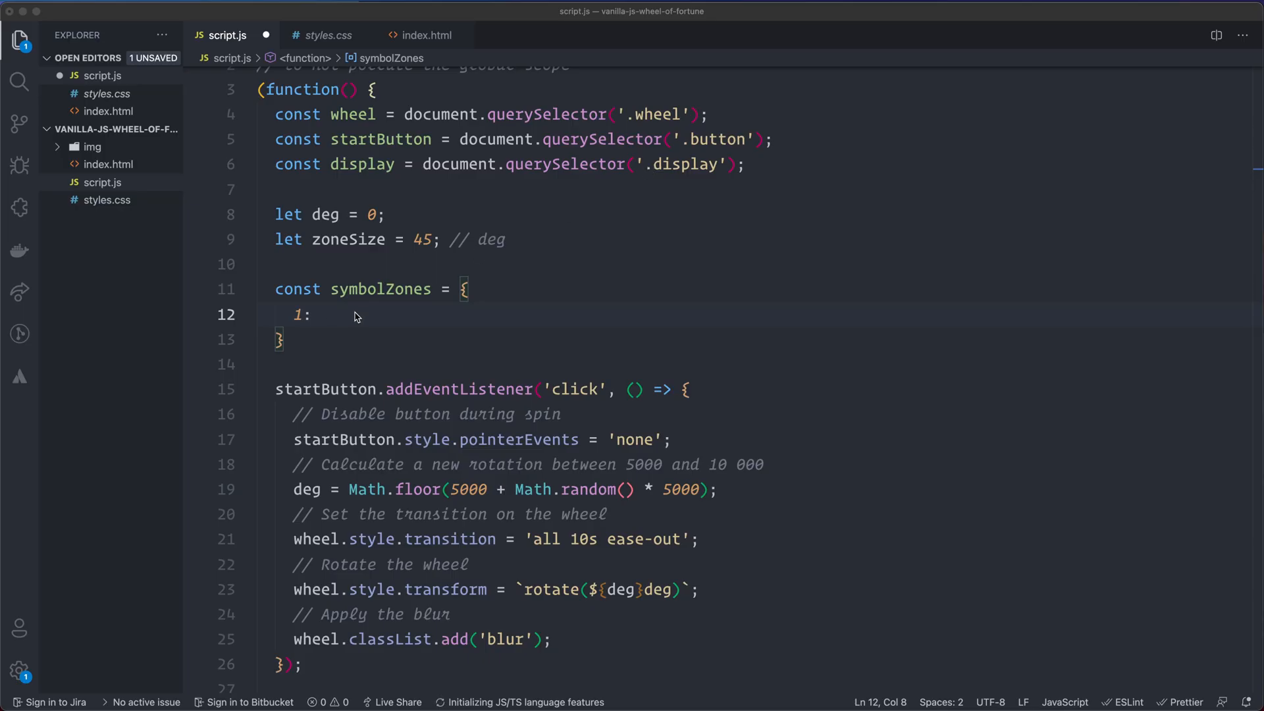
{"action": "mouse_move", "coordinate": [740, 244]}
{"action": "type", "text": " \"Frog\""}
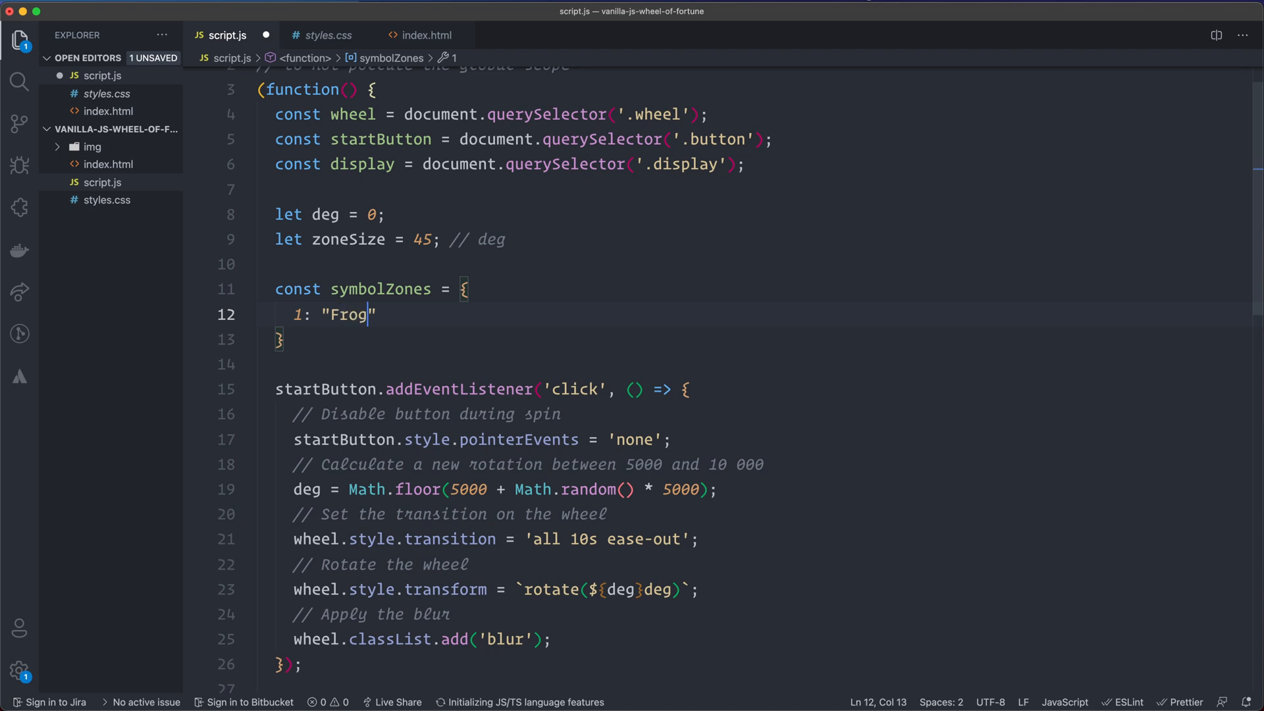
{"action": "mouse_move", "coordinate": [843, 255]}
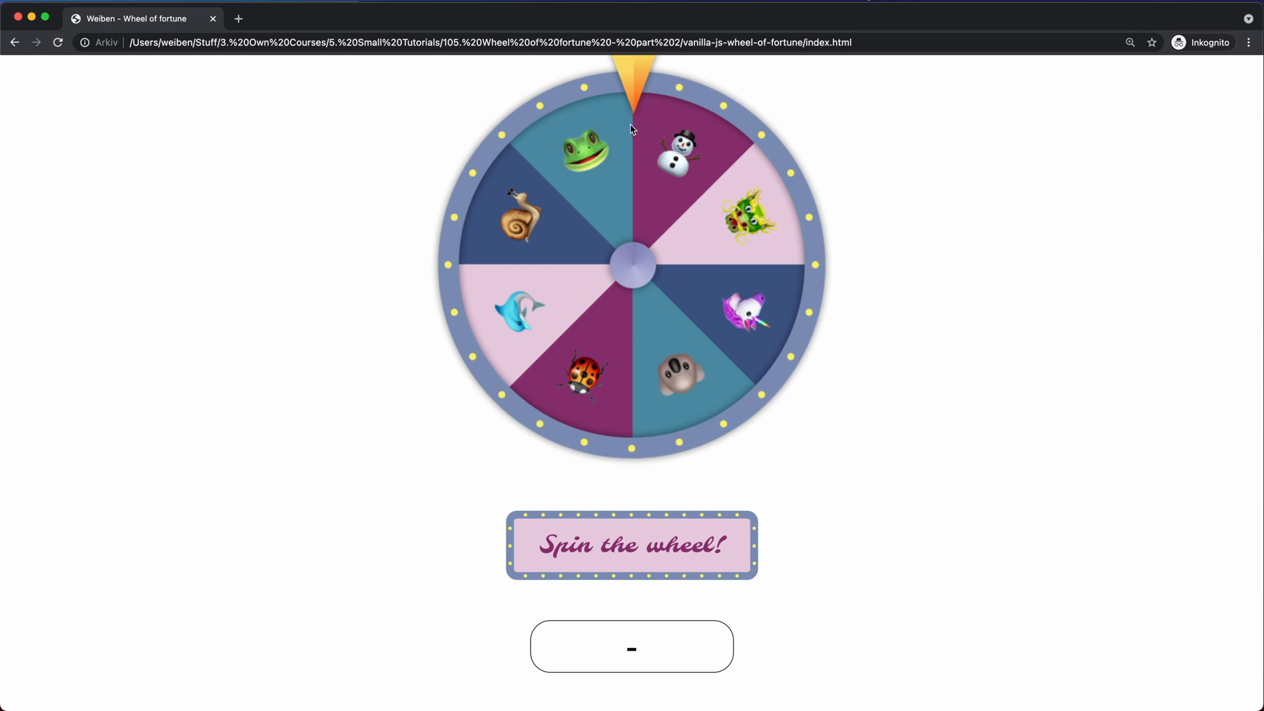
{"action": "mouse_move", "coordinate": [596, 150]}
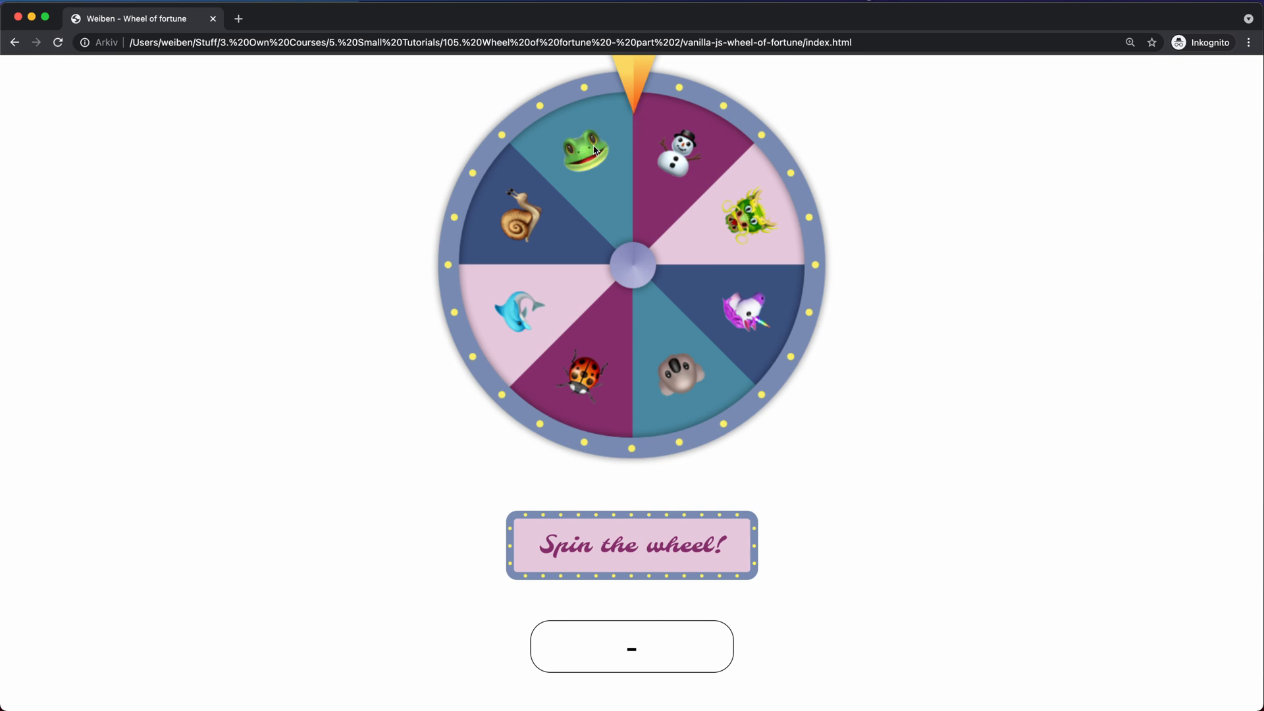
{"action": "mouse_move", "coordinate": [686, 385]}
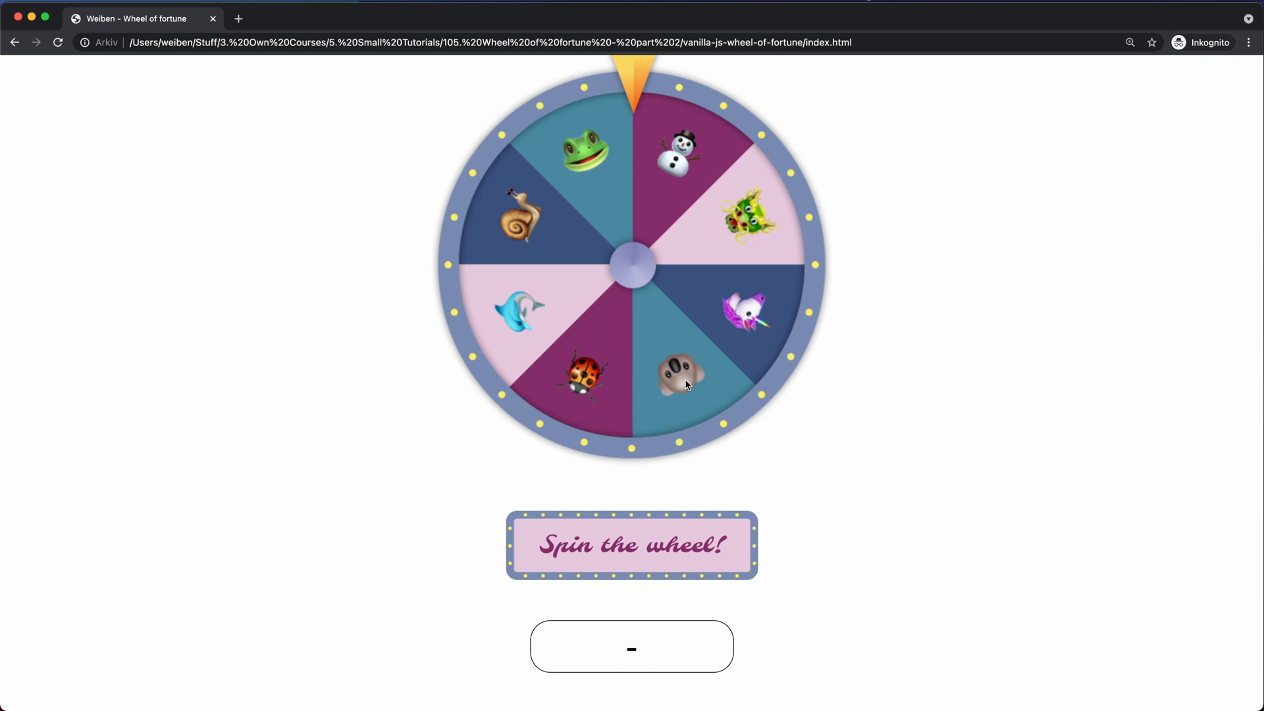
{"action": "mouse_move", "coordinate": [756, 236]}
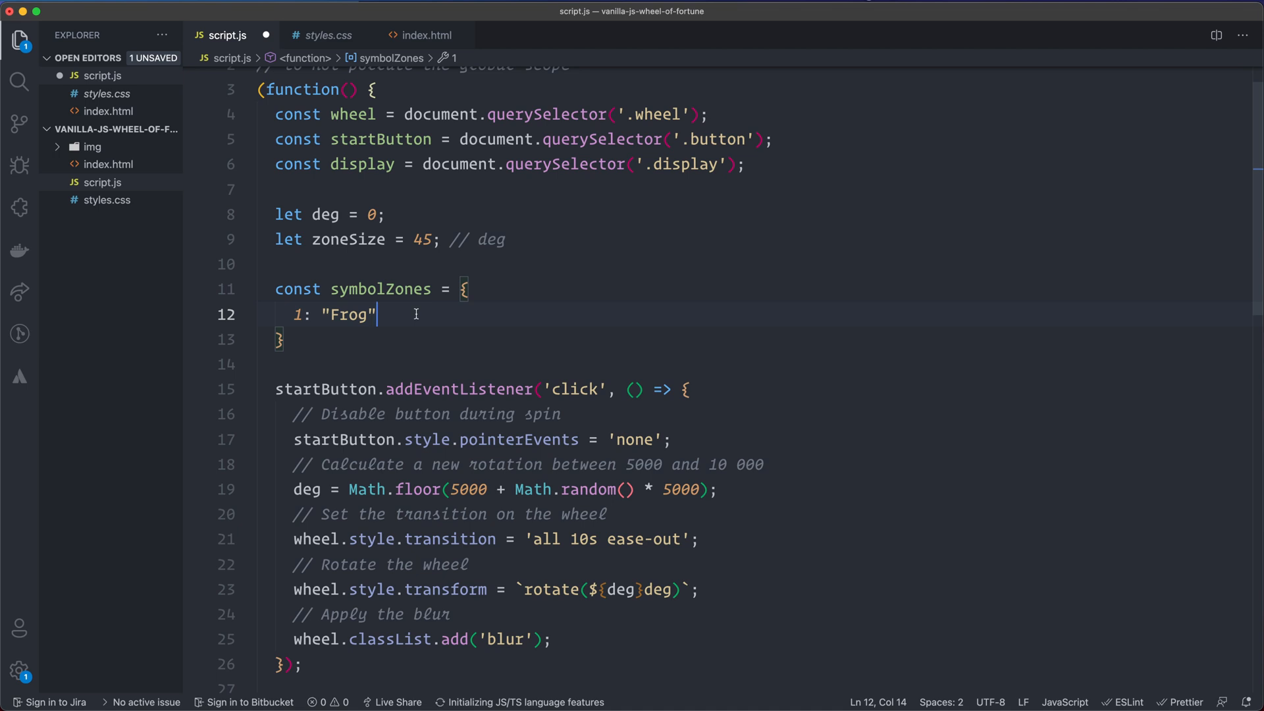
- Add the Snail, Dolphin and Ladybug entries to symbolZones
{"action": "type", "text": ","}
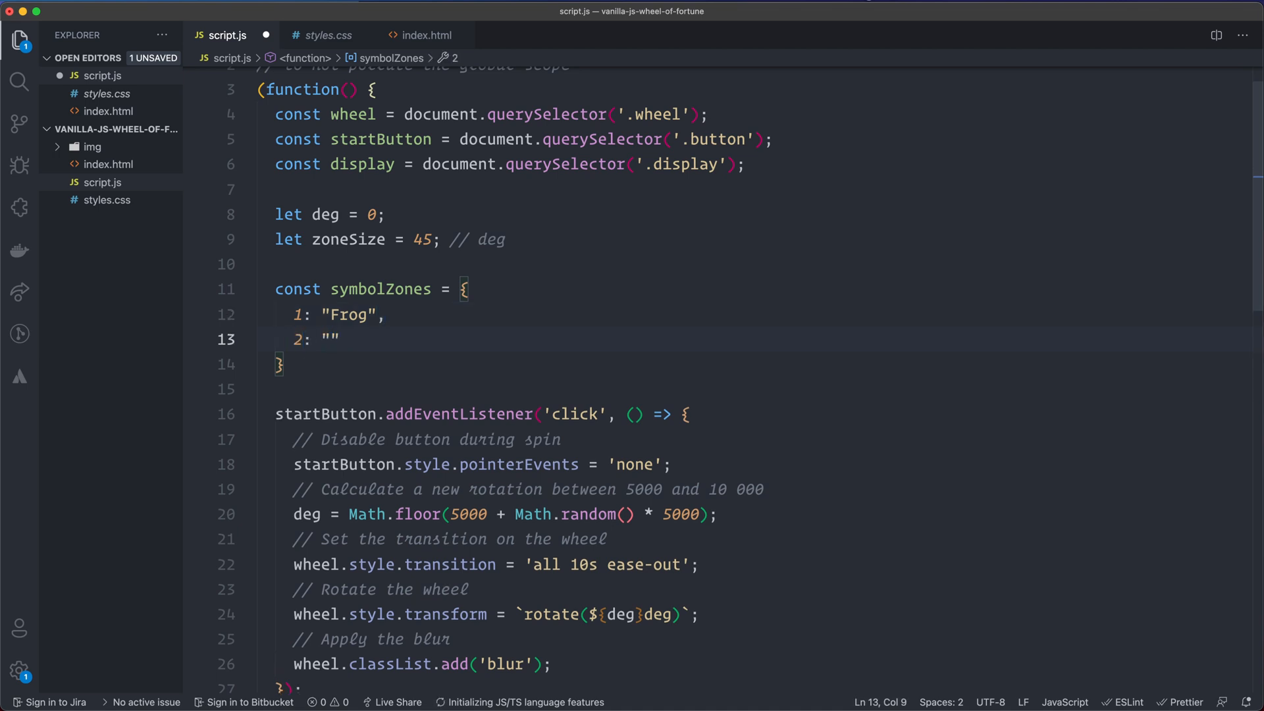
{"action": "type", "text": "Snail\","}
{"action": "type", "text": "3: \""}
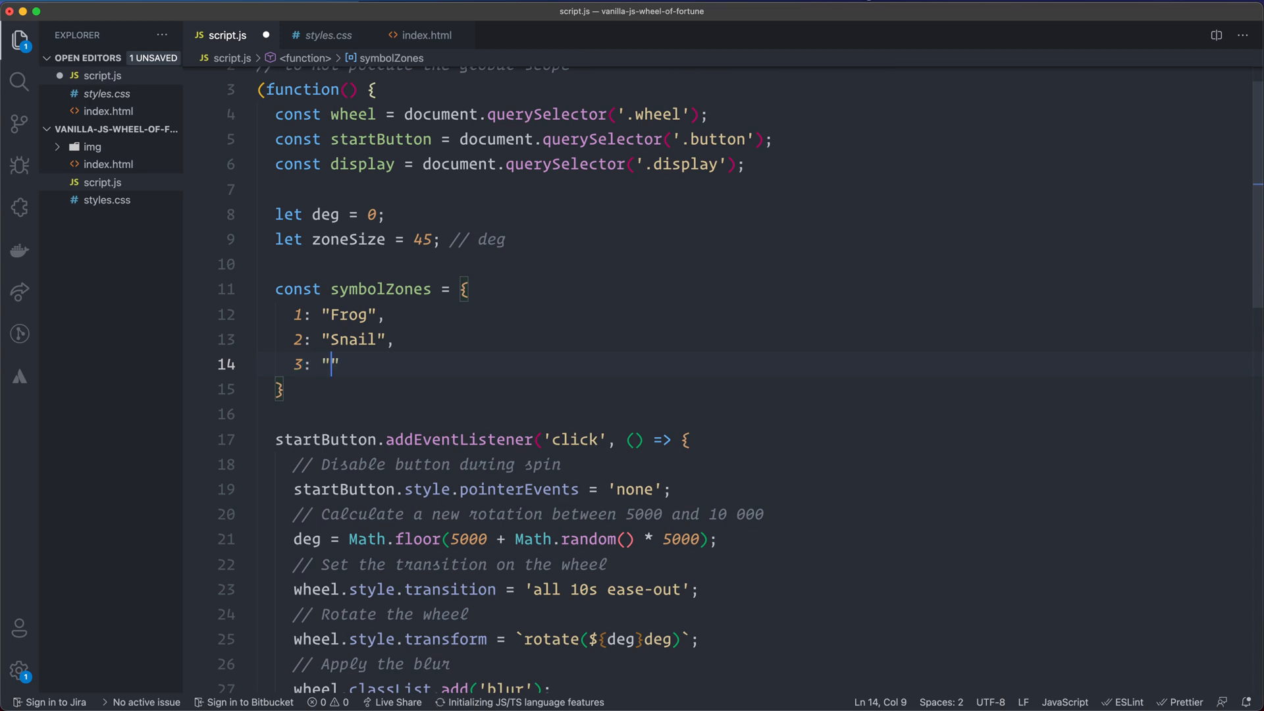
{"action": "type", "text": "Dol"}
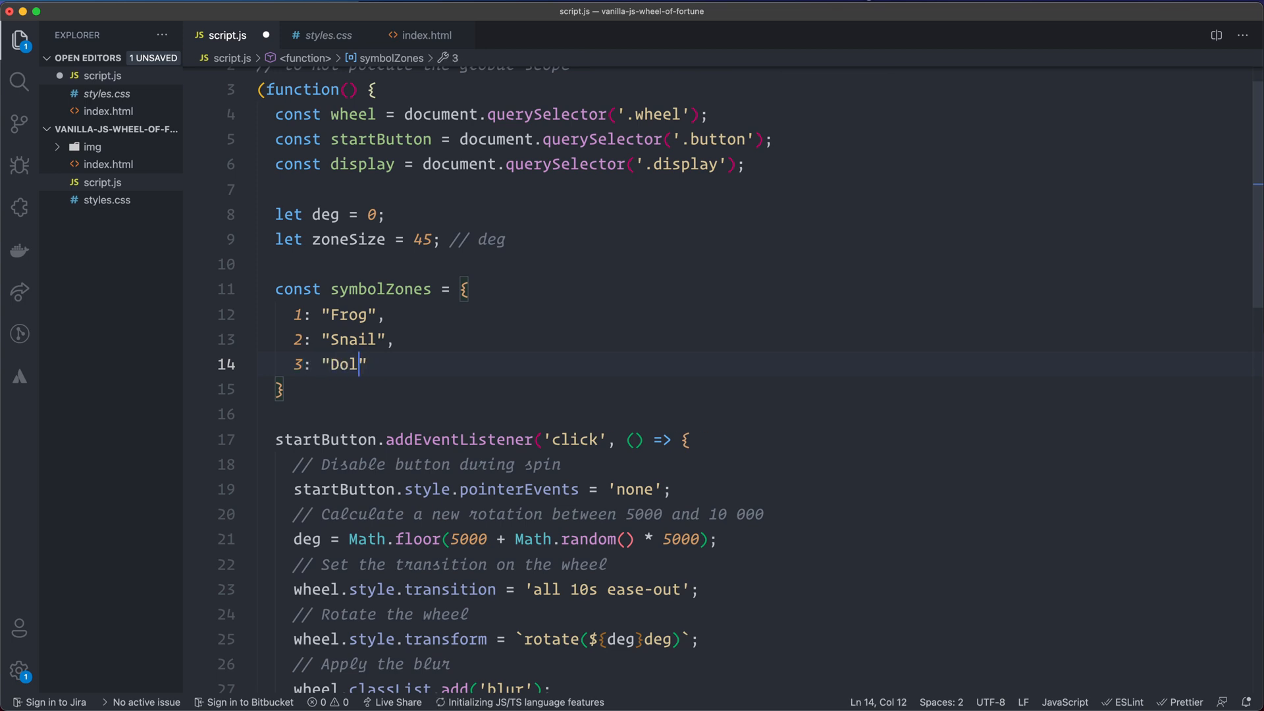
{"action": "type", "text": "phin\","}
{"action": "type", "text": "4: \""}
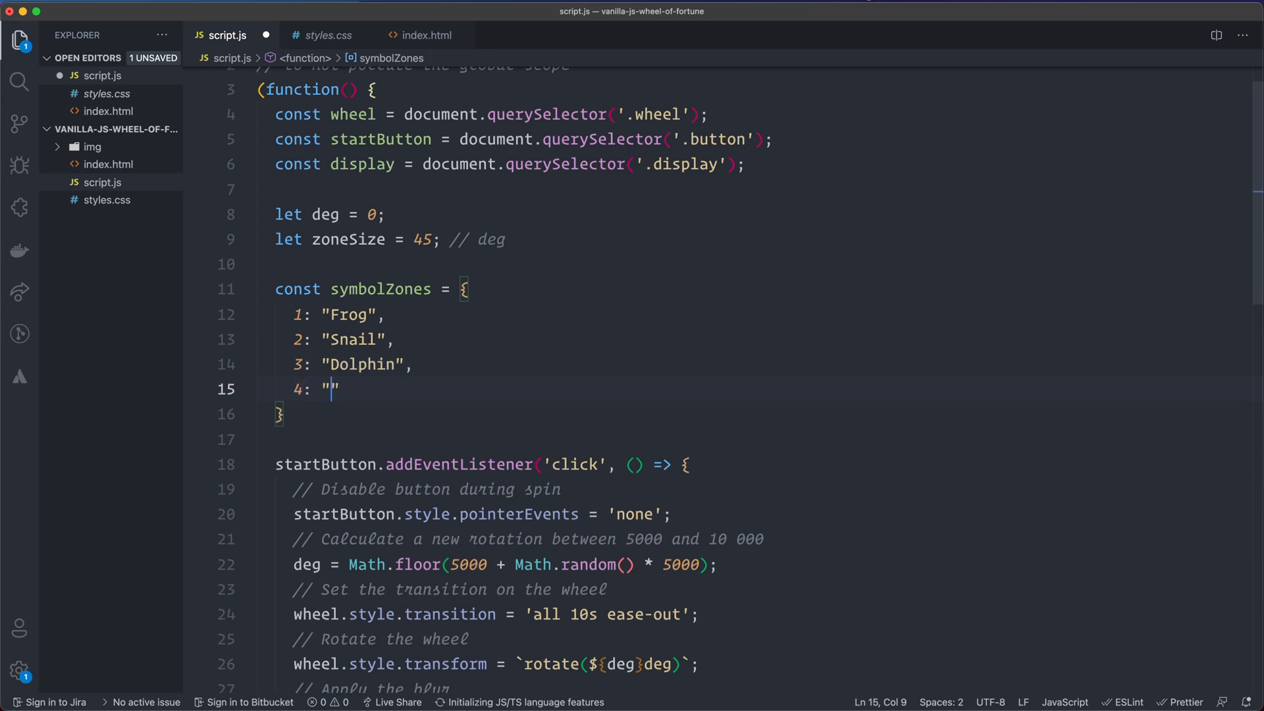
{"action": "type", "text": "Ladybug\"."}
{"action": "type", "text": "5:"}
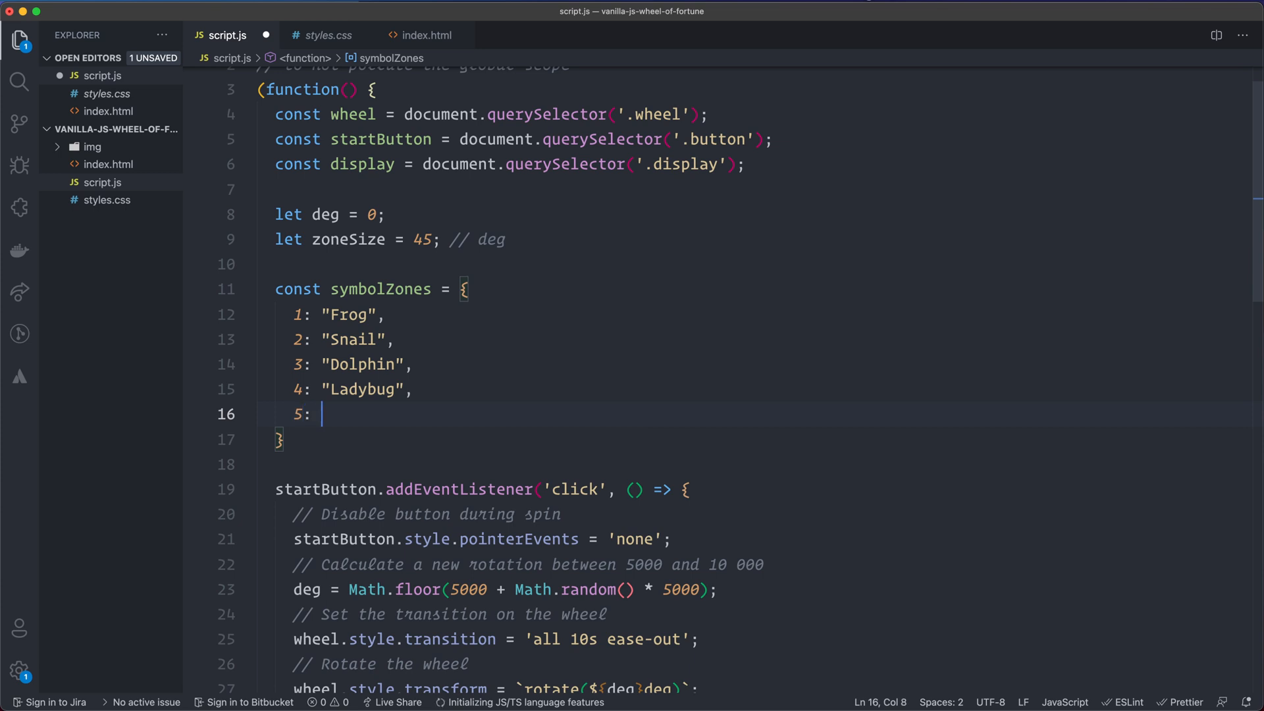
- Add the Koala, Unicorn, Dragon and Snowman entries for keys 5–8
{"action": "type", "text": "\"Kola\""}
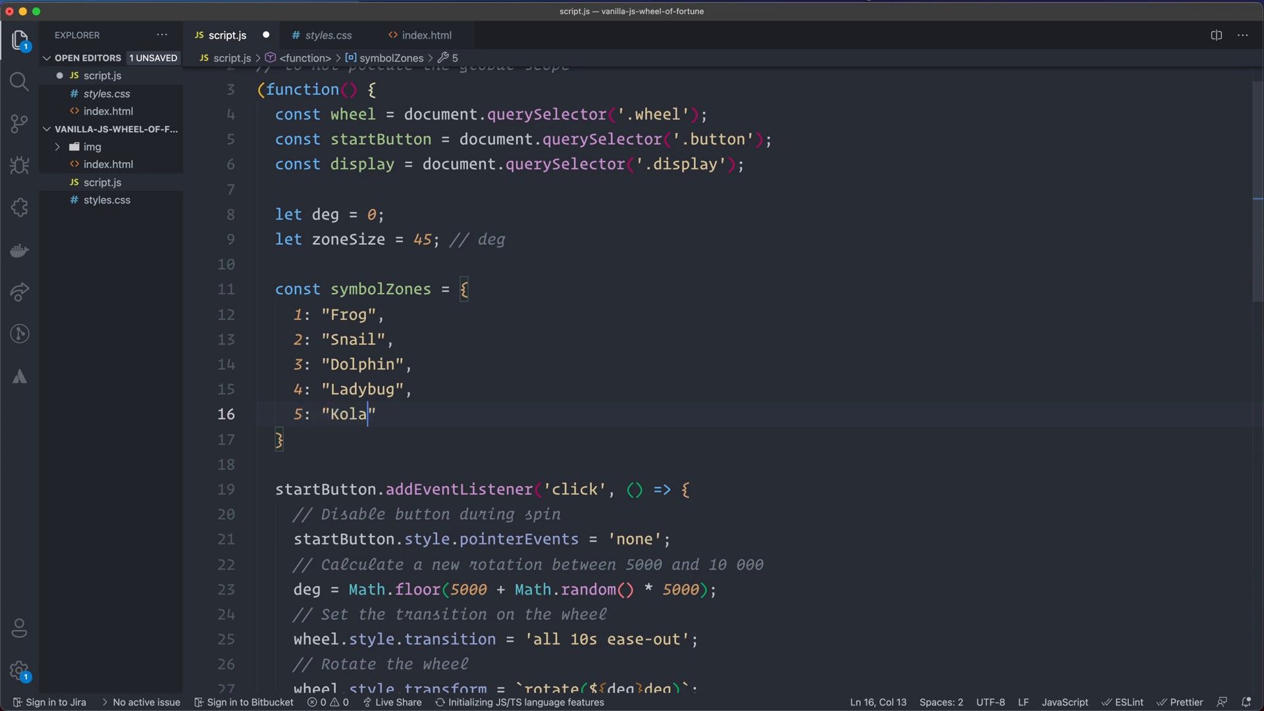
{"action": "type", "text": "la\","}
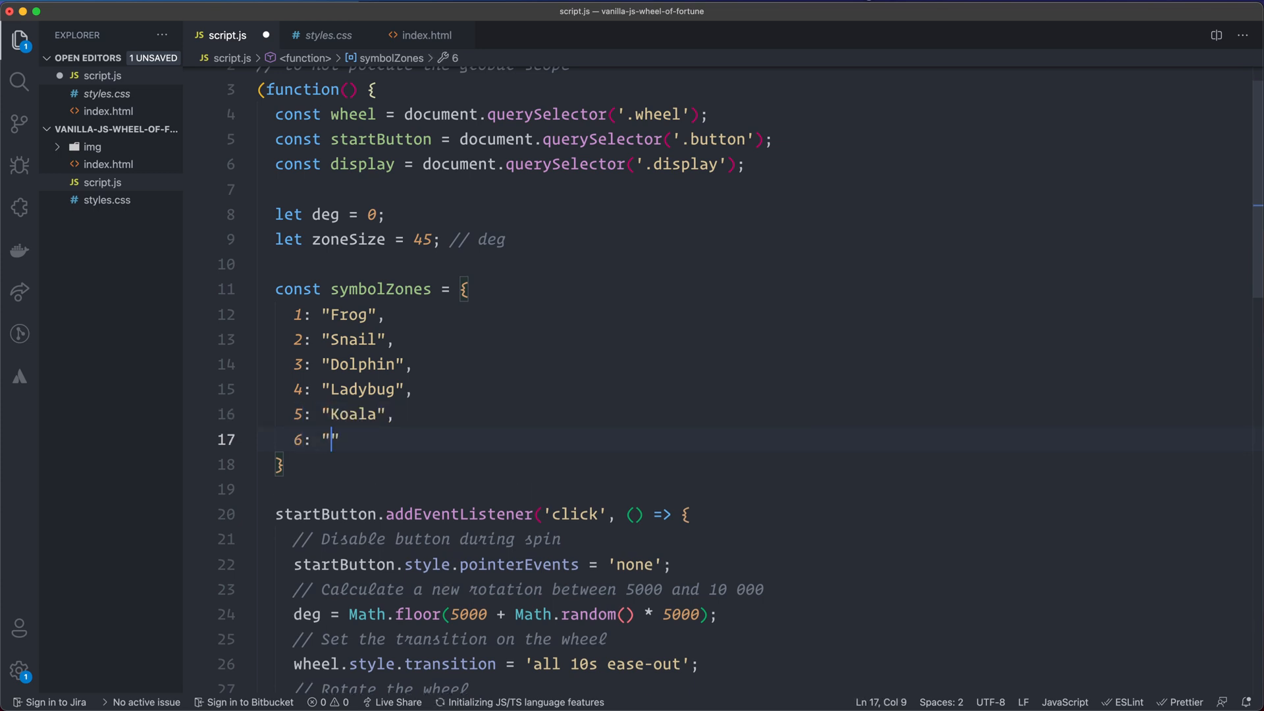
{"action": "type", "text": "Unicorn"}
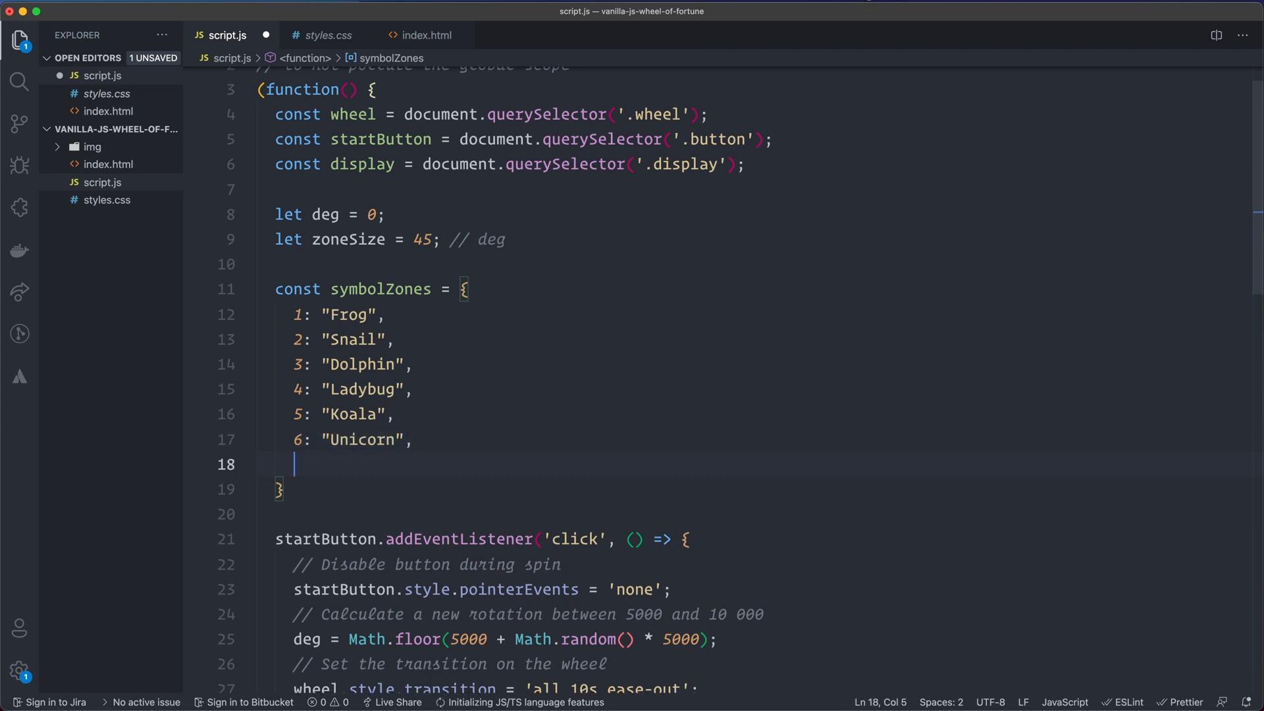
{"action": "type", "text": "7: \""}
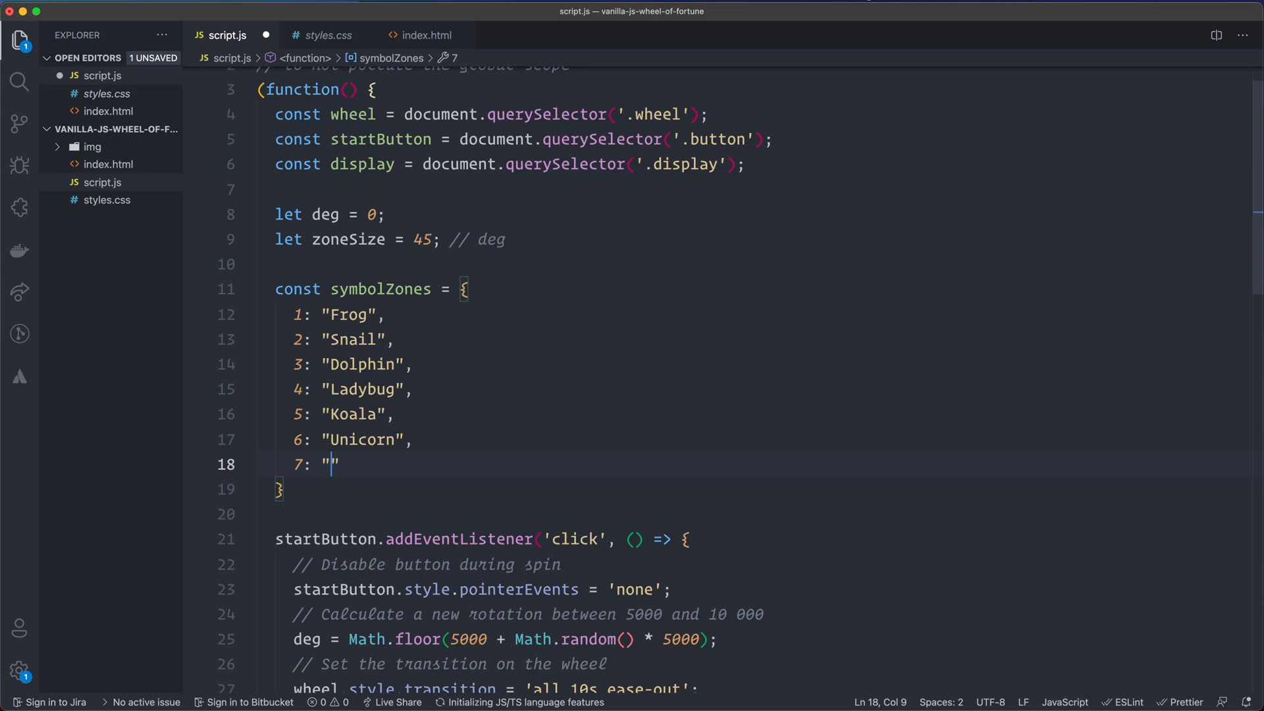
{"action": "type", "text": "Dragon\"."}
{"action": "type", "text": "8:"}
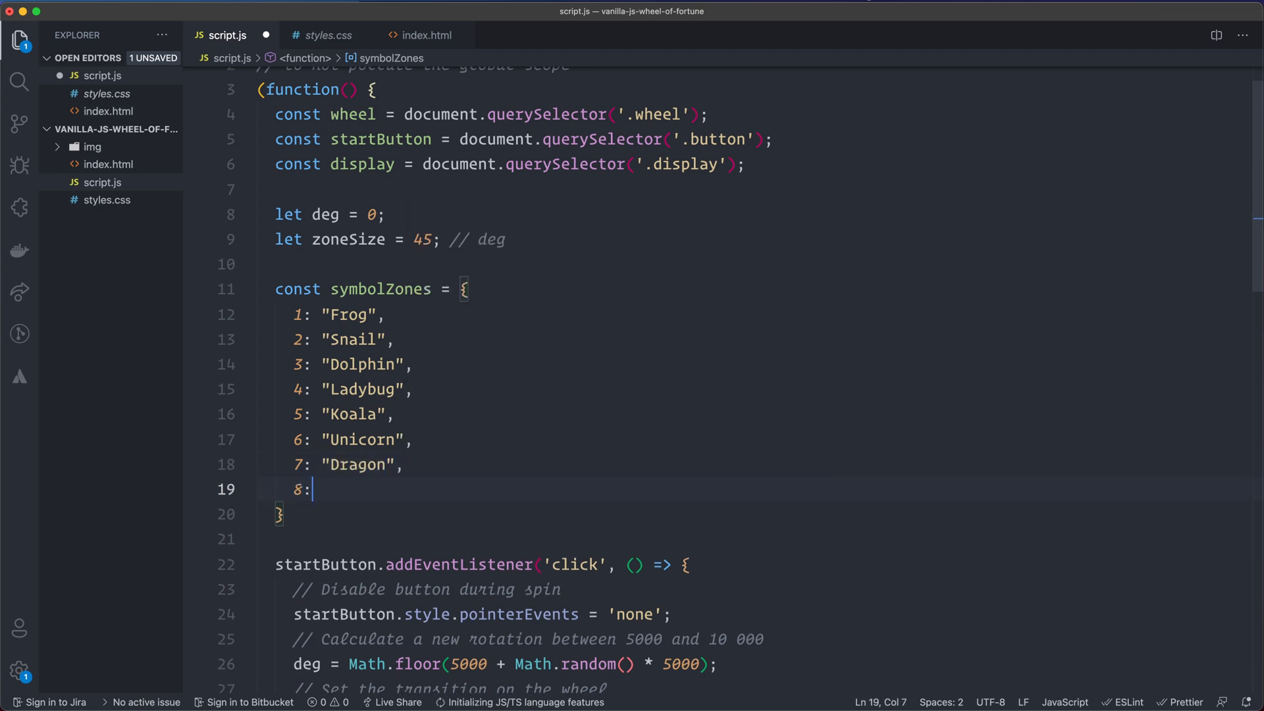
{"action": "type", "text": "\"Sno"}
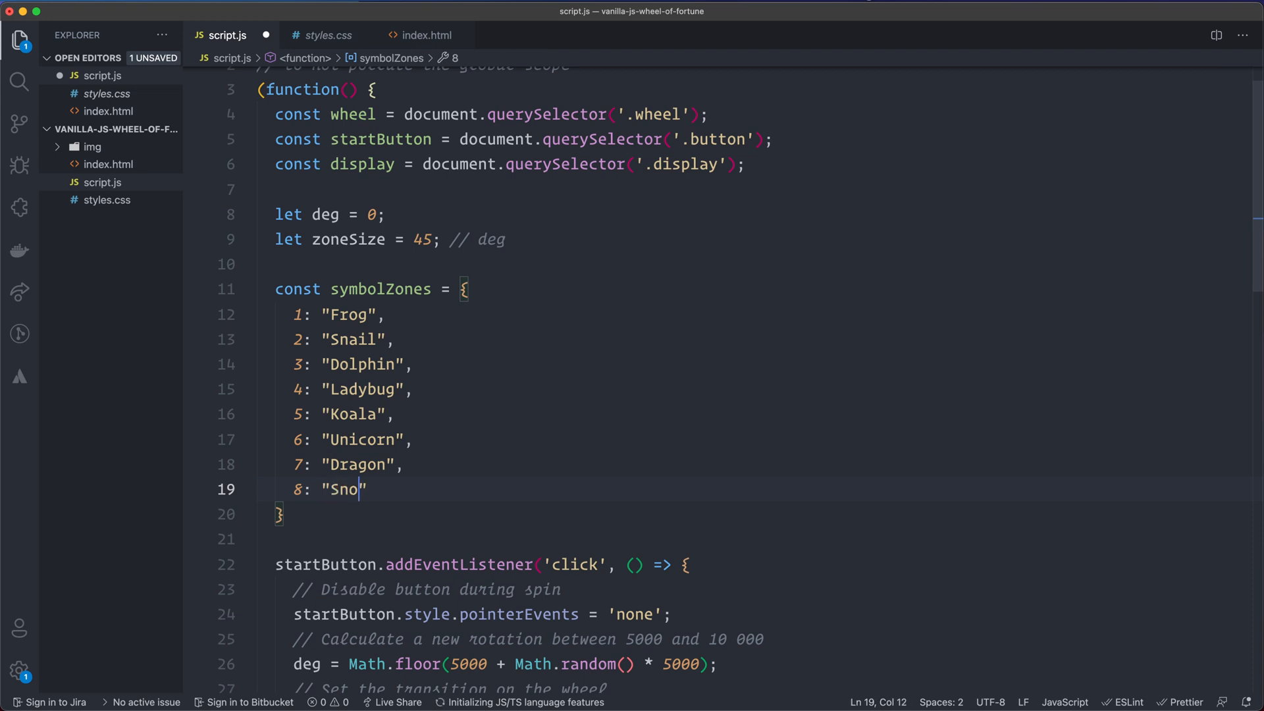
{"action": "type", "text": "wman"}
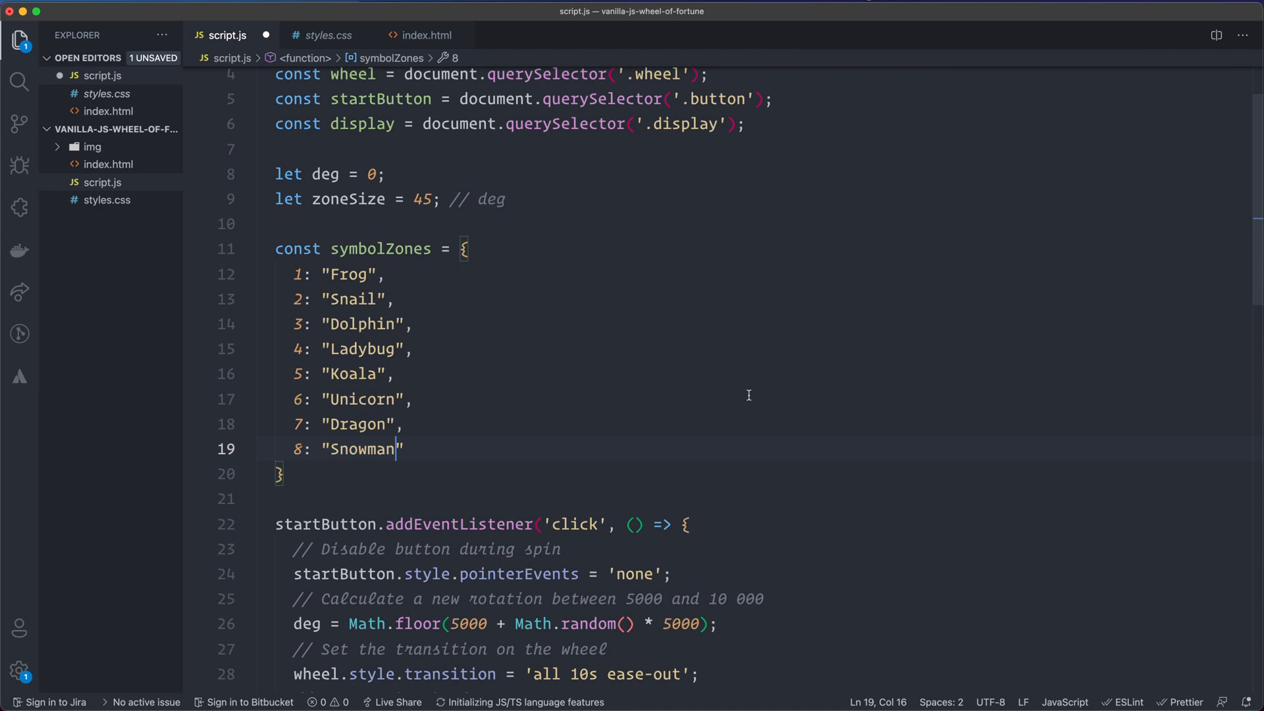
{"action": "scroll", "scroll_direction": "down", "scroll_amount": 3}
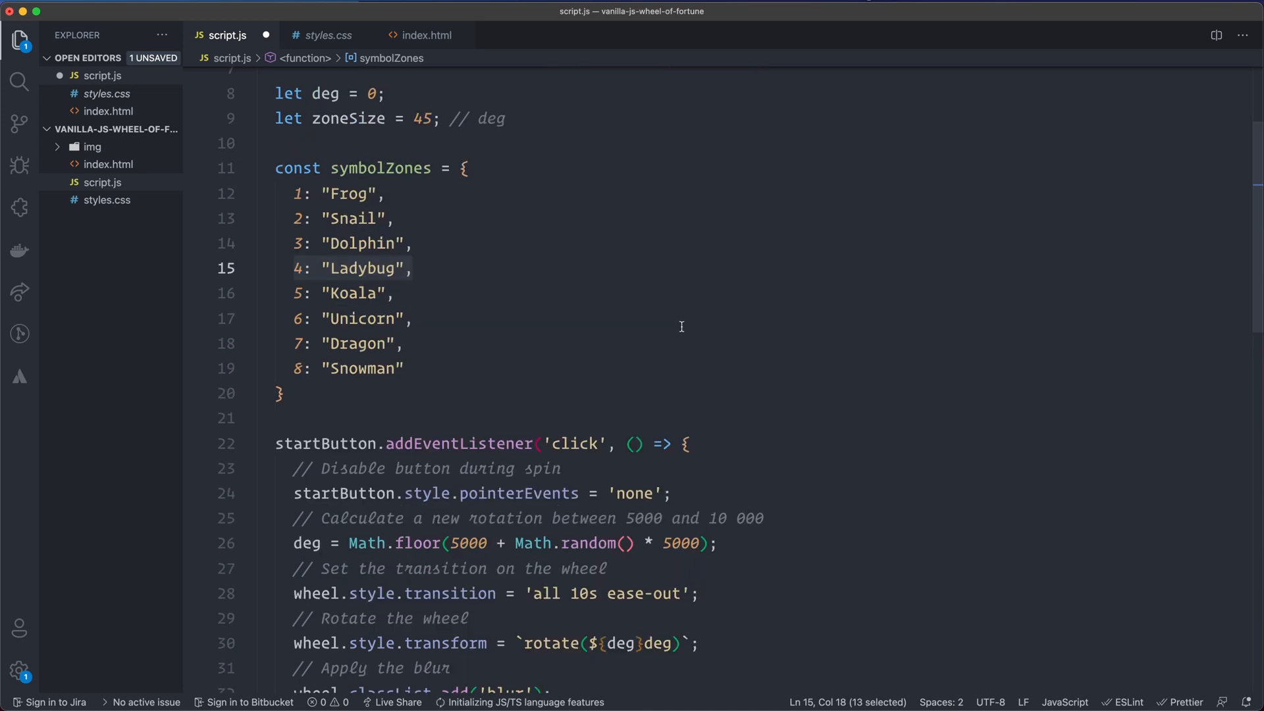
- Open the click handler with a // Reset display comment and display.innerHTML = "-";
{"action": "scroll", "scroll_direction": "down", "scroll_amount": 3}
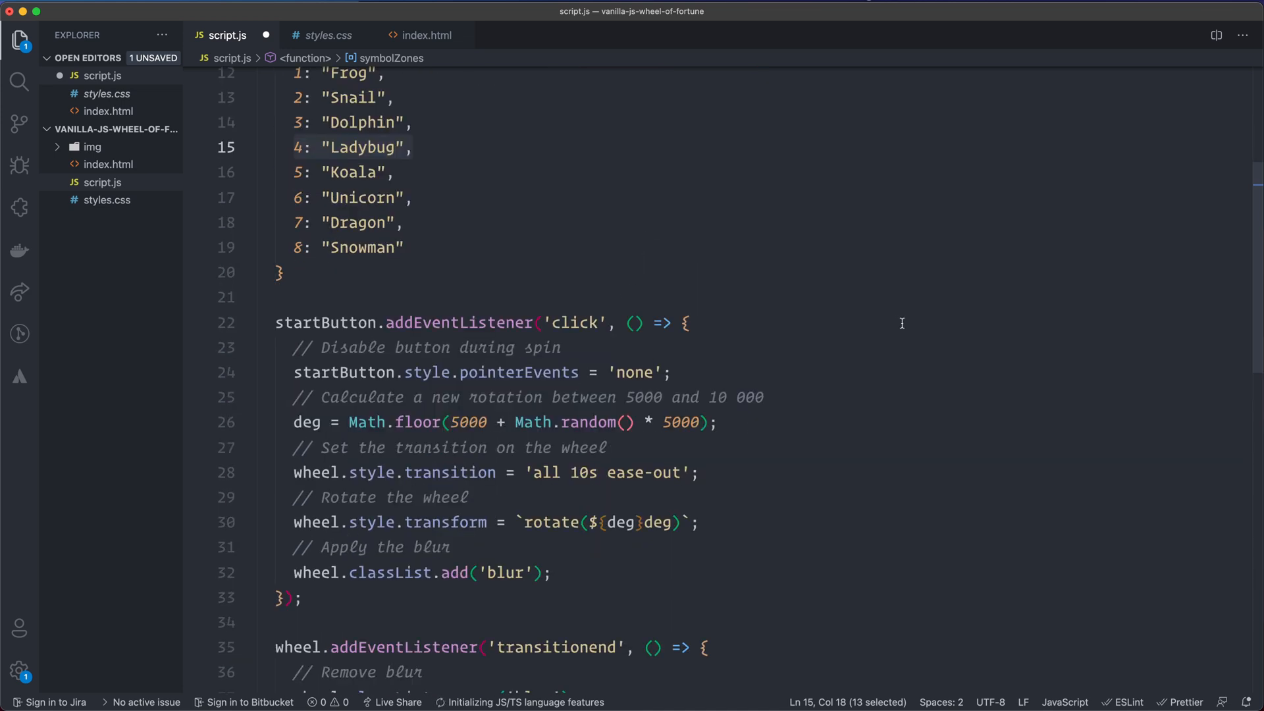
{"action": "key", "text": "enter"}
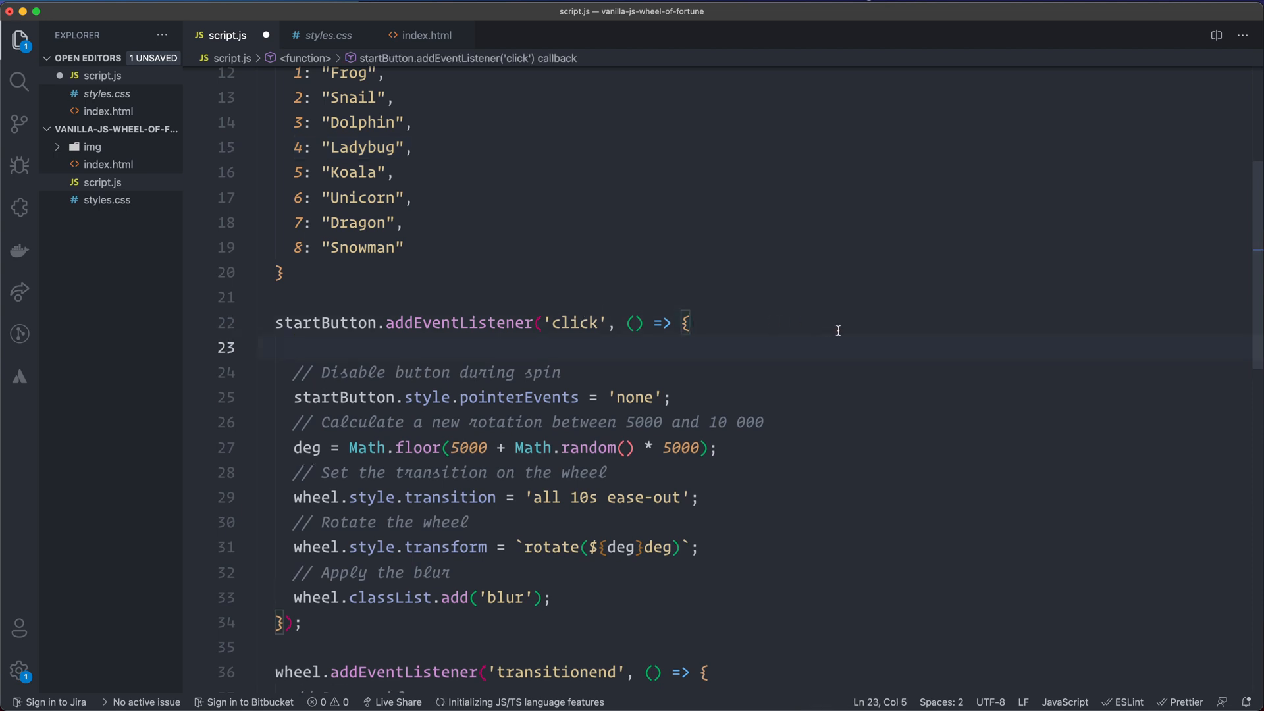
{"action": "type", "text": "// R"}
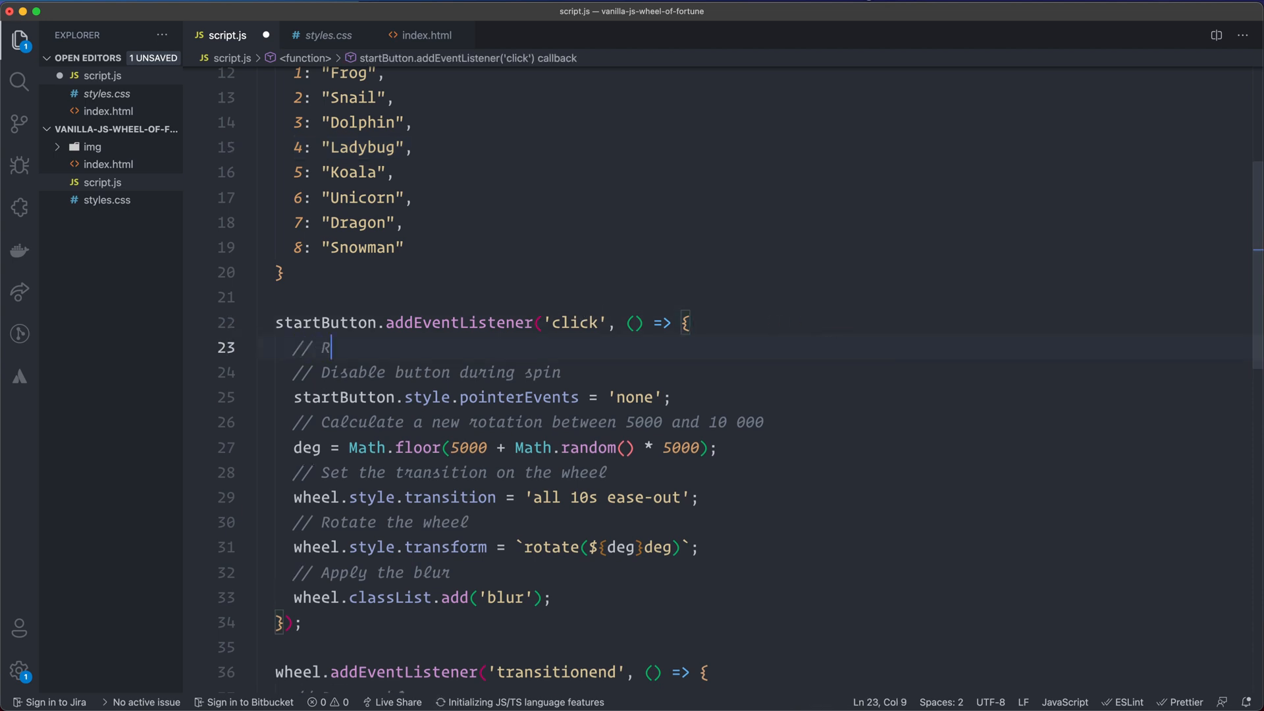
{"action": "type", "text": "eset display"}
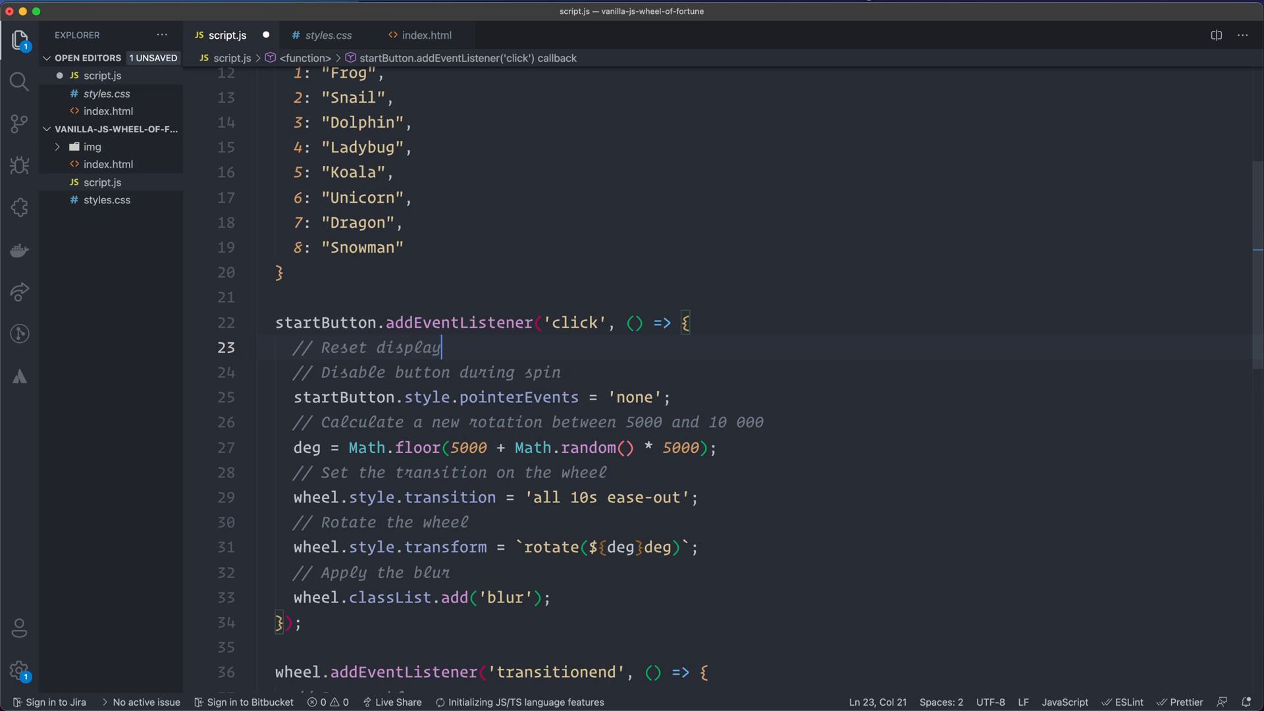
{"action": "type", "text": "display.inner"}
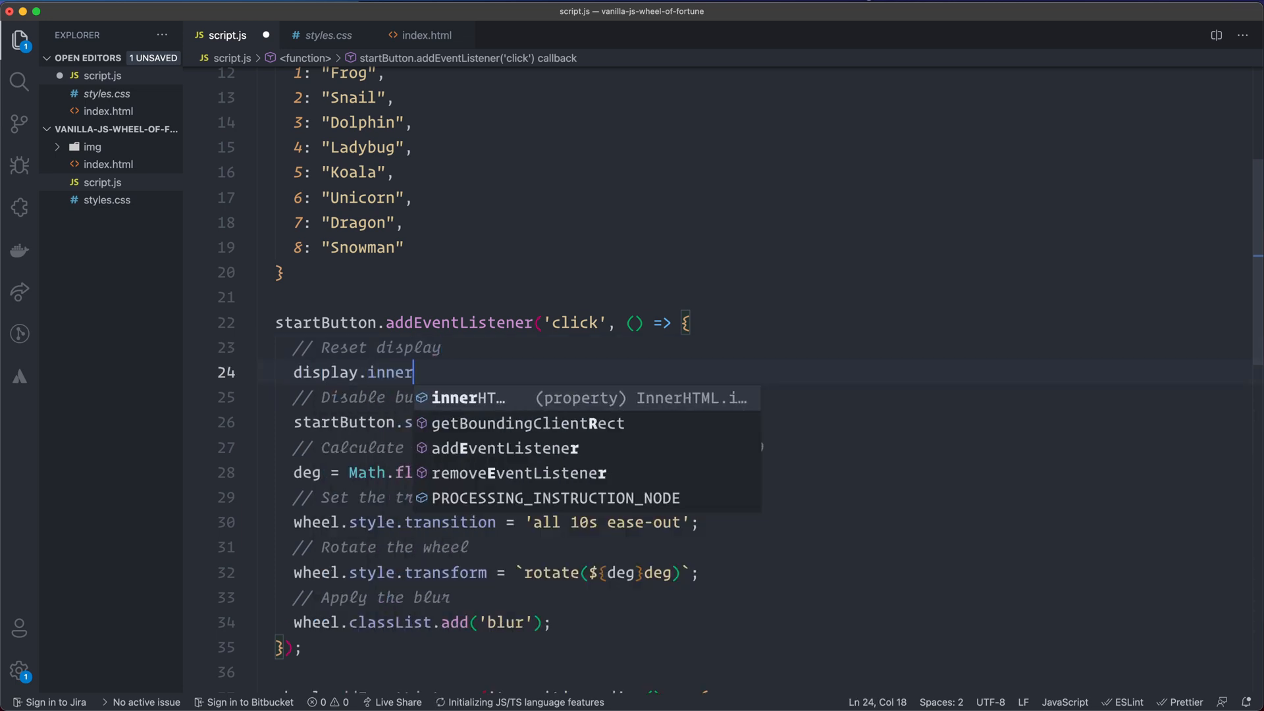
{"action": "type", "text": "HTML = \"\""}
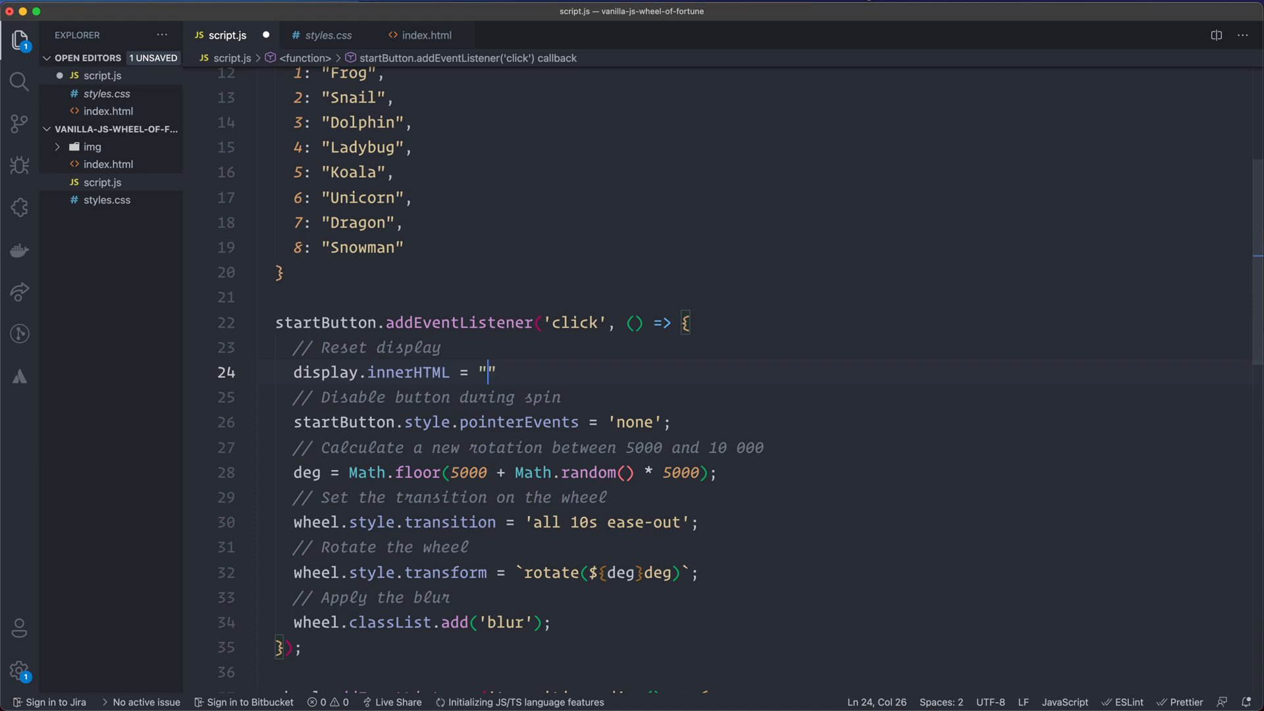
{"action": "type", "text": "-"}
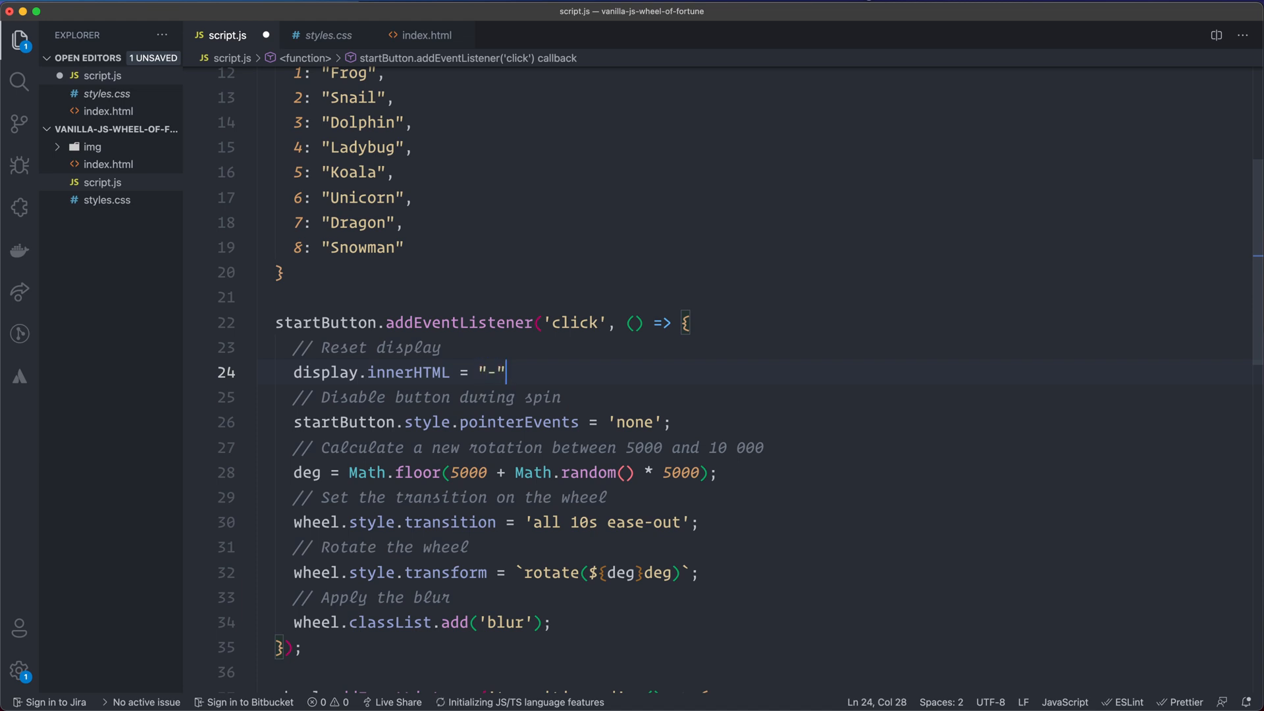
{"action": "type", "text": ";"}
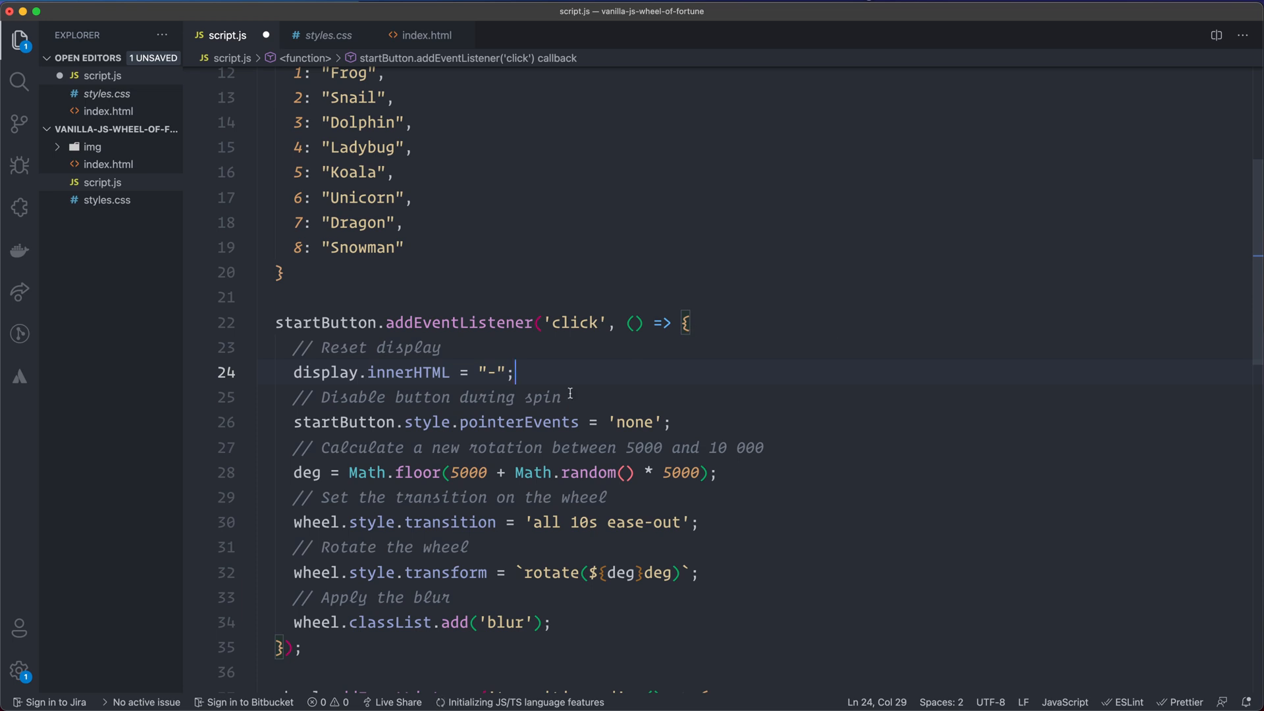
{"action": "mouse_move", "coordinate": [548, 356]}
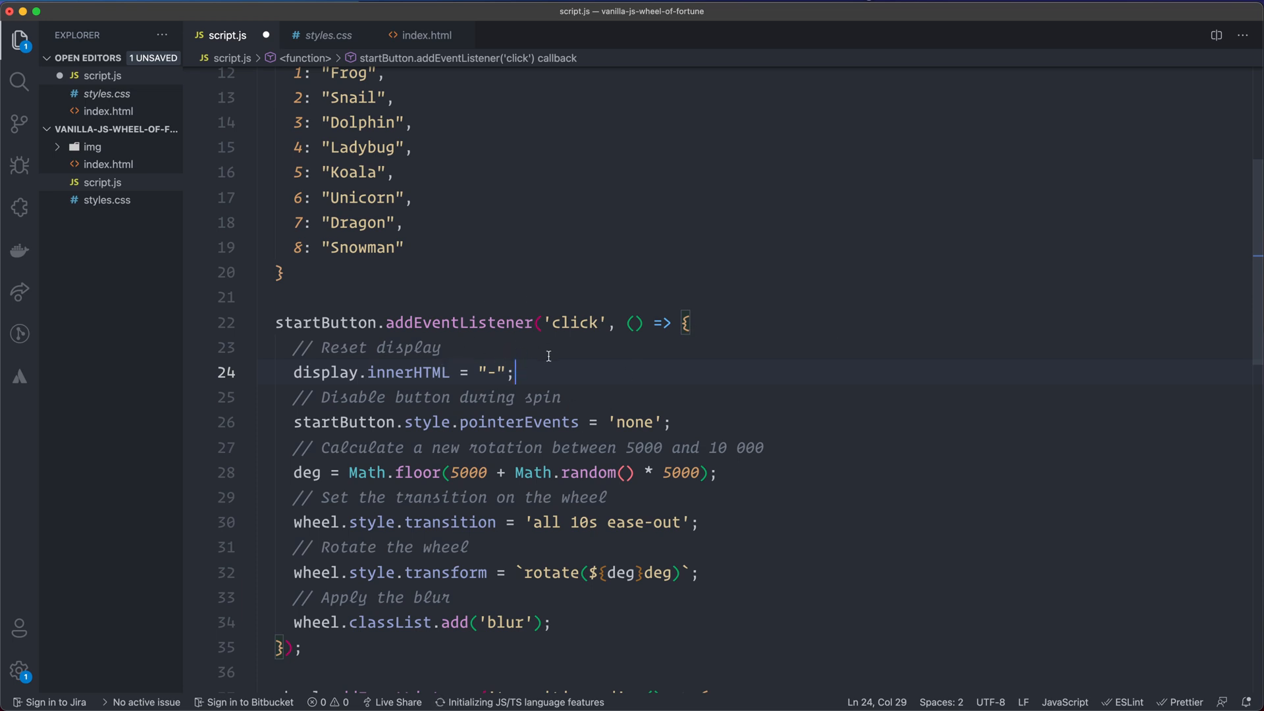
{"action": "scroll", "scroll_direction": "down", "scroll_amount": 3}
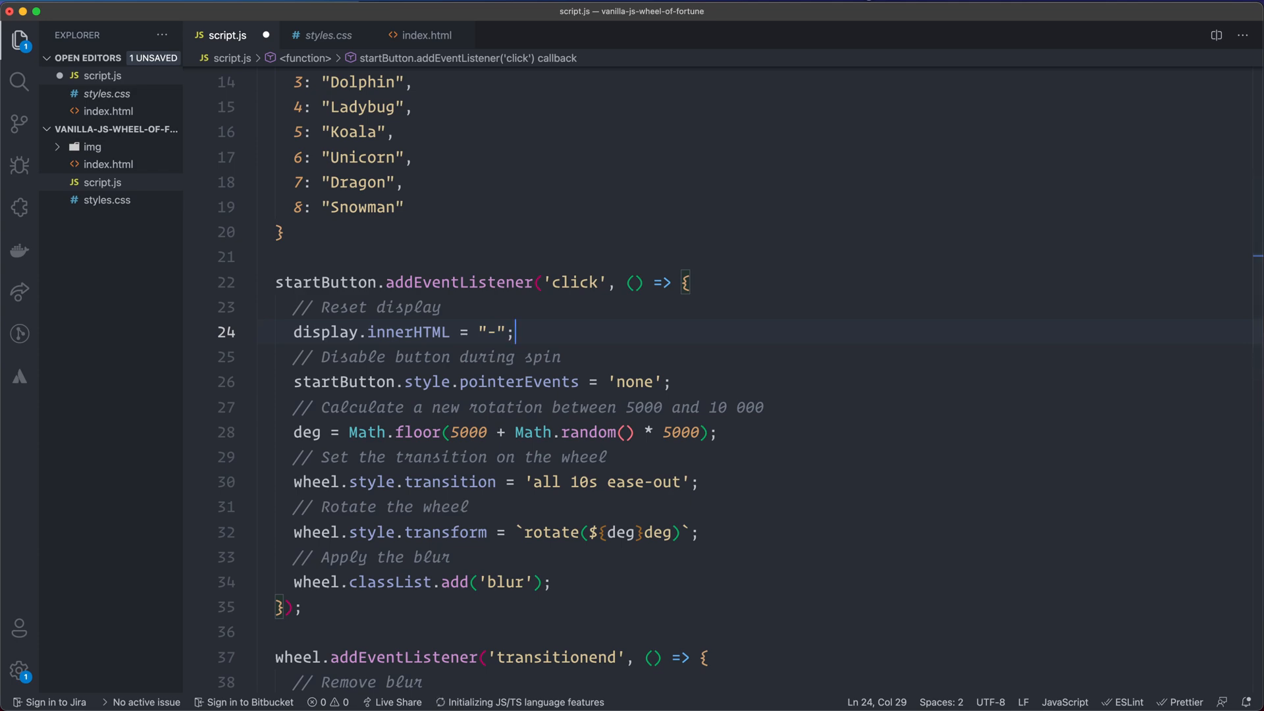
- End the transitionend handler with a winning-symbol comment and handleWin(actualDeg);
{"action": "scroll", "scroll_direction": "down", "scroll_amount": 3}
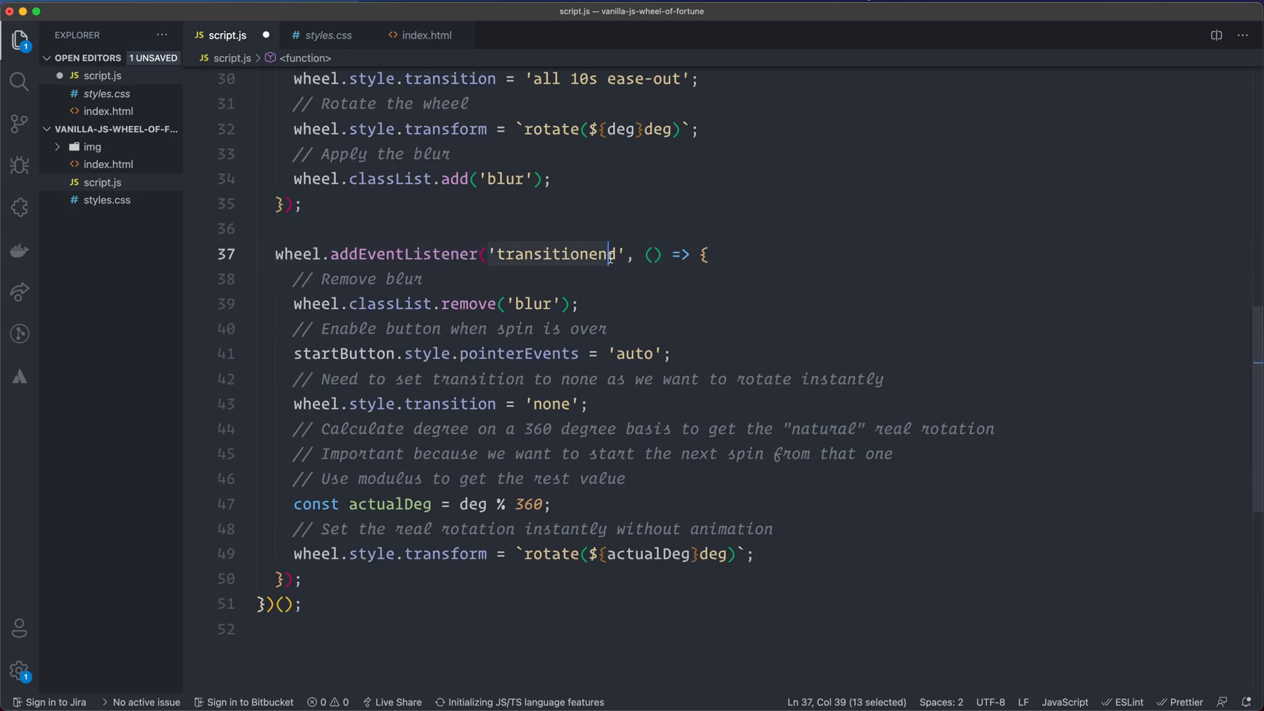
{"action": "mouse_move", "coordinate": [558, 270]}
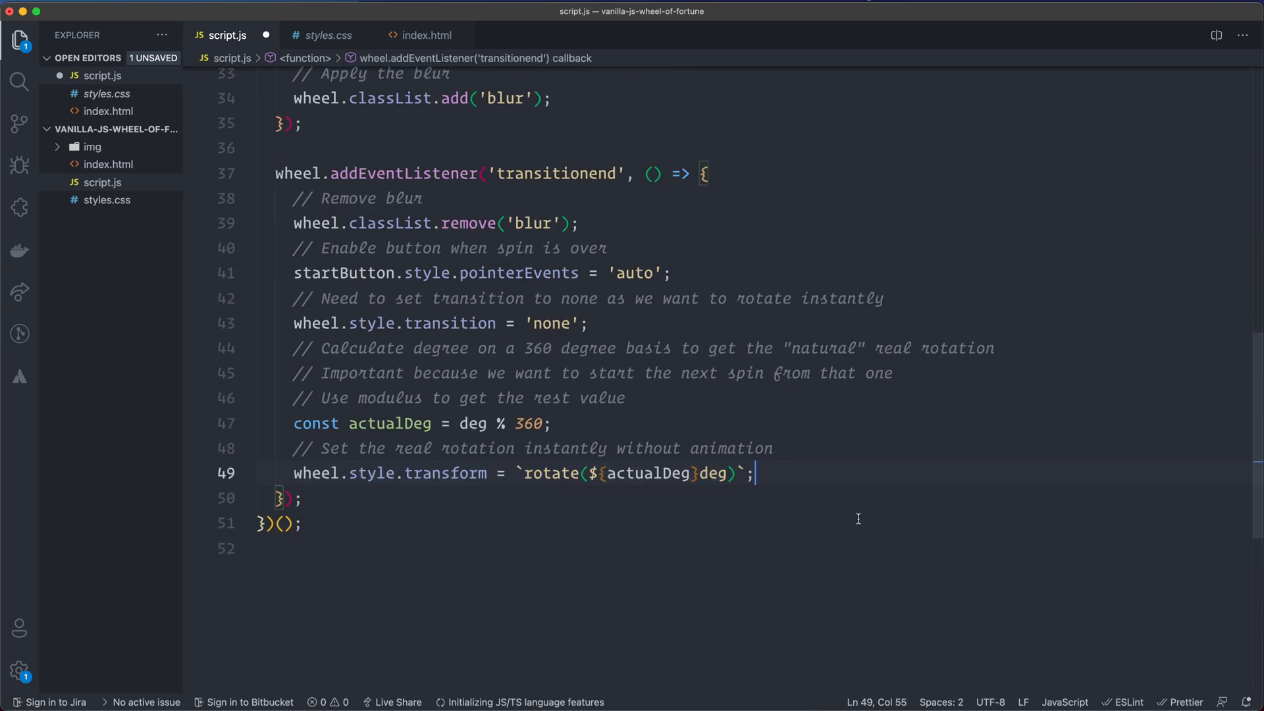
{"action": "key", "text": "Return"}
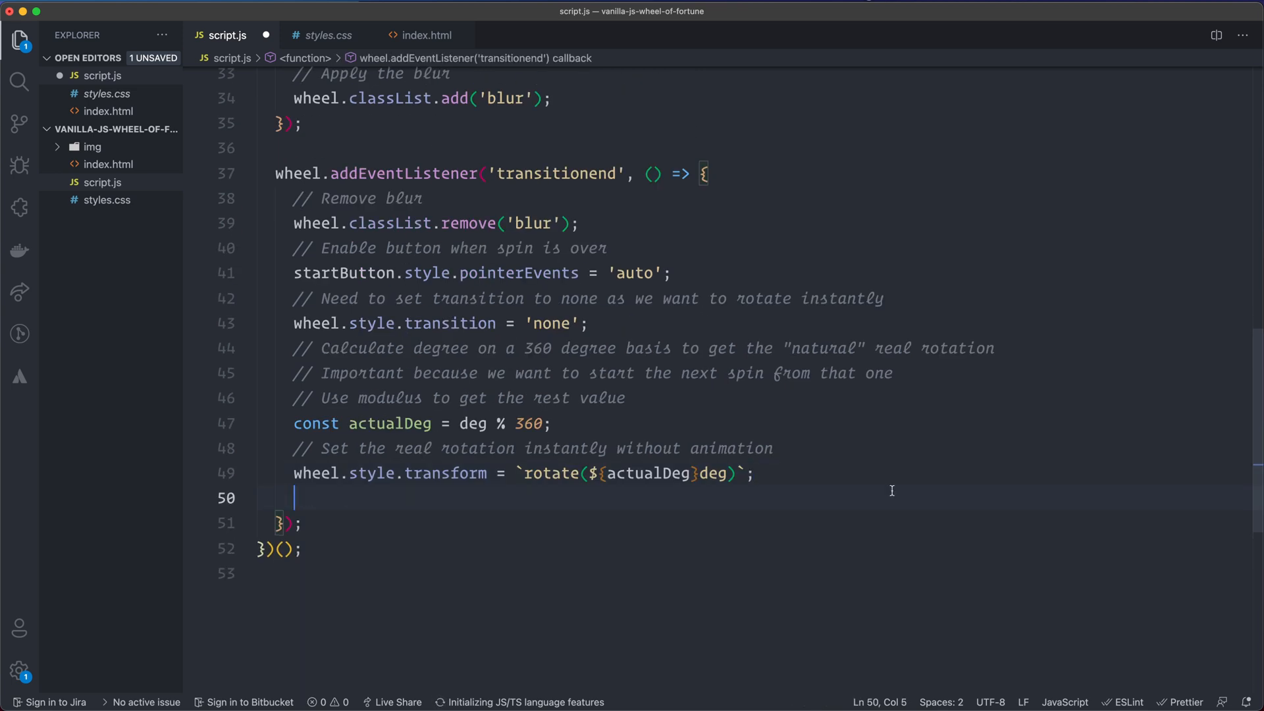
{"action": "type", "text": "//"}
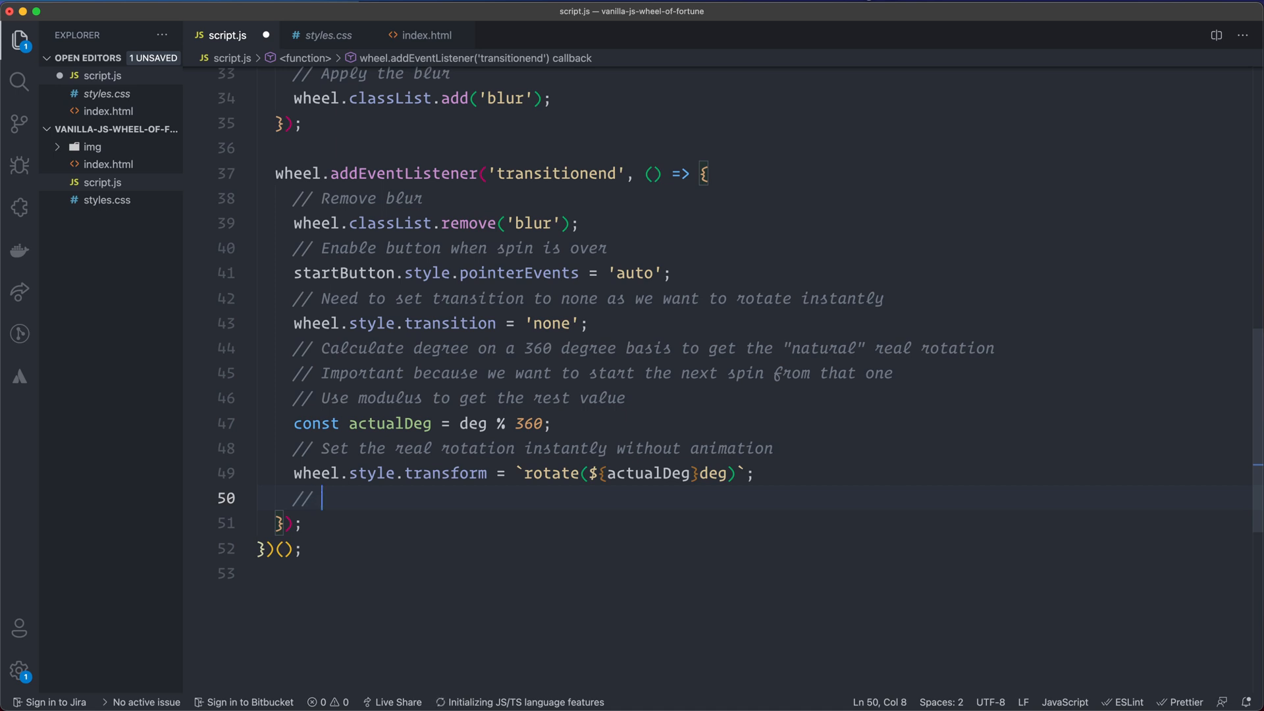
{"action": "type", "text": "Calcl"}
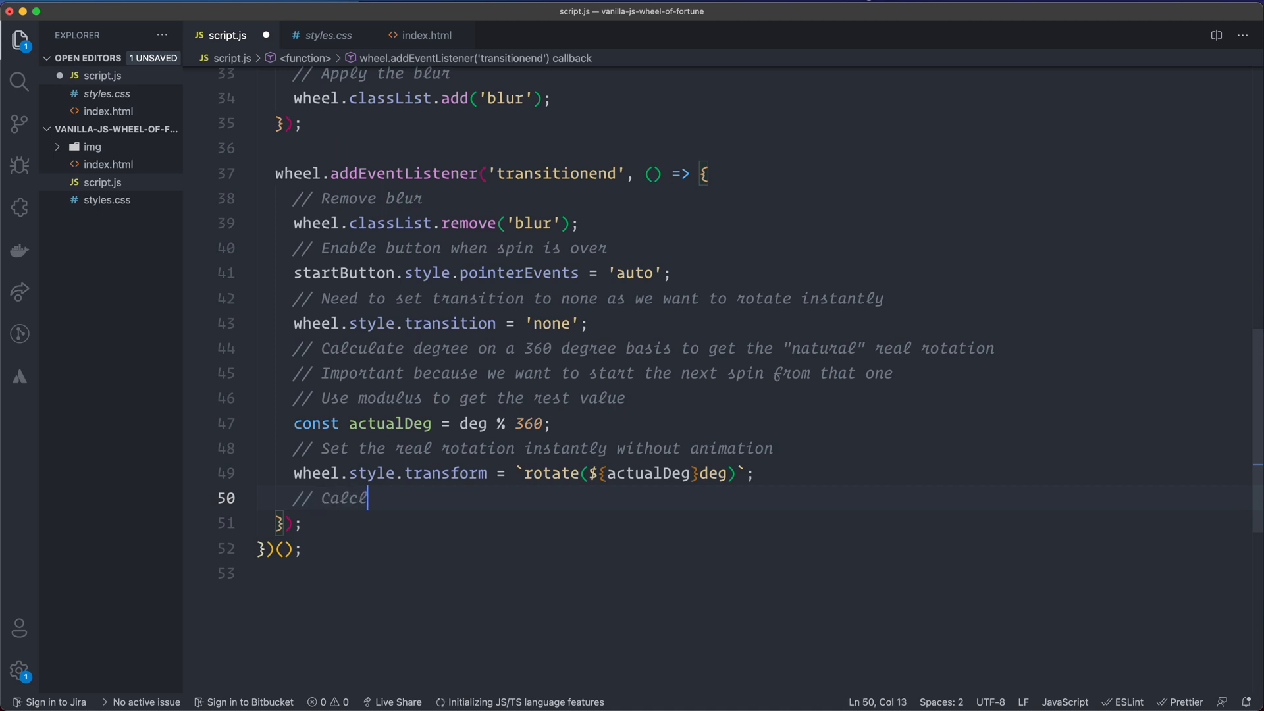
{"action": "type", "text": "ulate a"}
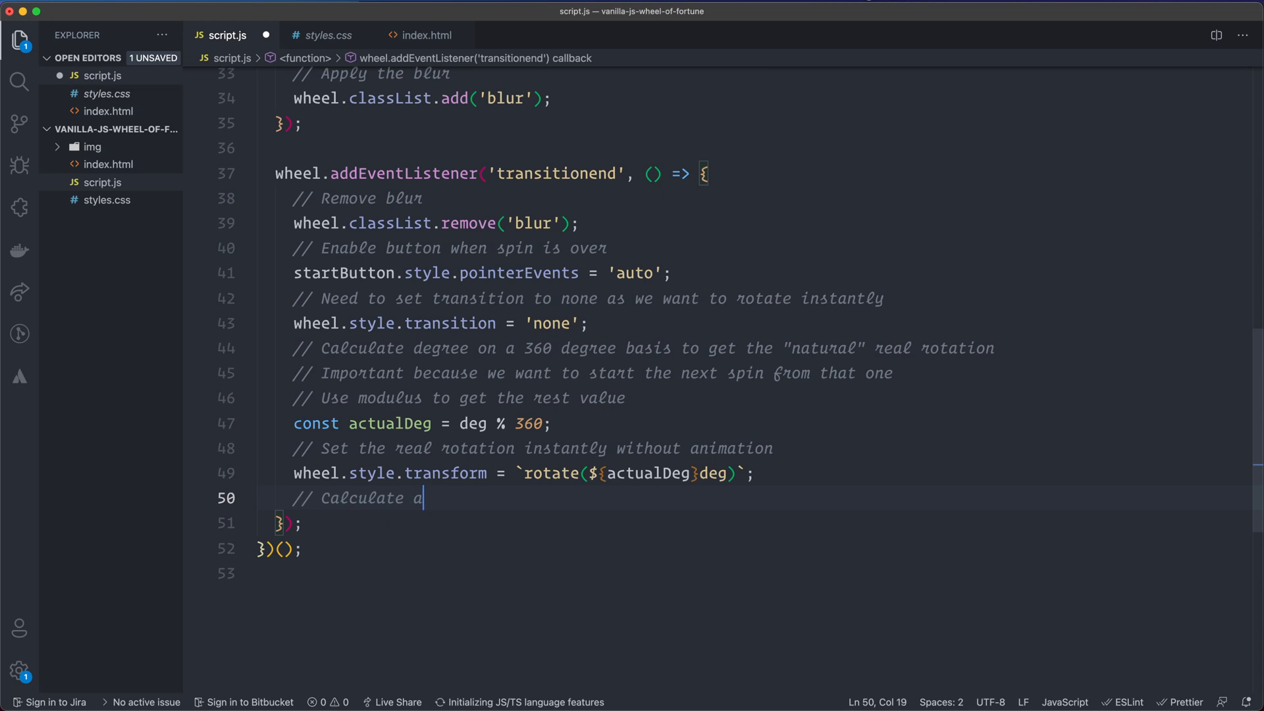
{"action": "type", "text": "nd display t"}
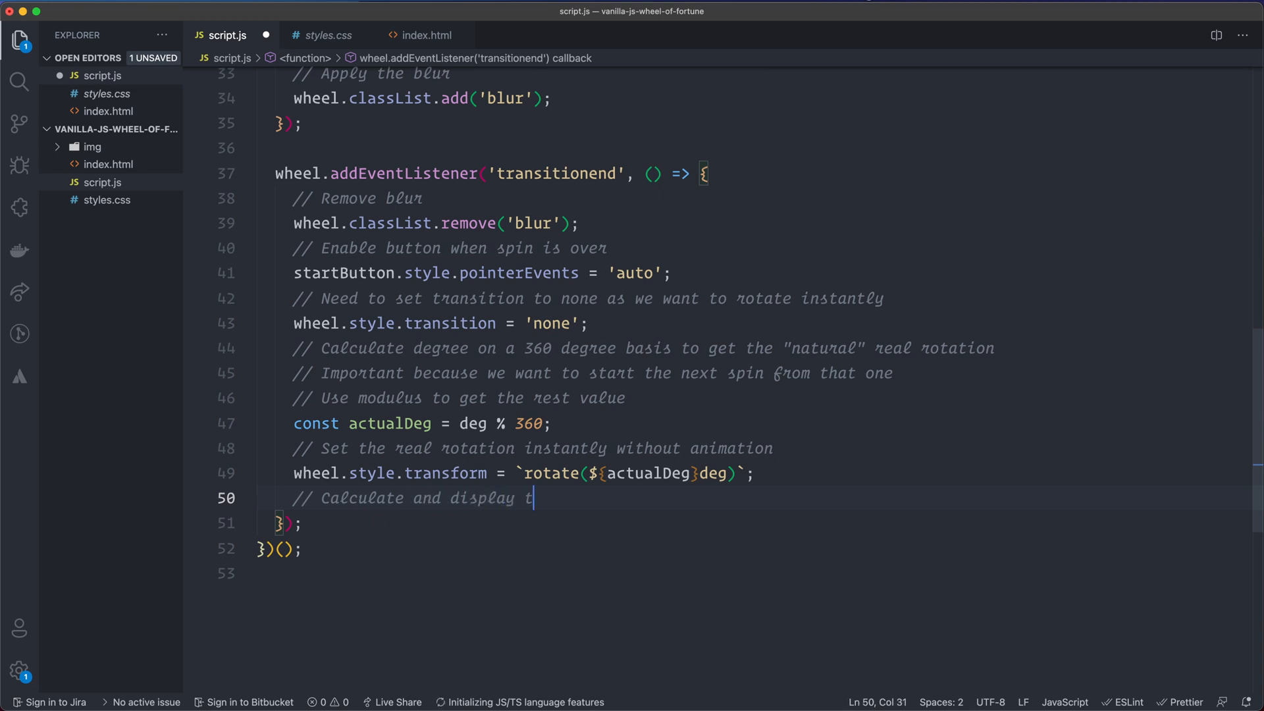
{"action": "type", "text": "he winning symbol"}
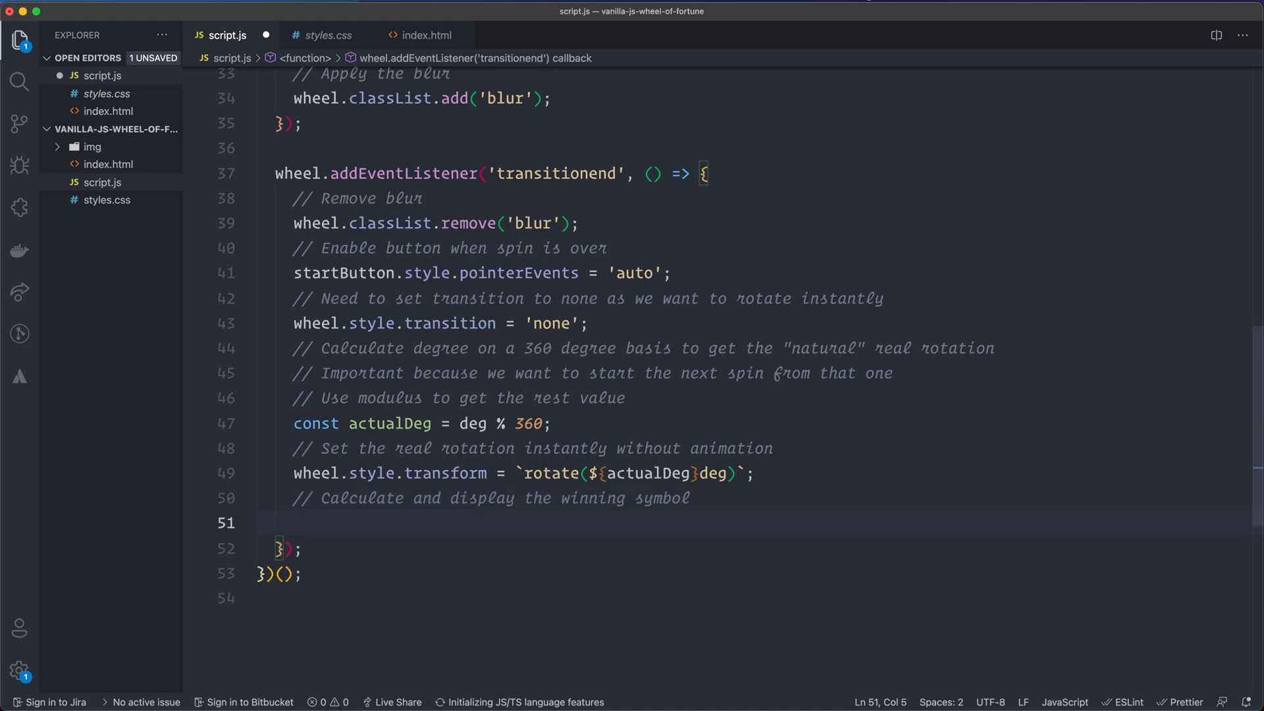
{"action": "type", "text": "handleWin"}
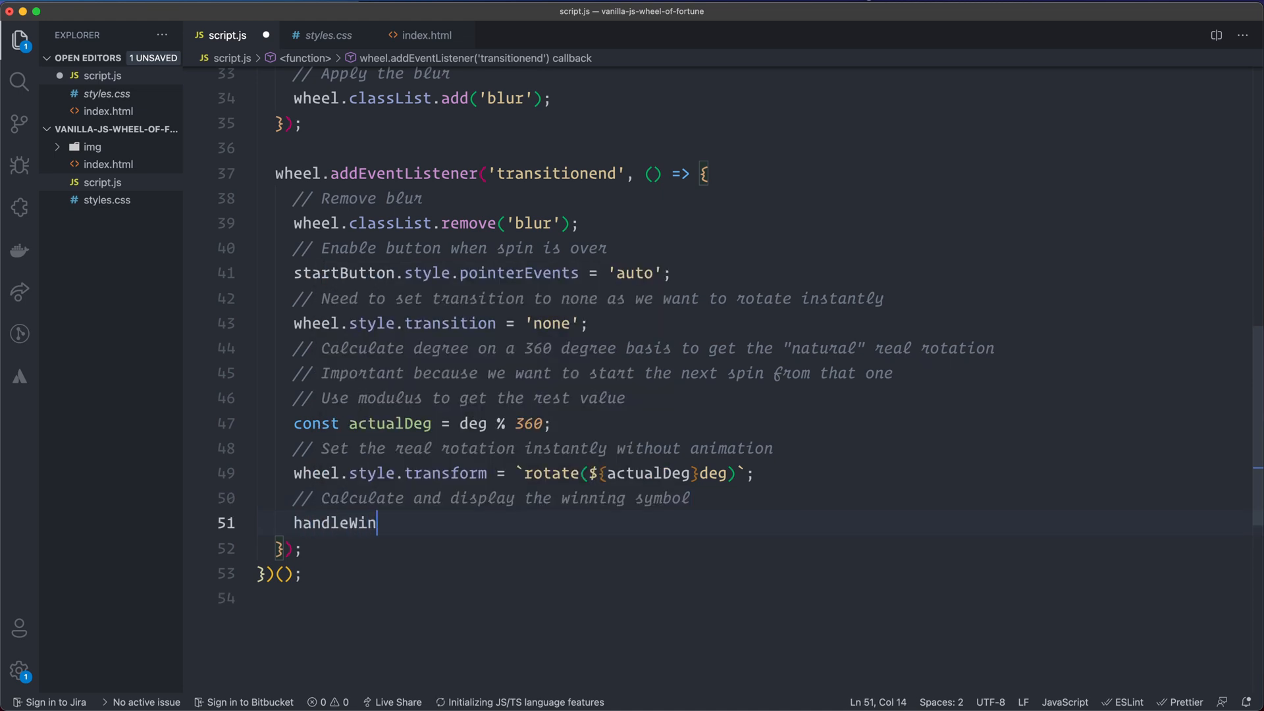
{"action": "type", "text": "(actualDeg);"}
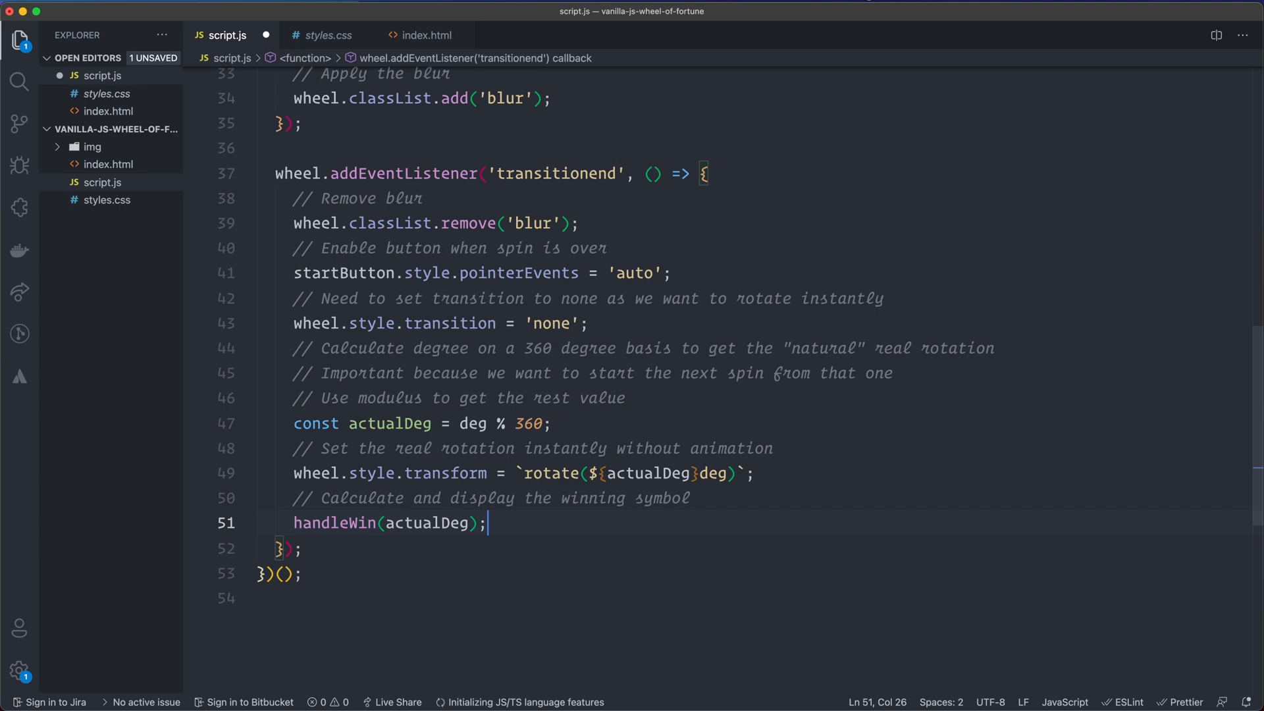
{"action": "scroll", "scroll_direction": "up", "scroll_amount": 3}
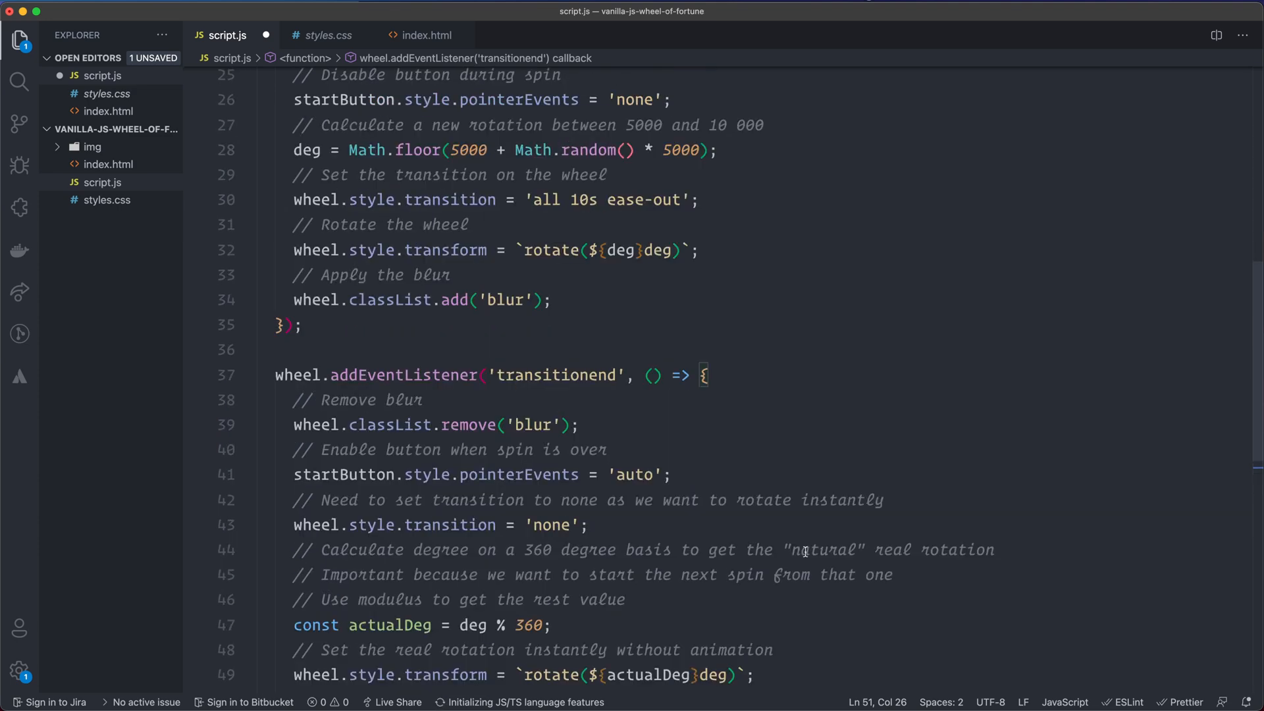
- Declare const handleWin = (actualDeg) => { } above the start button's click listener
{"action": "scroll", "scroll_direction": "up", "scroll_amount": 3}
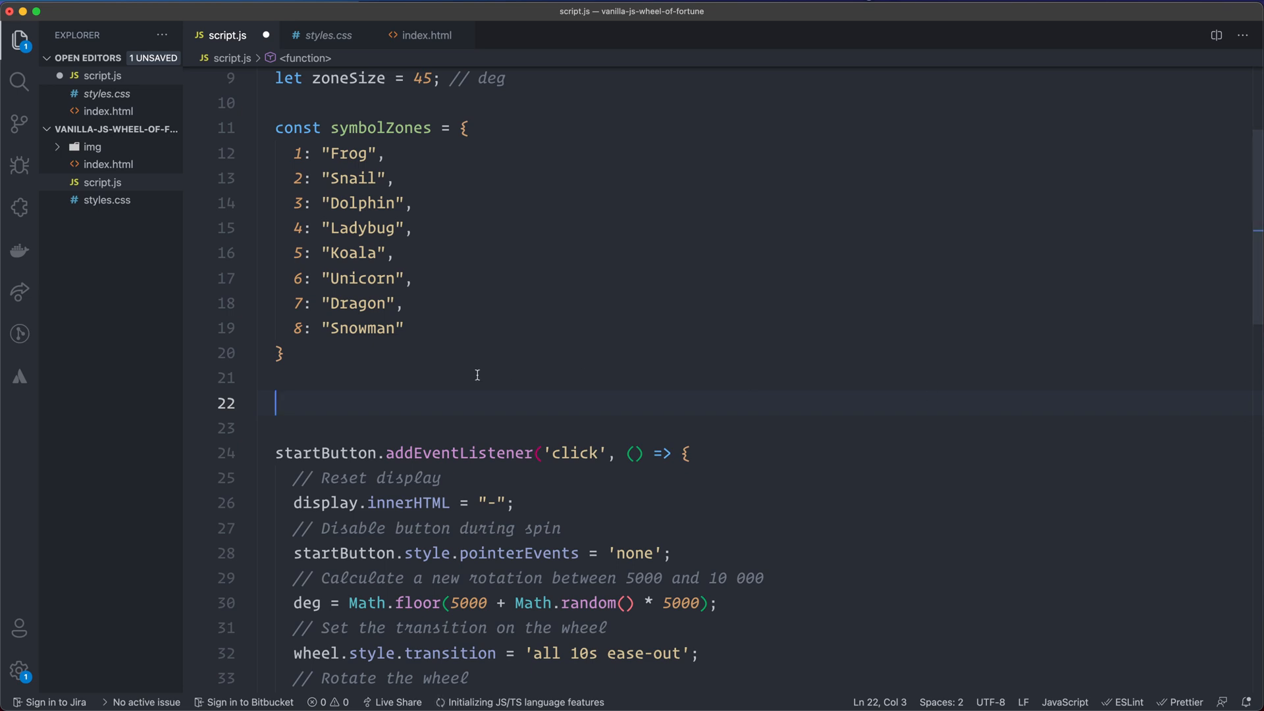
{"action": "type", "text": "const handleWiuin("}
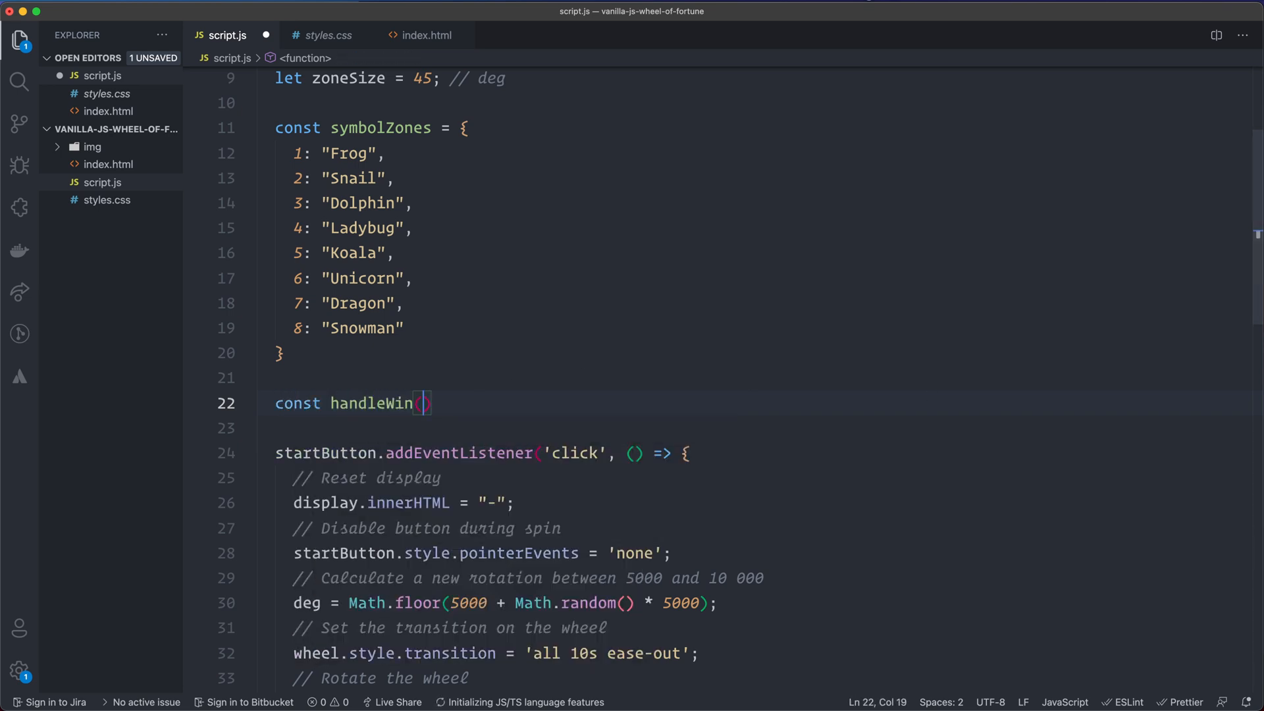
{"action": "type", "text": "actualDeg"}
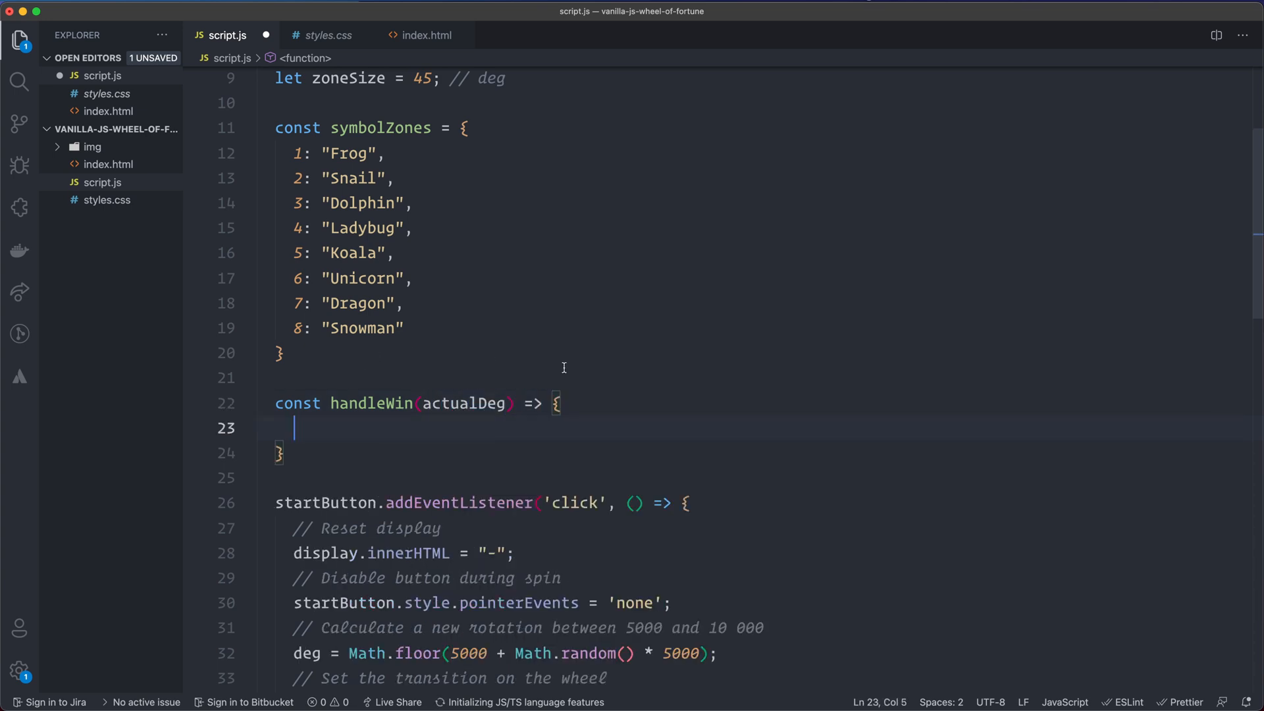
{"action": "mouse_move", "coordinate": [403, 403]}
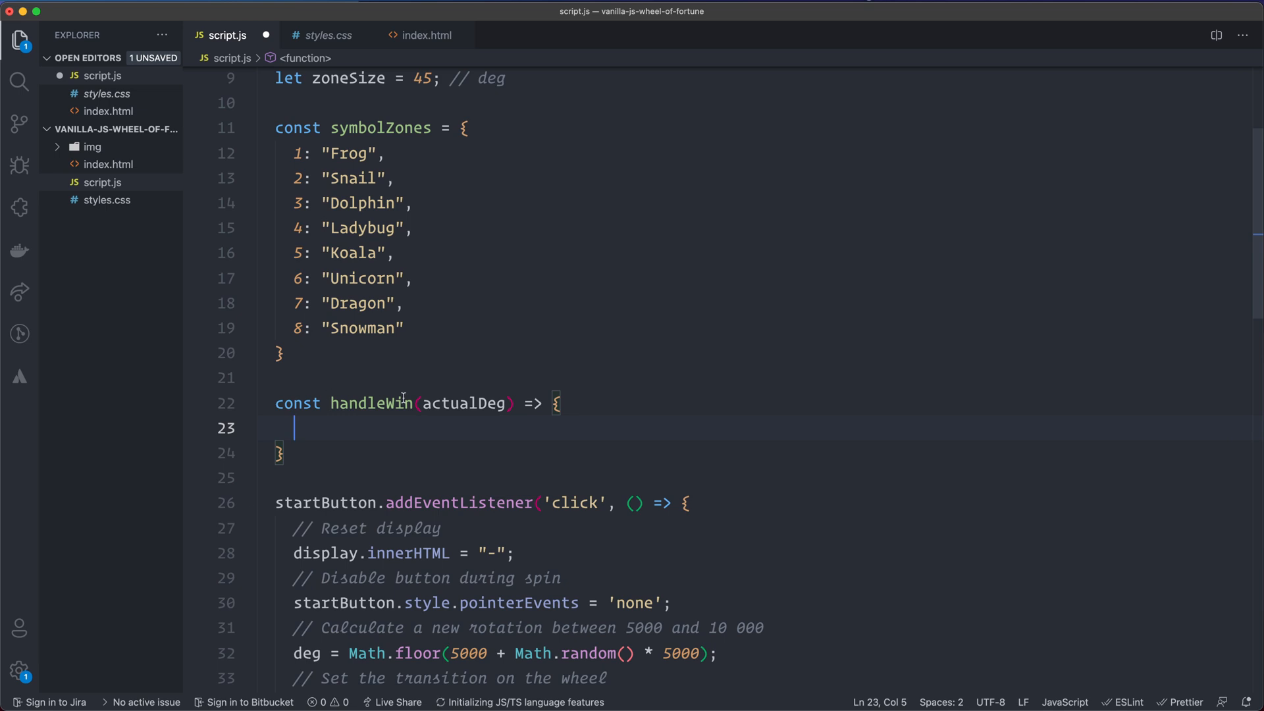
{"action": "scroll", "scroll_direction": "down", "scroll_amount": 3}
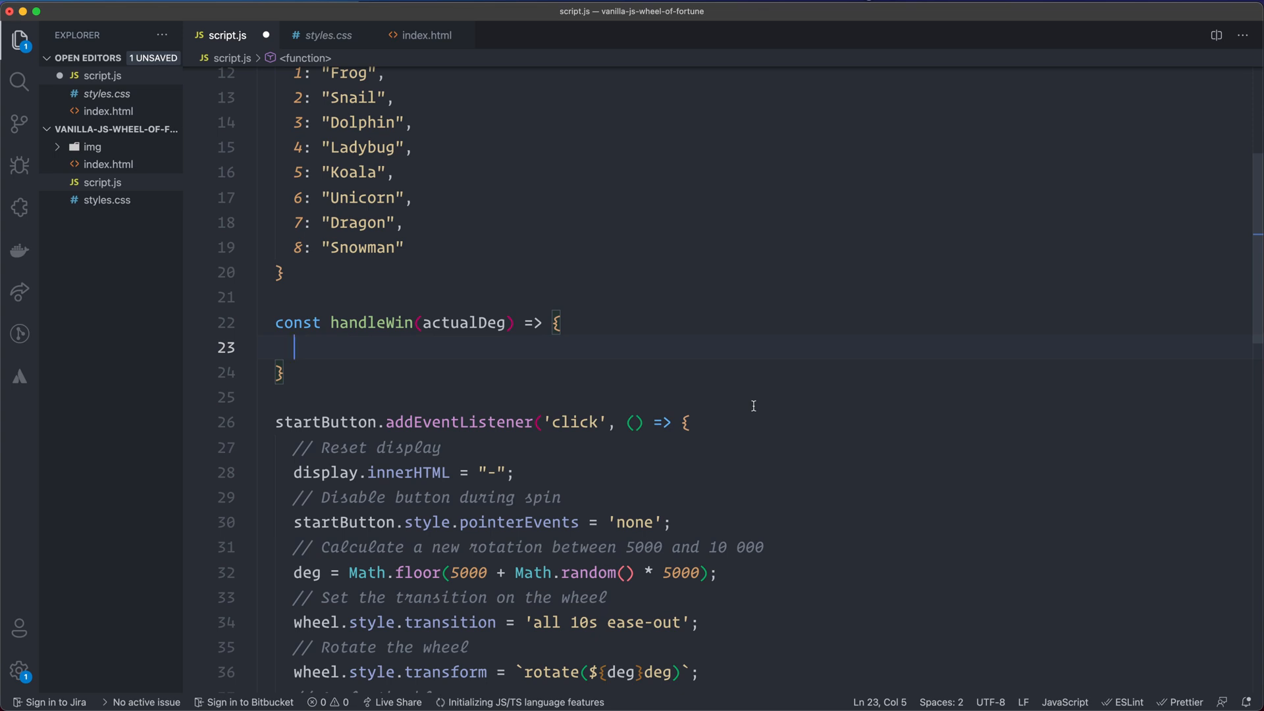
{"action": "scroll", "scroll_direction": "up", "scroll_amount": 3}
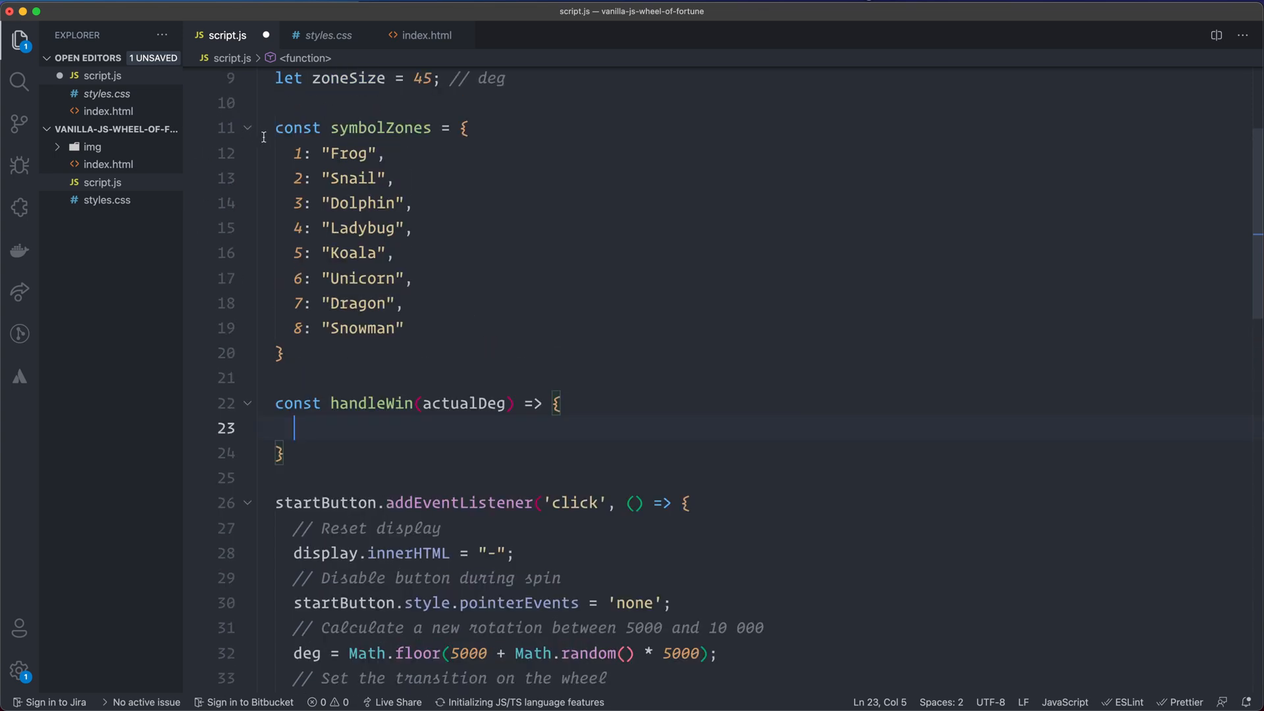
{"action": "mouse_move", "coordinate": [399, 428]}
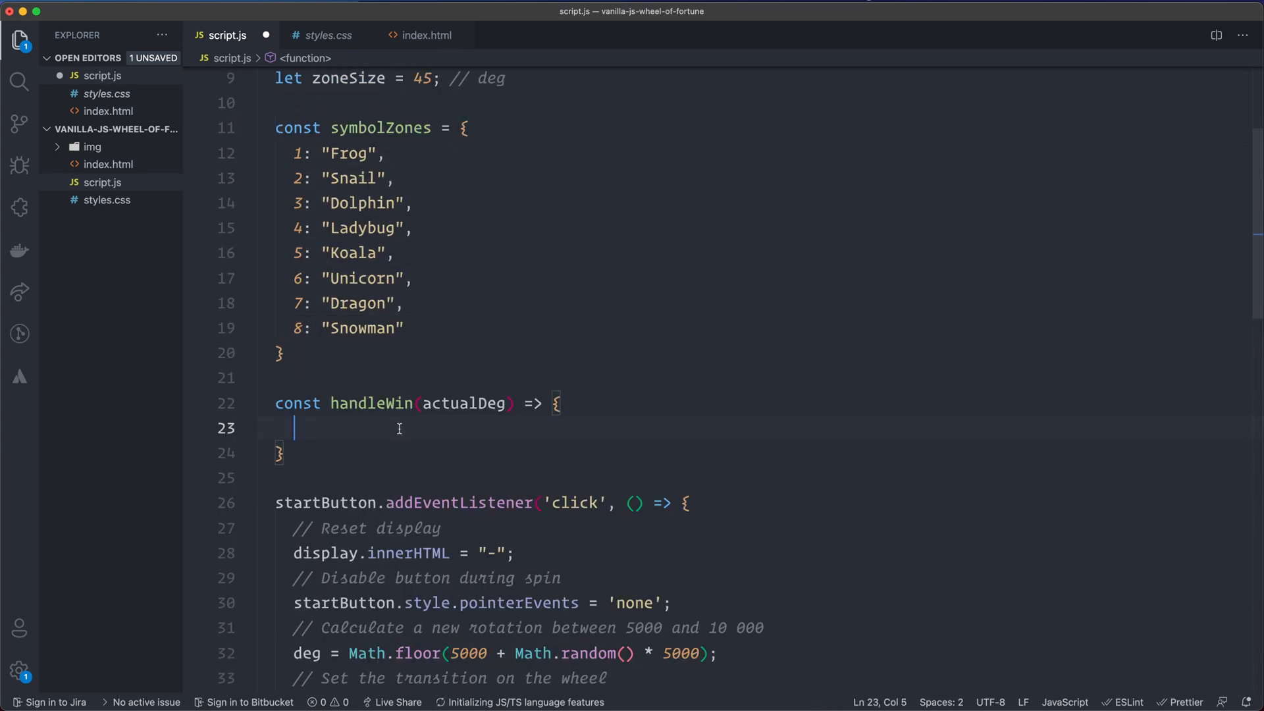
- Make handleWin's first line const winningSymbolNr = actualDeg / zoneSize
{"action": "type", "text": "const winningSymbolNr"}
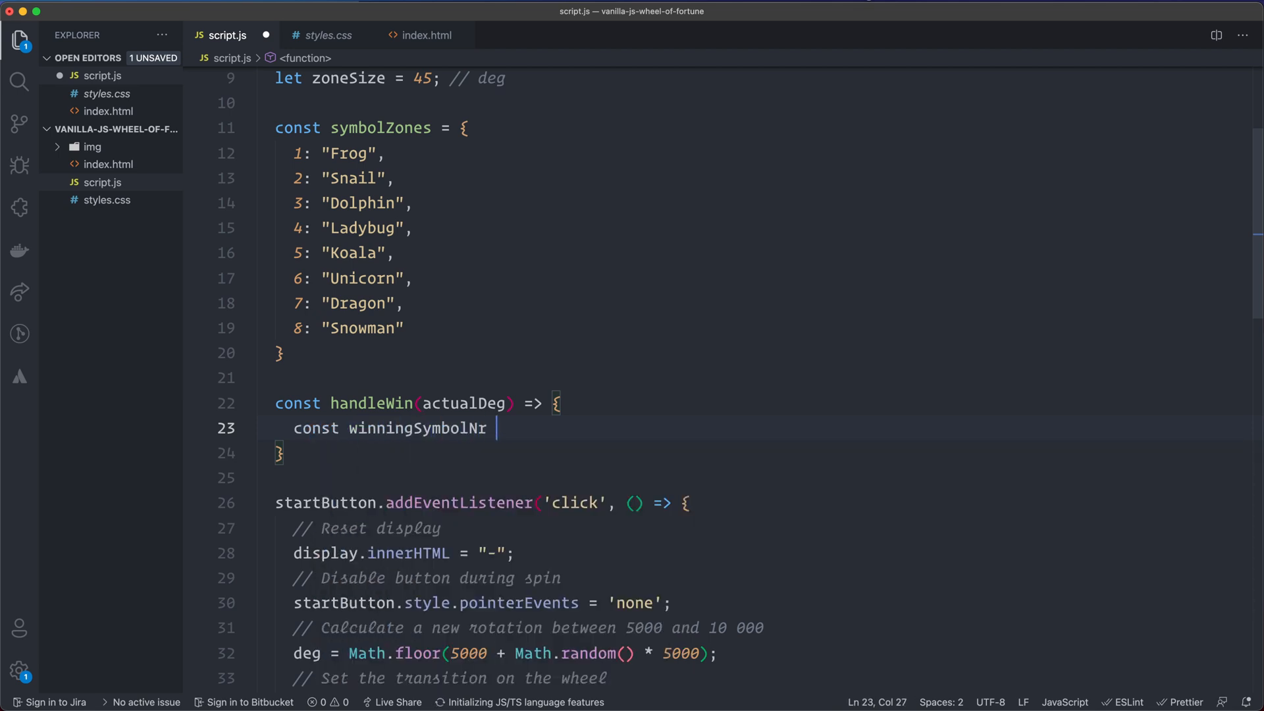
{"action": "type", "text": "="}
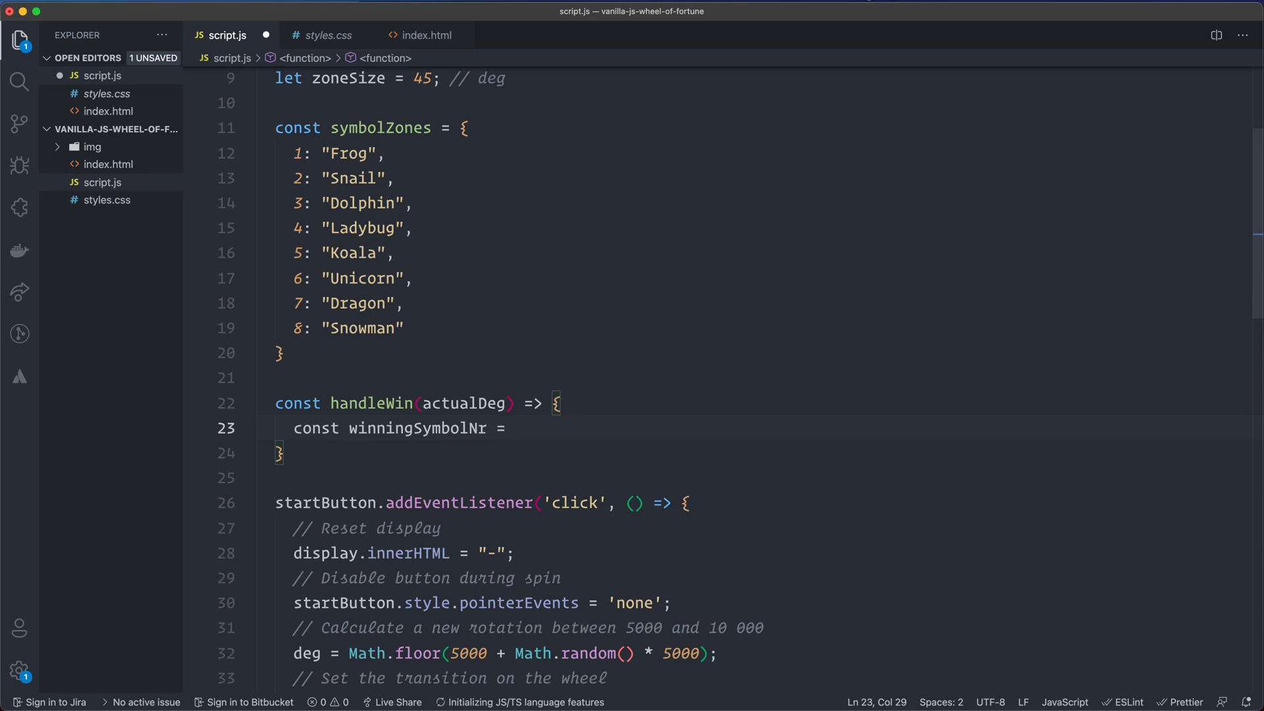
{"action": "type", "text": "actualDeg"}
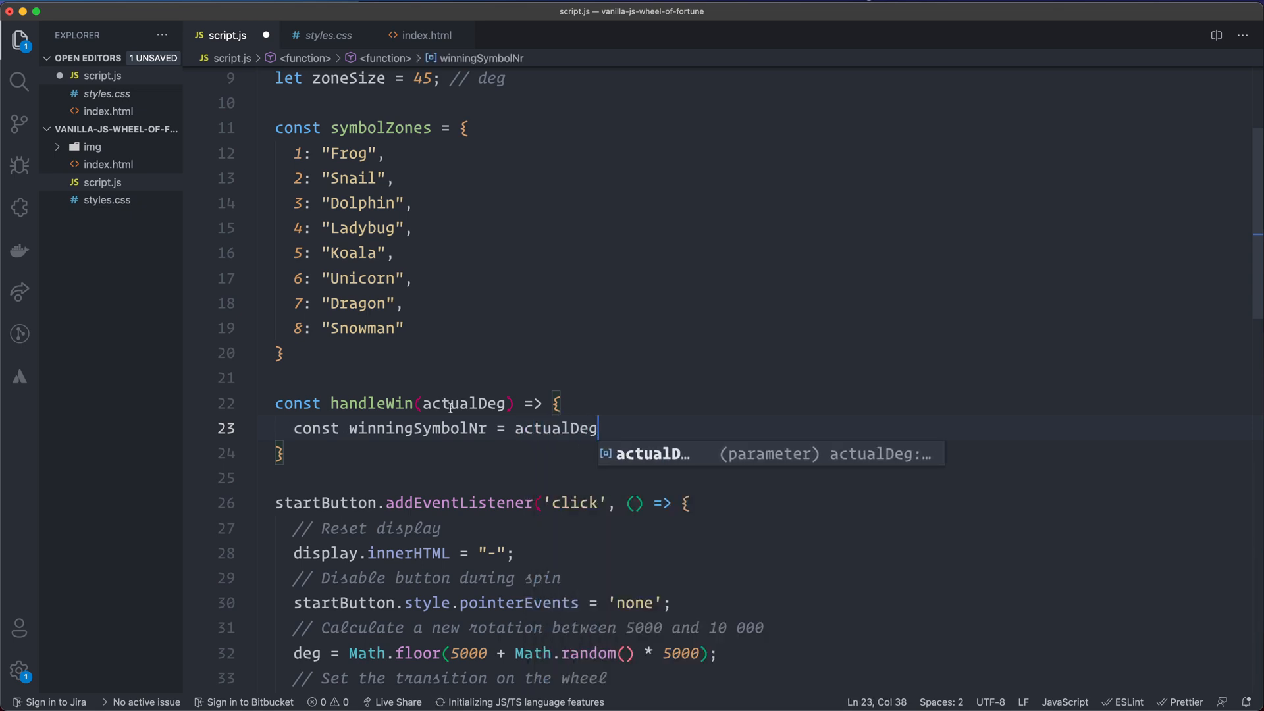
{"action": "mouse_move", "coordinate": [844, 331]}
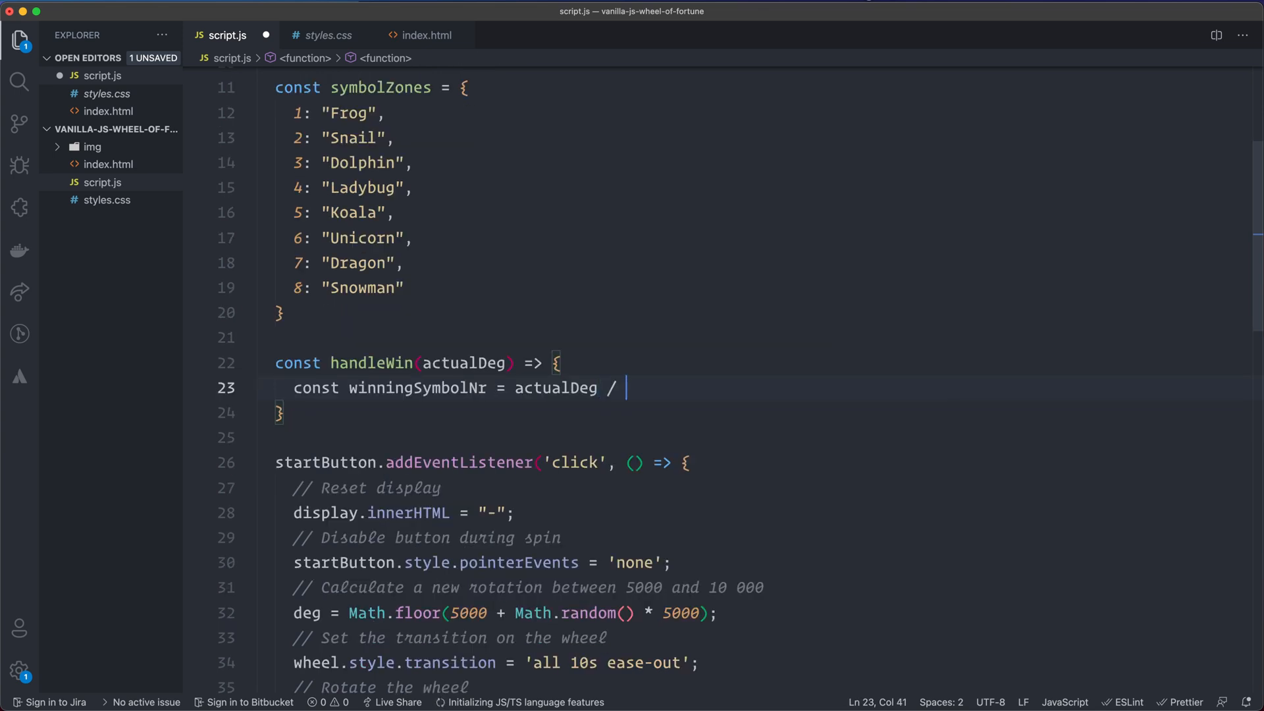
{"action": "type", "text": "zoneSize"}
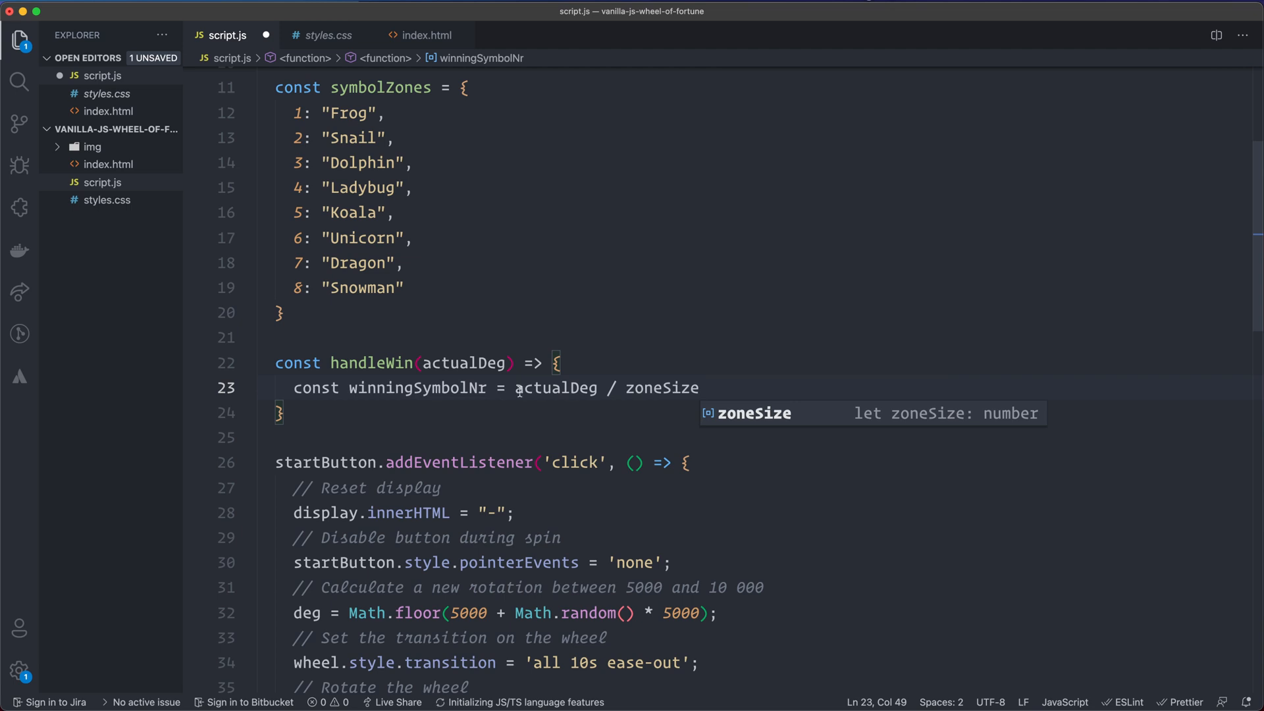
- Complete handleWin's line as const winningSymbolNr = Math.ceil(actualDeg / zoneSize); and start a new line
{"action": "type", "text": "Math.ceil("}
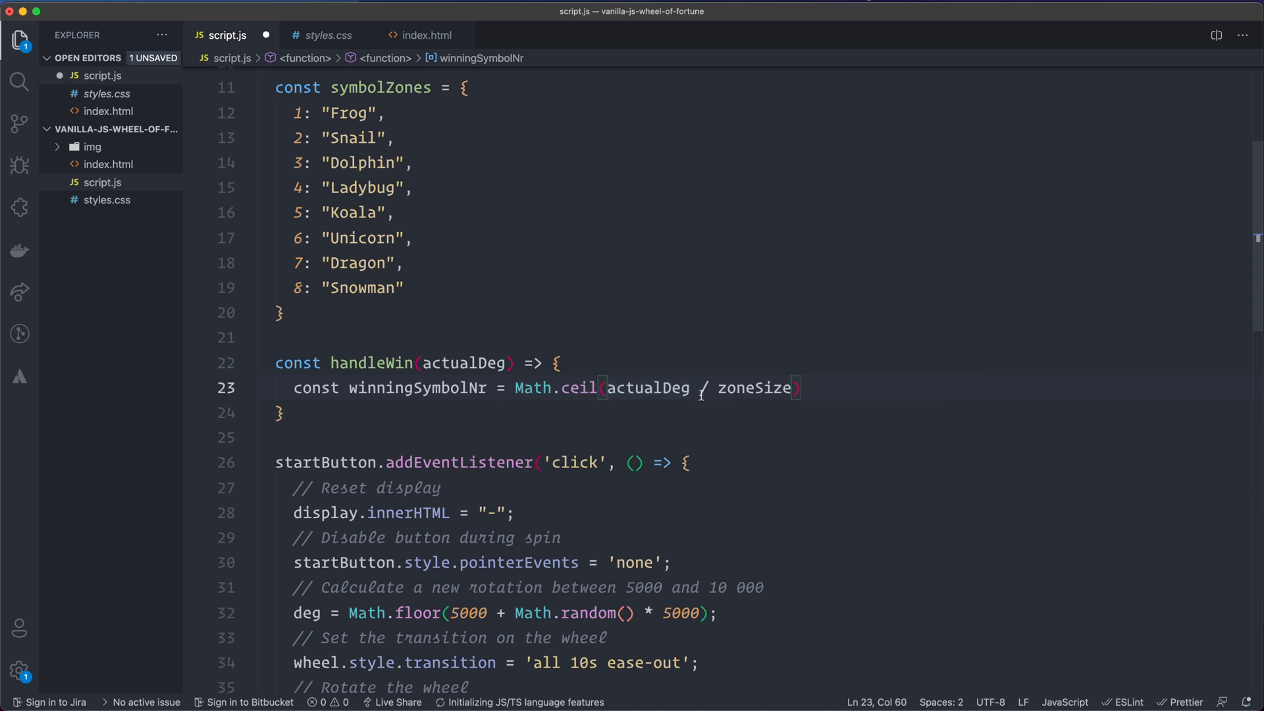
{"action": "mouse_move", "coordinate": [676, 410]}
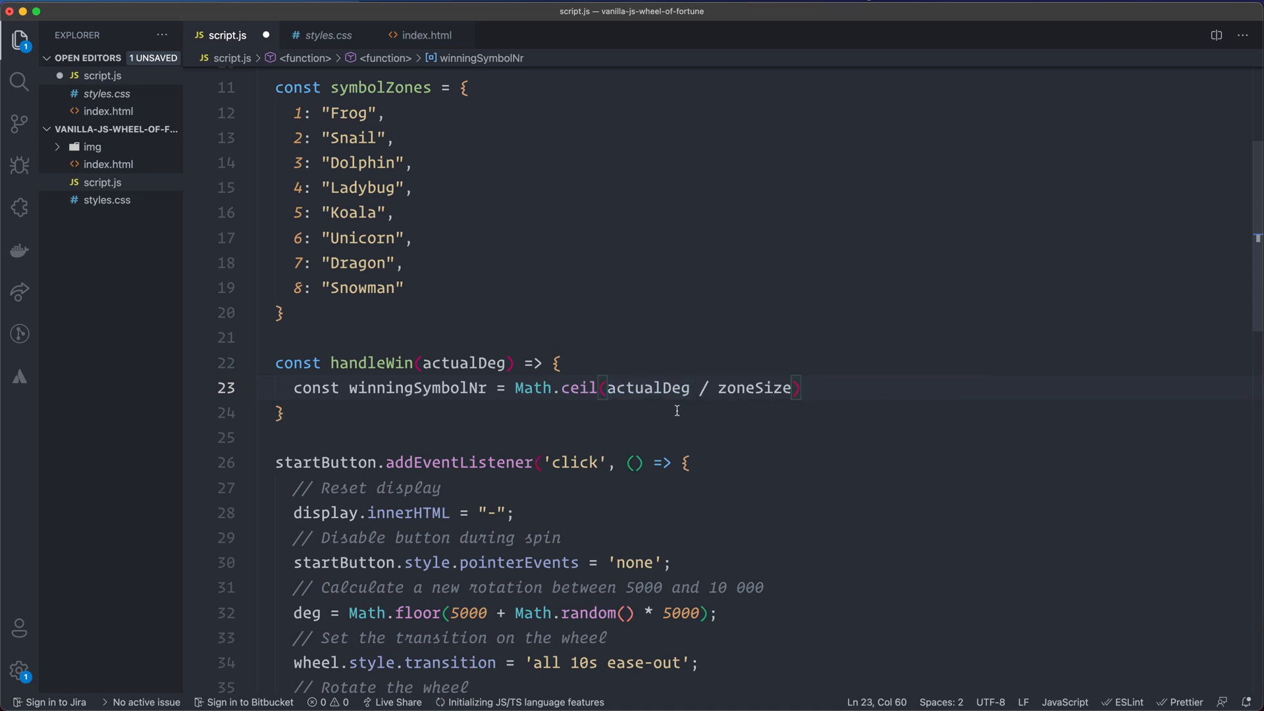
{"action": "mouse_move", "coordinate": [556, 410]}
{"action": "type", "text": ";"}
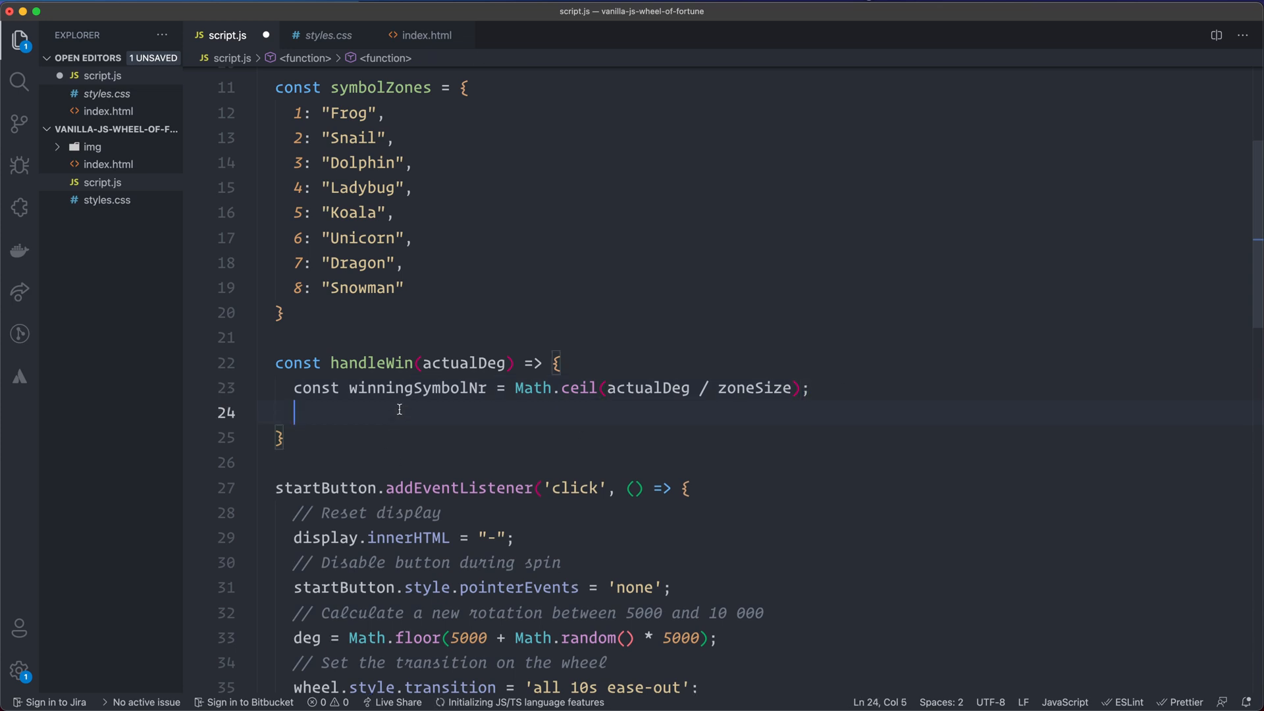
{"action": "mouse_move", "coordinate": [499, 400]}
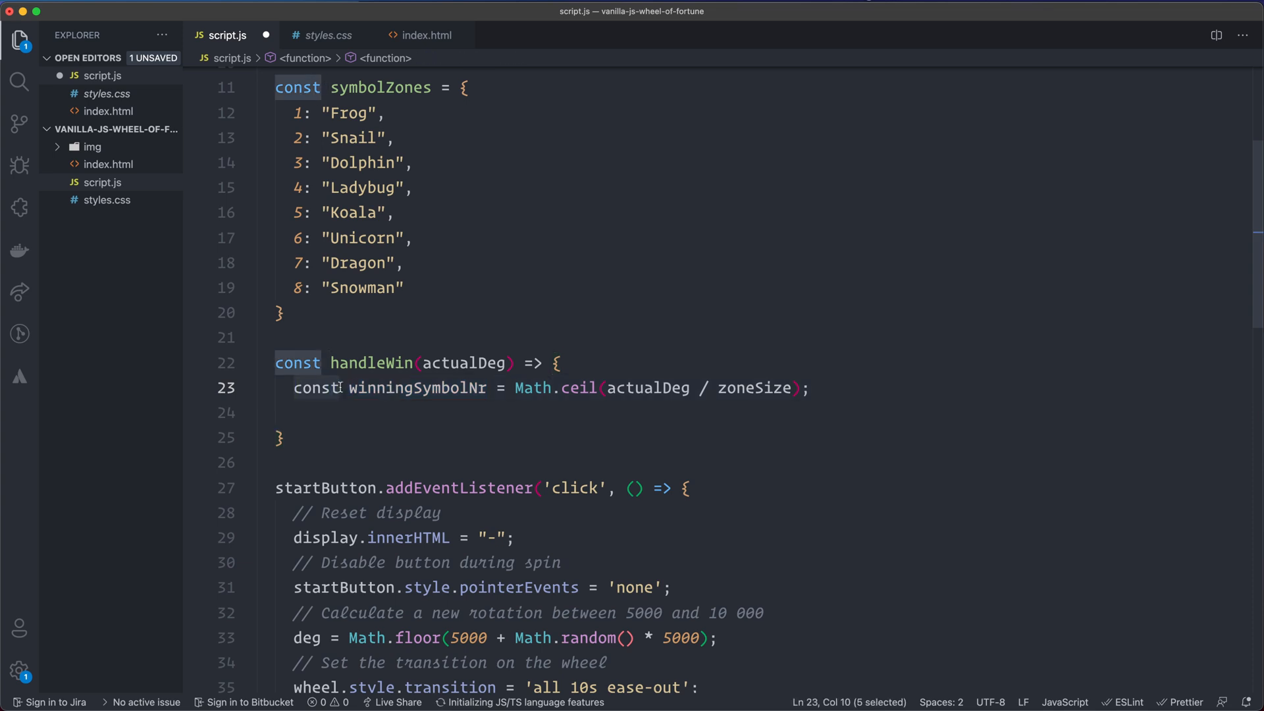
{"action": "scroll", "scroll_direction": "up", "scroll_amount": 3}
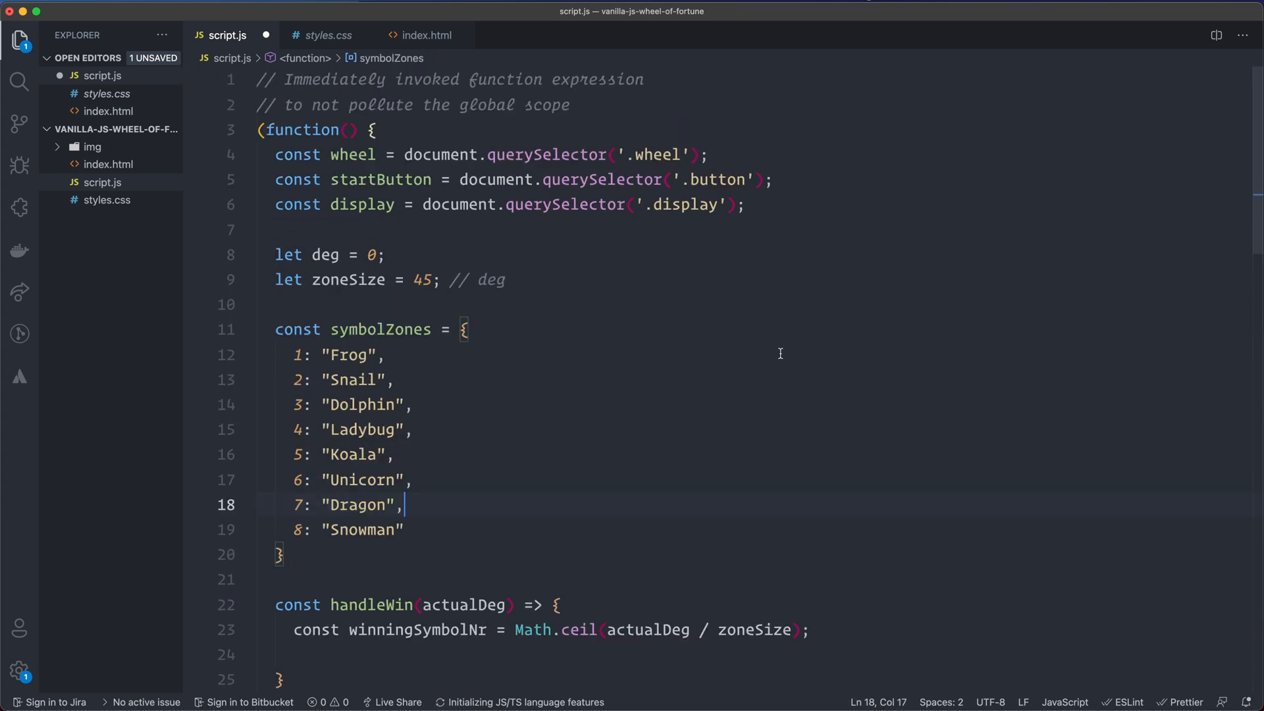
{"action": "scroll", "scroll_direction": "down", "scroll_amount": 3}
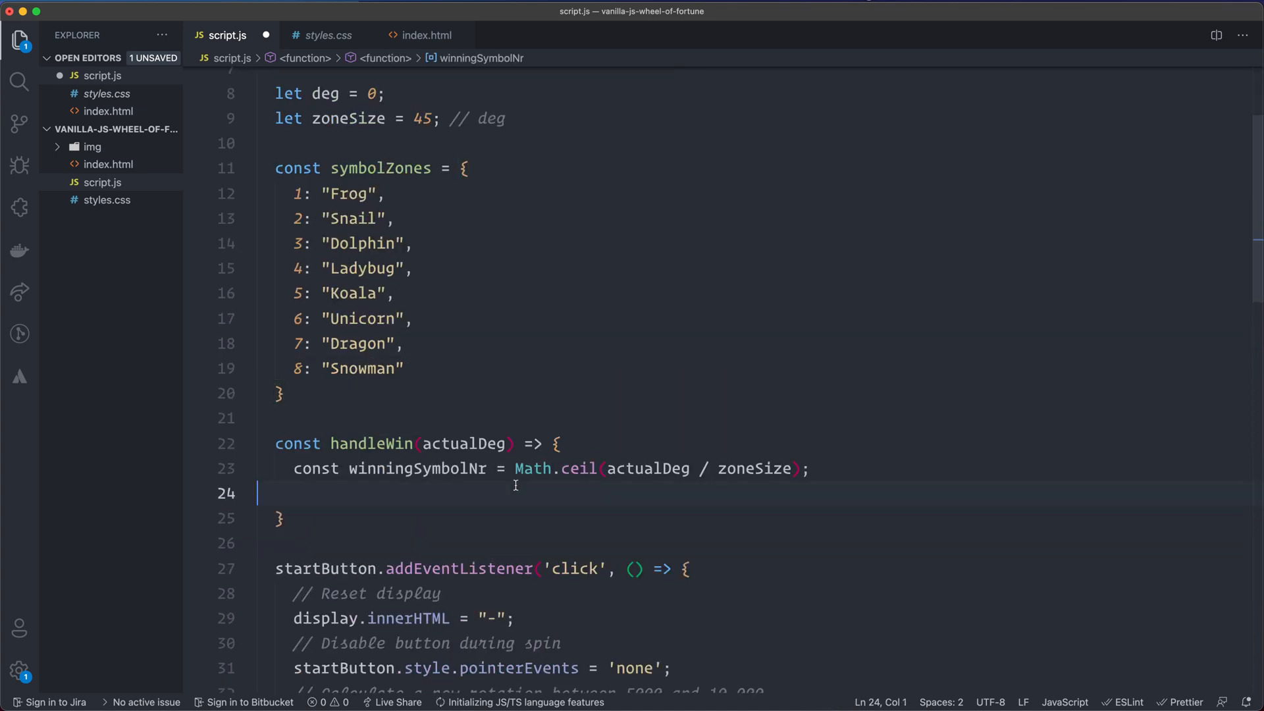
{"action": "scroll", "scroll_direction": "down", "scroll_amount": 3}
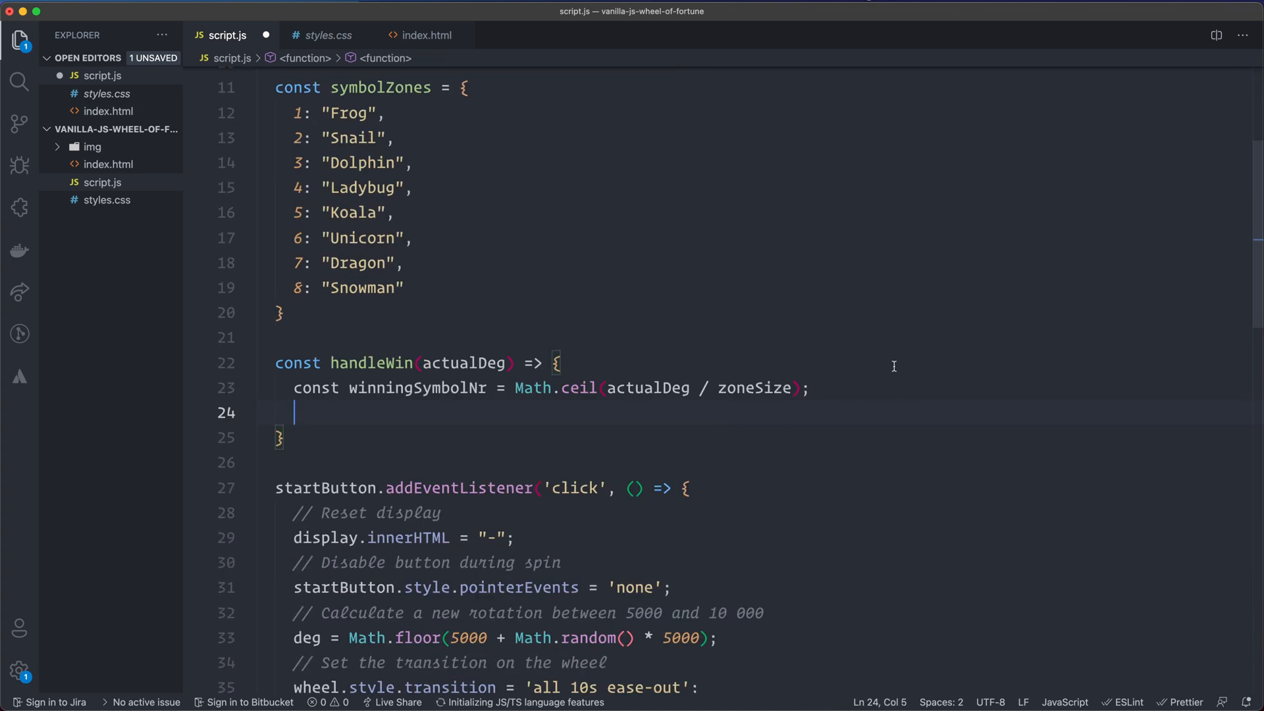
- Write display.innerHTML = symbolZones[winningSymbolNr]; as handleWin's second line
{"action": "type", "text": "display.innerHTML ="}
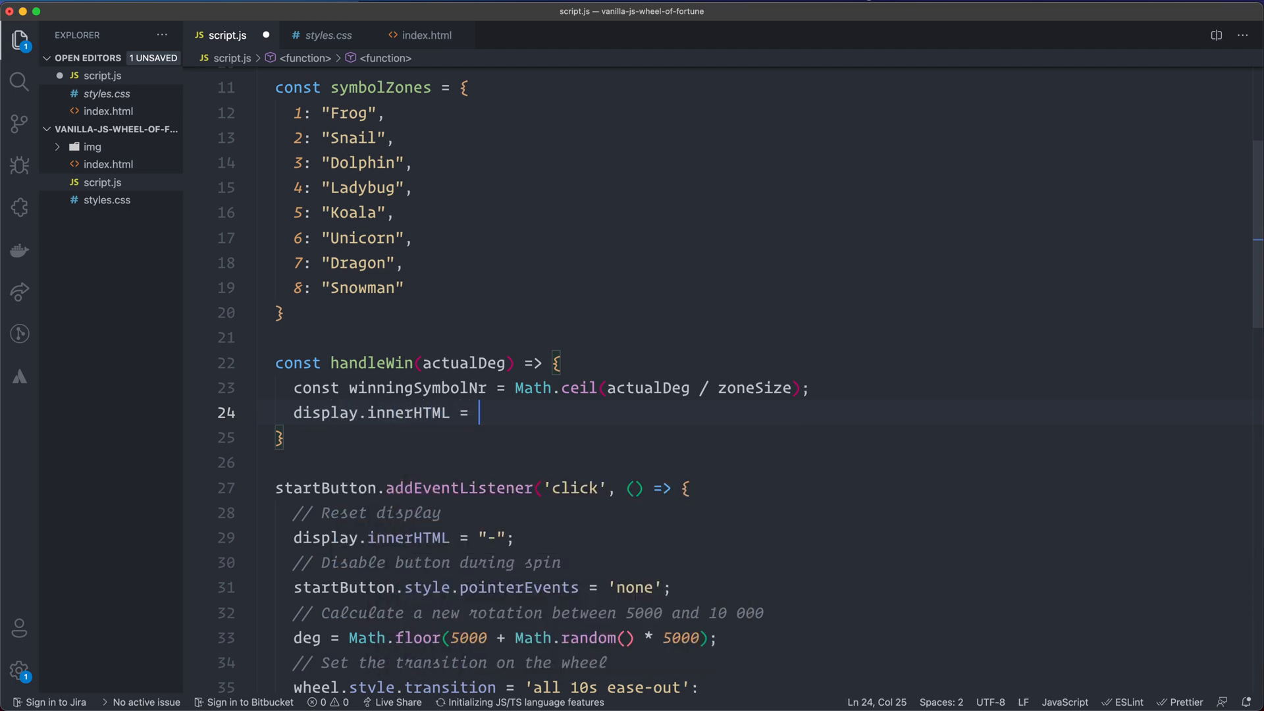
{"action": "type", "text": "symbolS"}
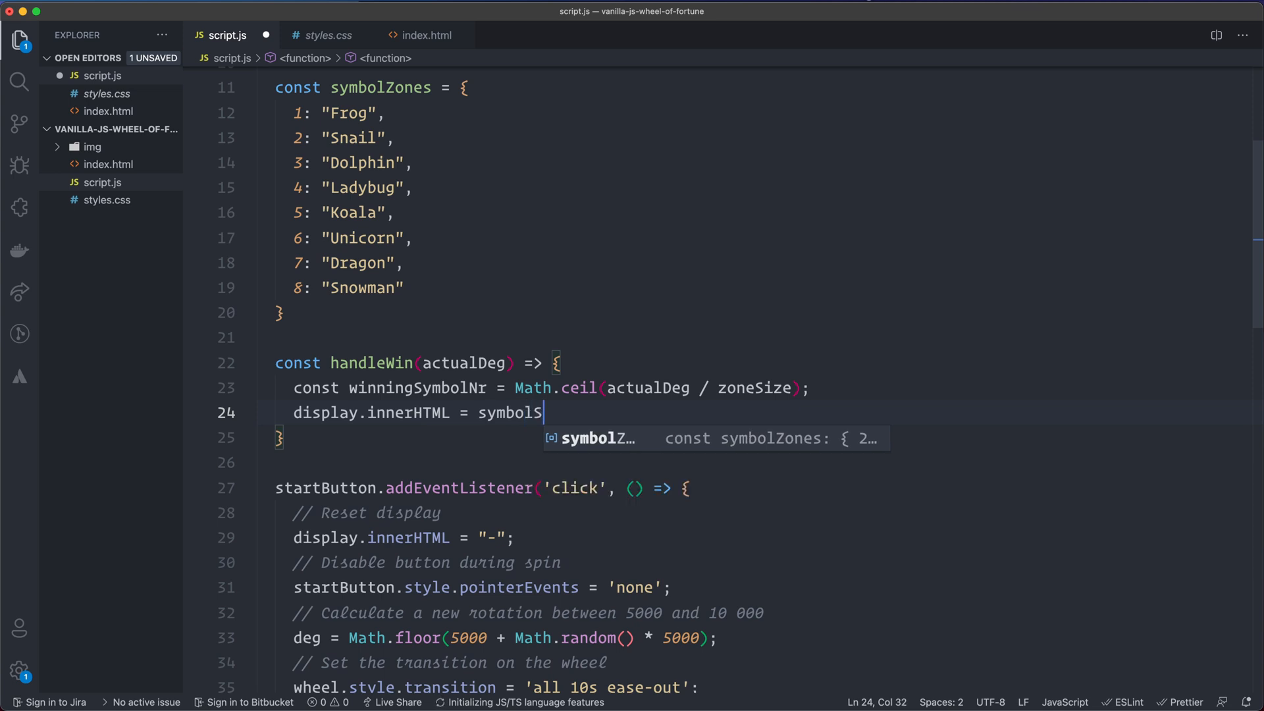
{"action": "type", "text": "egme"}
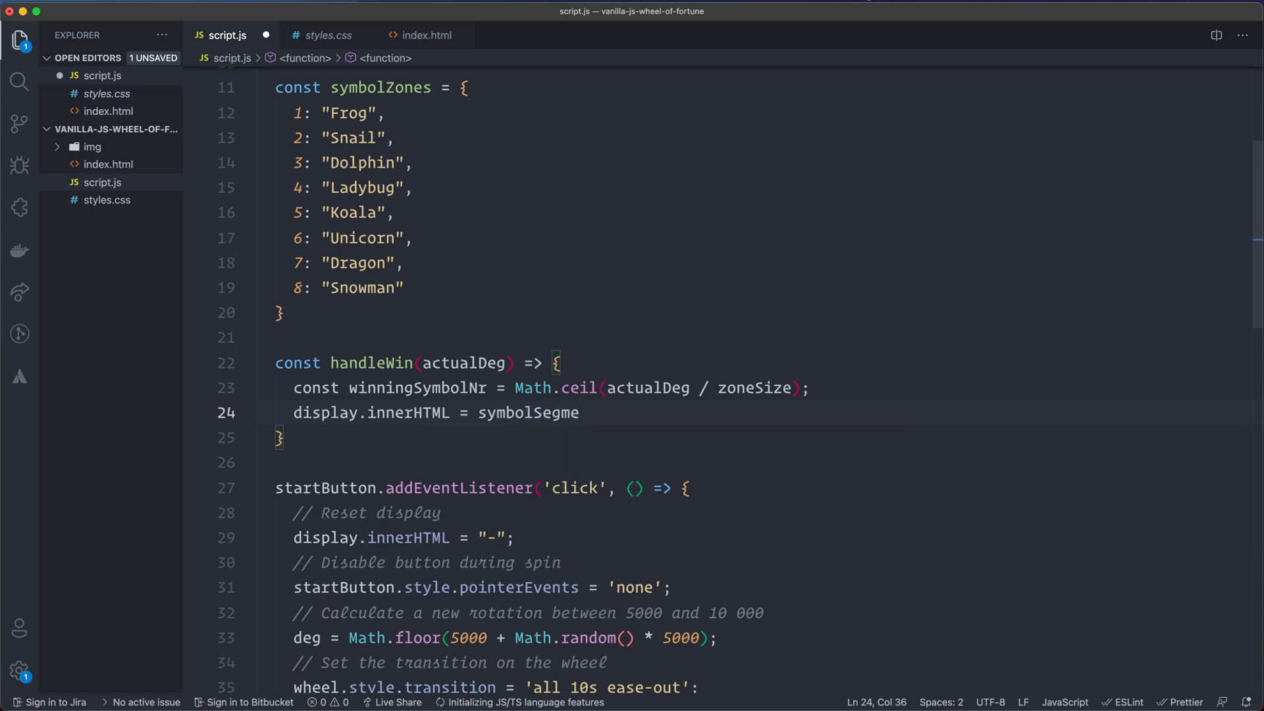
{"action": "type", "text": "nts"}
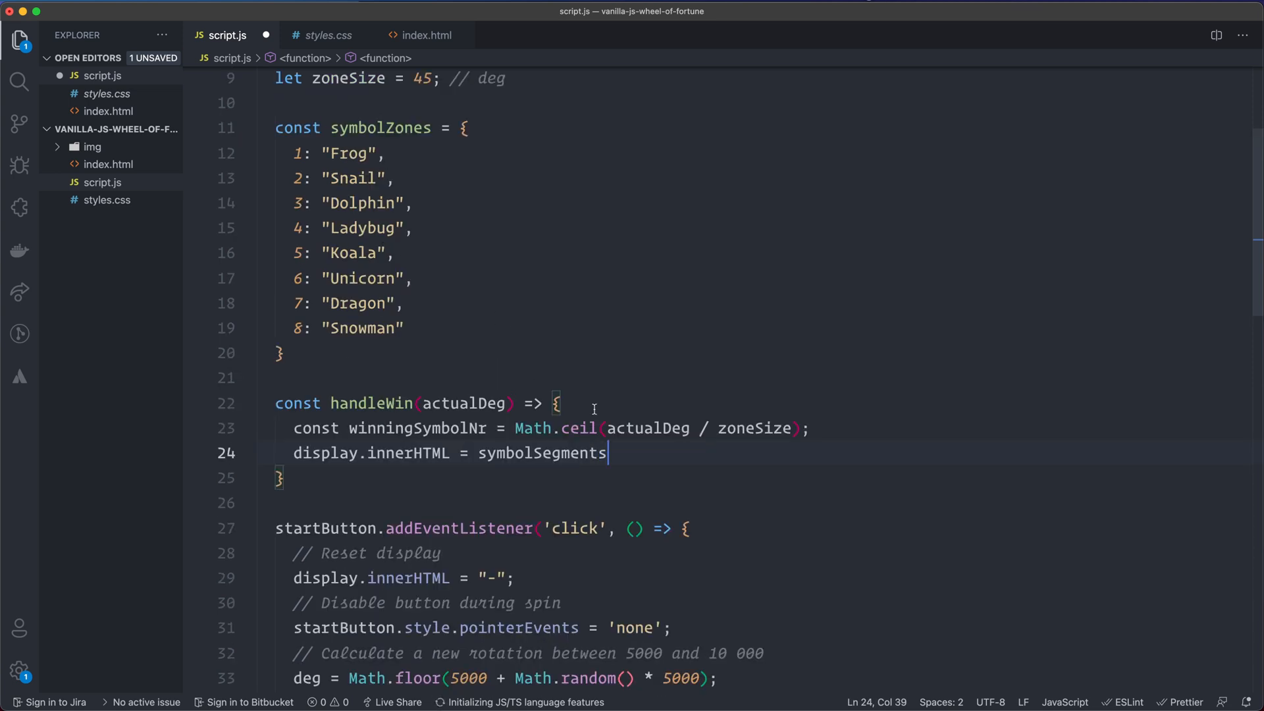
{"action": "key", "text": "Backspace"}
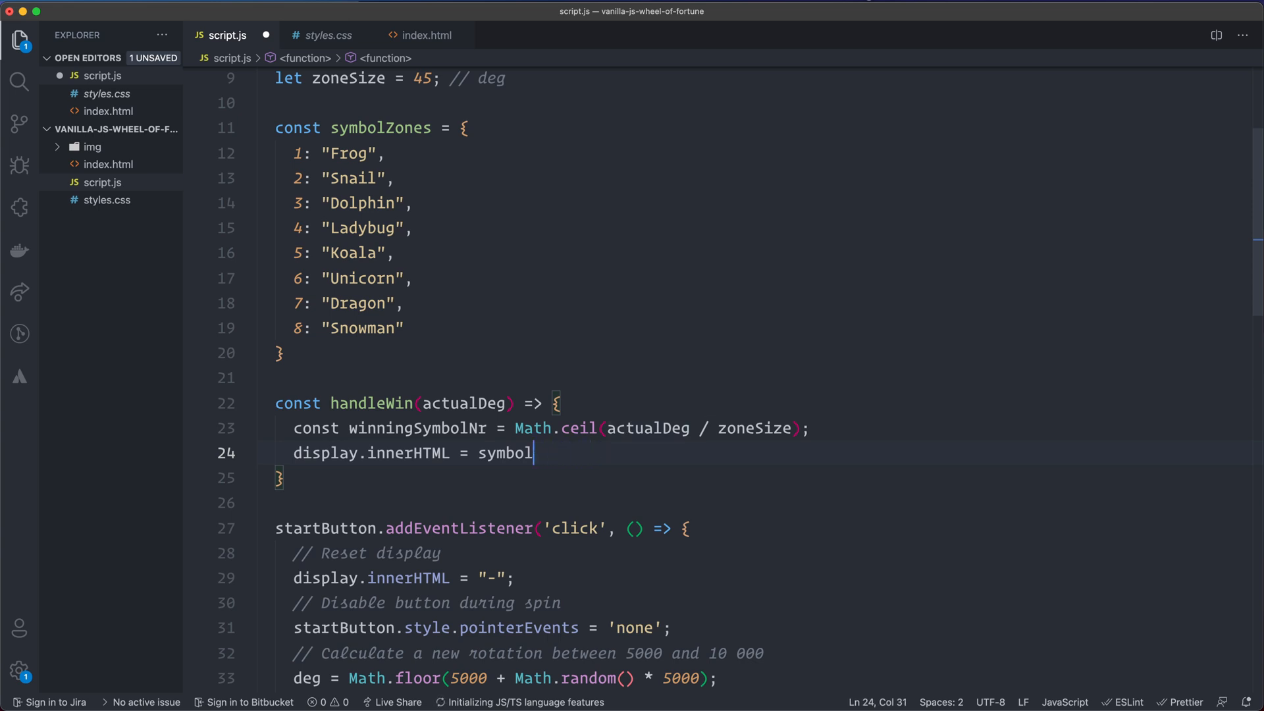
{"action": "type", "text": "Zones[]"}
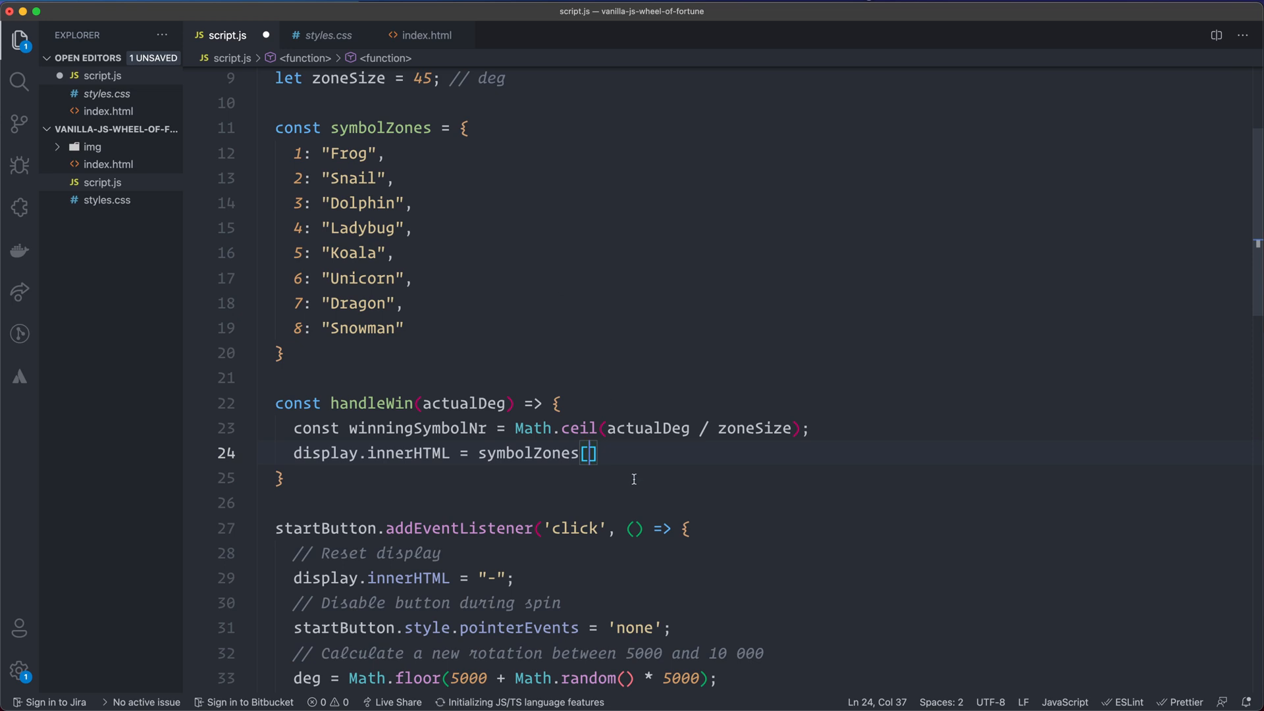
{"action": "mouse_move", "coordinate": [381, 130]}
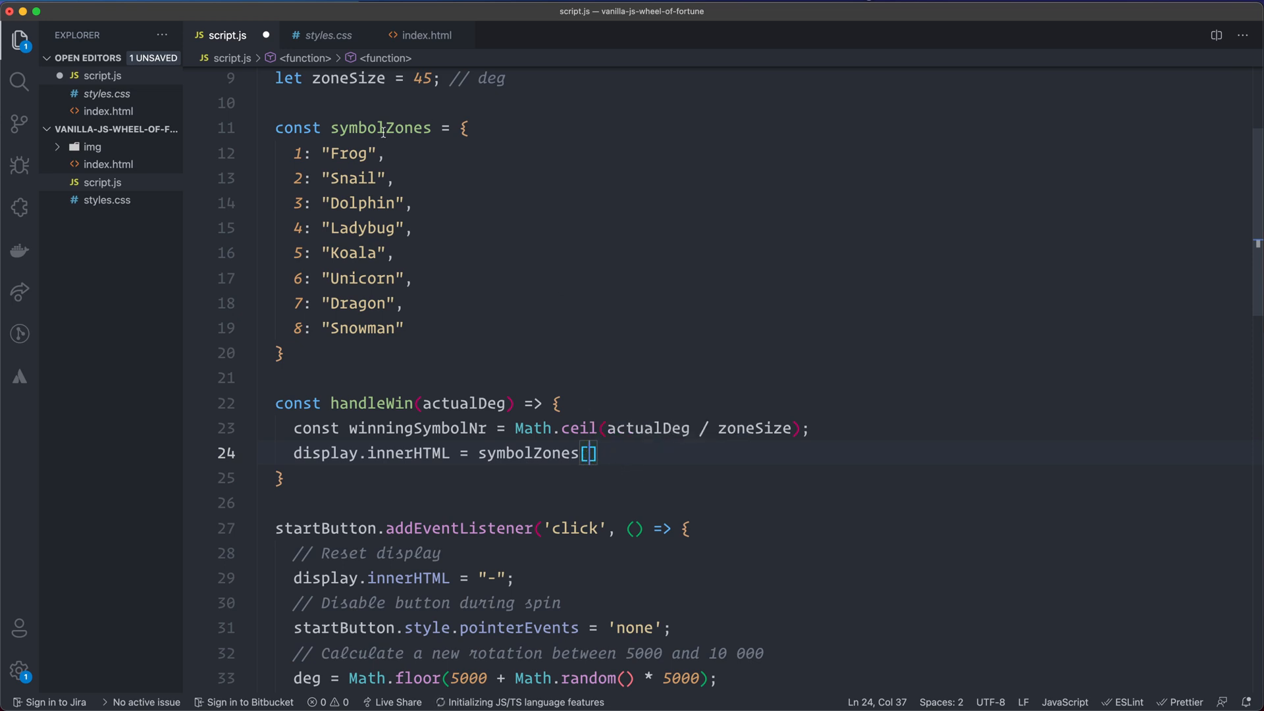
{"action": "mouse_move", "coordinate": [614, 370]}
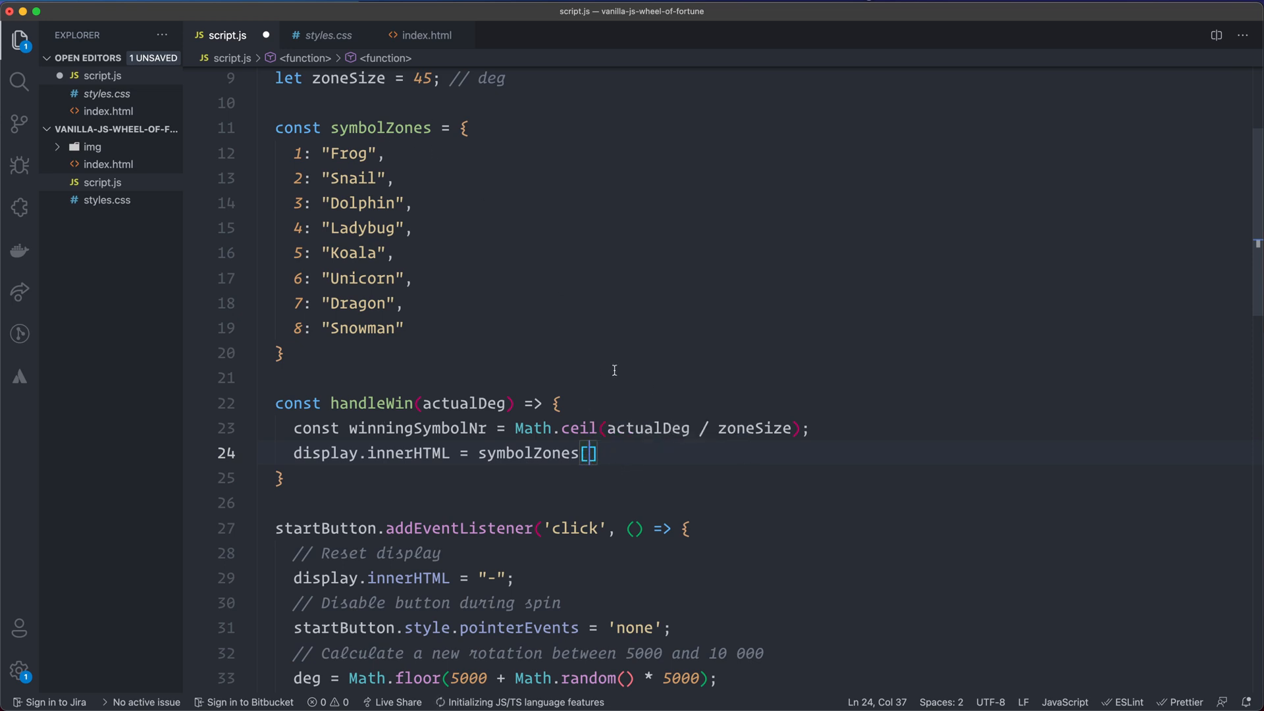
{"action": "type", "text": "winningSymbolNr"}
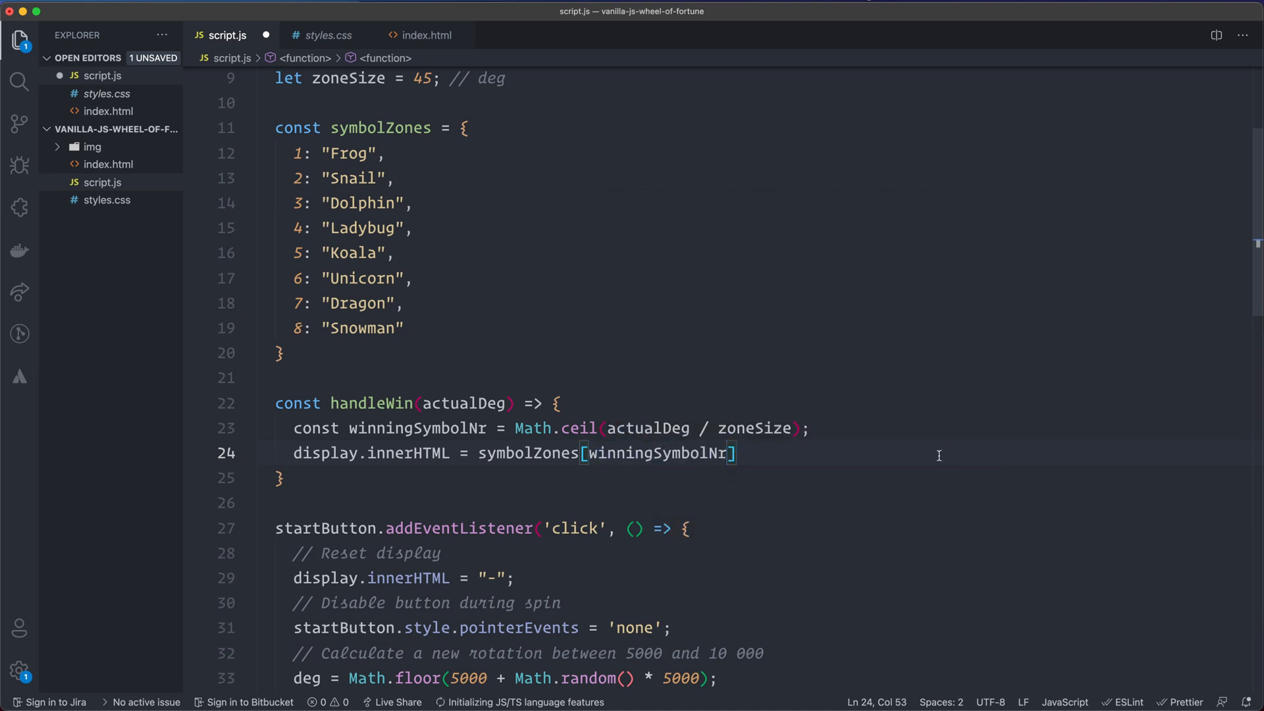
{"action": "scroll", "scroll_direction": "down", "scroll_amount": 3}
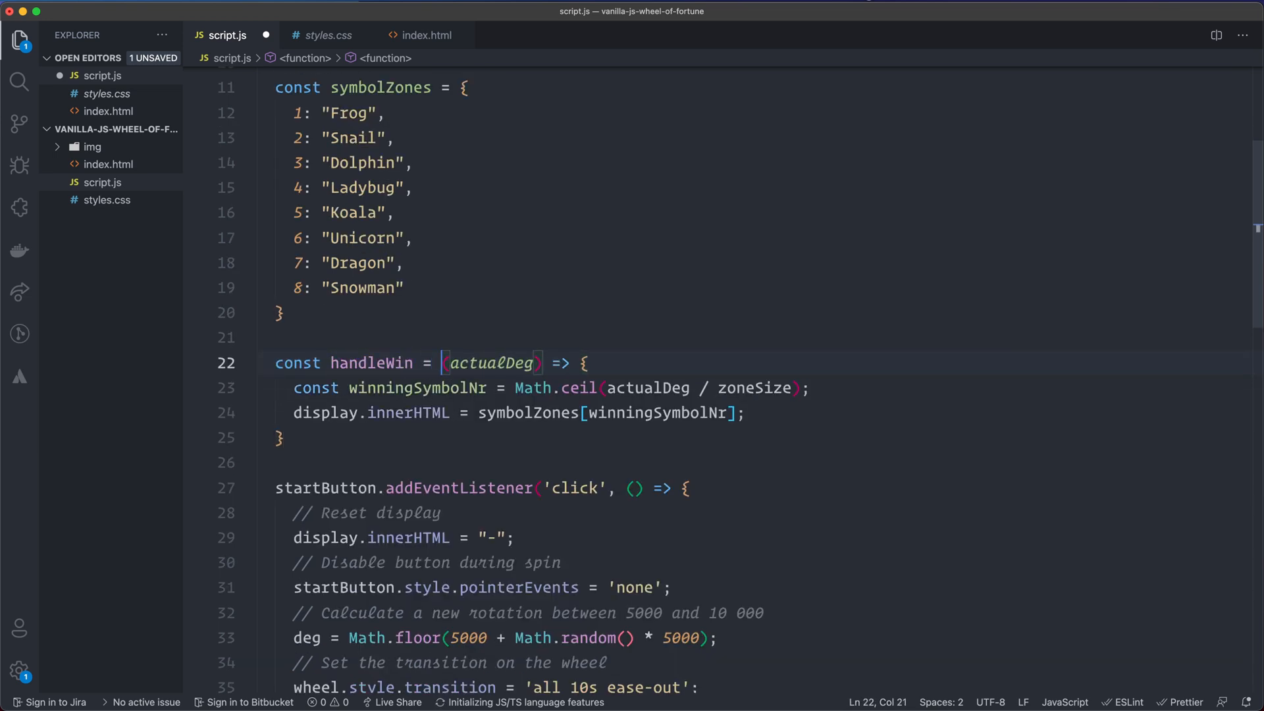
- Review line 24 of handleWin, then reload the wheel-of-fortune page in Chrome
{"action": "left_click", "coordinate": [403, 263]}
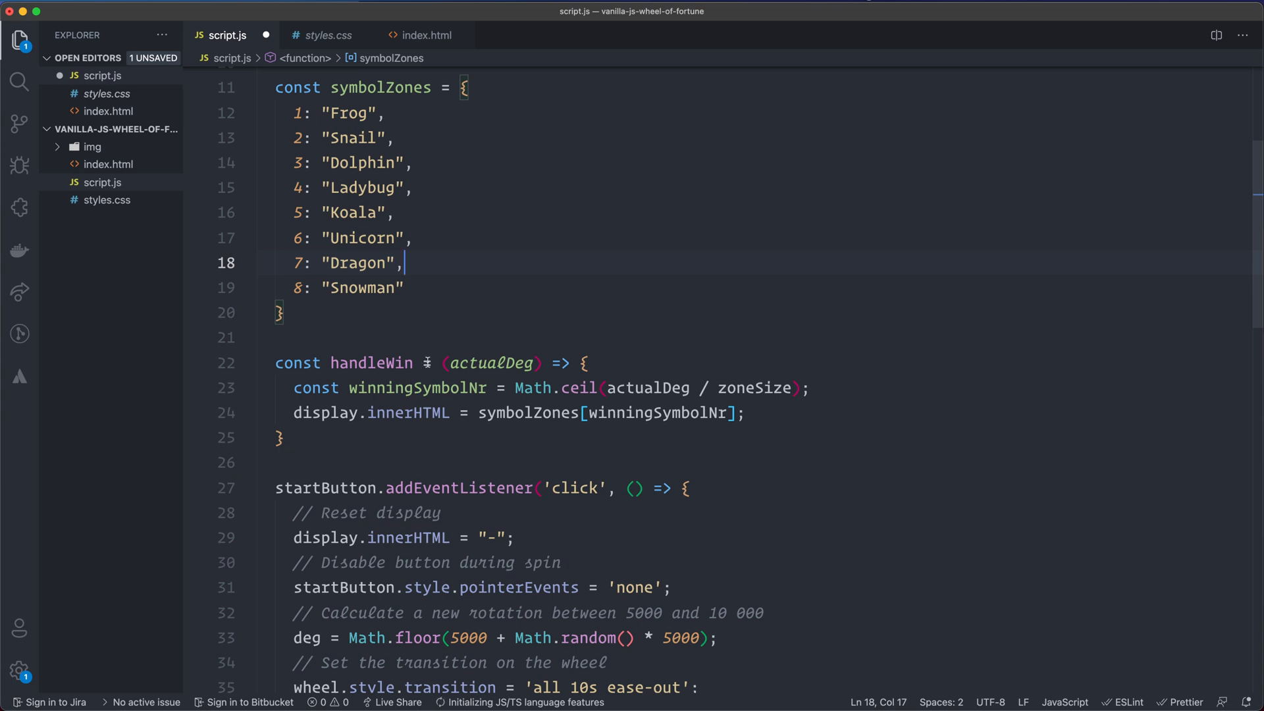
{"action": "scroll", "scroll_direction": "down", "scroll_amount": 3}
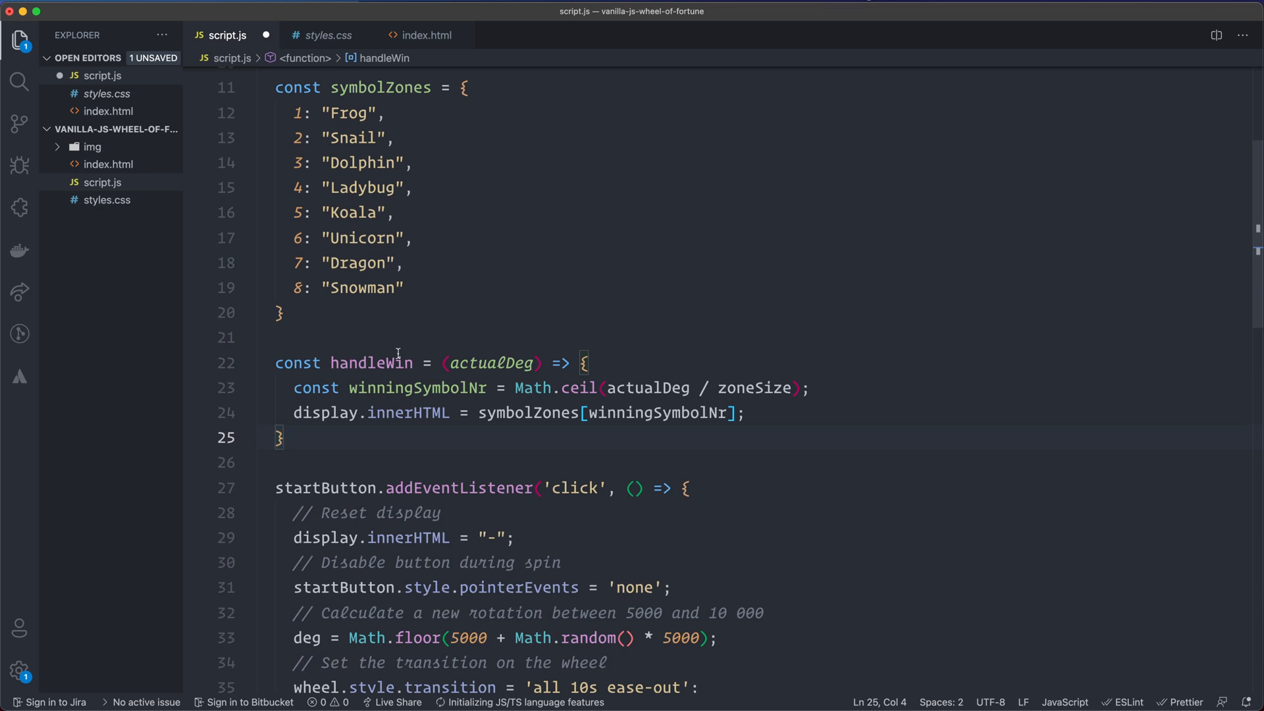
{"action": "mouse_move", "coordinate": [631, 299]}
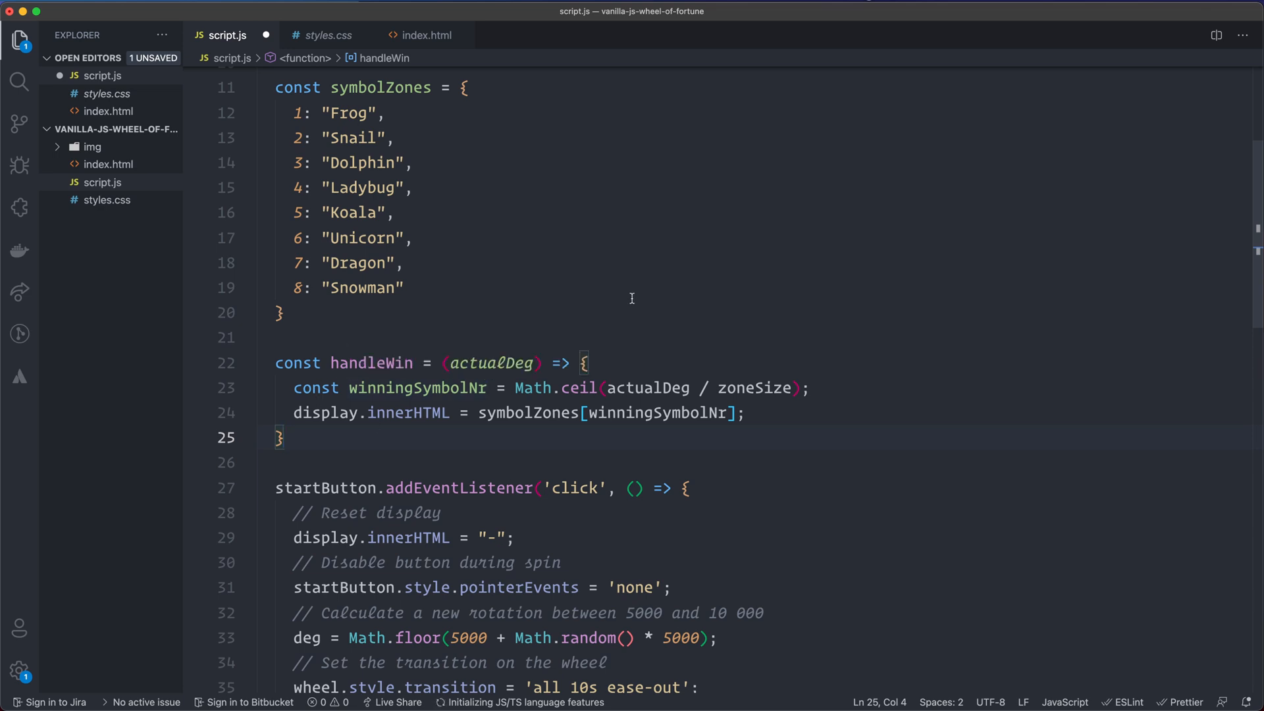
{"action": "mouse_move", "coordinate": [560, 365]}
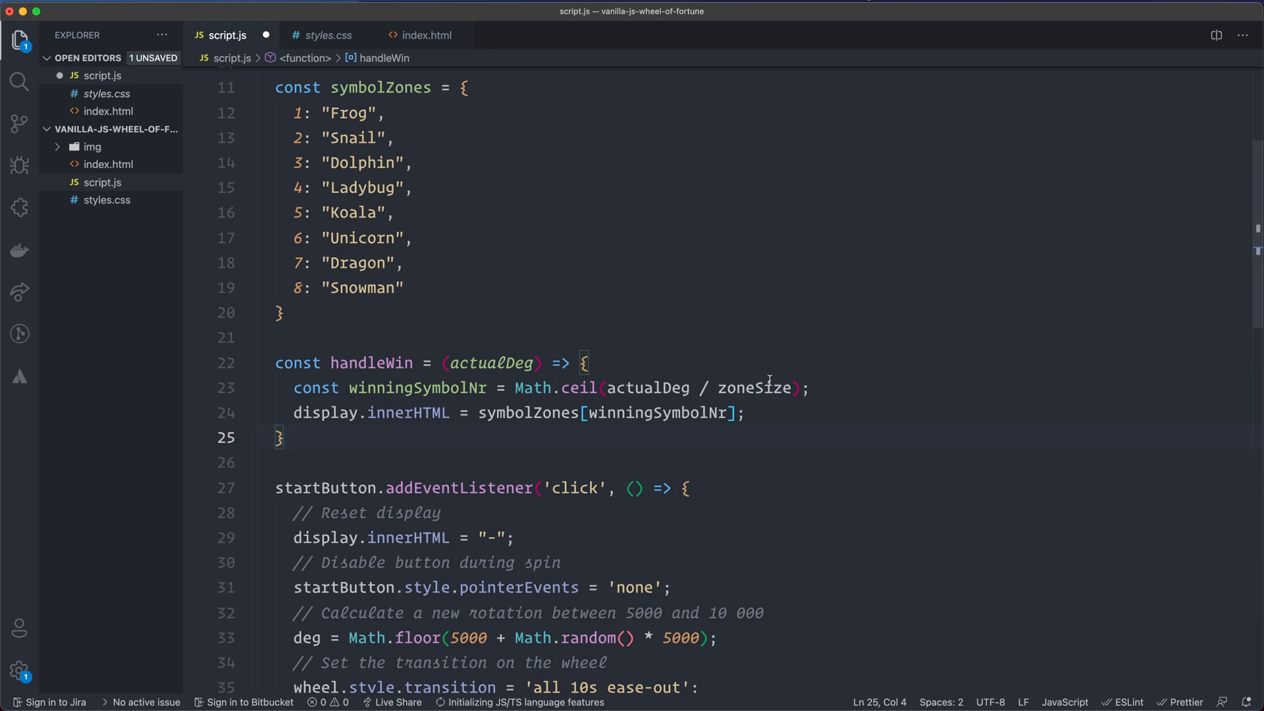
{"action": "mouse_move", "coordinate": [816, 376]}
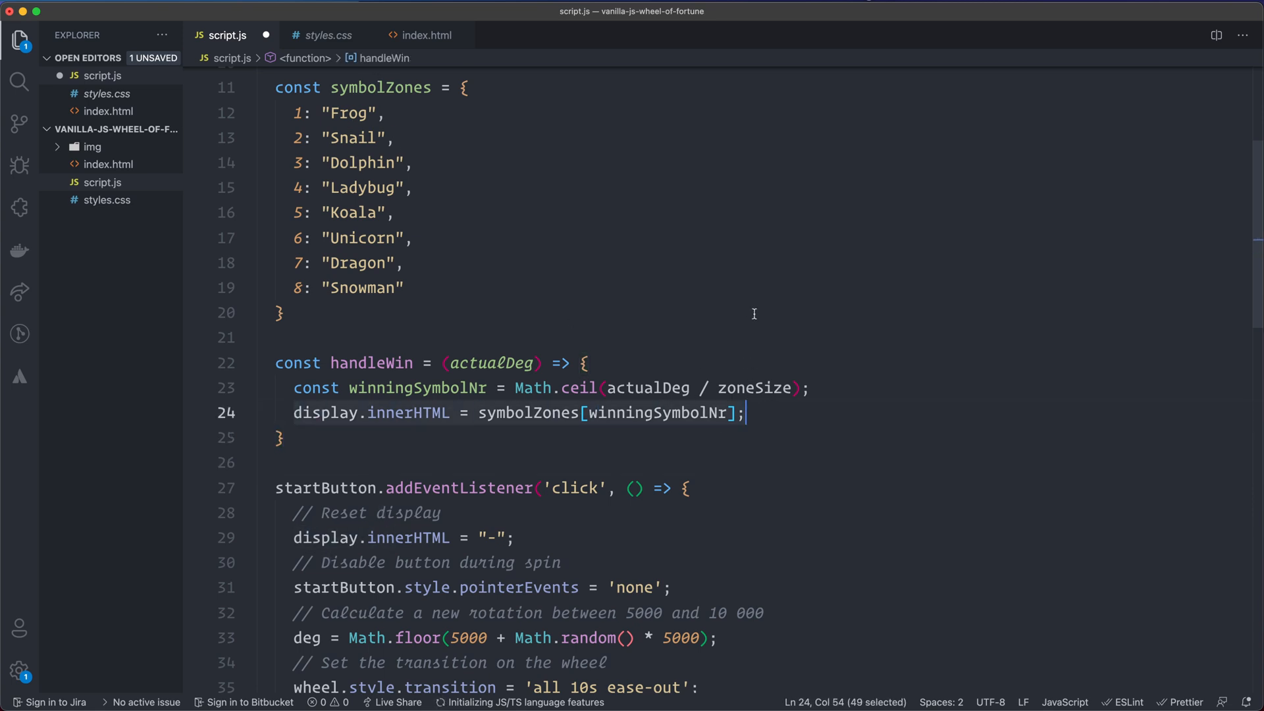
{"action": "left_click", "coordinate": [697, 313]}
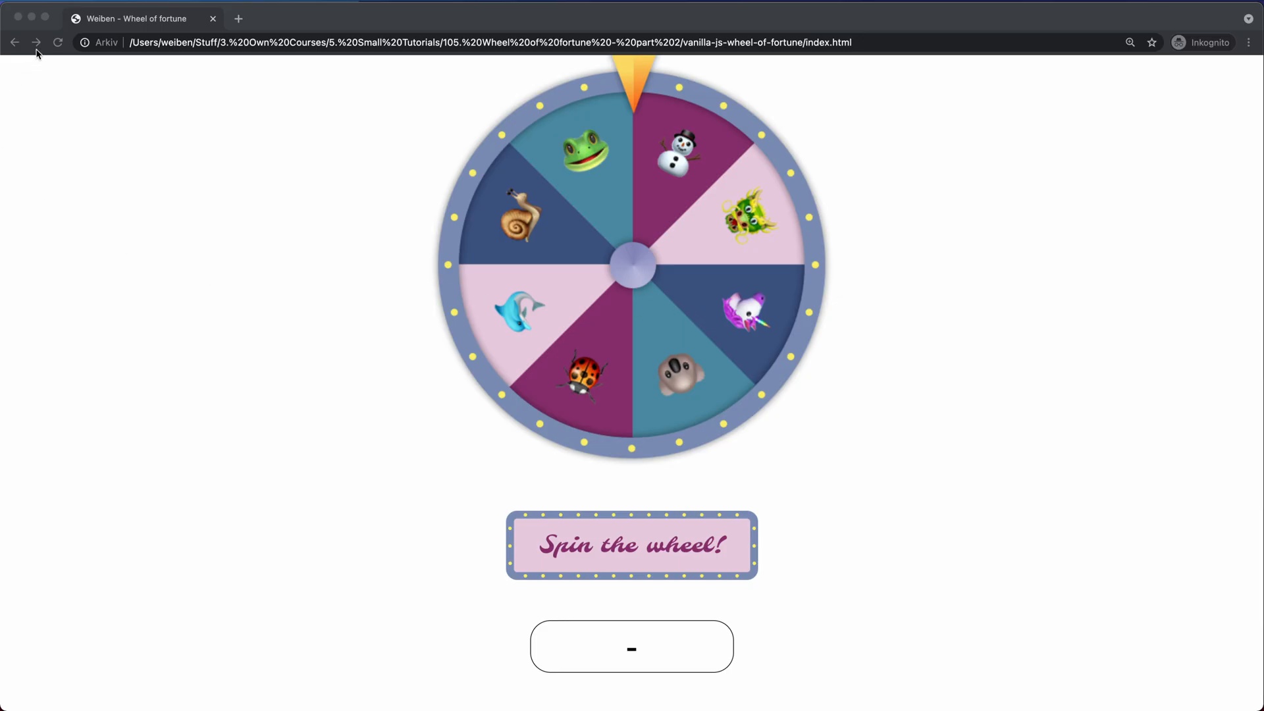
- Spin the wheel with the 'Spin the wheel!' button as a first test
{"action": "left_click", "coordinate": [631, 545]}
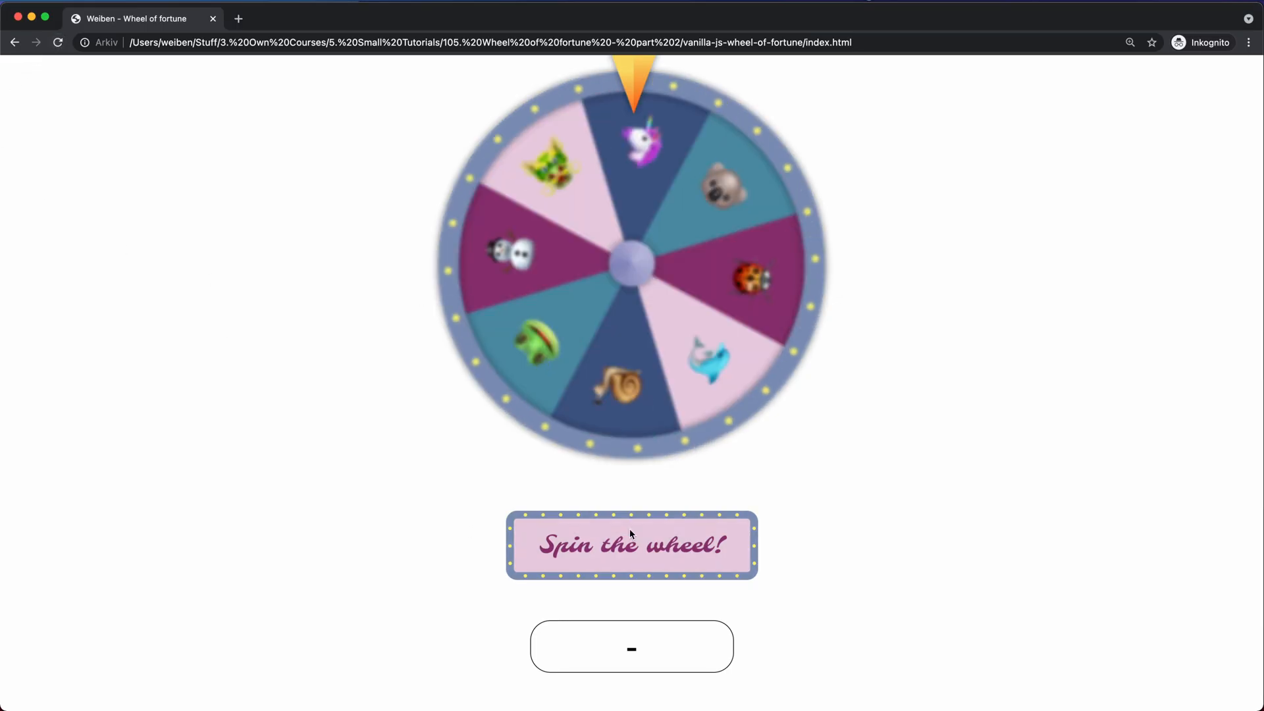
{"action": "left_click", "coordinate": [631, 545]}
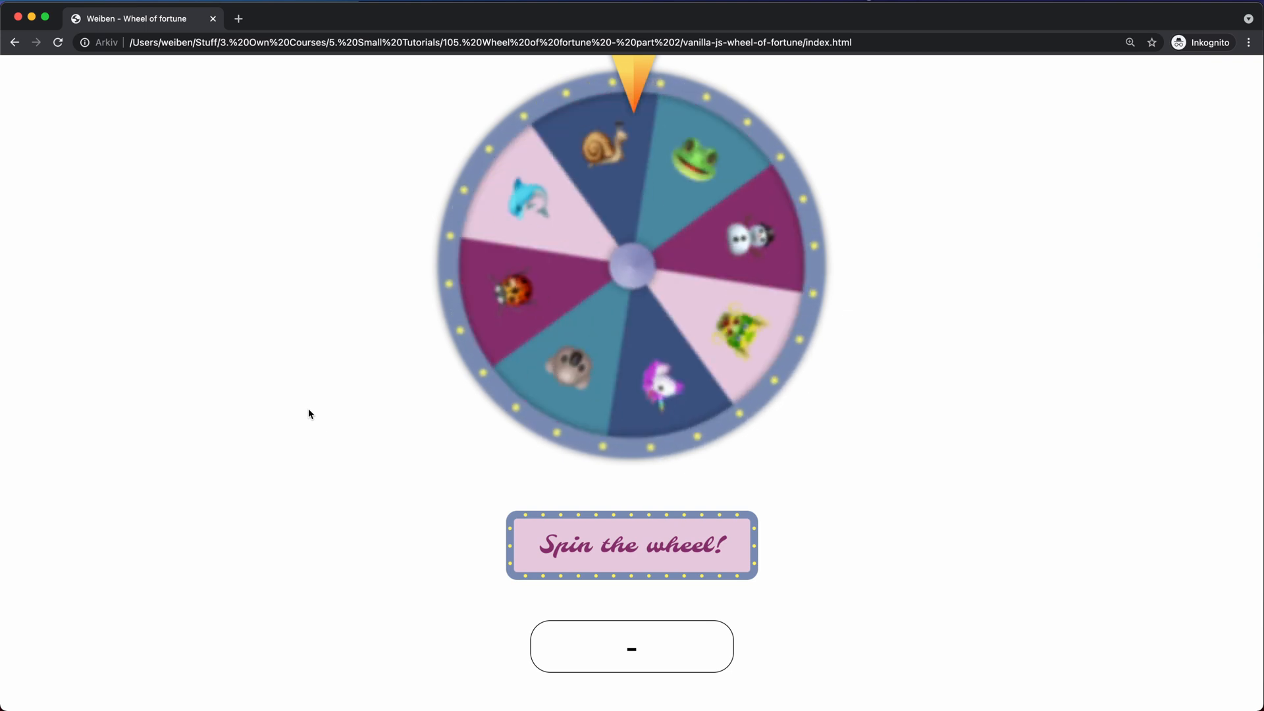
{"action": "left_click", "coordinate": [631, 545]}
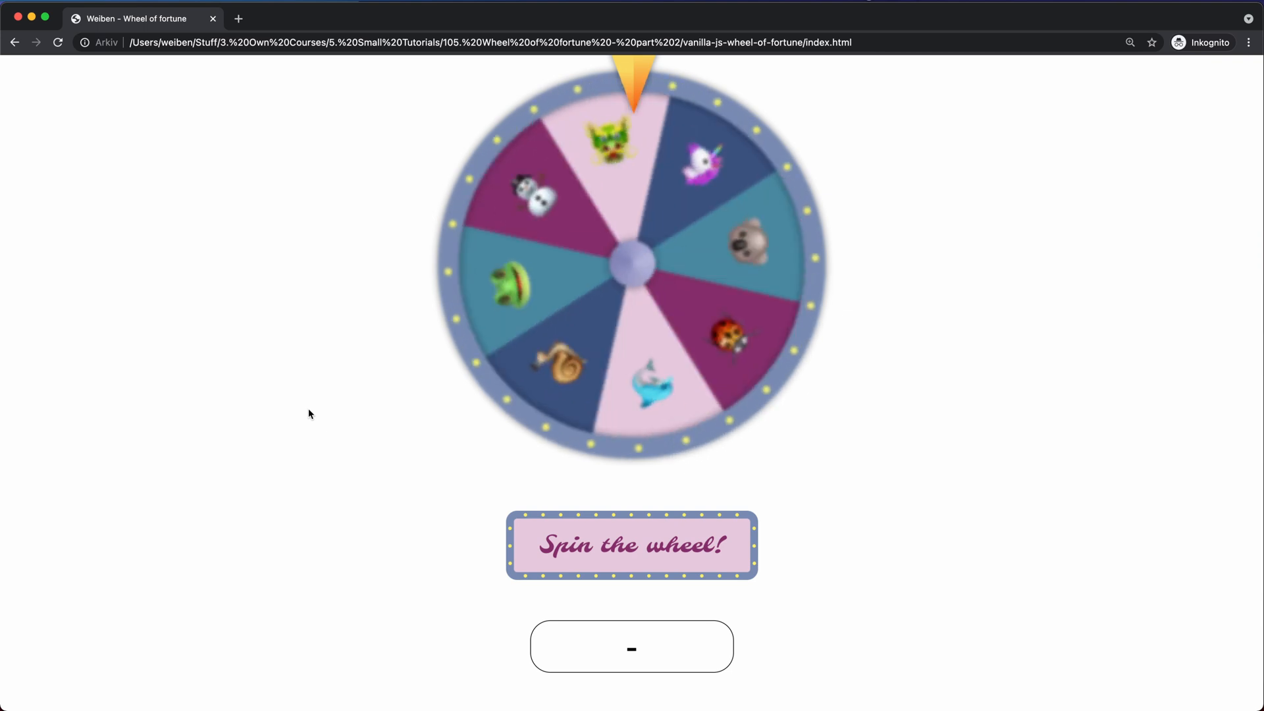
{"action": "left_click", "coordinate": [631, 545]}
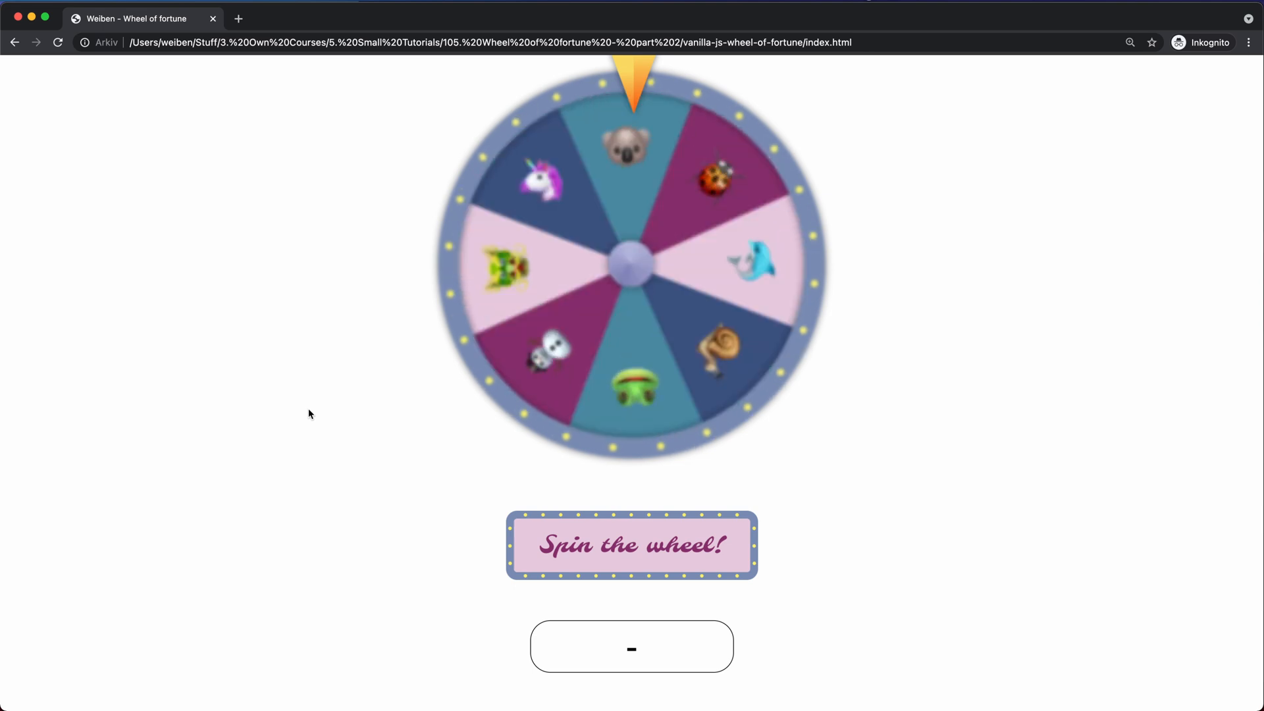
{"action": "left_click", "coordinate": [631, 545]}
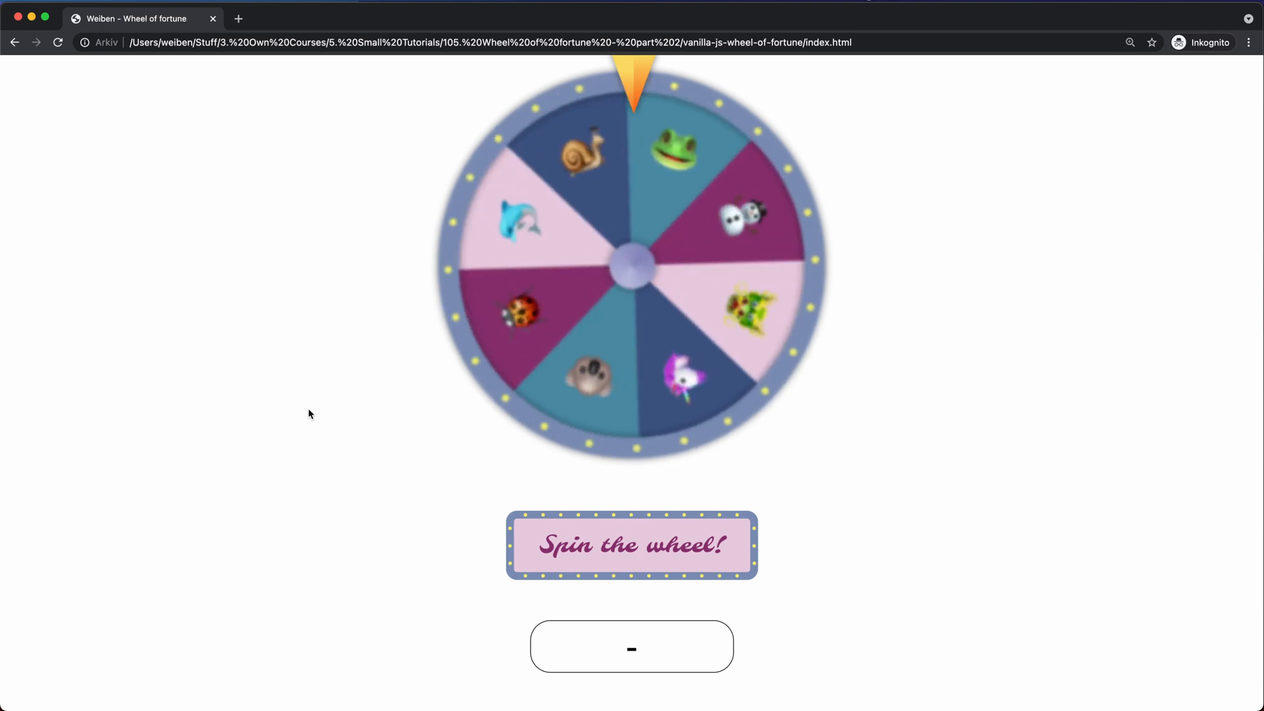
{"action": "left_click", "coordinate": [631, 545]}
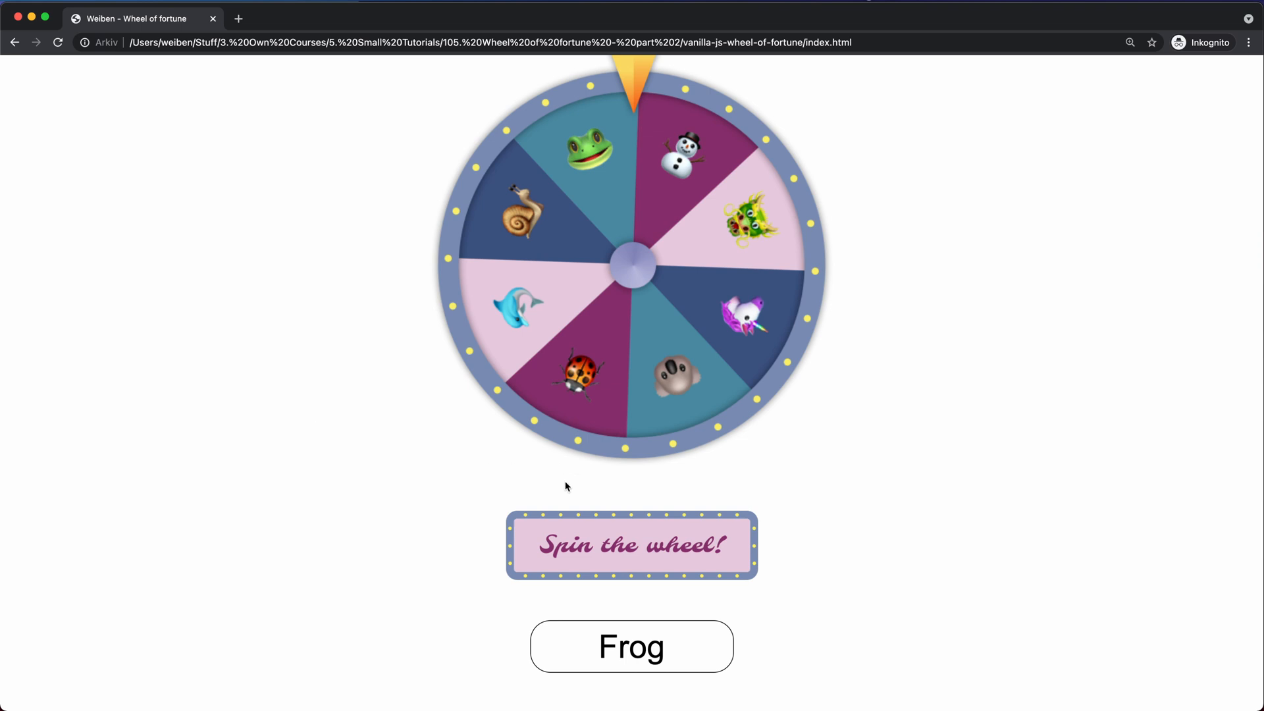
- Spin the wheel again and confirm the result box shows Frog
{"action": "left_click", "coordinate": [631, 545]}
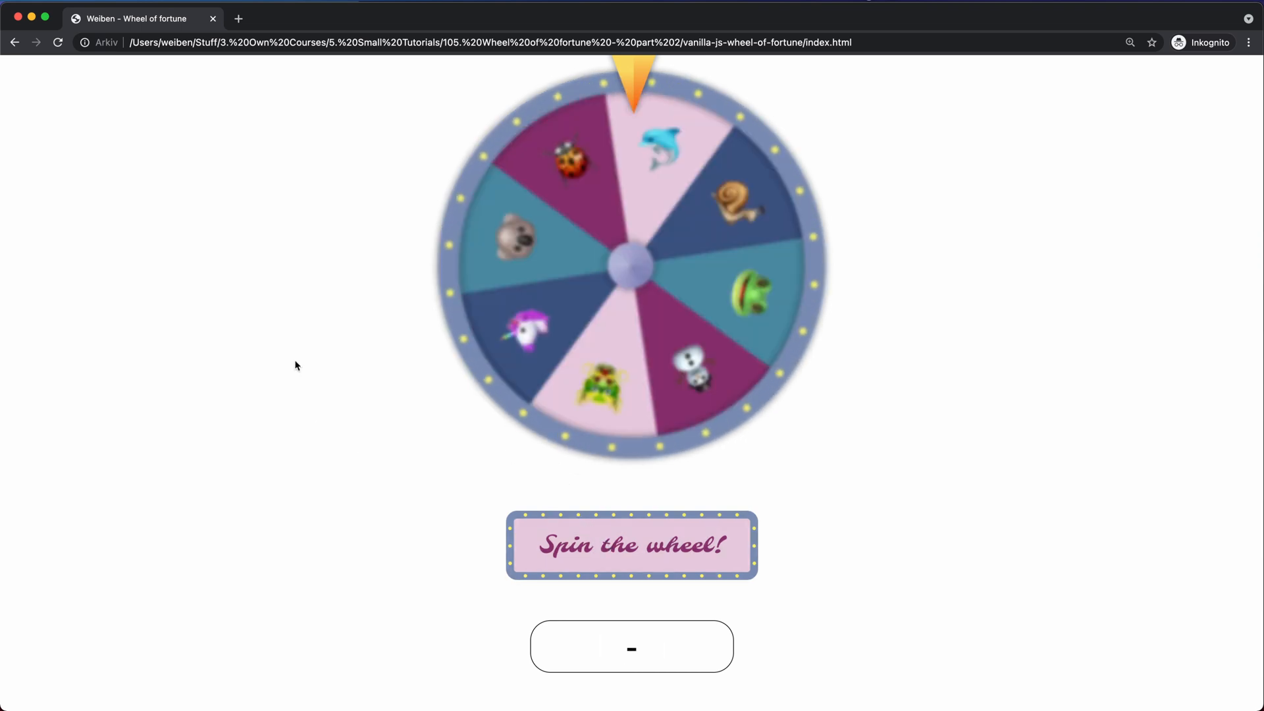
{"action": "left_click", "coordinate": [631, 545]}
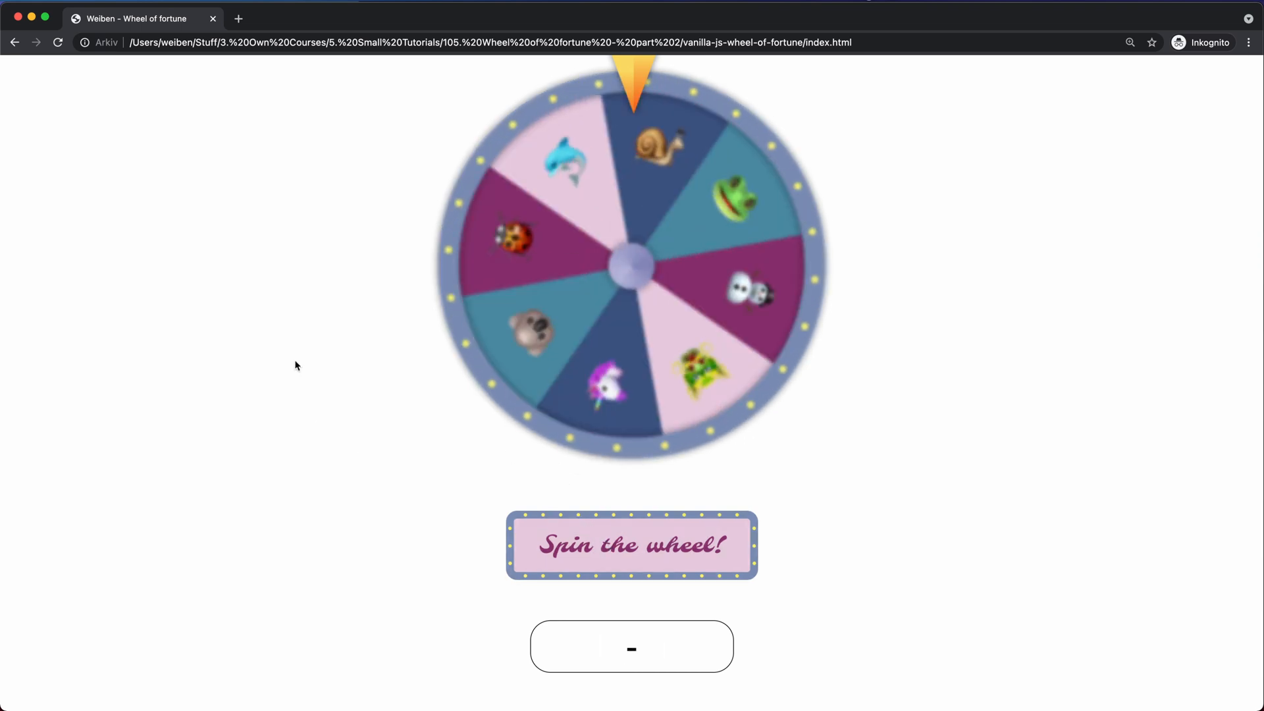
{"action": "left_click", "coordinate": [632, 545]}
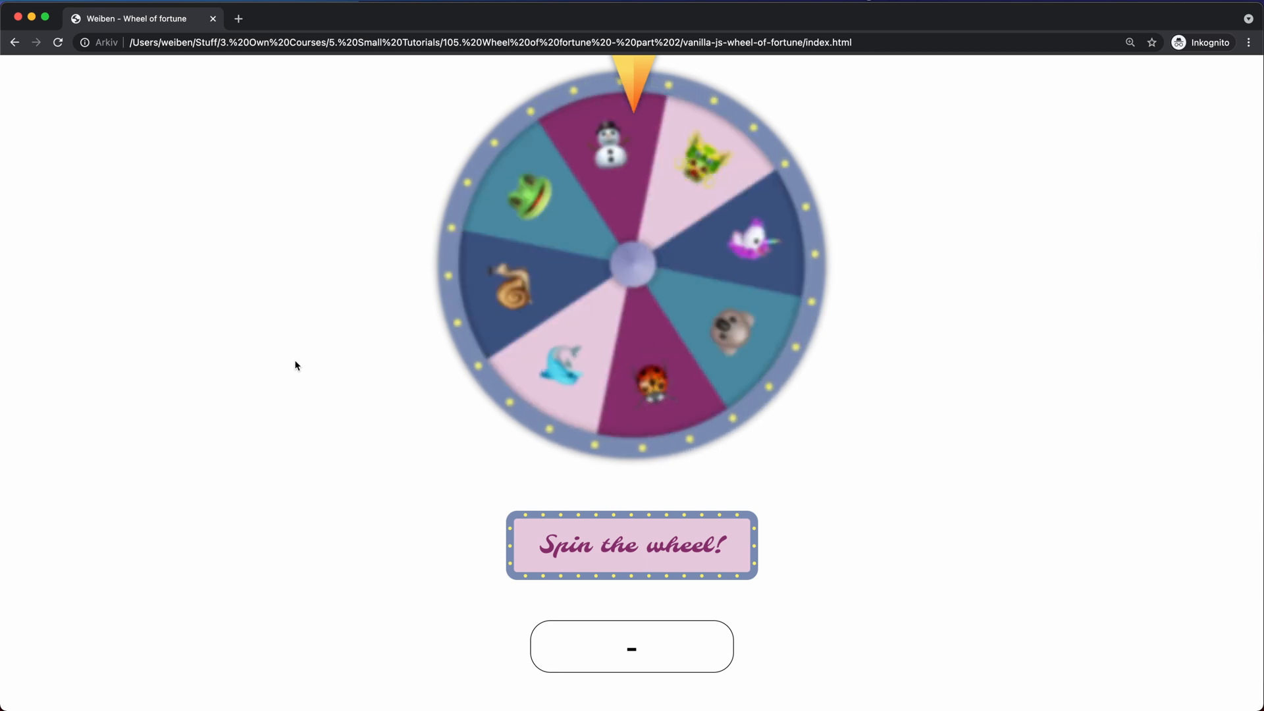
{"action": "left_click", "coordinate": [631, 545]}
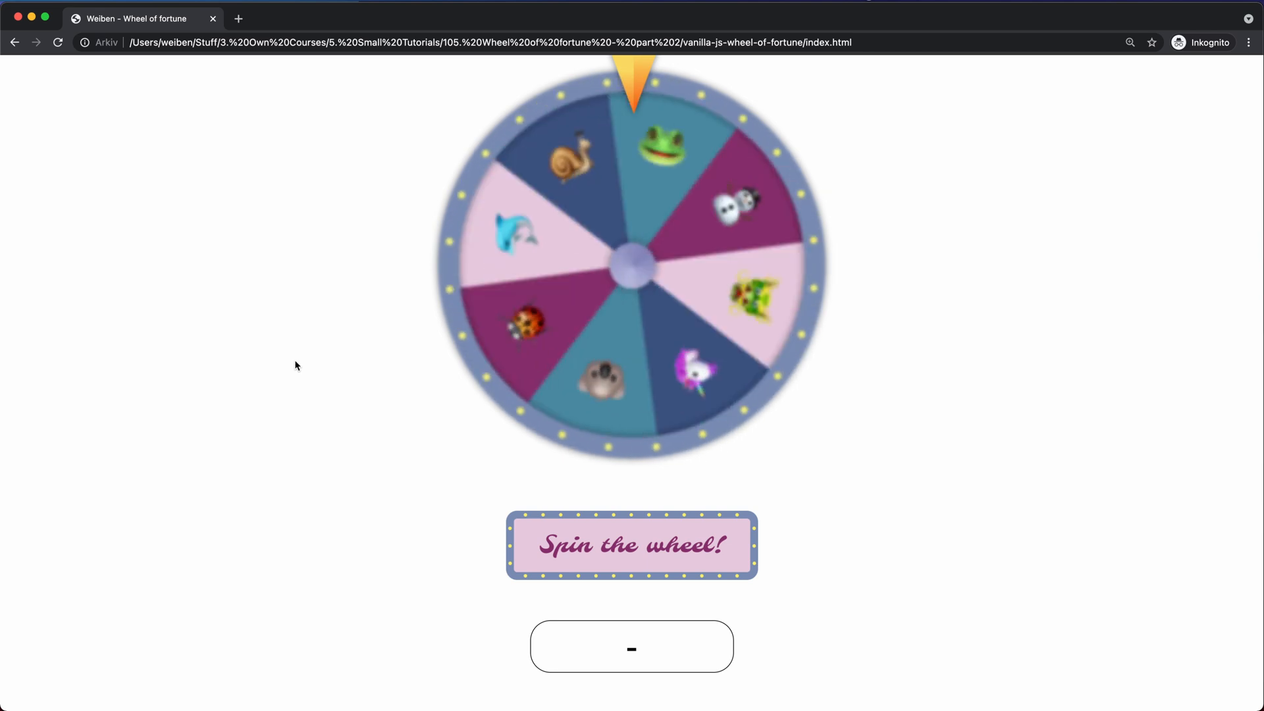
{"action": "left_click", "coordinate": [631, 545]}
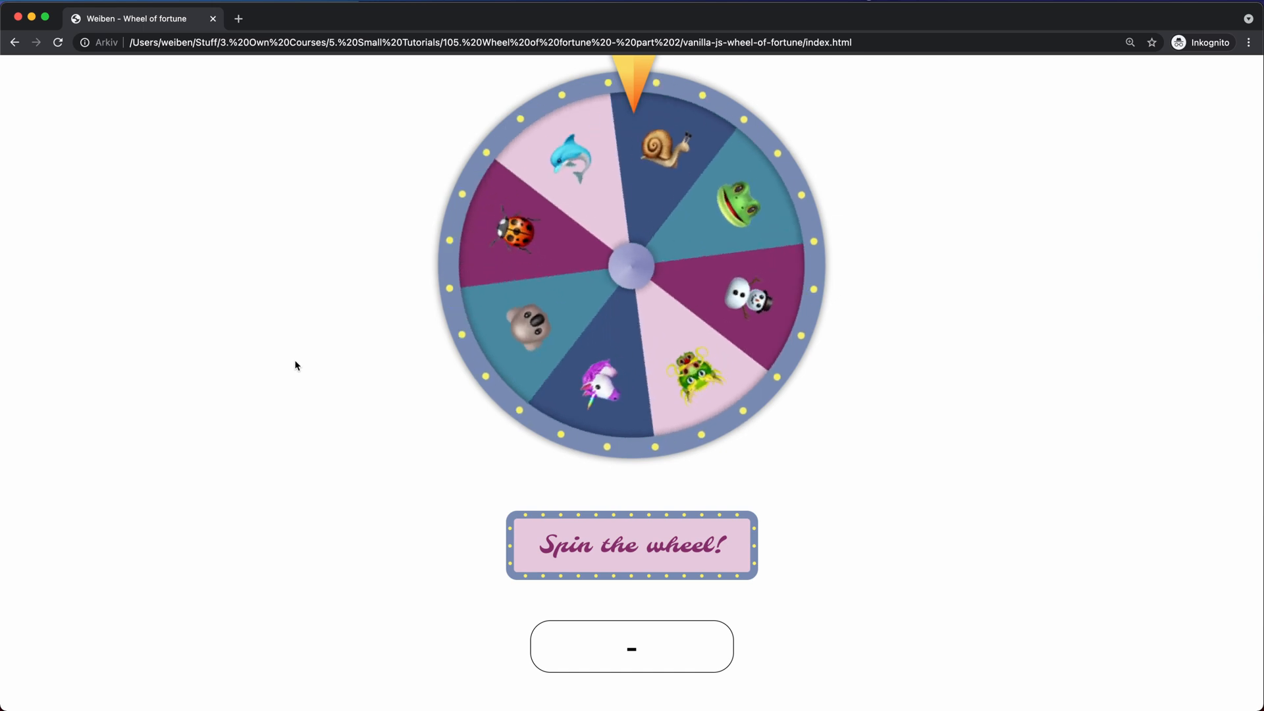
{"action": "left_click", "coordinate": [632, 545]}
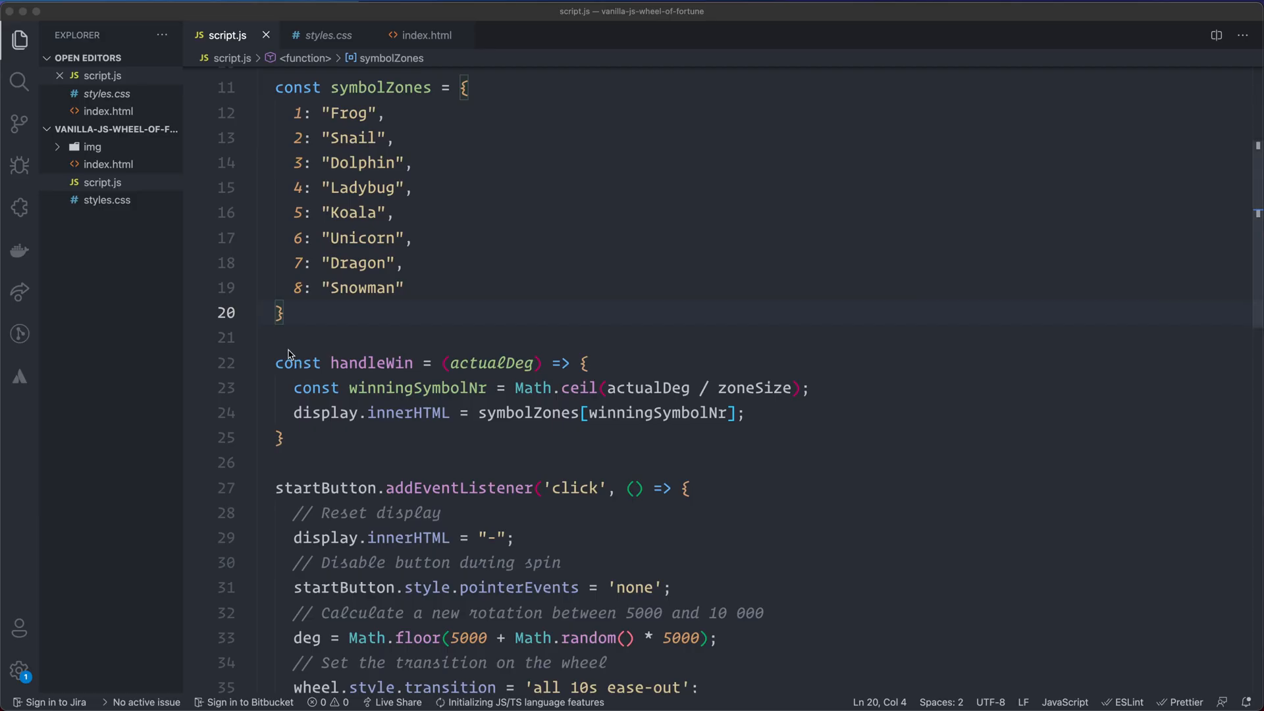
{"action": "scroll", "scroll_direction": "up", "scroll_amount": 3}
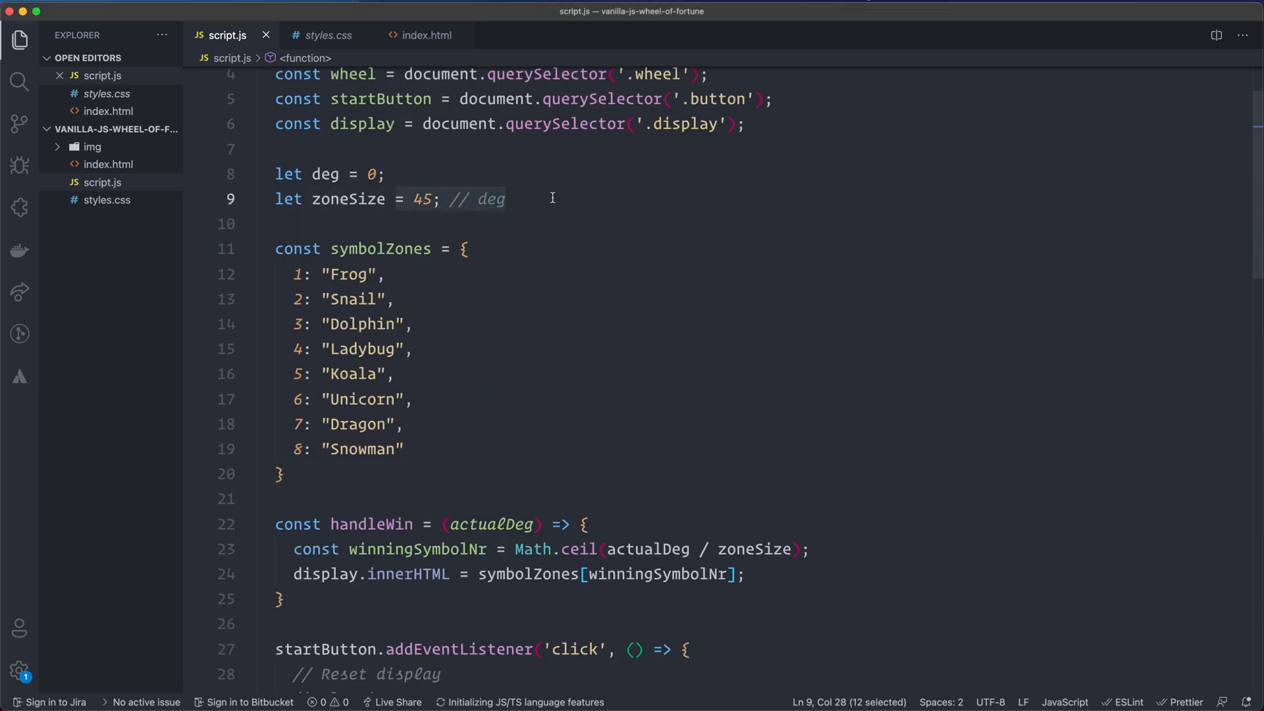
{"action": "scroll", "scroll_direction": "down", "scroll_amount": 3}
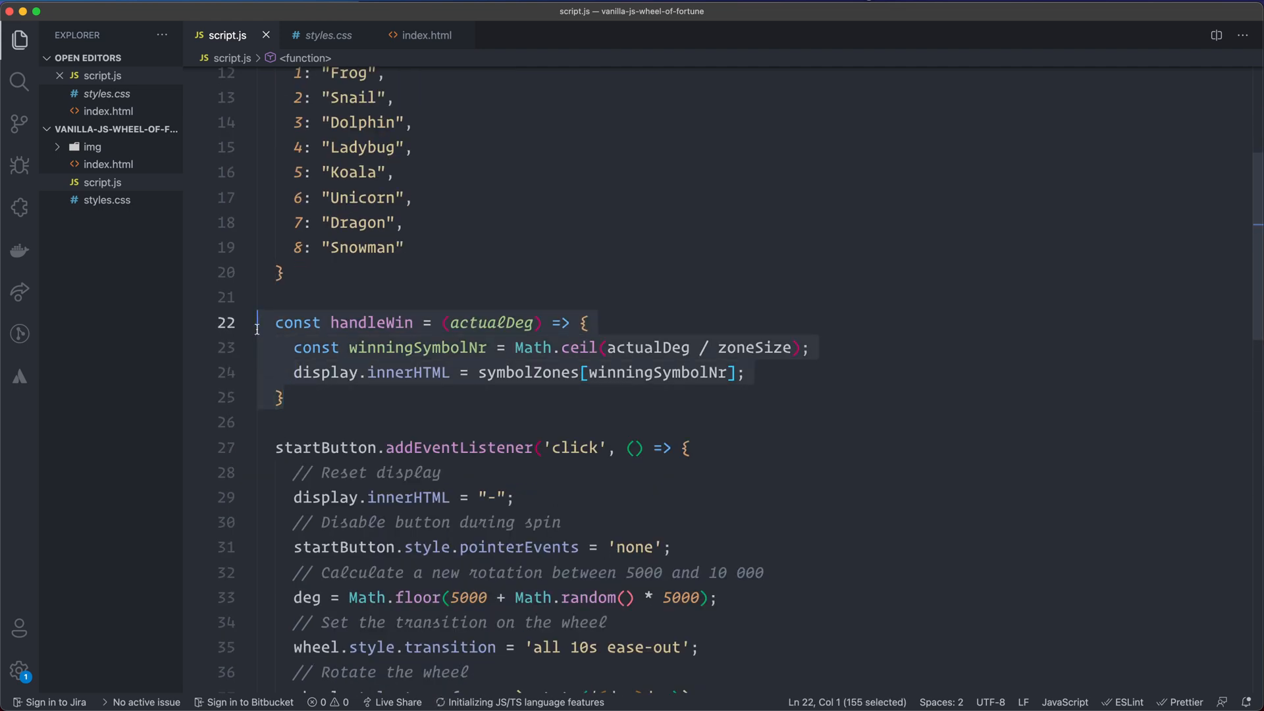
{"action": "scroll", "scroll_direction": "up", "scroll_amount": 3}
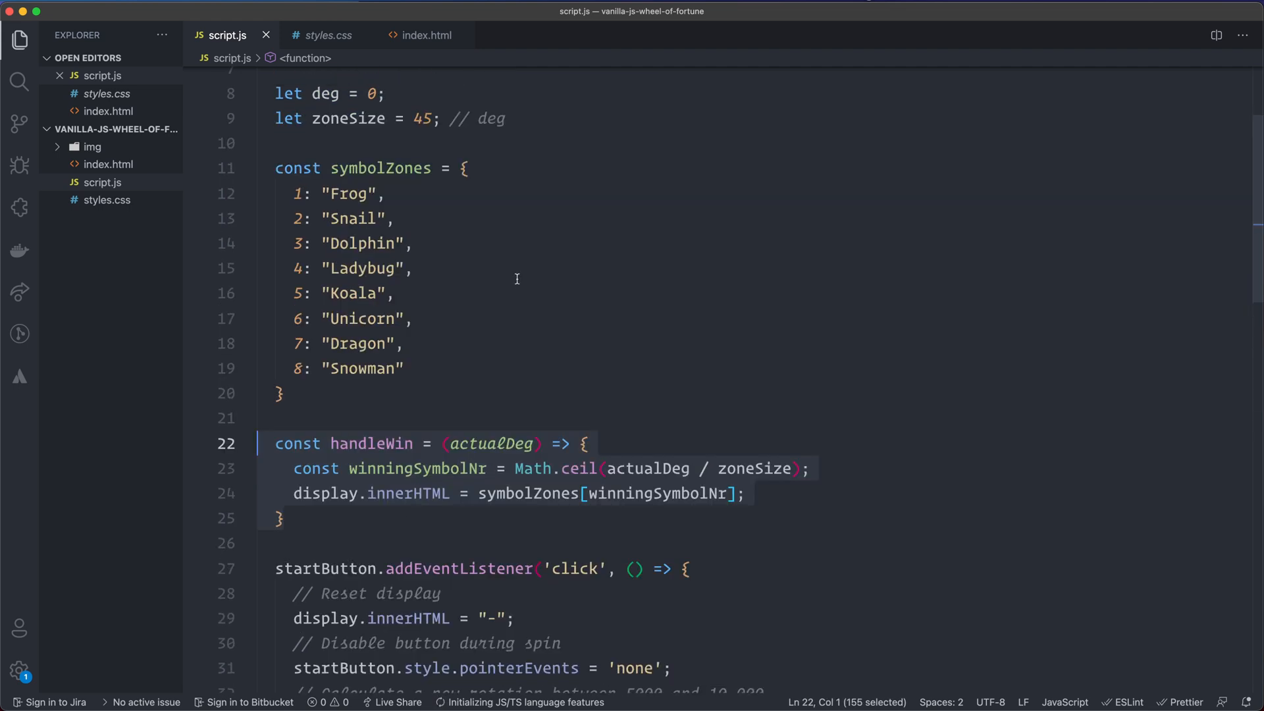
{"action": "left_click", "coordinate": [478, 118]}
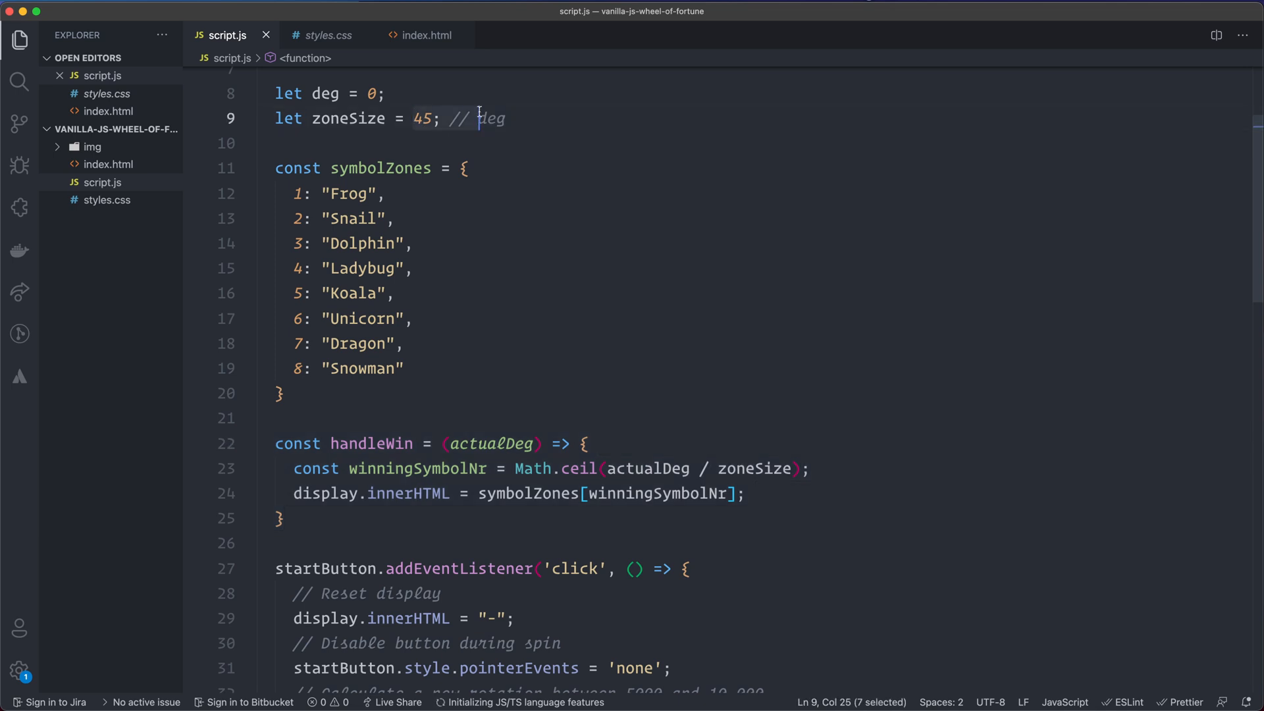
{"action": "scroll", "scroll_direction": "down", "scroll_amount": 3}
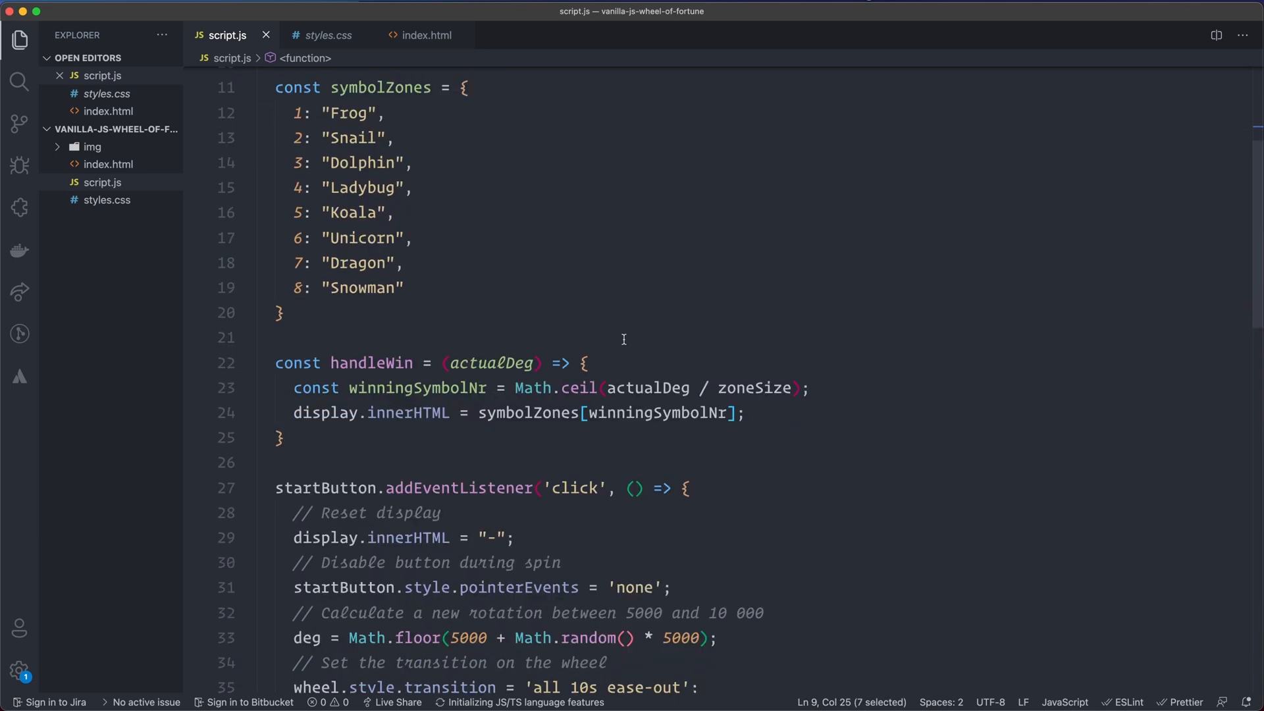
{"action": "mouse_move", "coordinate": [600, 349]}
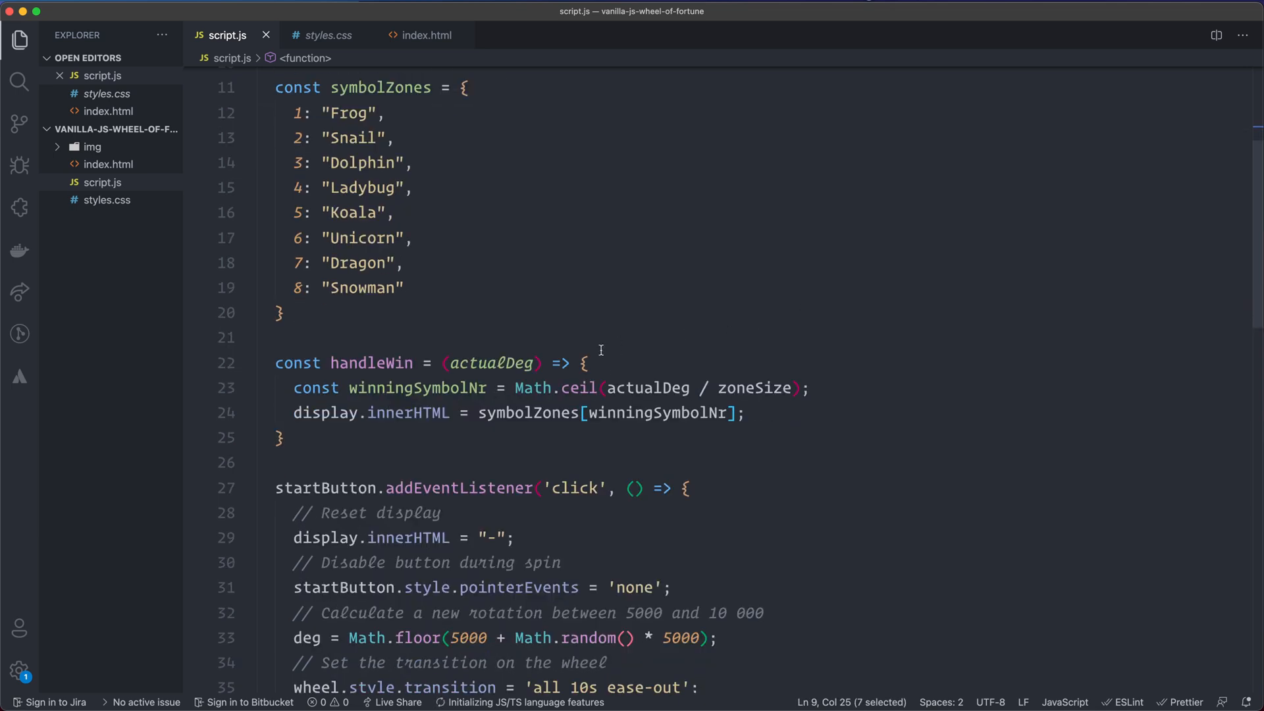
{"action": "scroll", "scroll_direction": "up", "scroll_amount": 3}
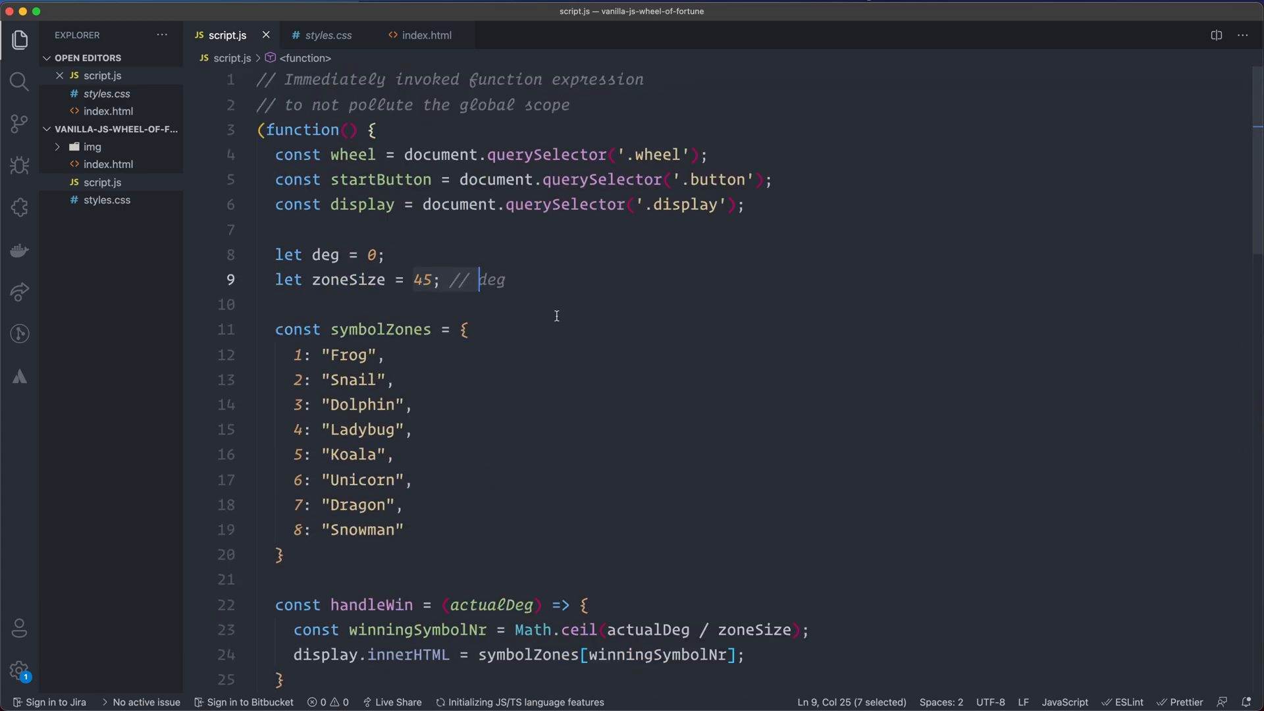
{"action": "left_click", "coordinate": [394, 379]}
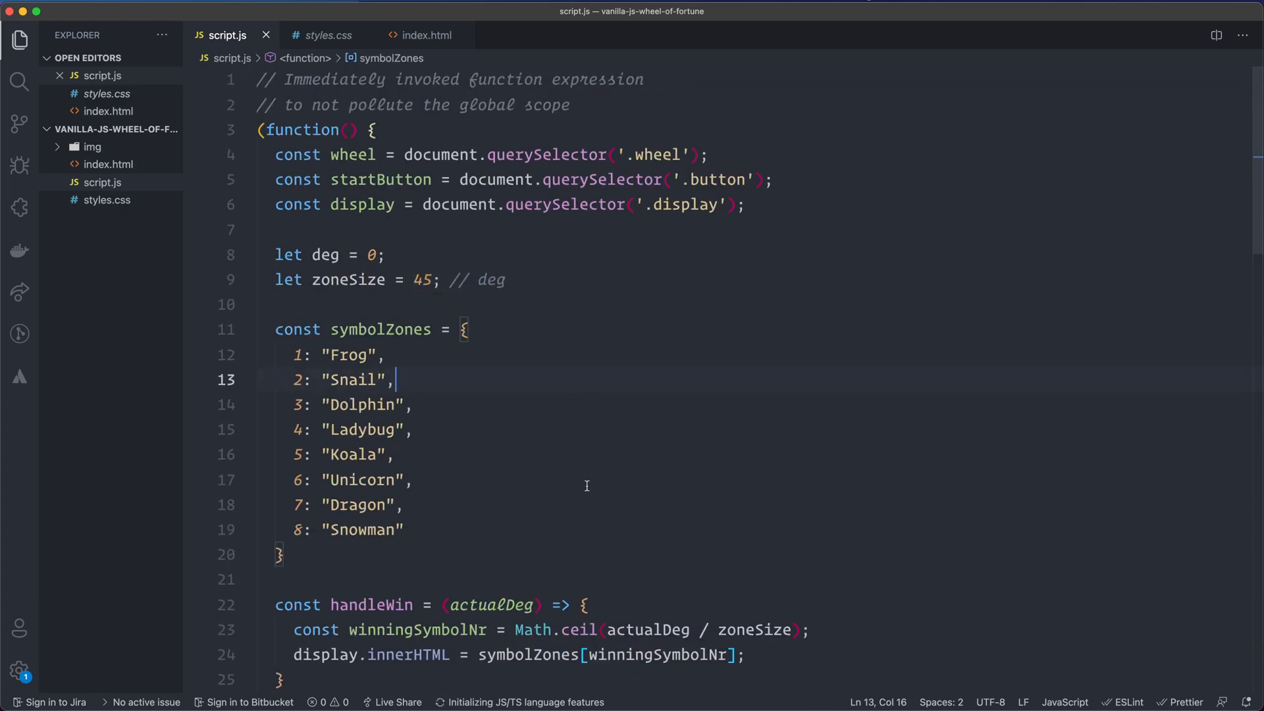